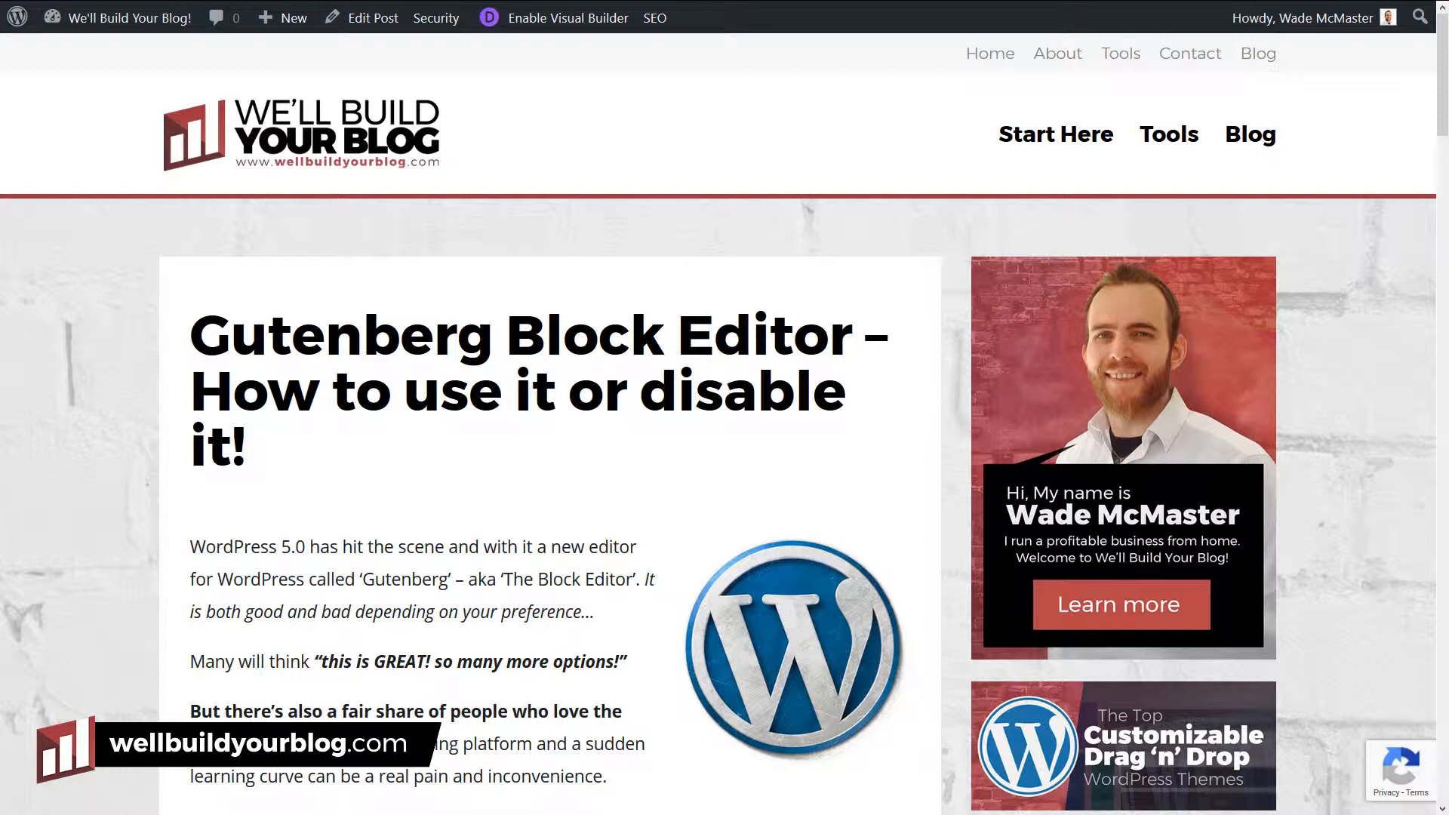
mouse_move(1029, 143)
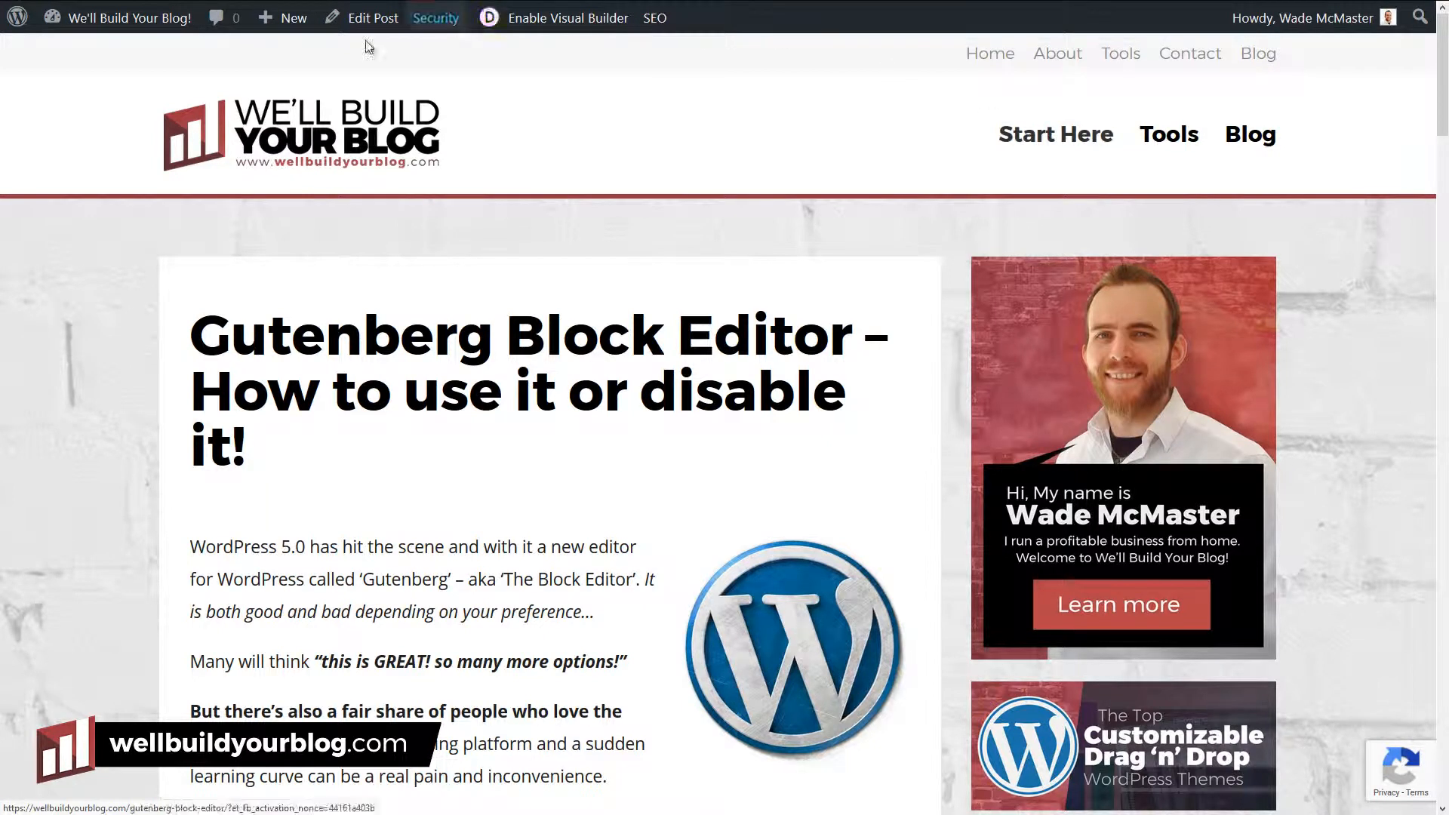
mouse_move(827, 189)
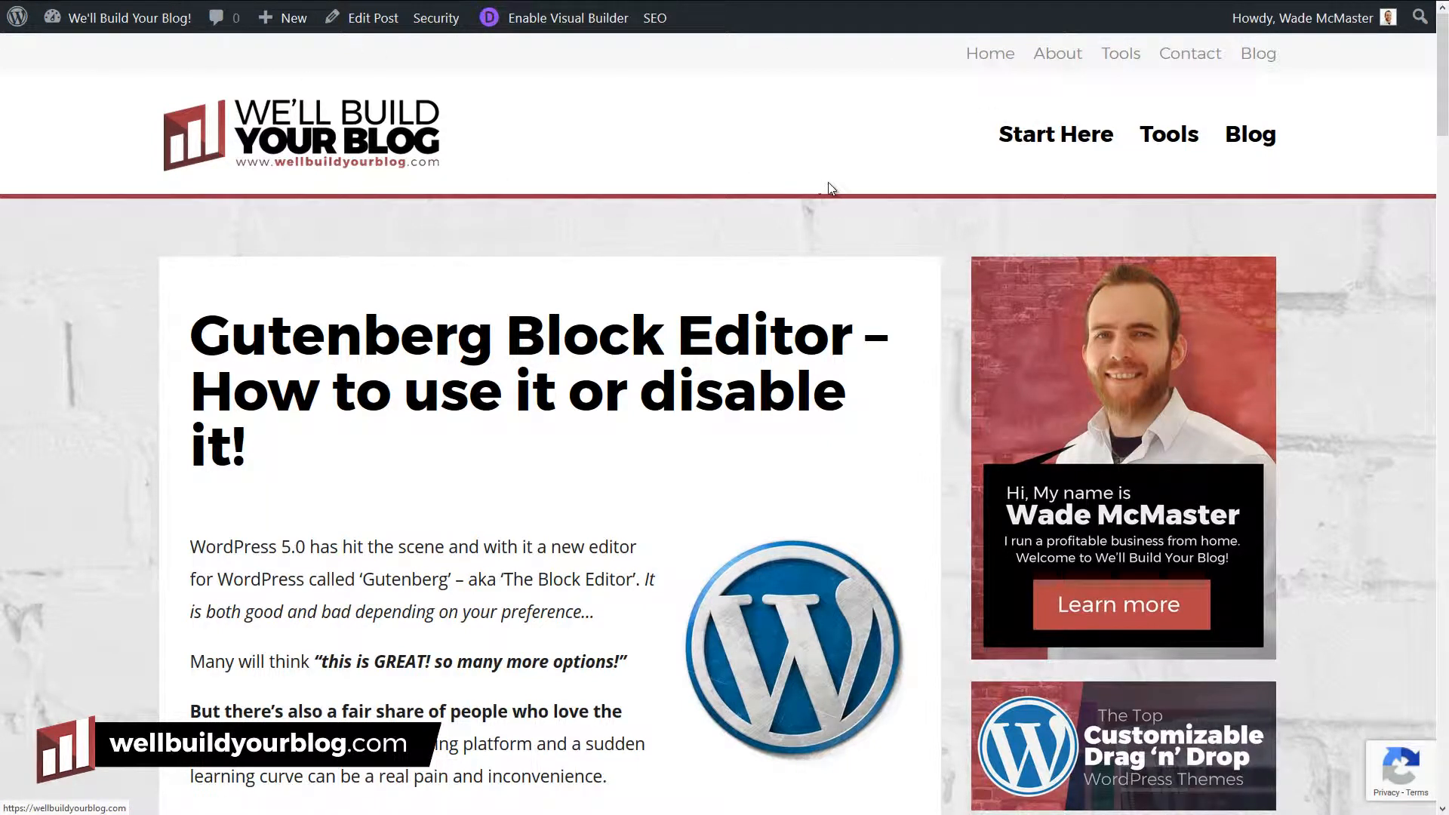
mouse_move(764, 249)
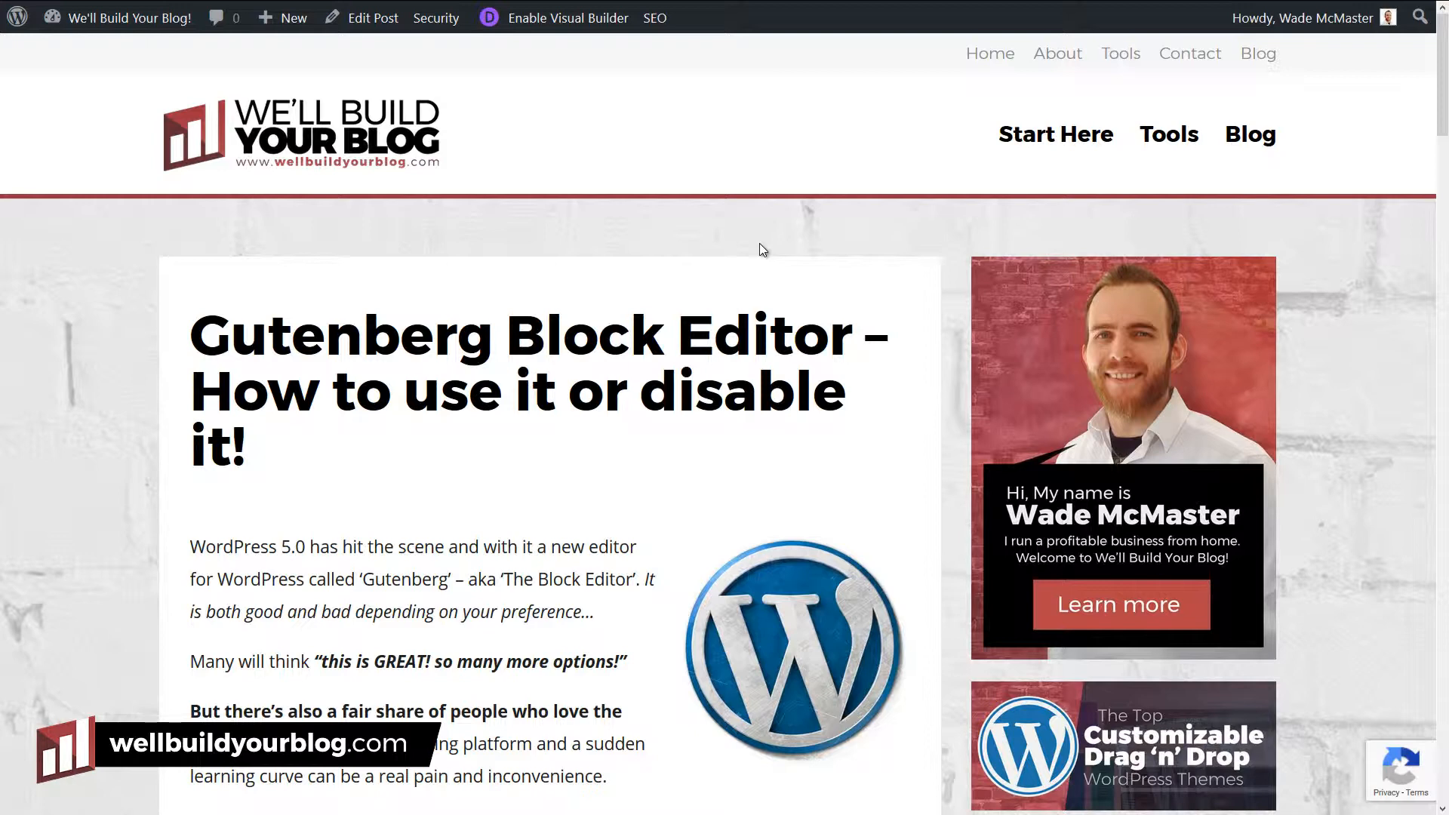
mouse_move(54, 104)
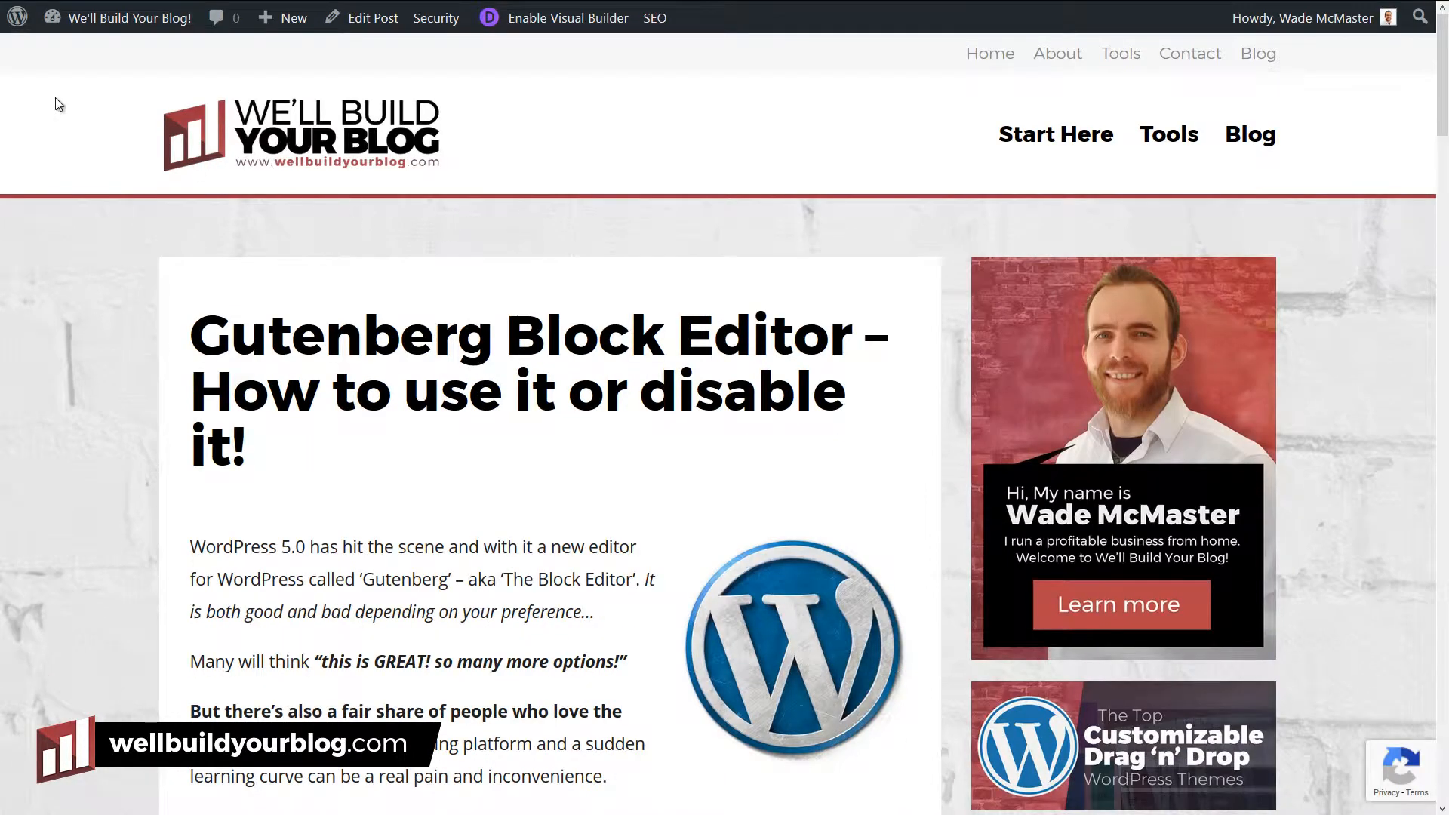
Switch to the Gutenberg Block Editor post and open it in the block editor.
left_click(252, 14)
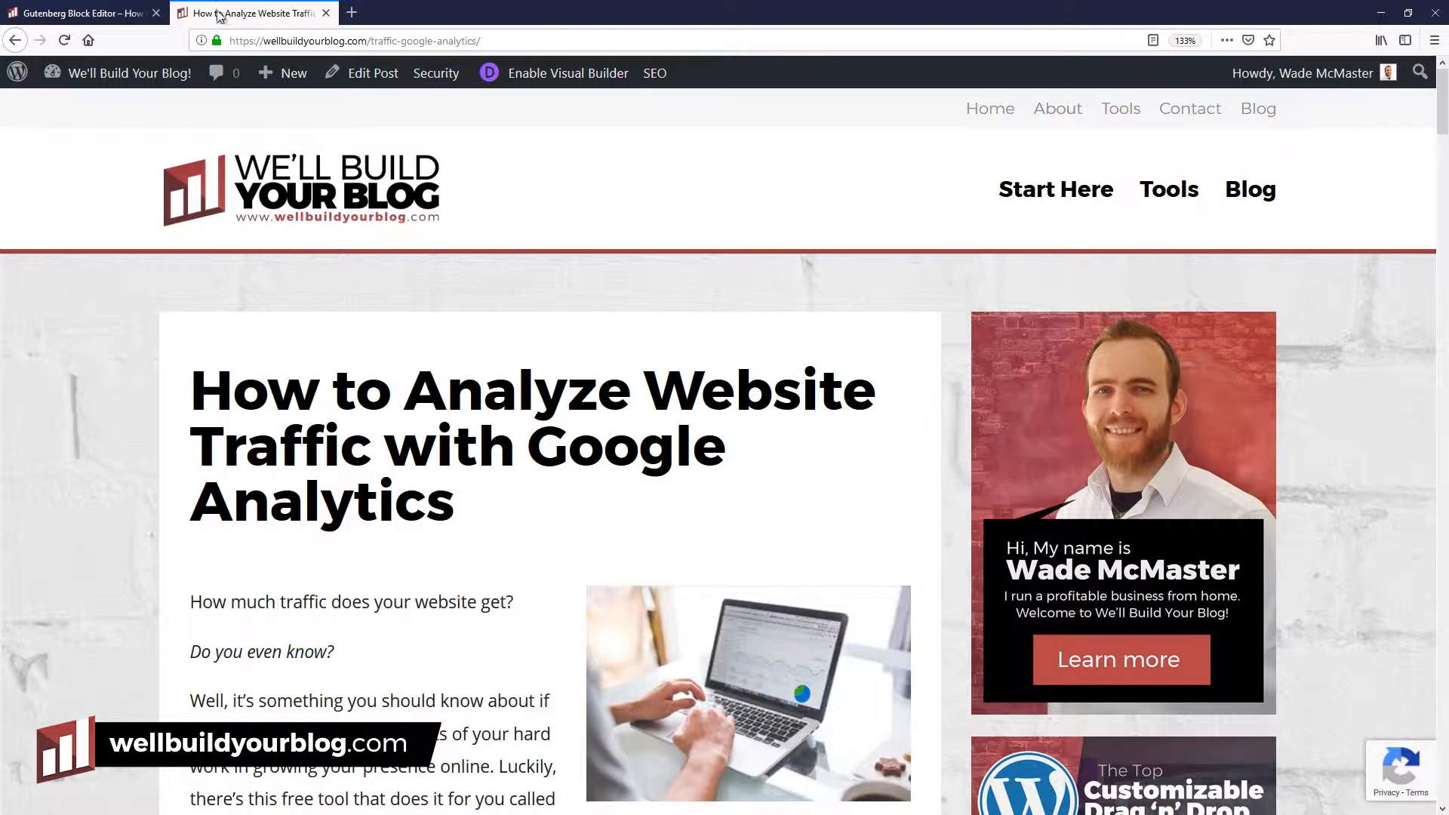
left_click(83, 14)
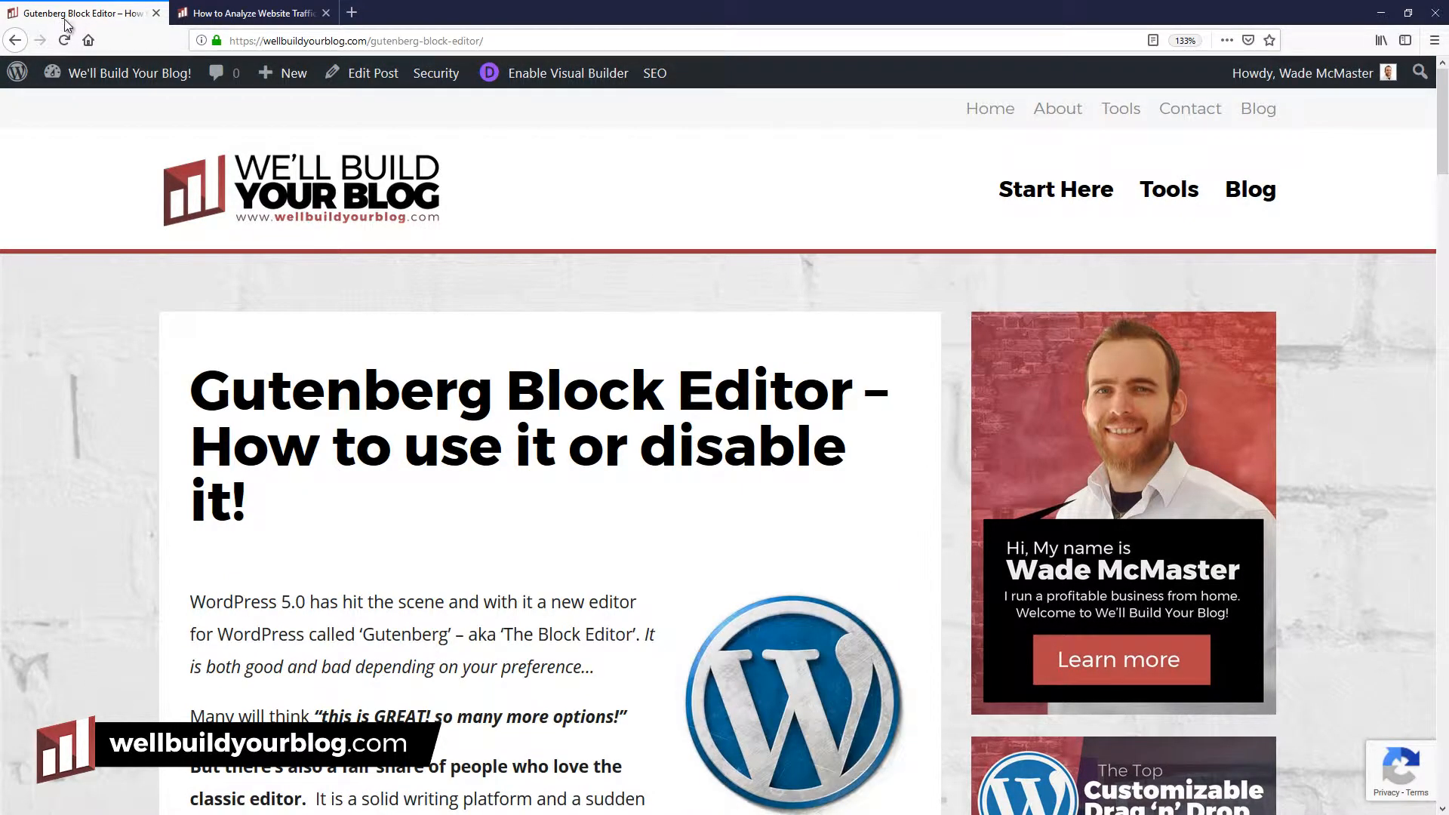
mouse_move(373, 73)
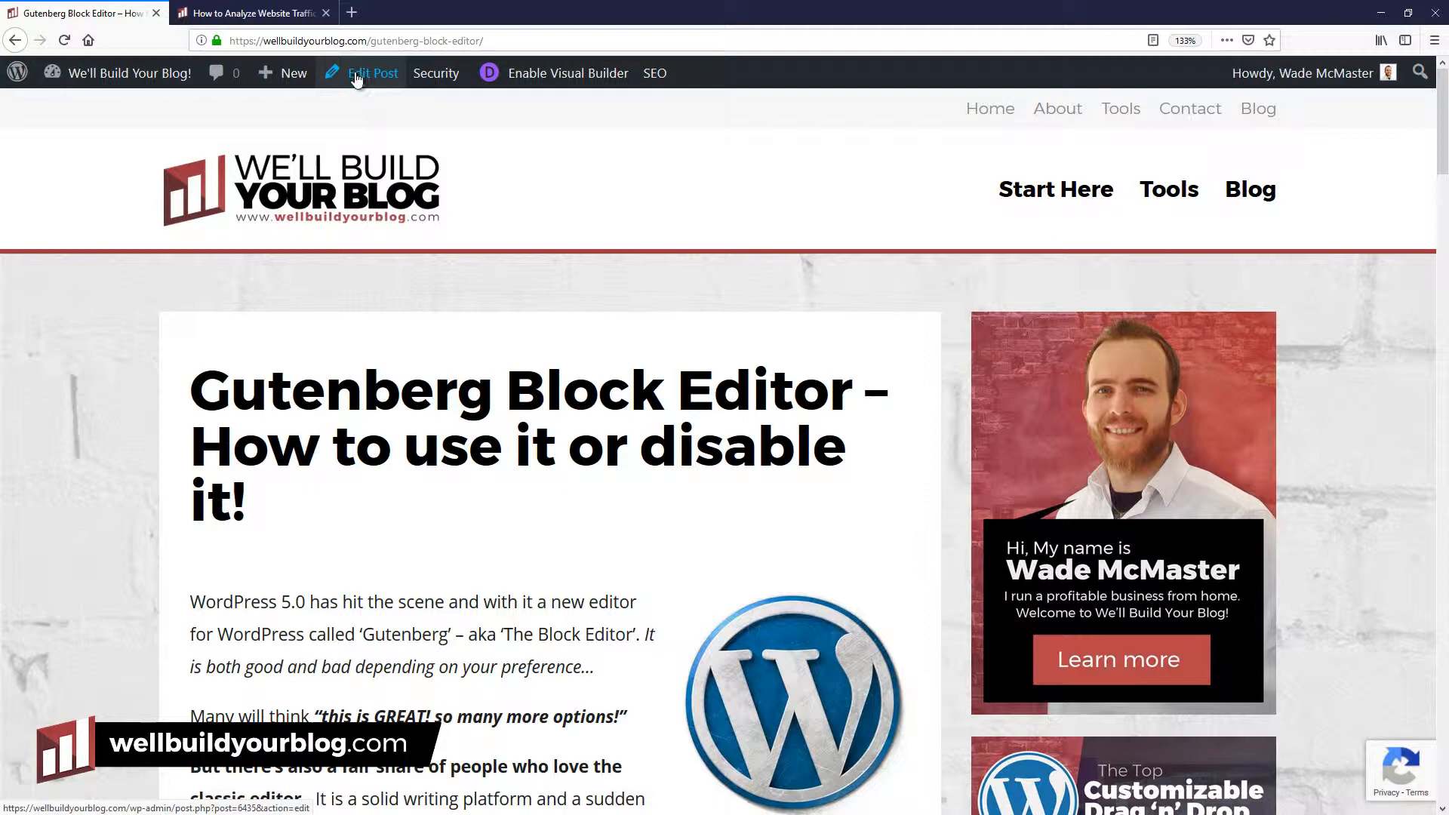
right_click(1055, 134)
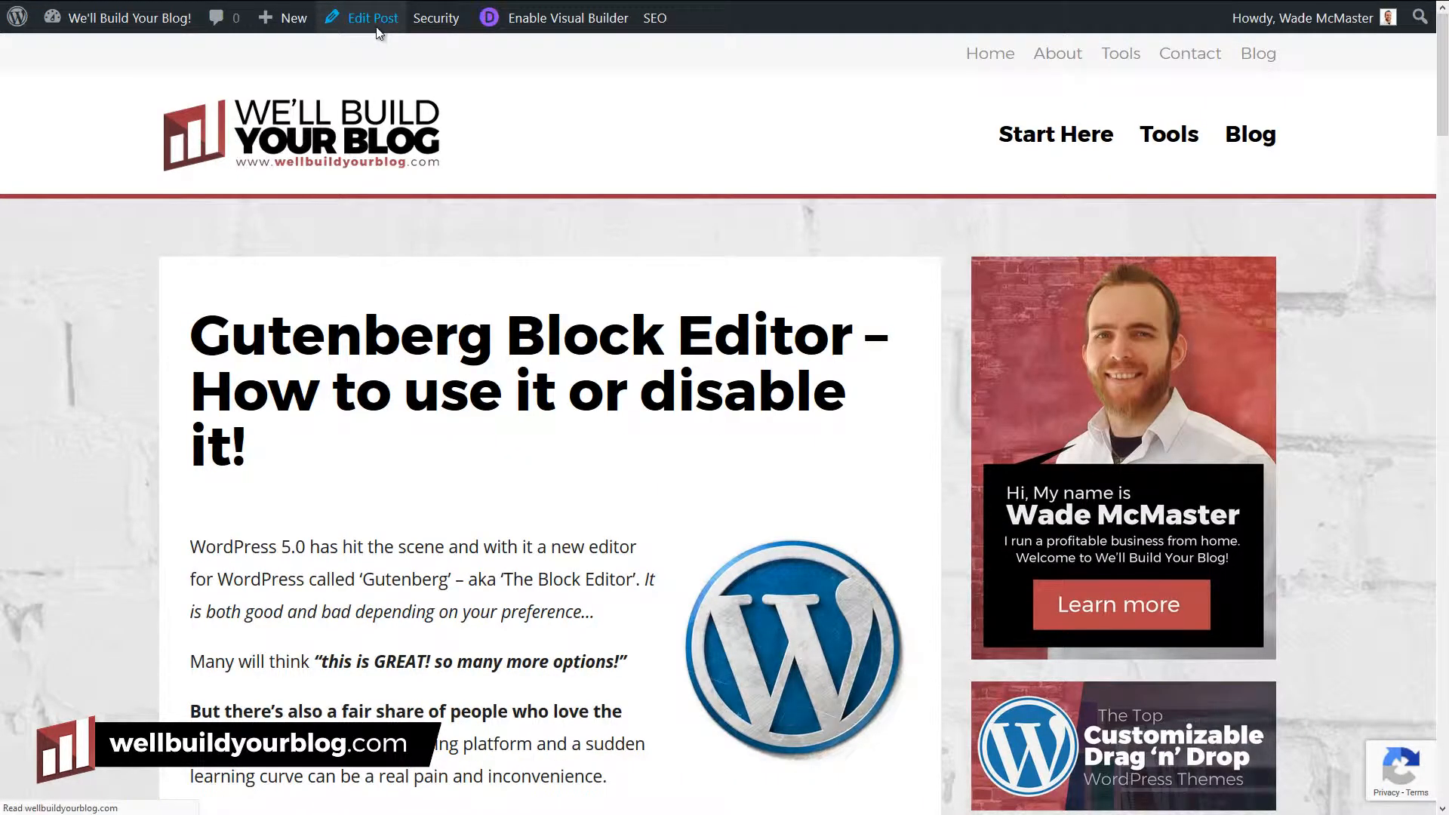
left_click(372, 19)
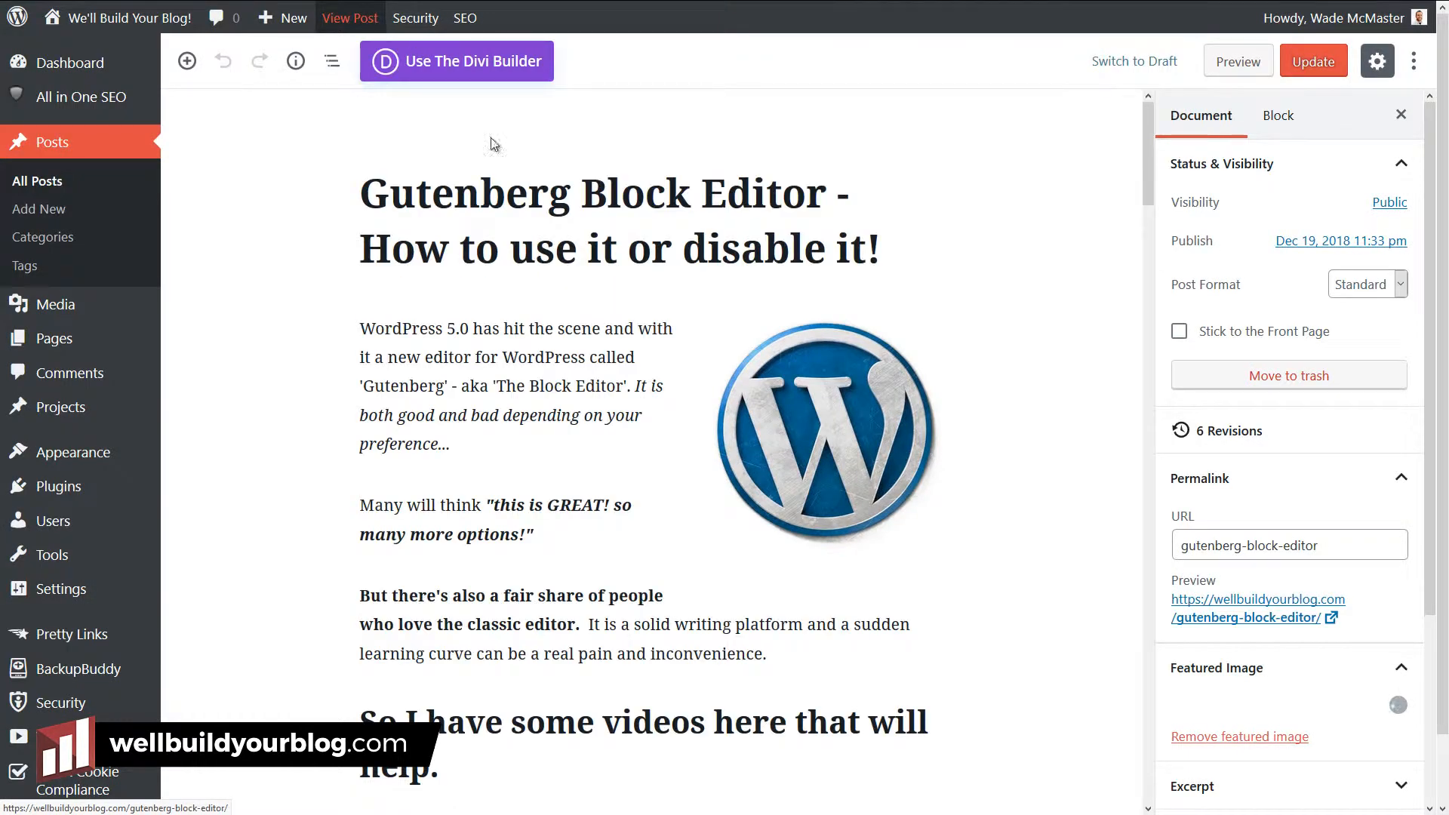
Scroll down the editor to the post's closing paragraphs.
scroll("down", 3)
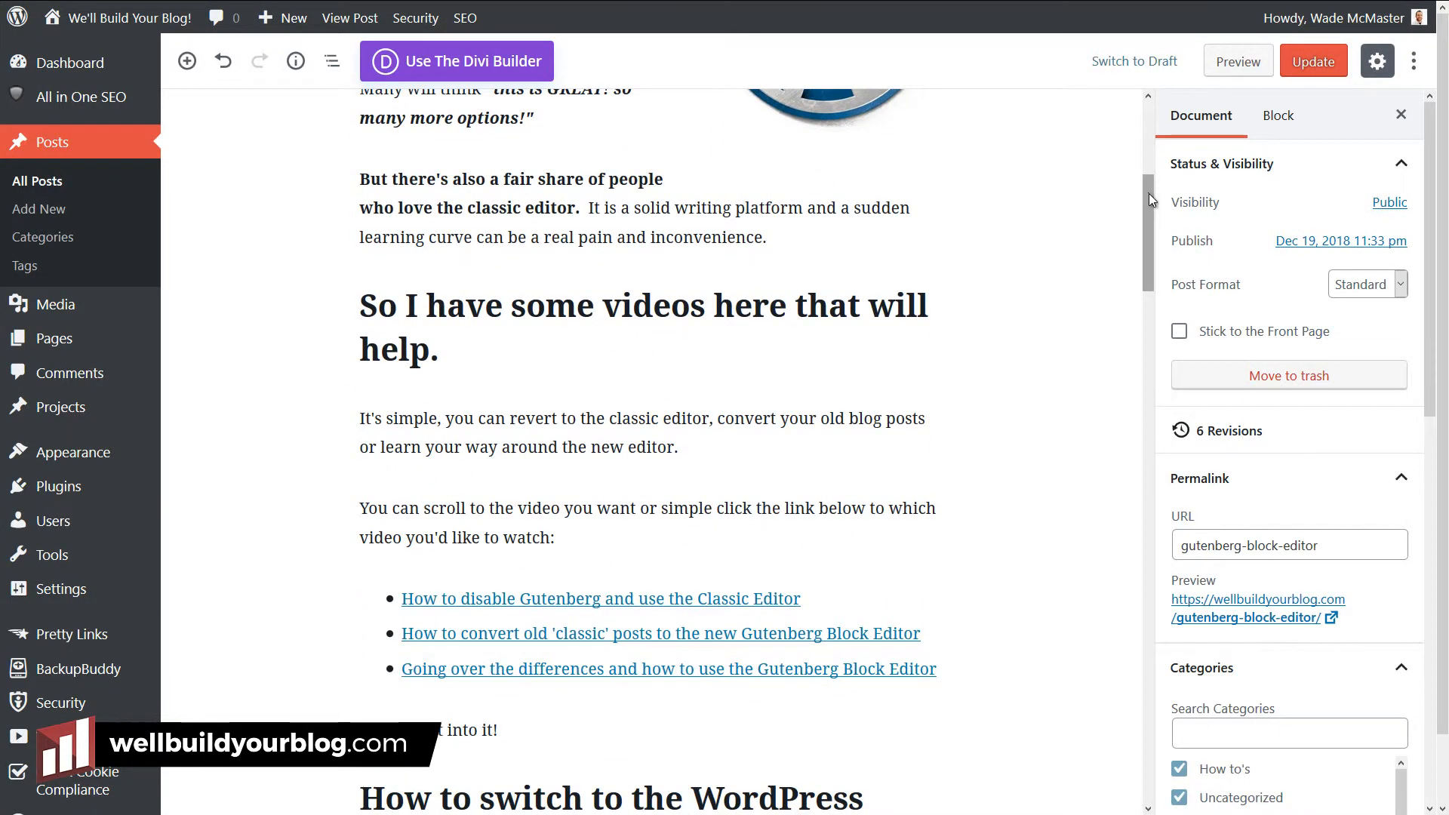
scroll("down", 3)
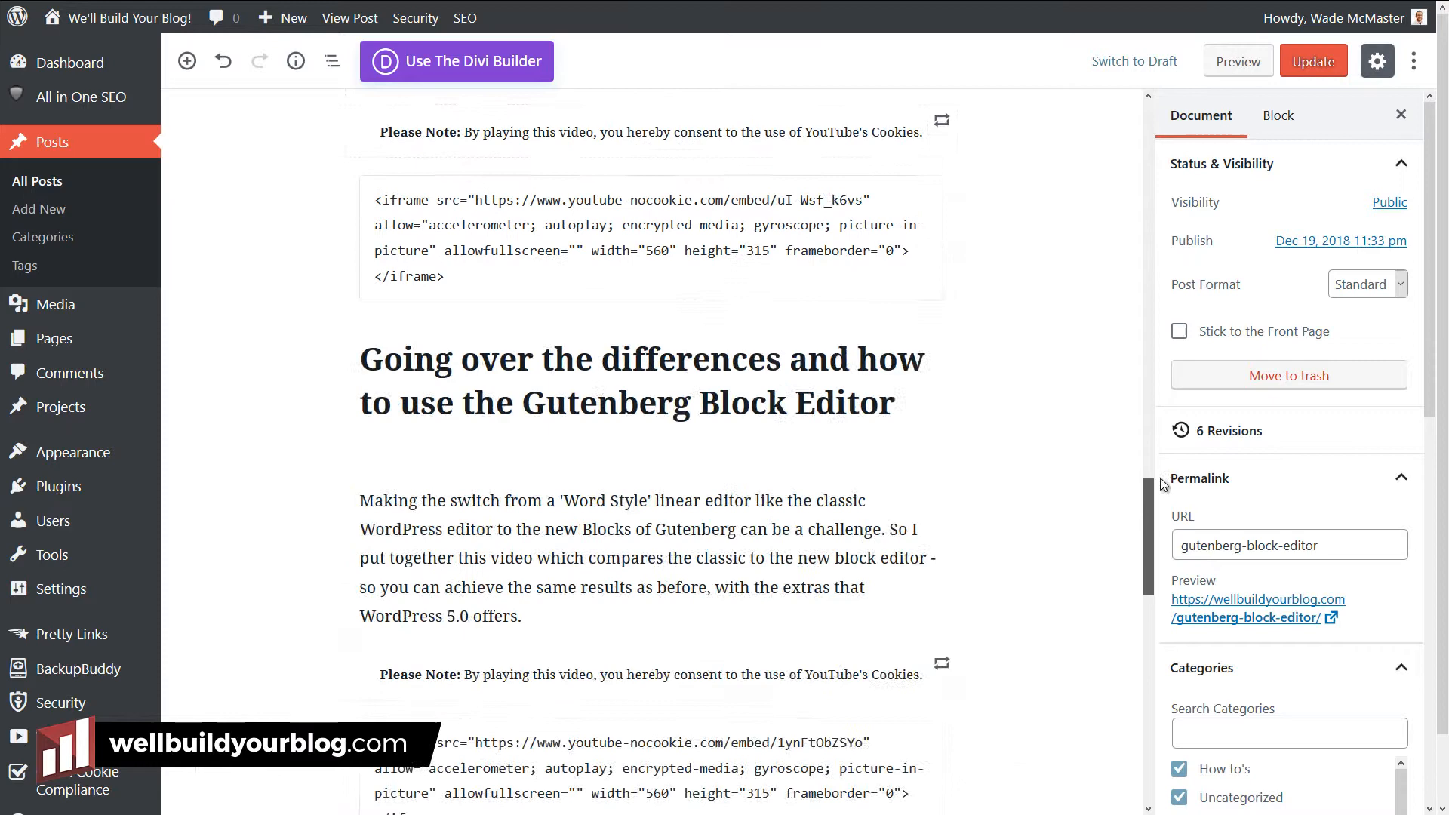
scroll("up", 3)
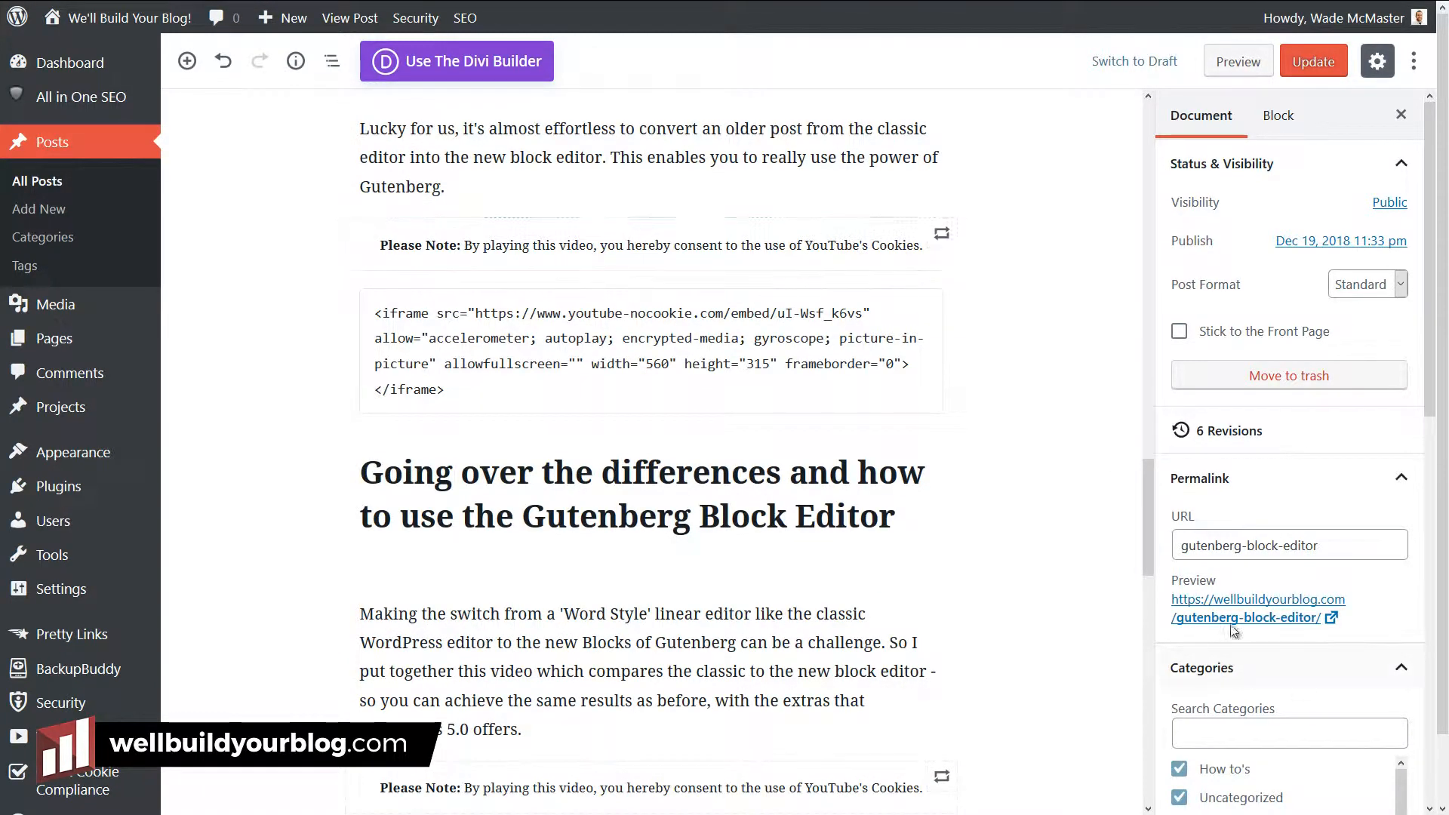
scroll("down", 3)
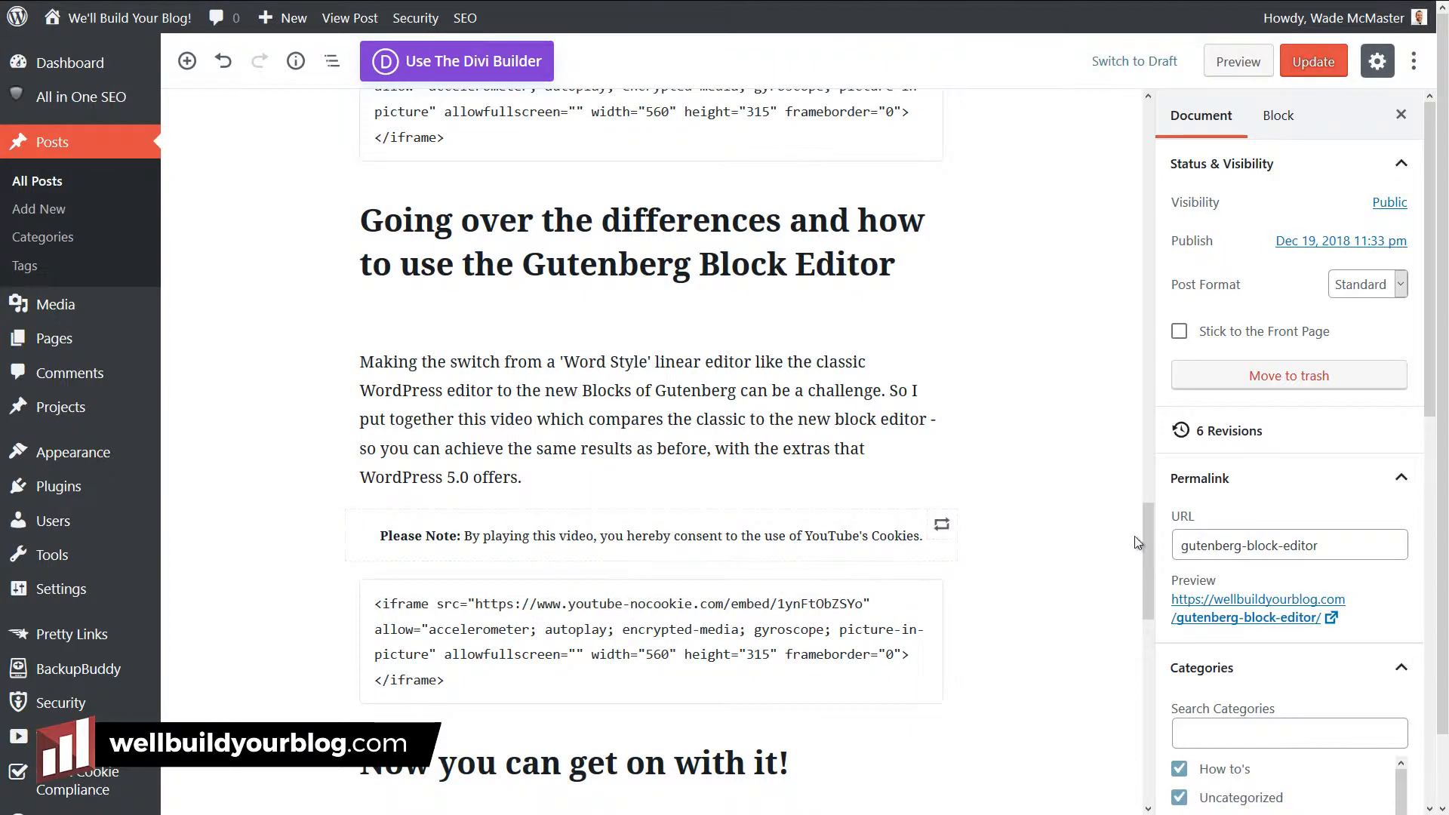
scroll("down", 3)
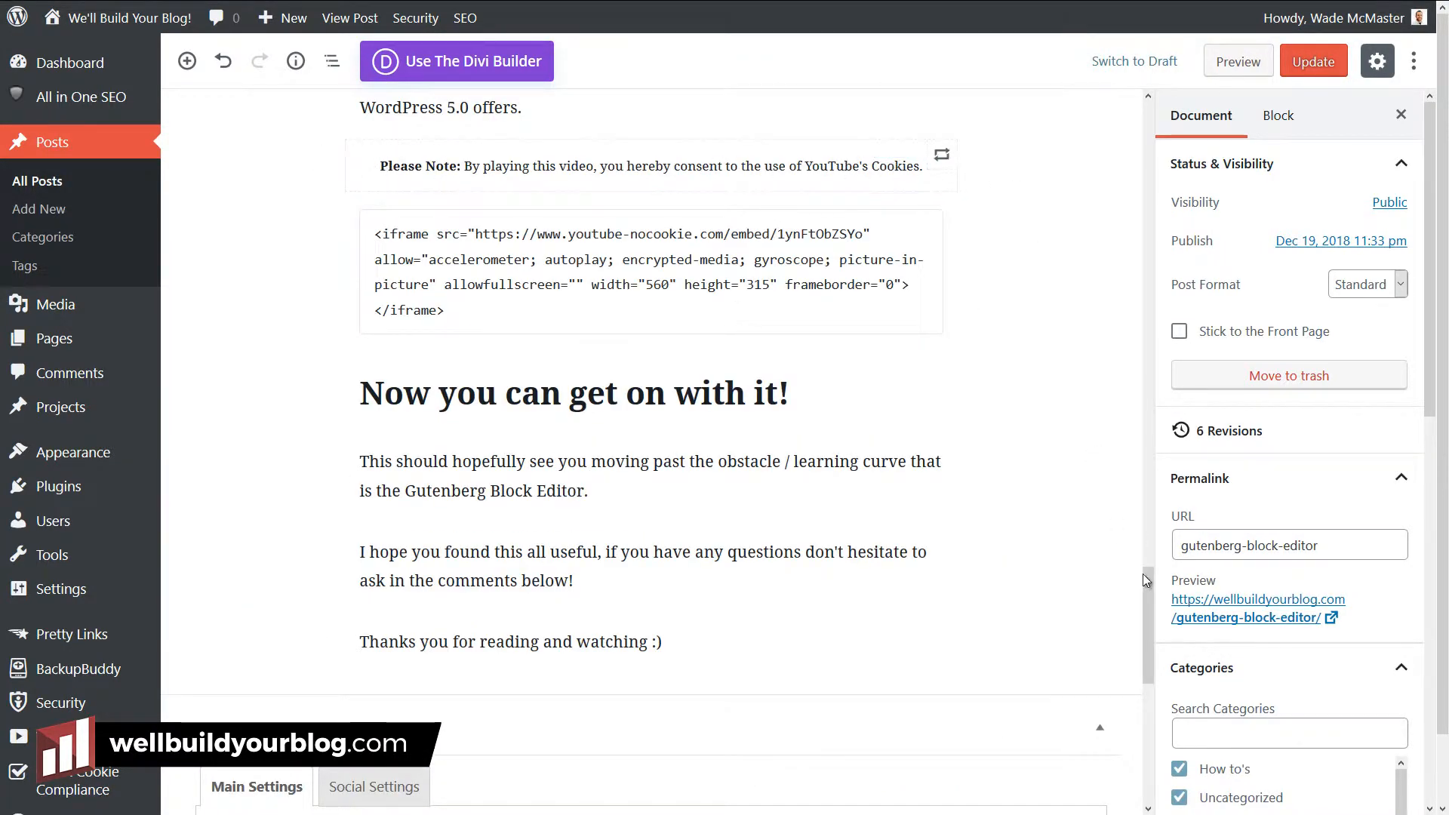
scroll("down", 3)
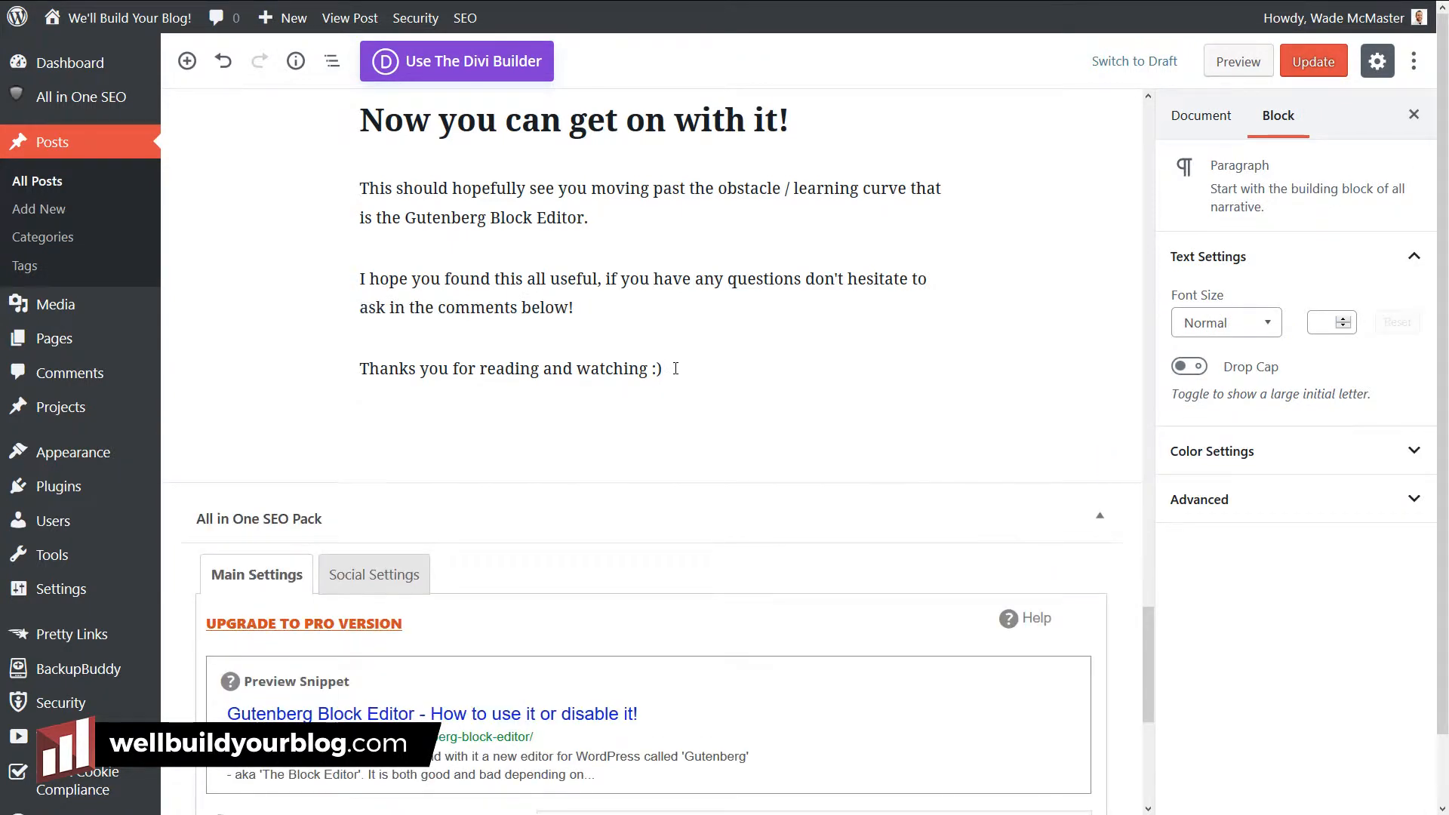
Add a closing paragraph: "If you'd like to start your own website, please see our 'Start Here' Page".
key("Enter")
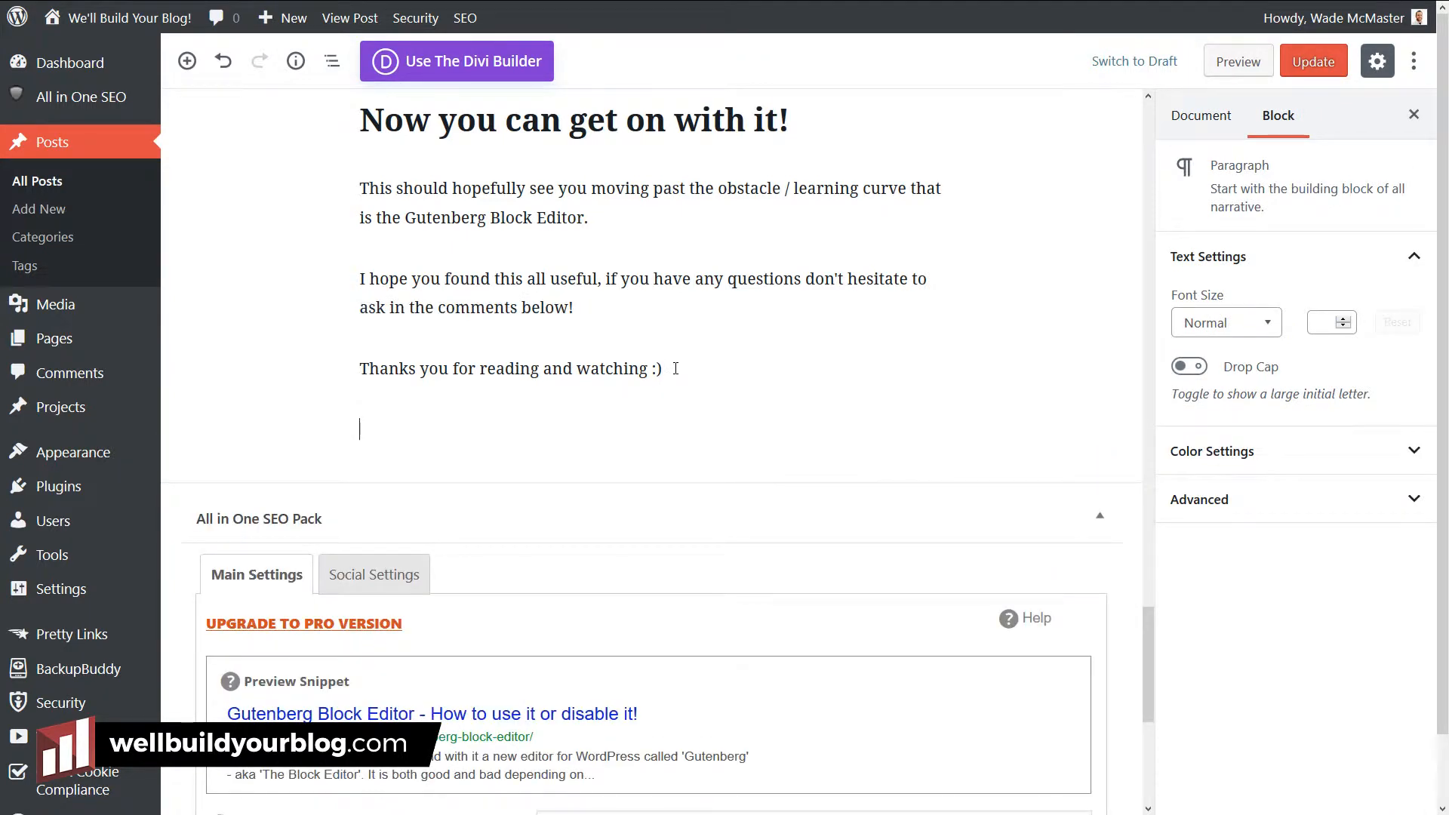
type("If you wou")
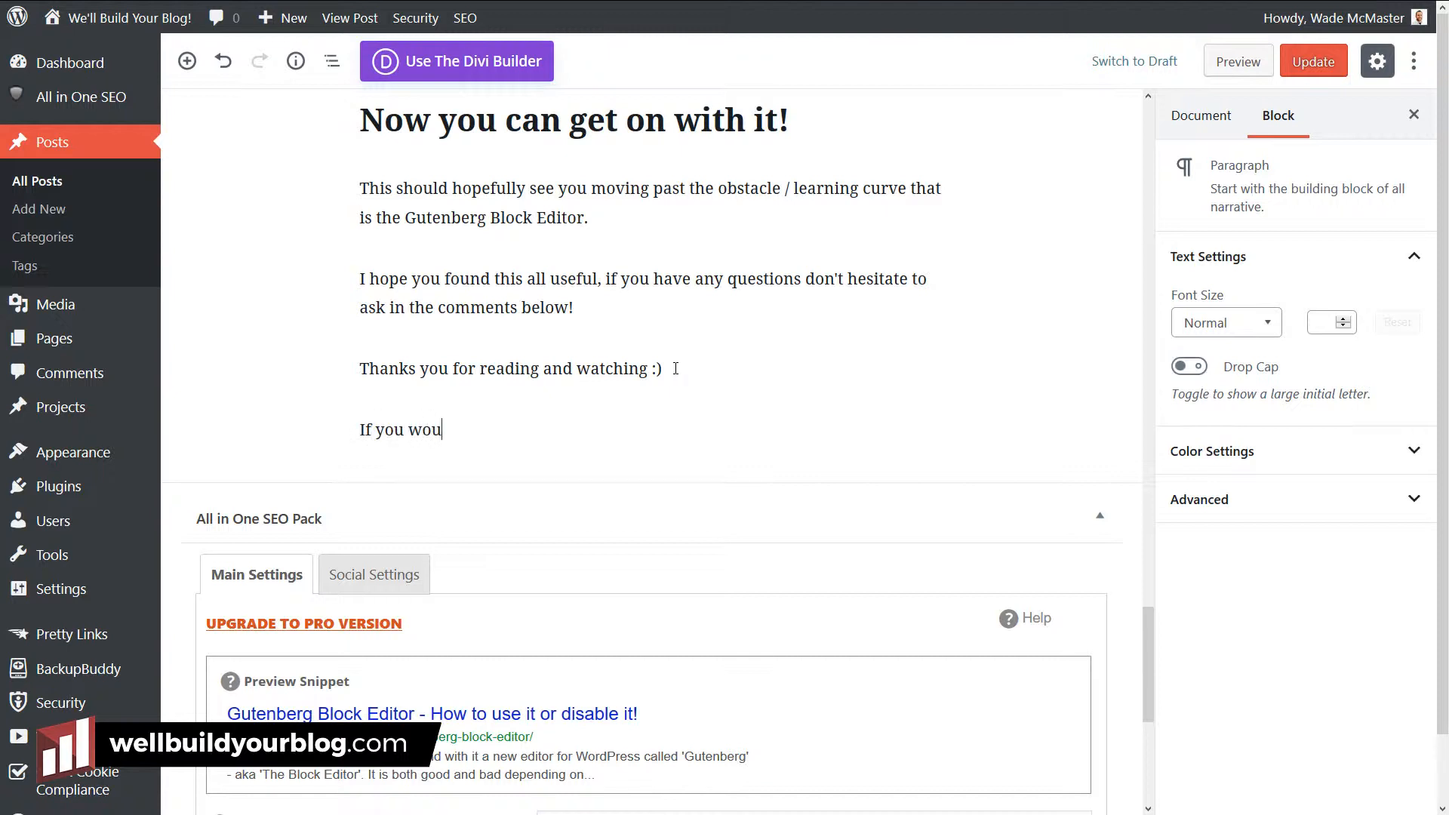
type("ld like to st")
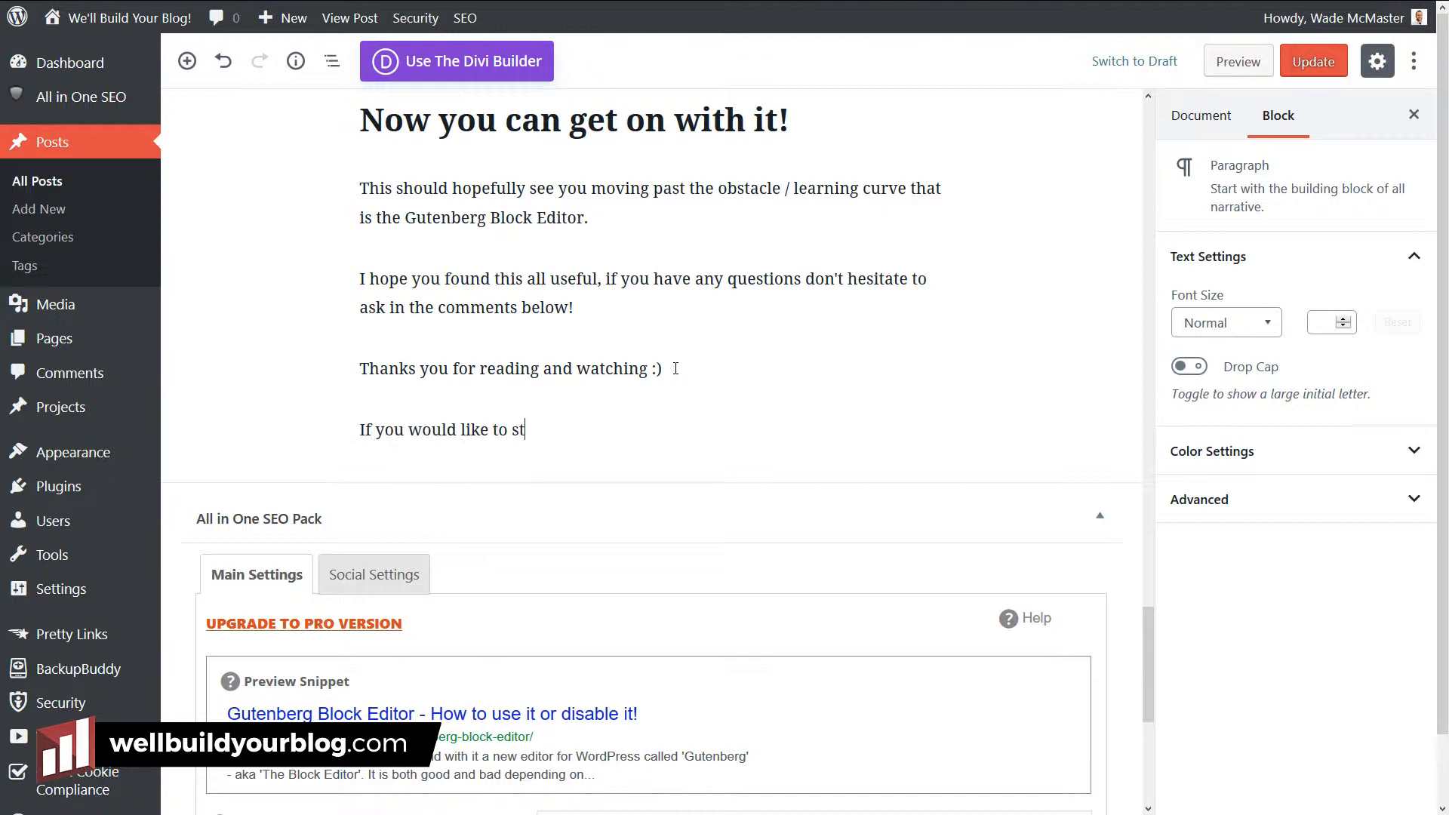
type("art your own web")
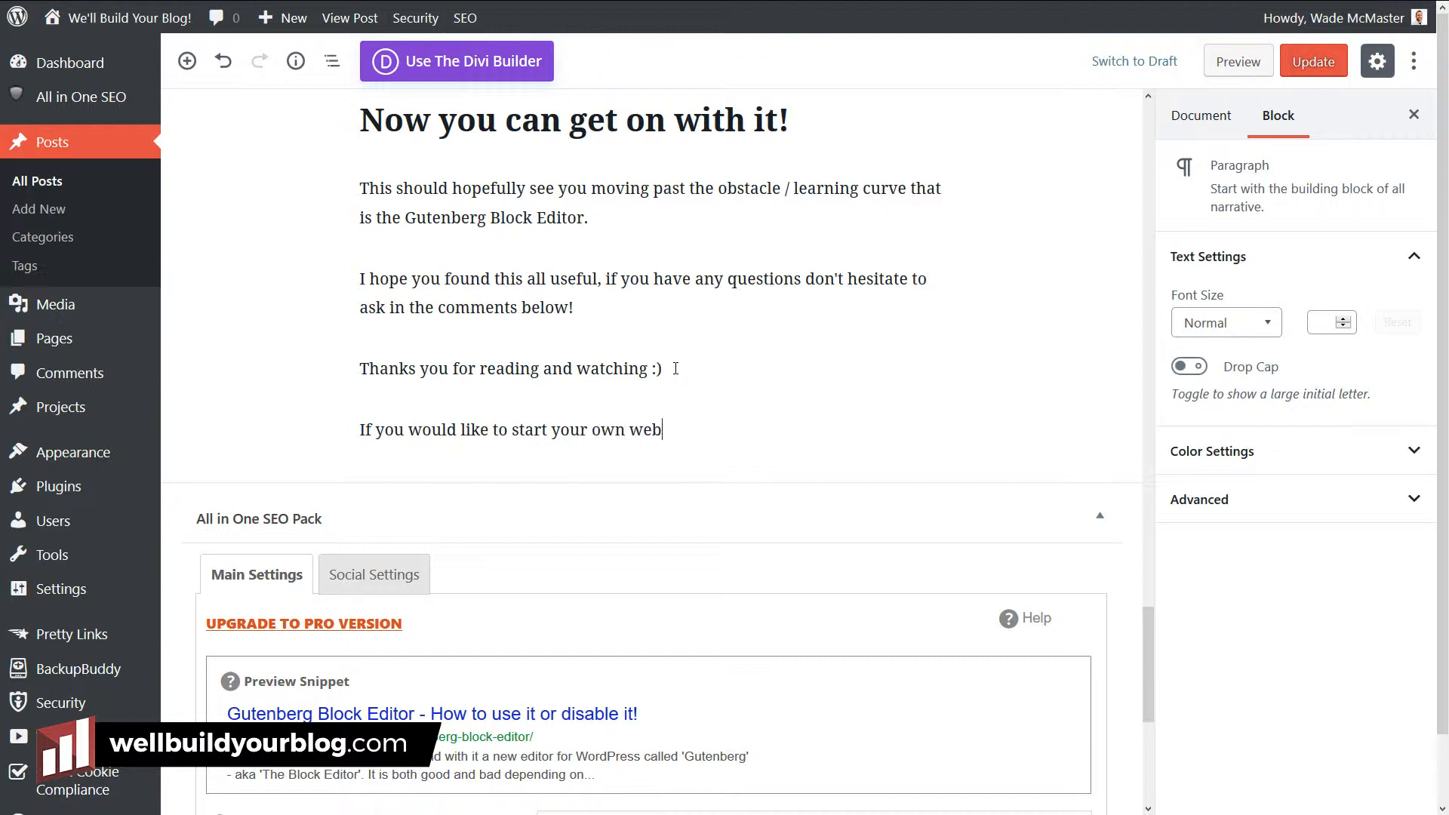
type("site, please s")
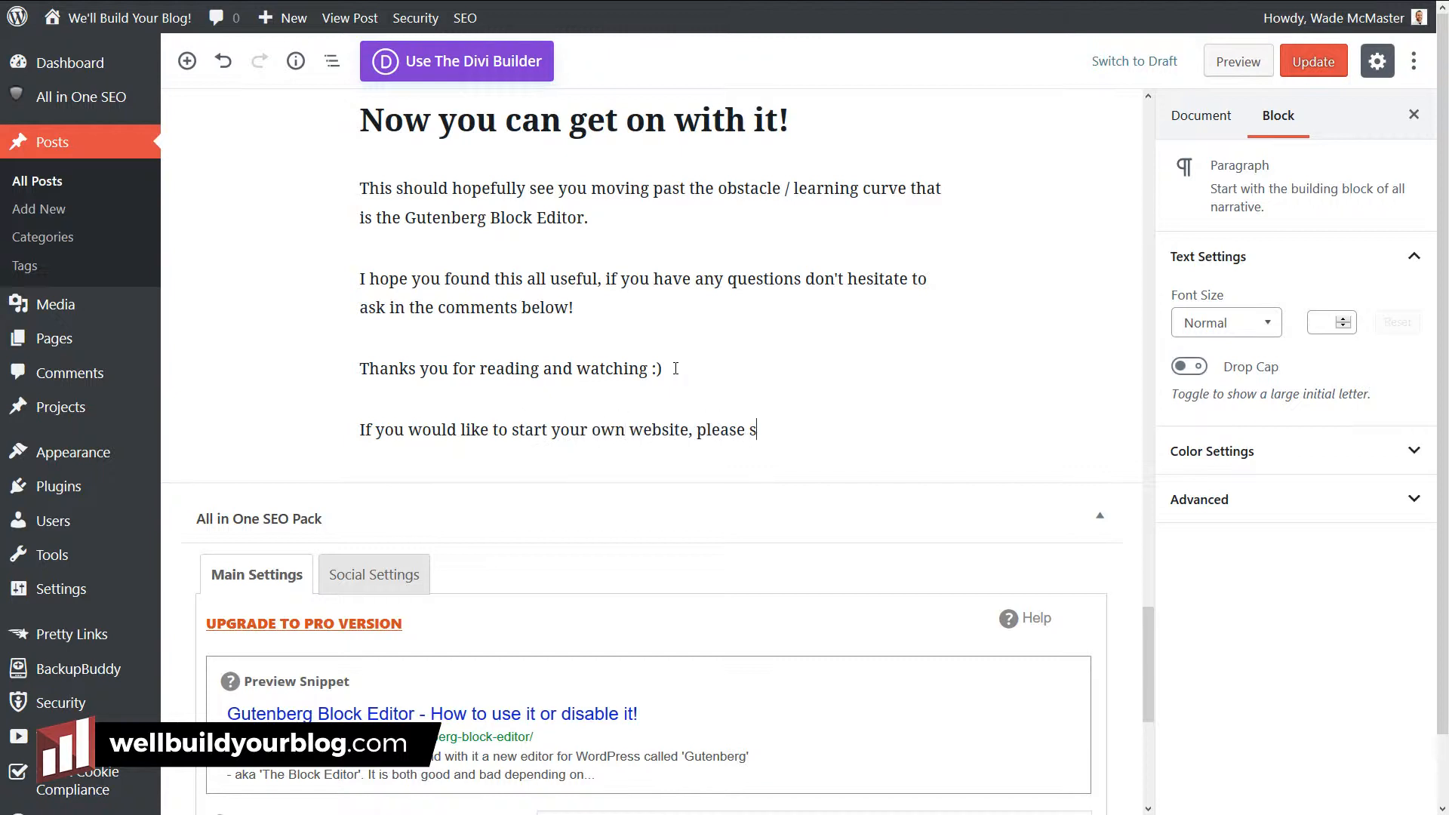
type("ee our 'Start")
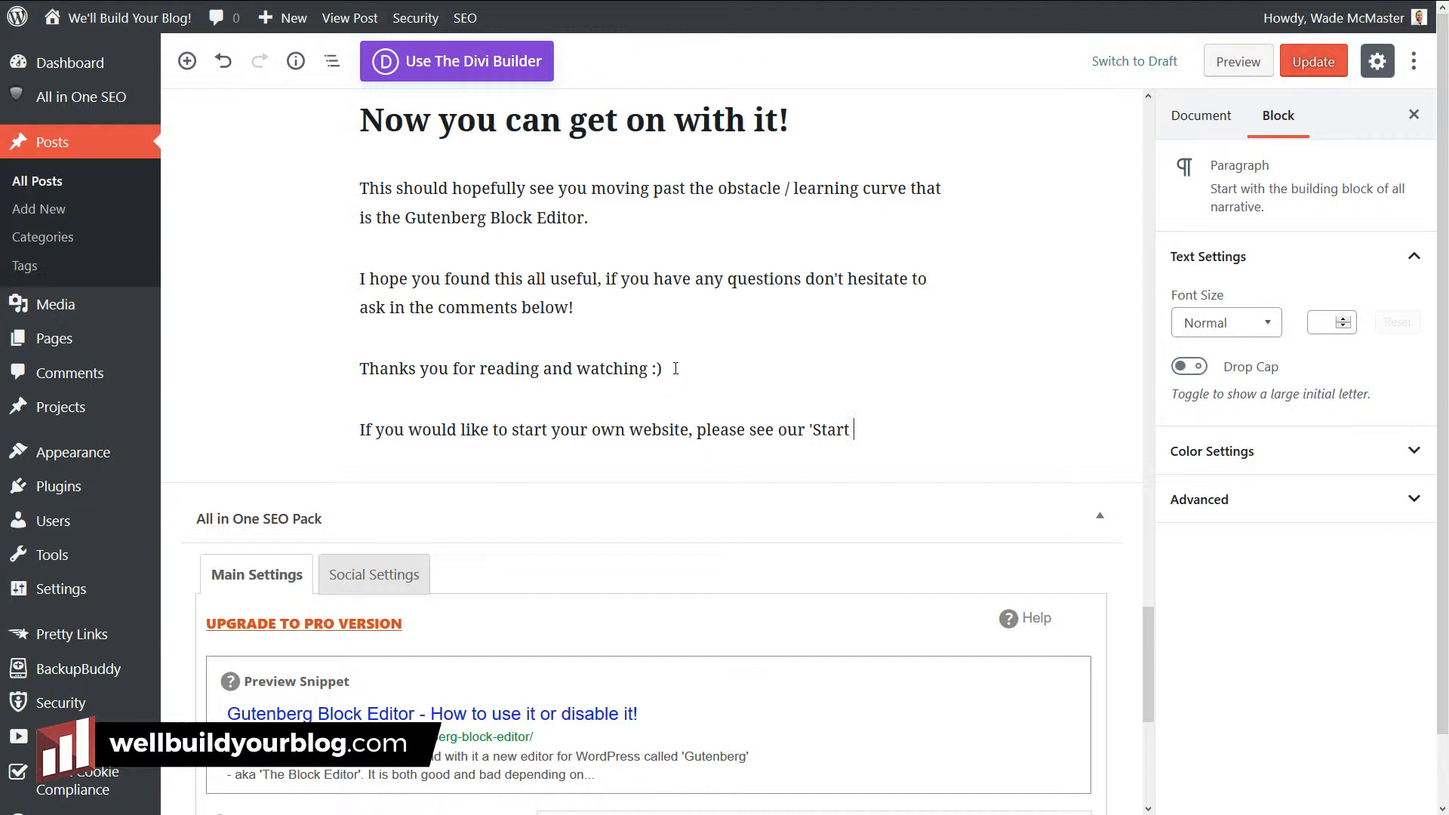
type("Here' Page.")
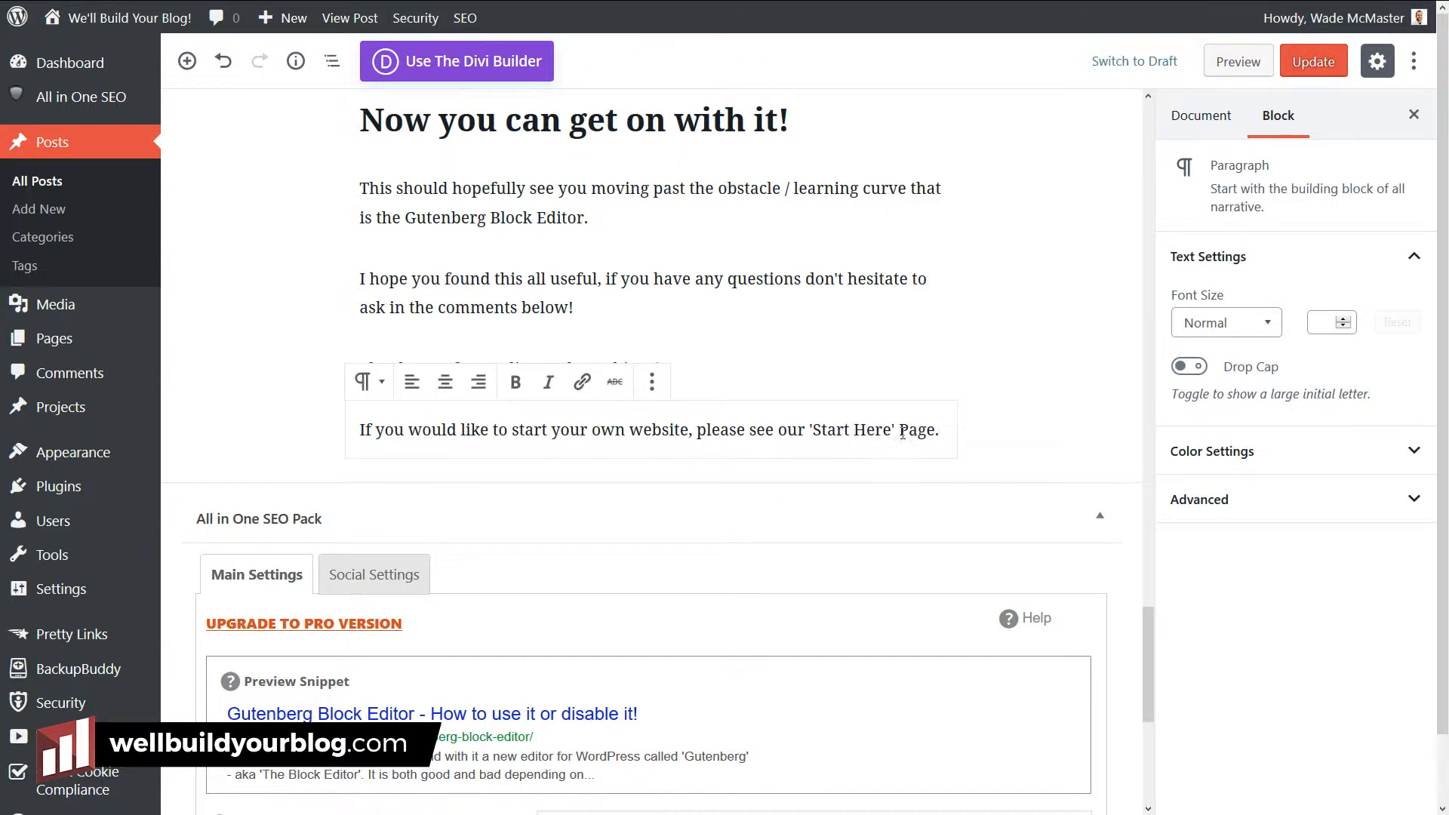
Make the words Start Here a link.
double_click(852, 430)
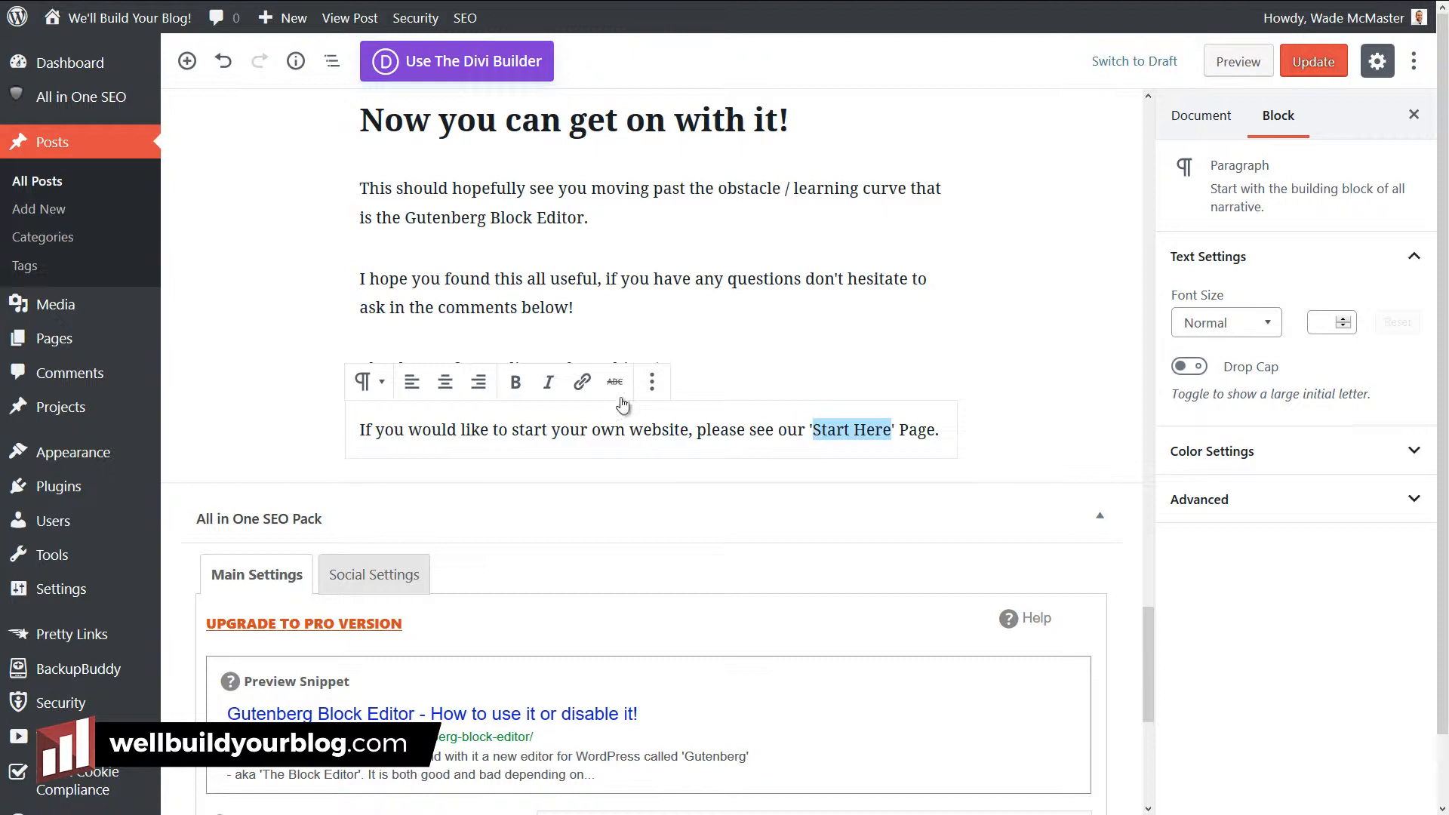
left_click(581, 382)
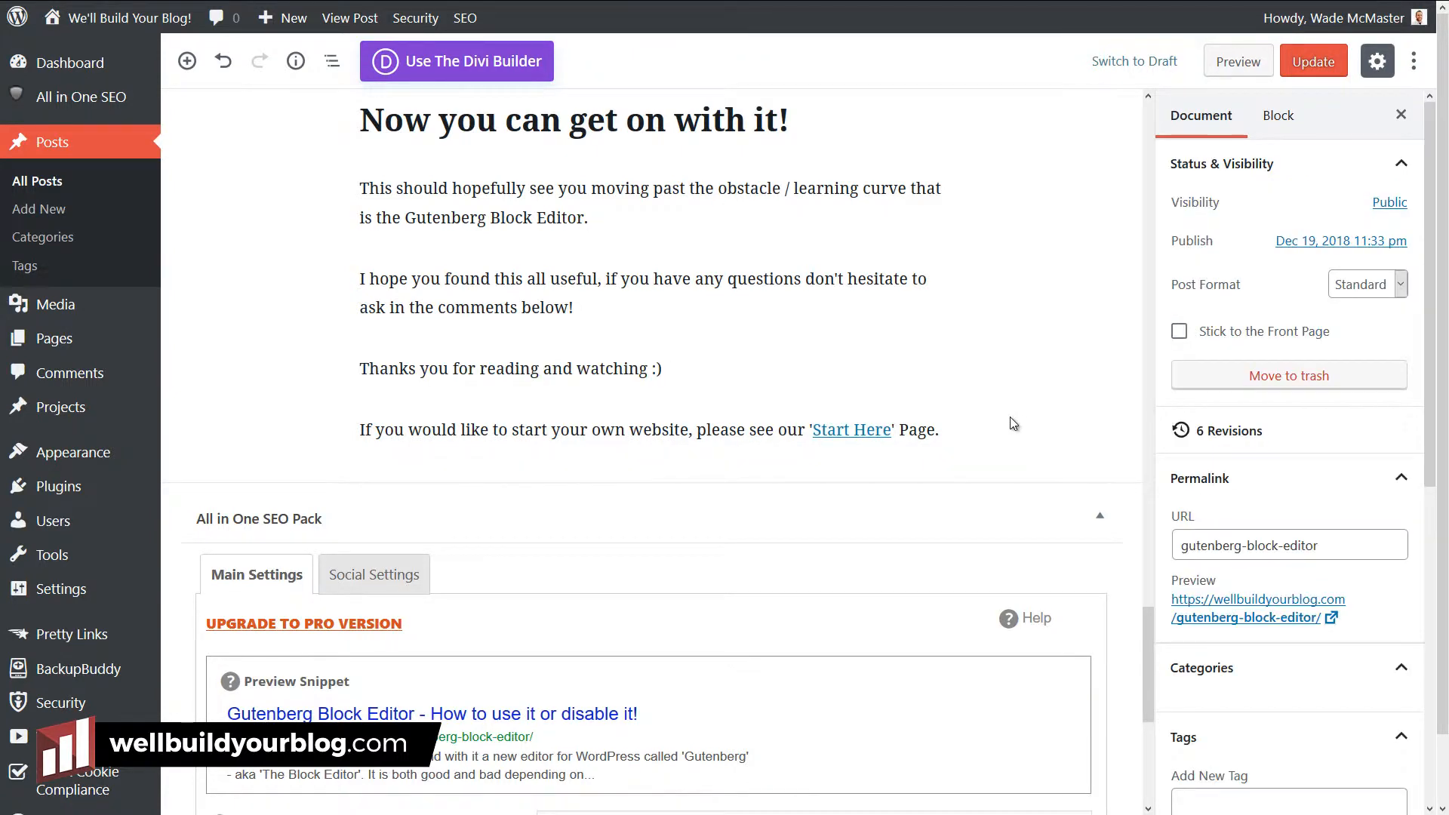
Give the Start Here paragraph a custom pale pink (#fff0f0) background.
left_click(648, 429)
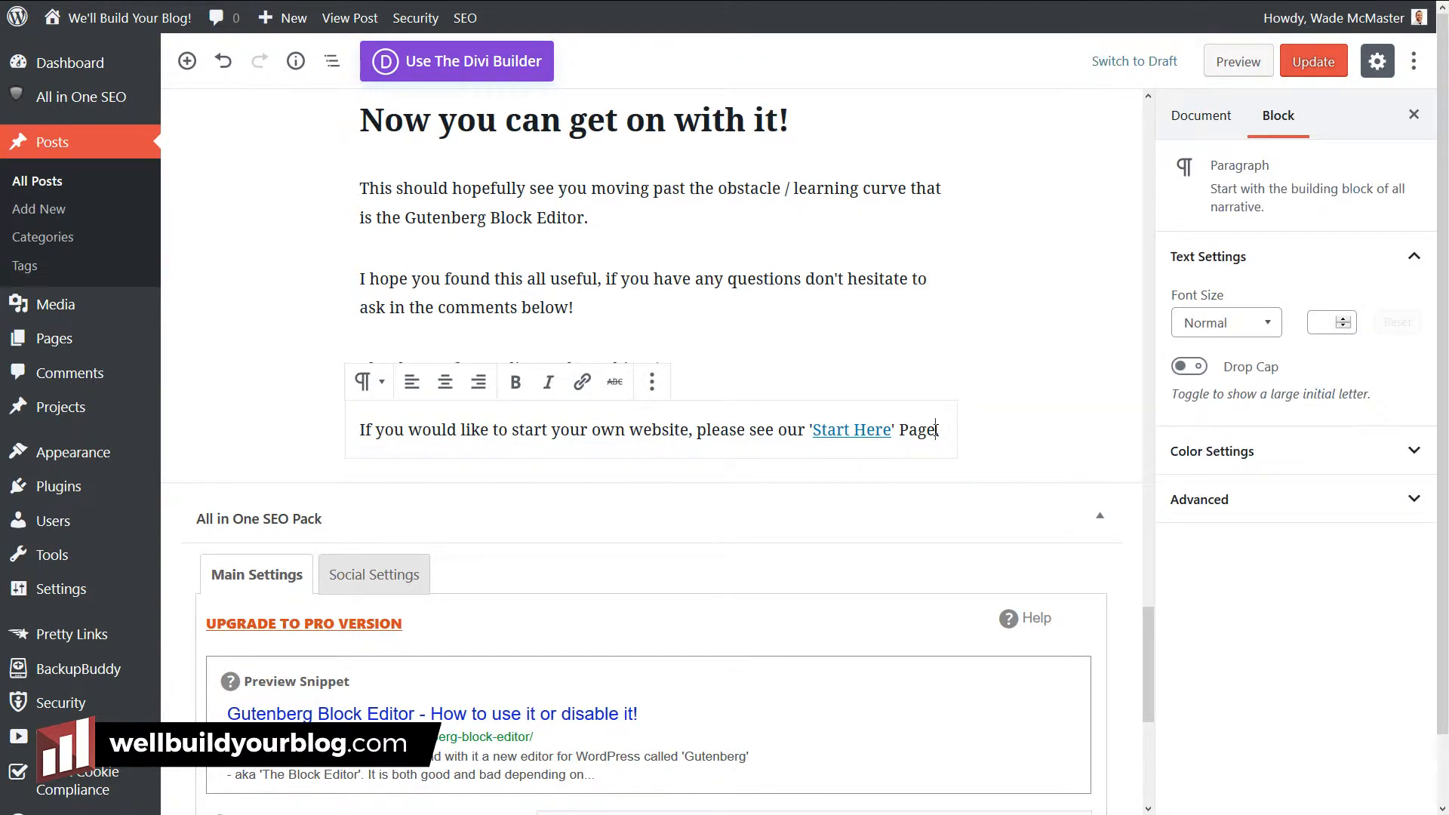
mouse_move(941, 432)
type(".")
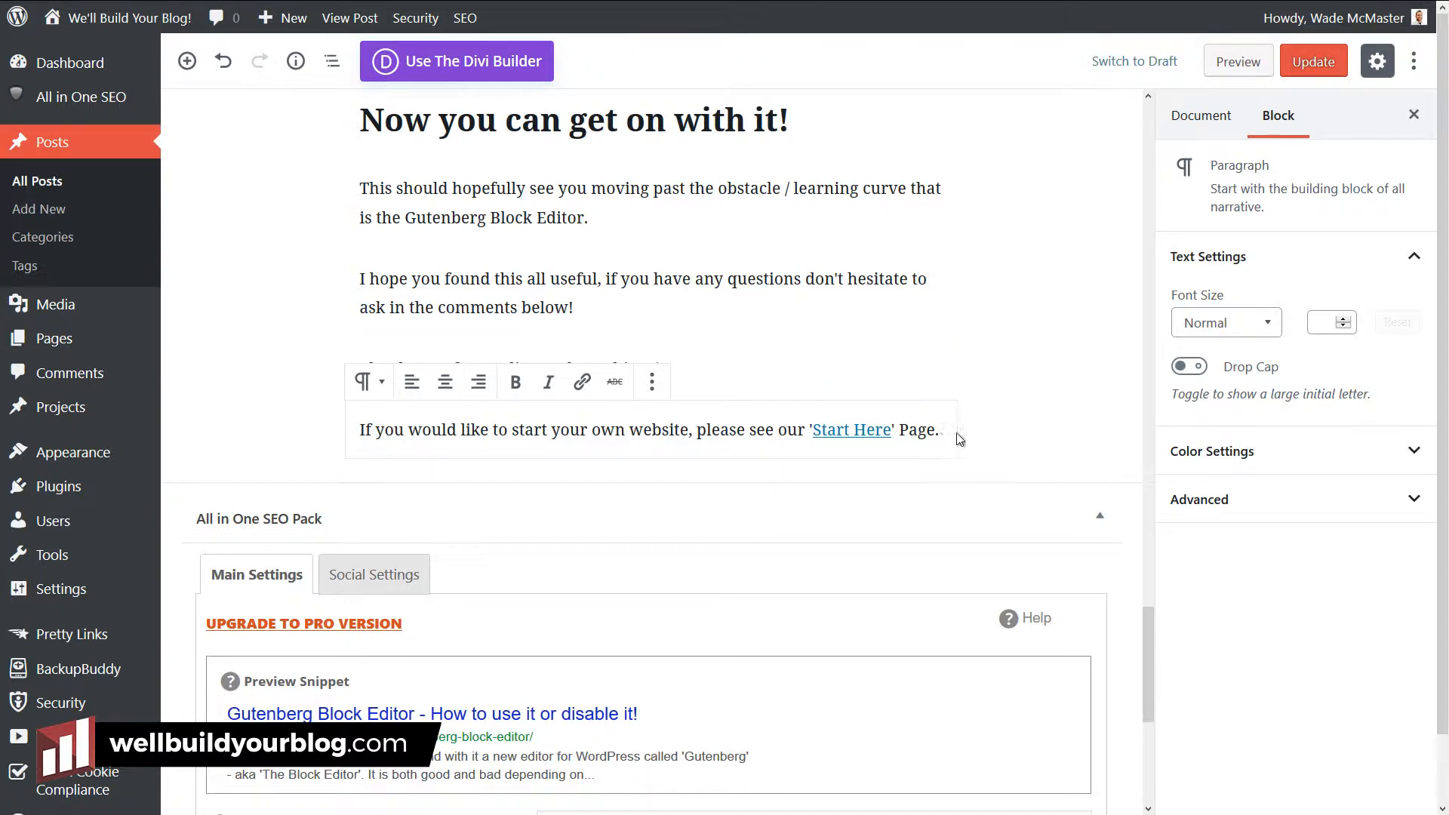
mouse_move(583, 438)
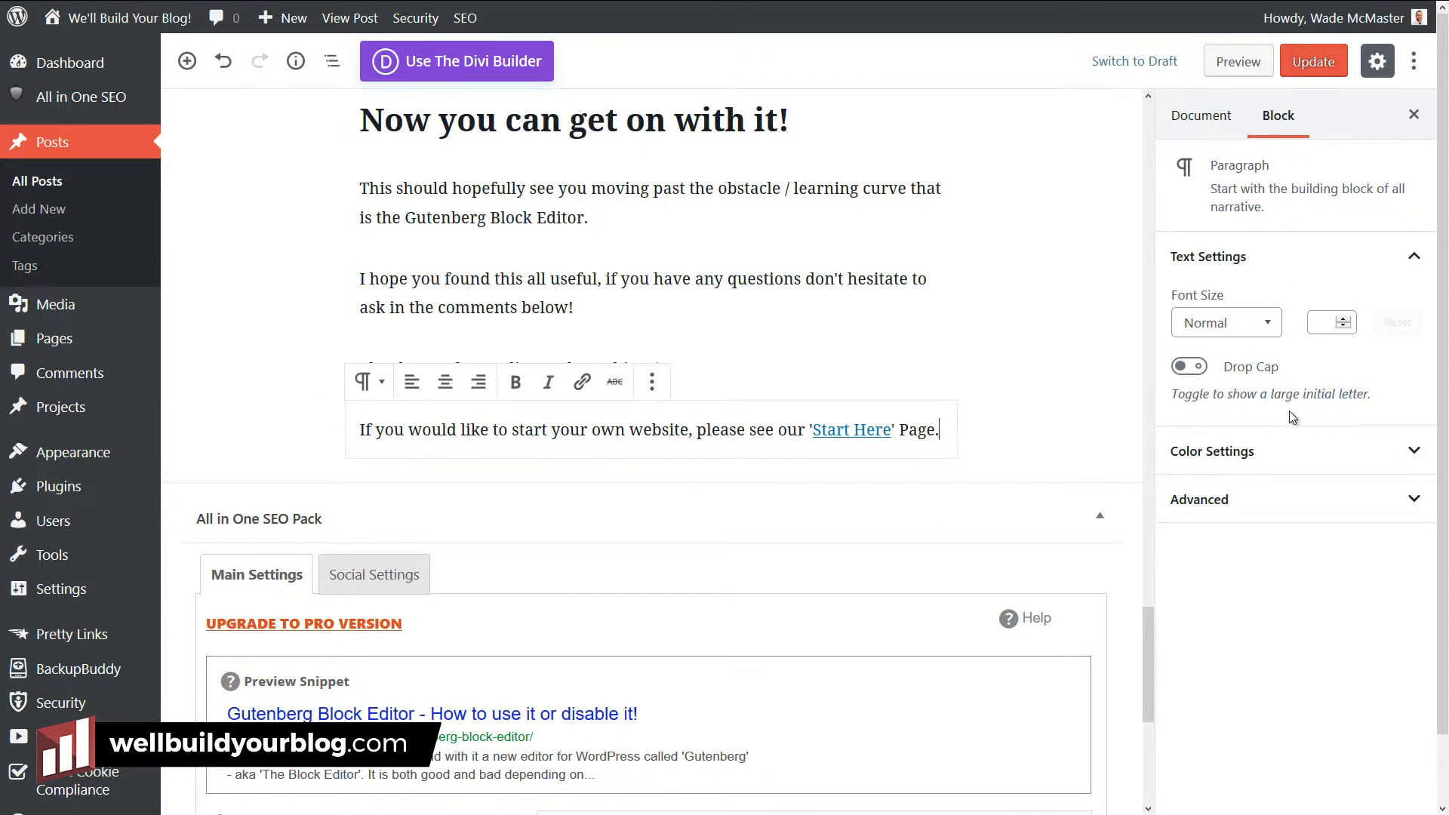
left_click(1212, 452)
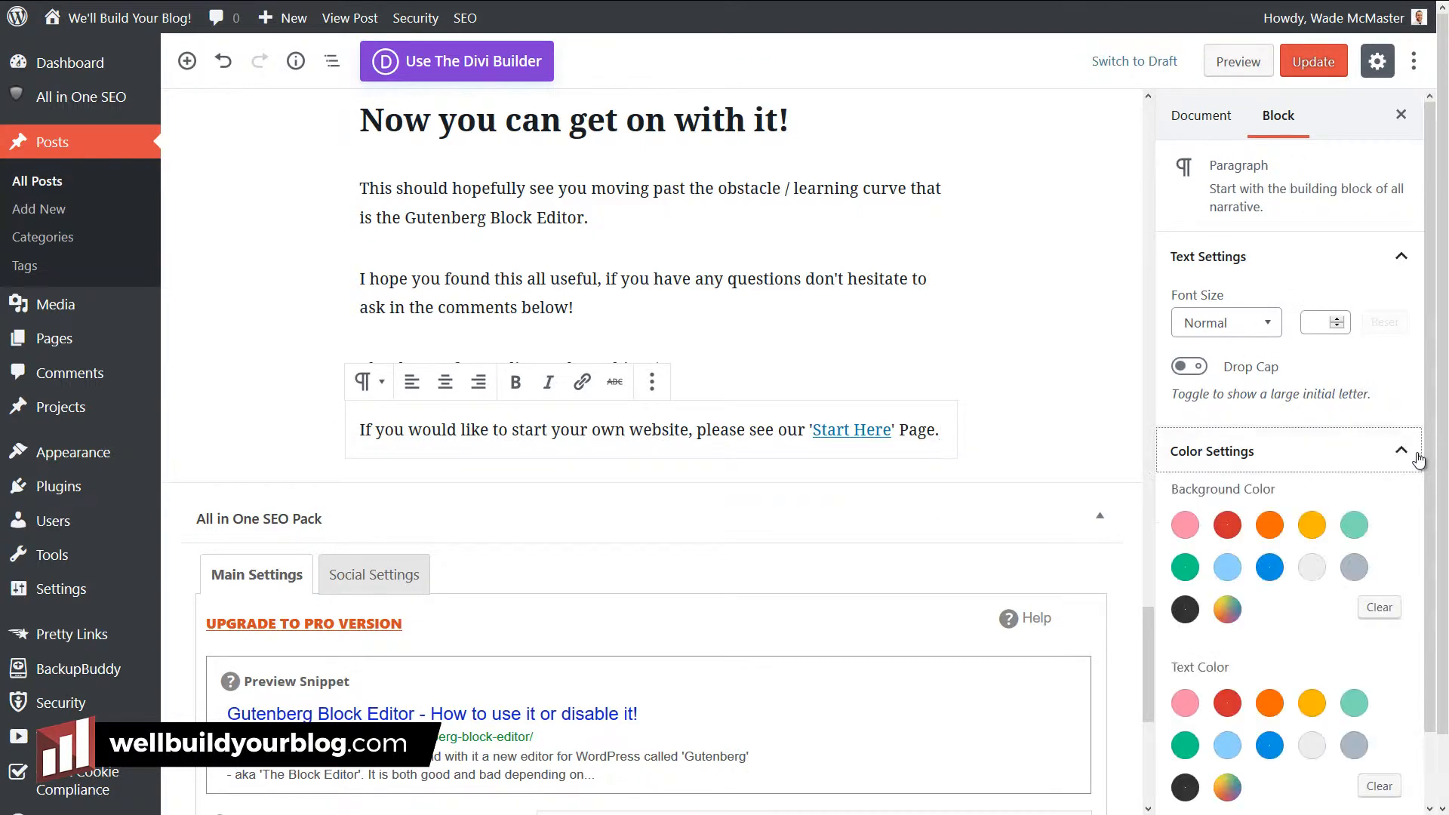
mouse_move(1187, 524)
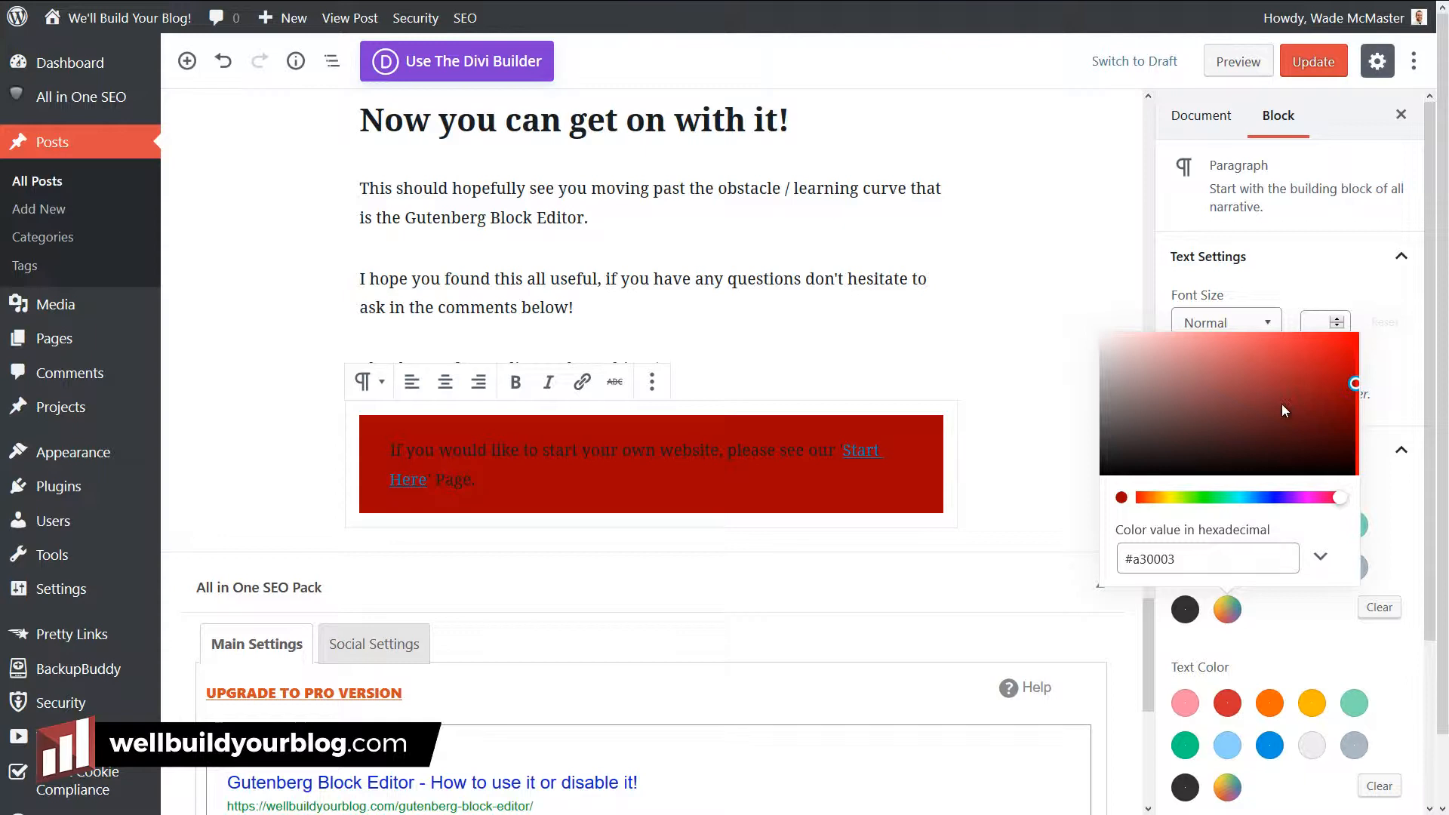
left_click(1109, 335)
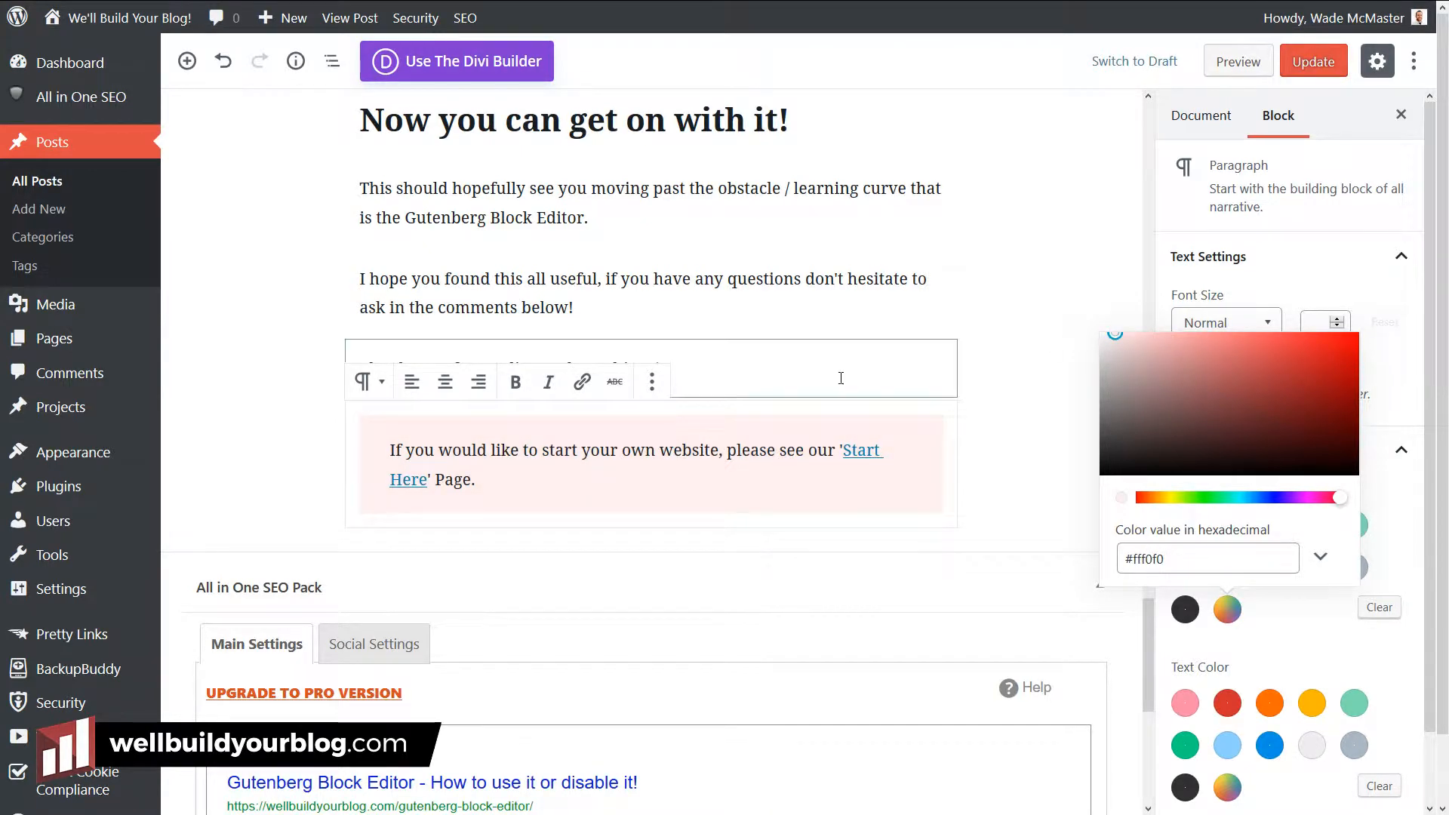
mouse_move(975, 439)
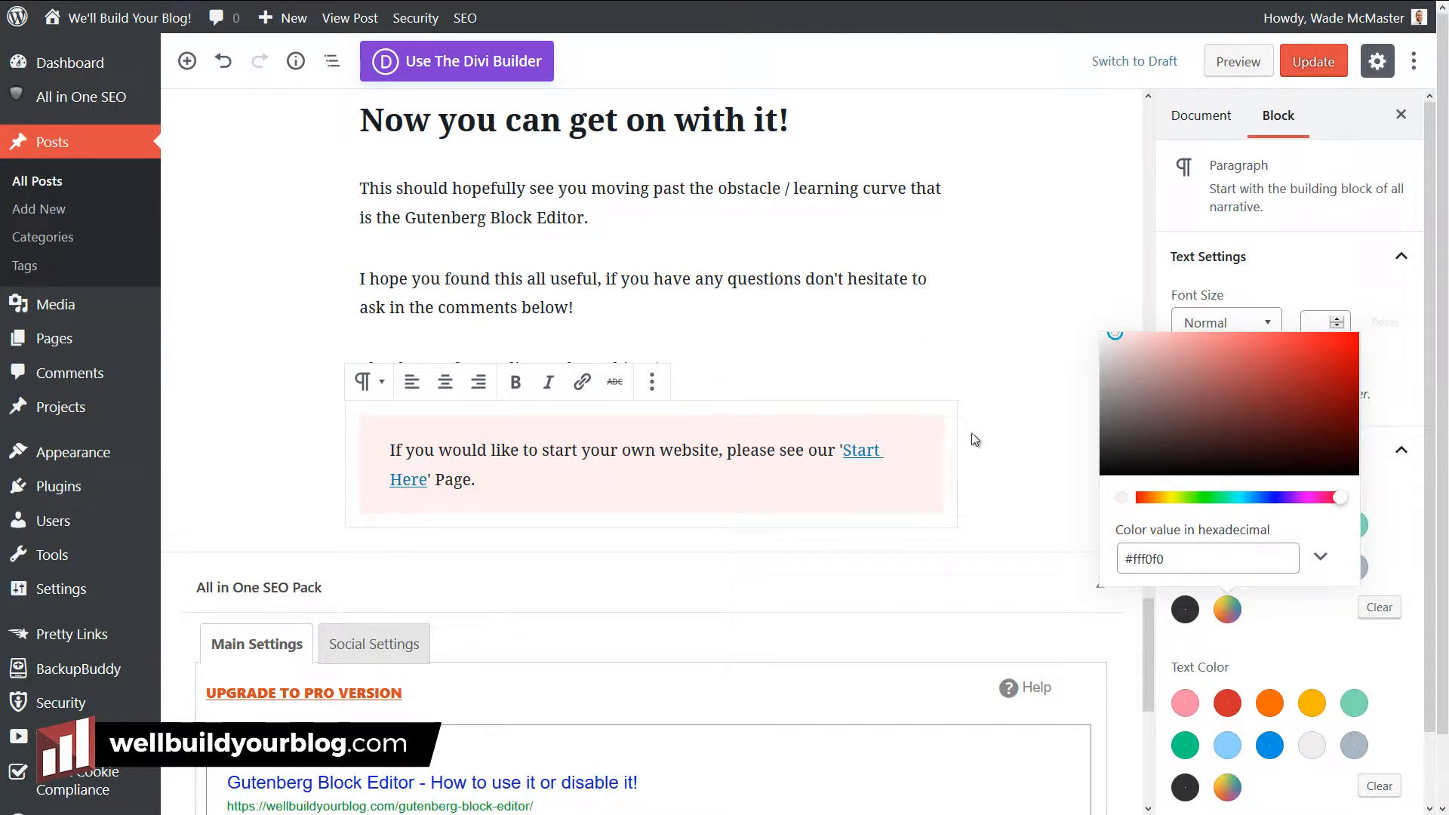
mouse_move(953, 468)
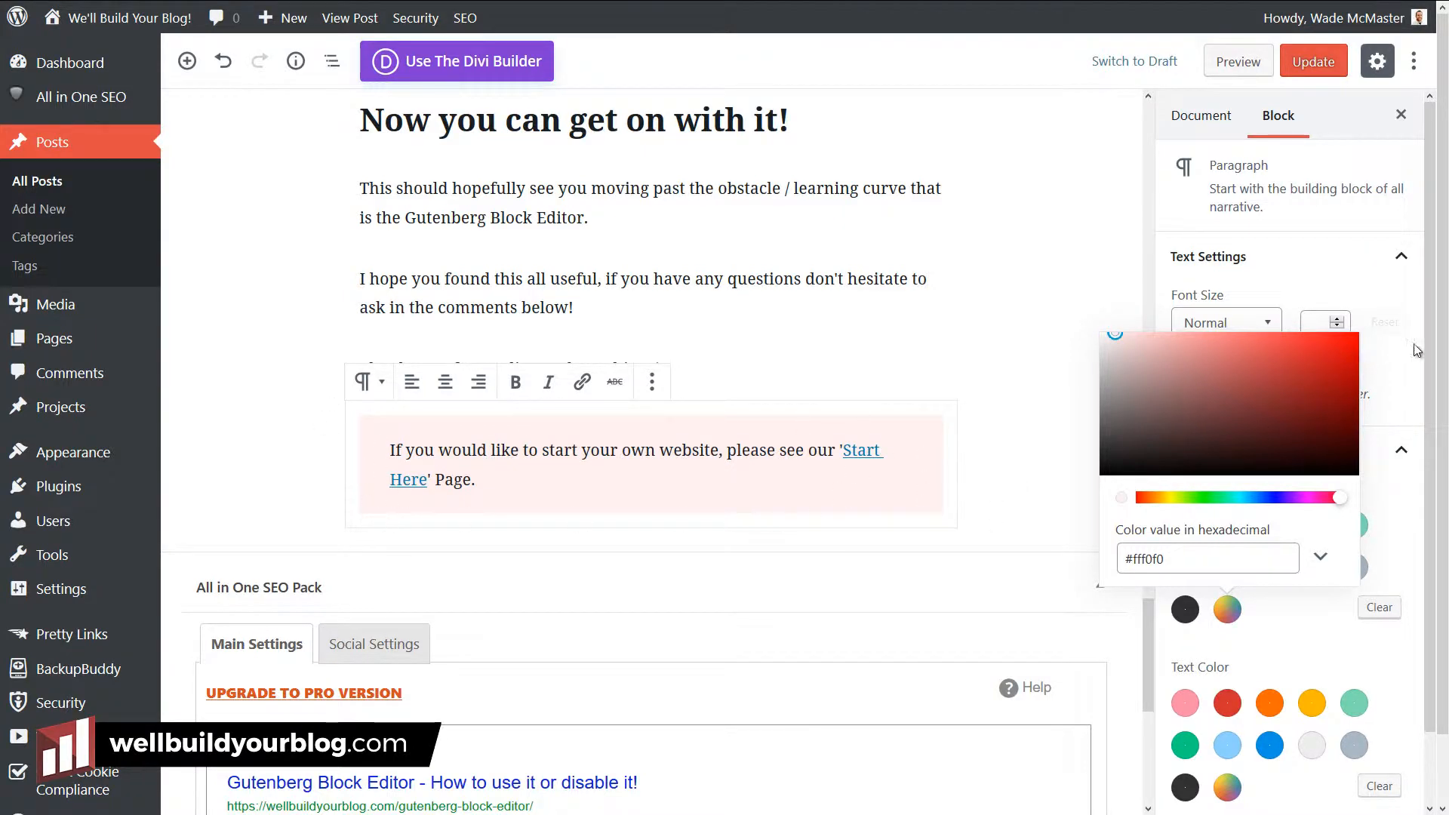
Try a red text colour on the paragraph, then clear it back to default.
left_click(1227, 703)
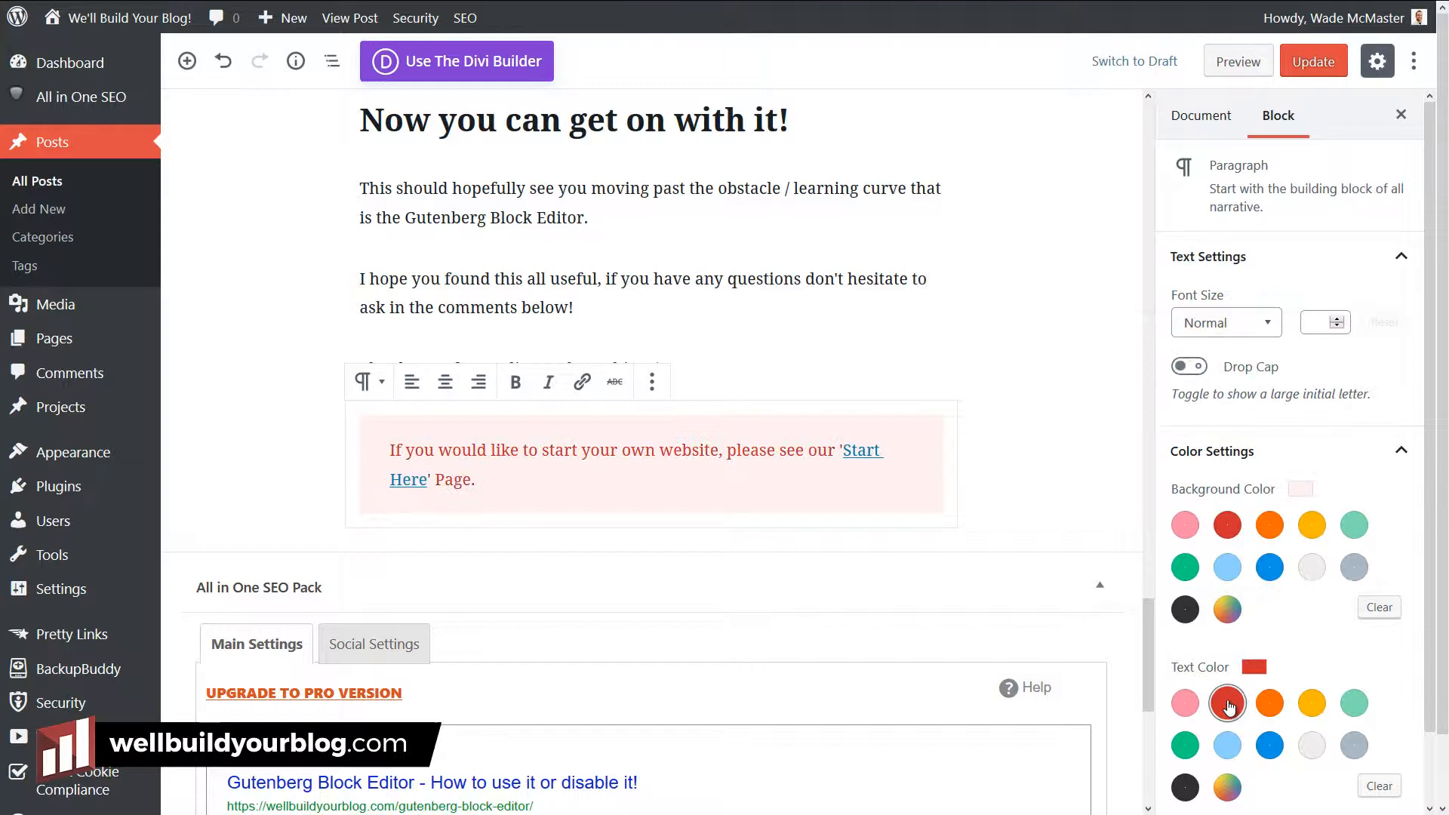
scroll("up", 3)
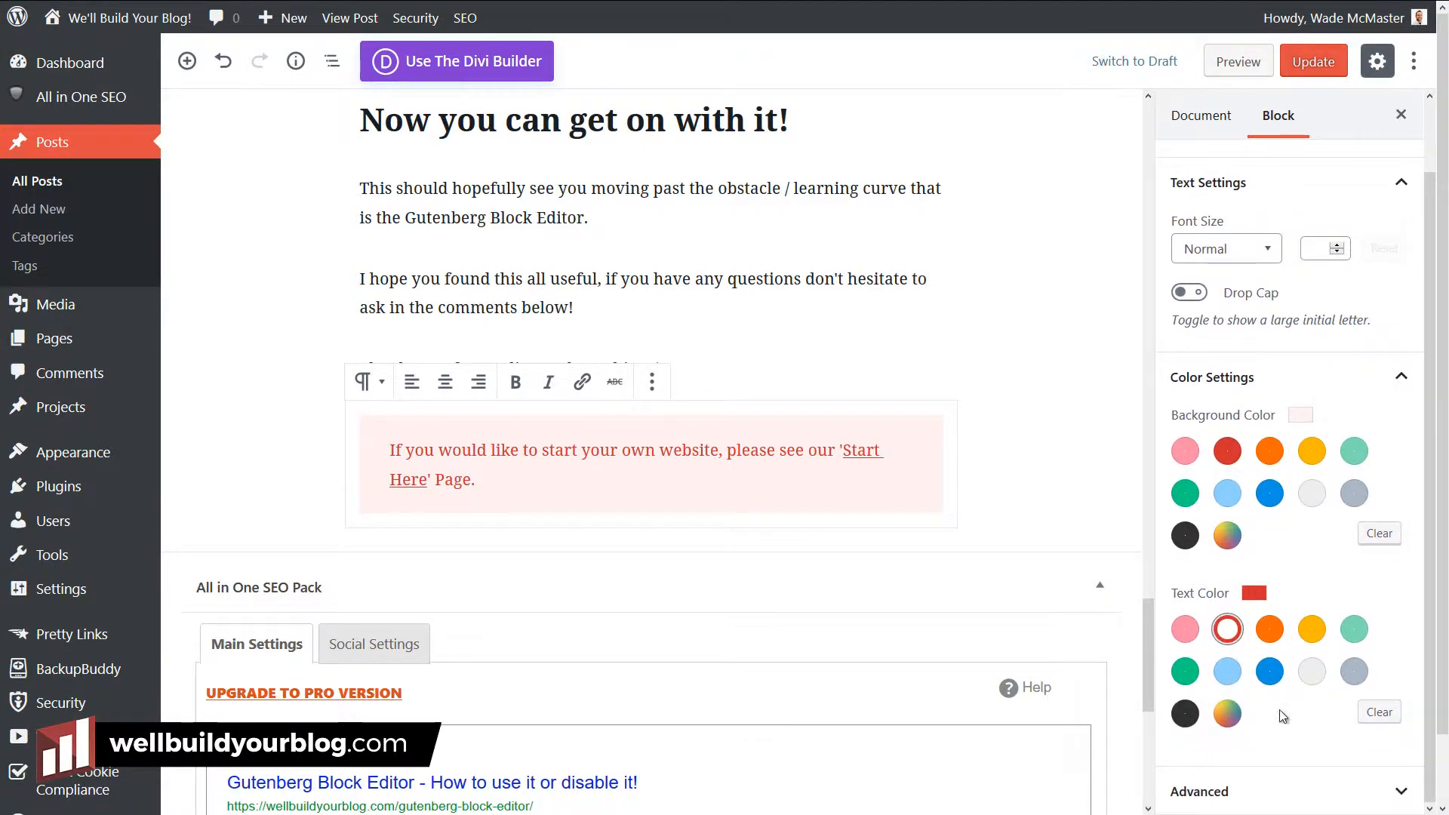
left_click(1378, 711)
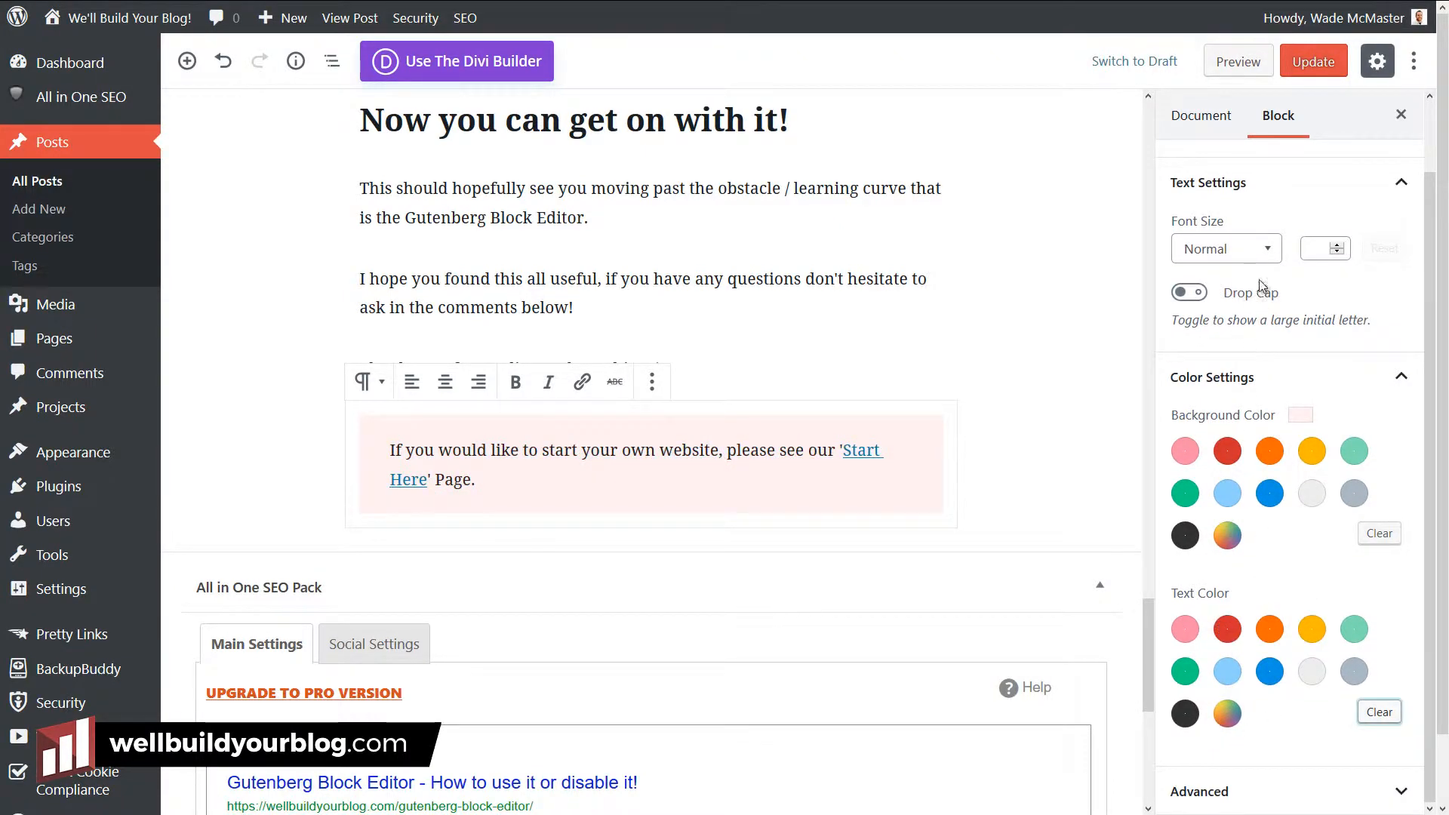
Cycle the paragraph font size through large, medium and small, ending on Normal.
left_click(1224, 247)
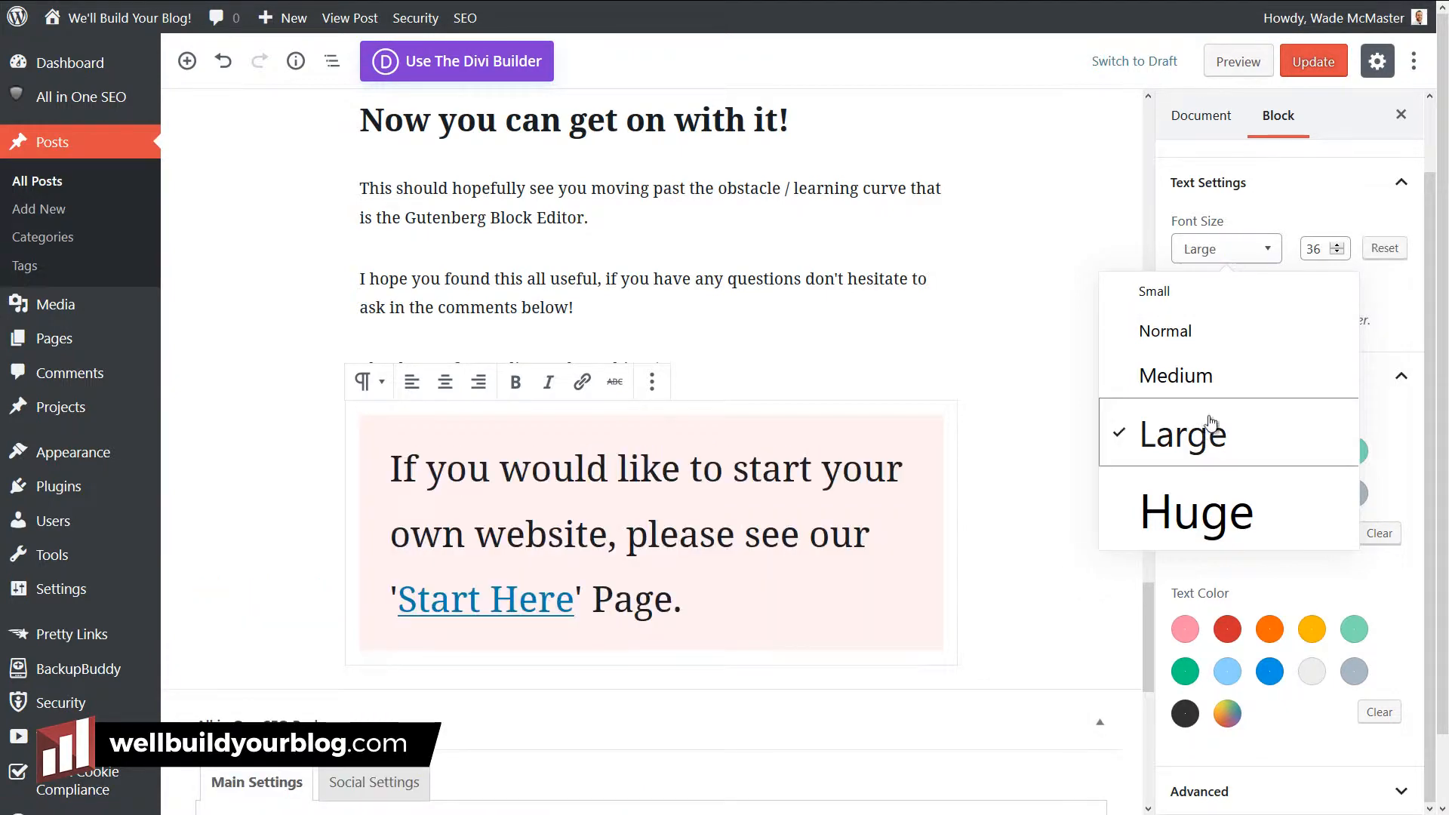
left_click(1177, 376)
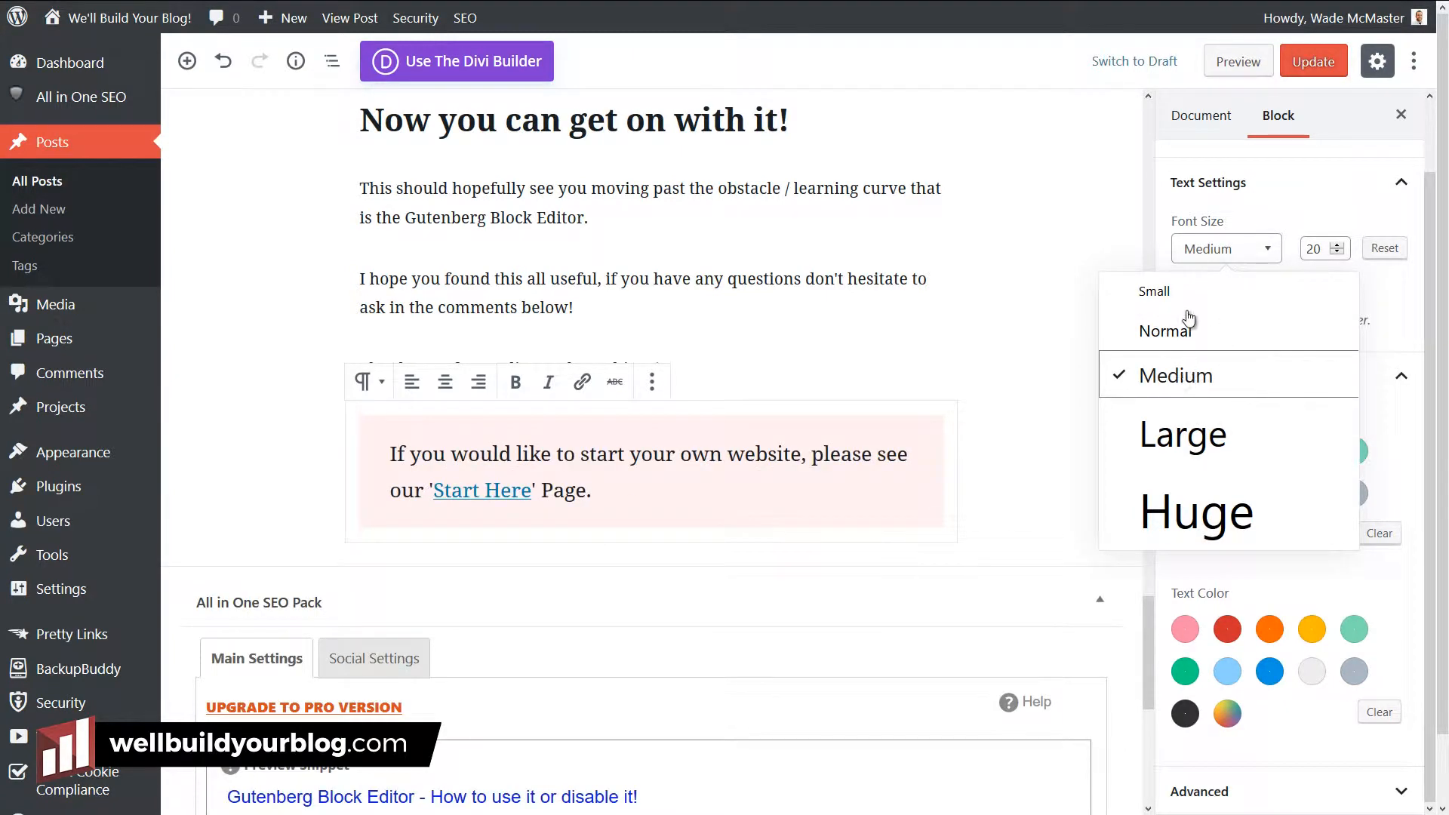
left_click(1153, 292)
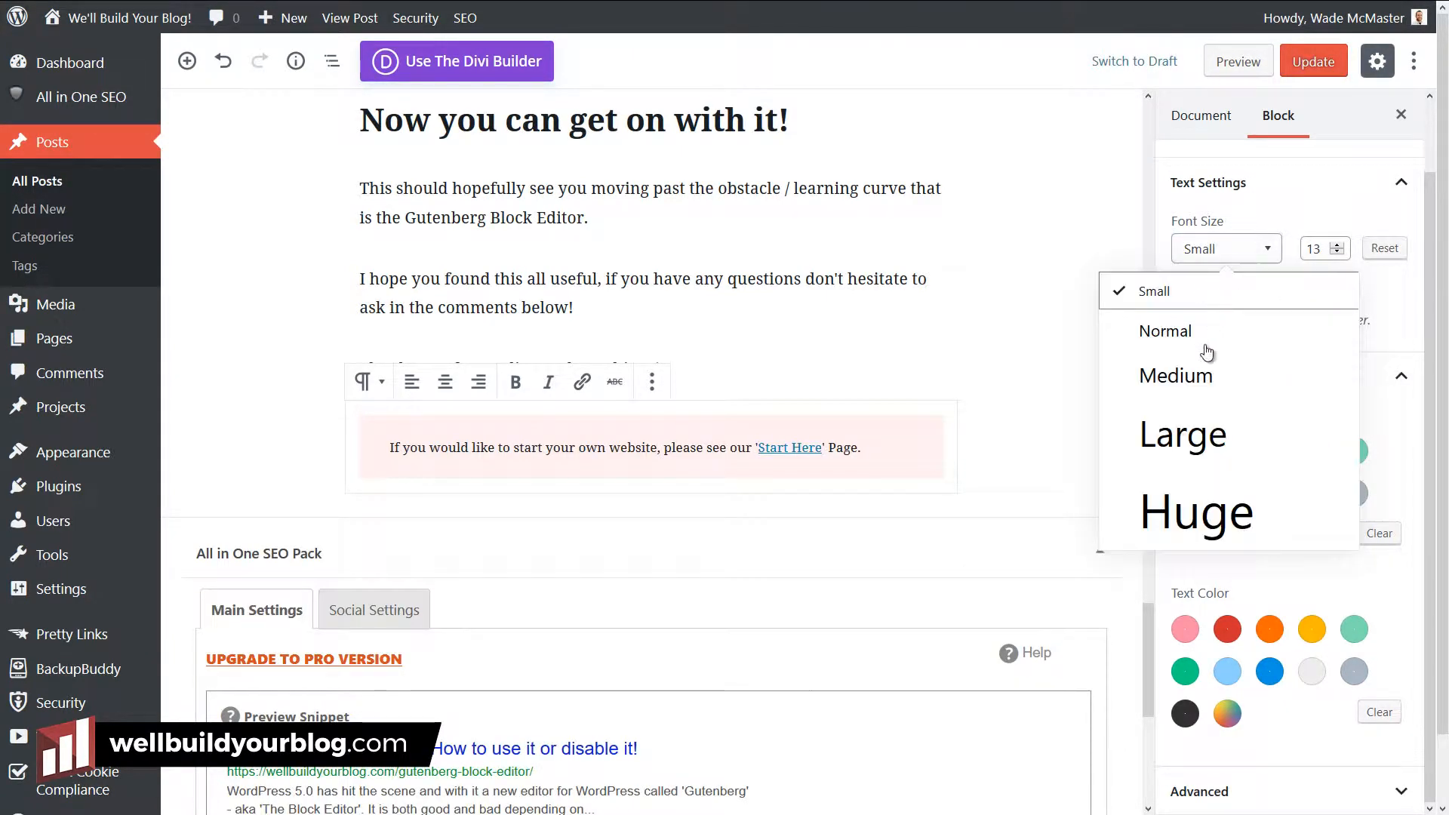
left_click(1166, 331)
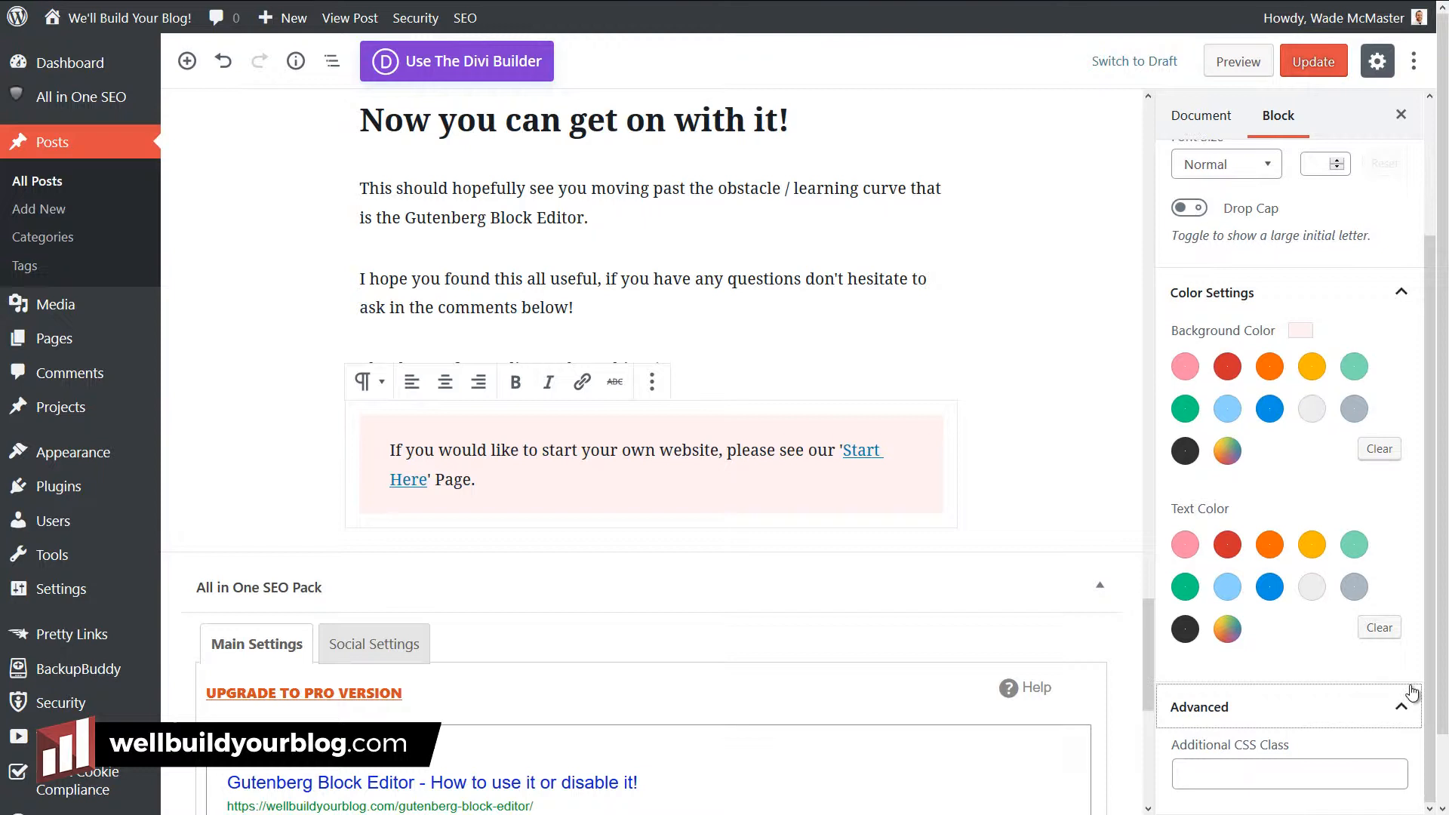
scroll("up", 3)
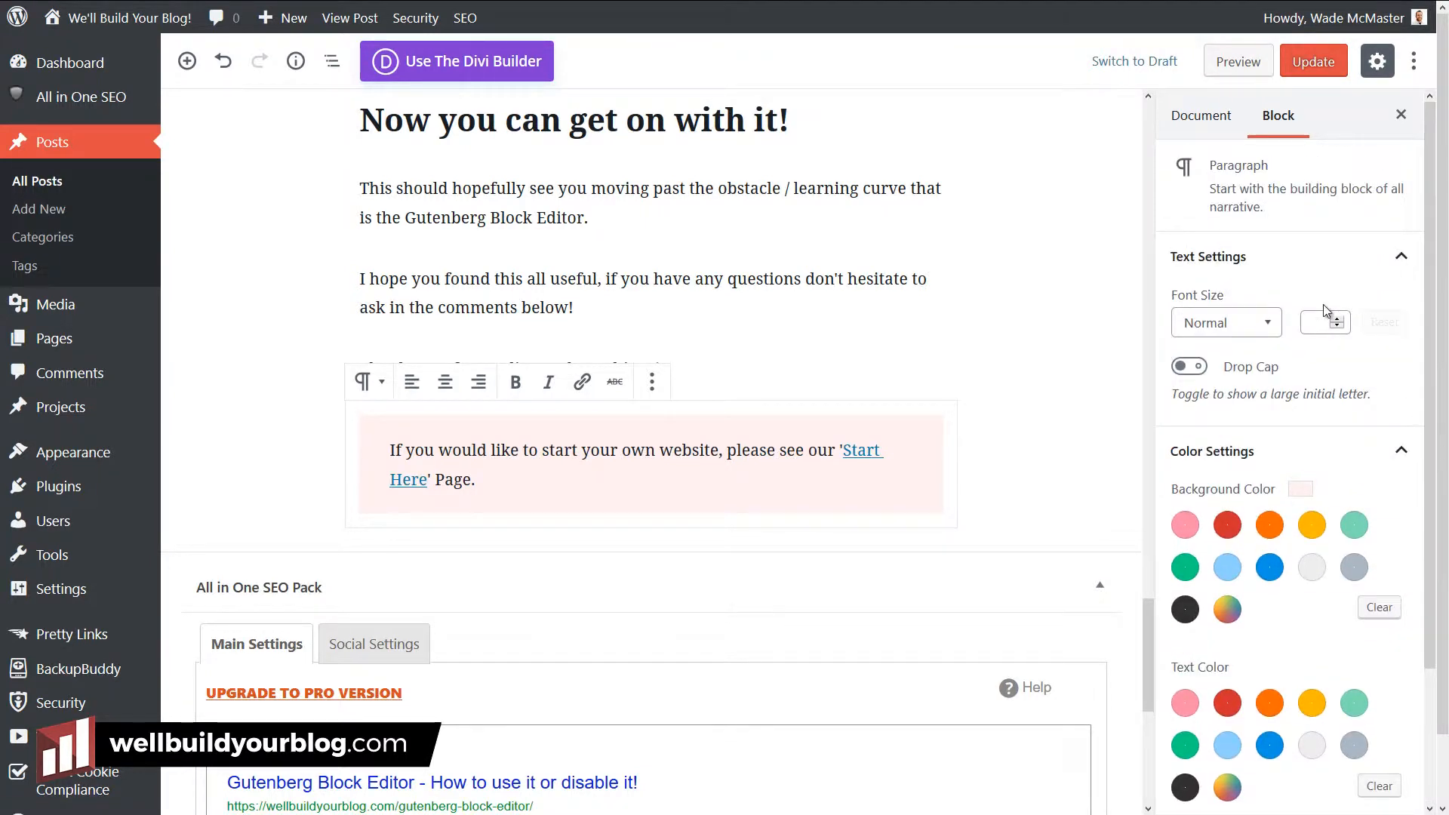
mouse_move(1207, 282)
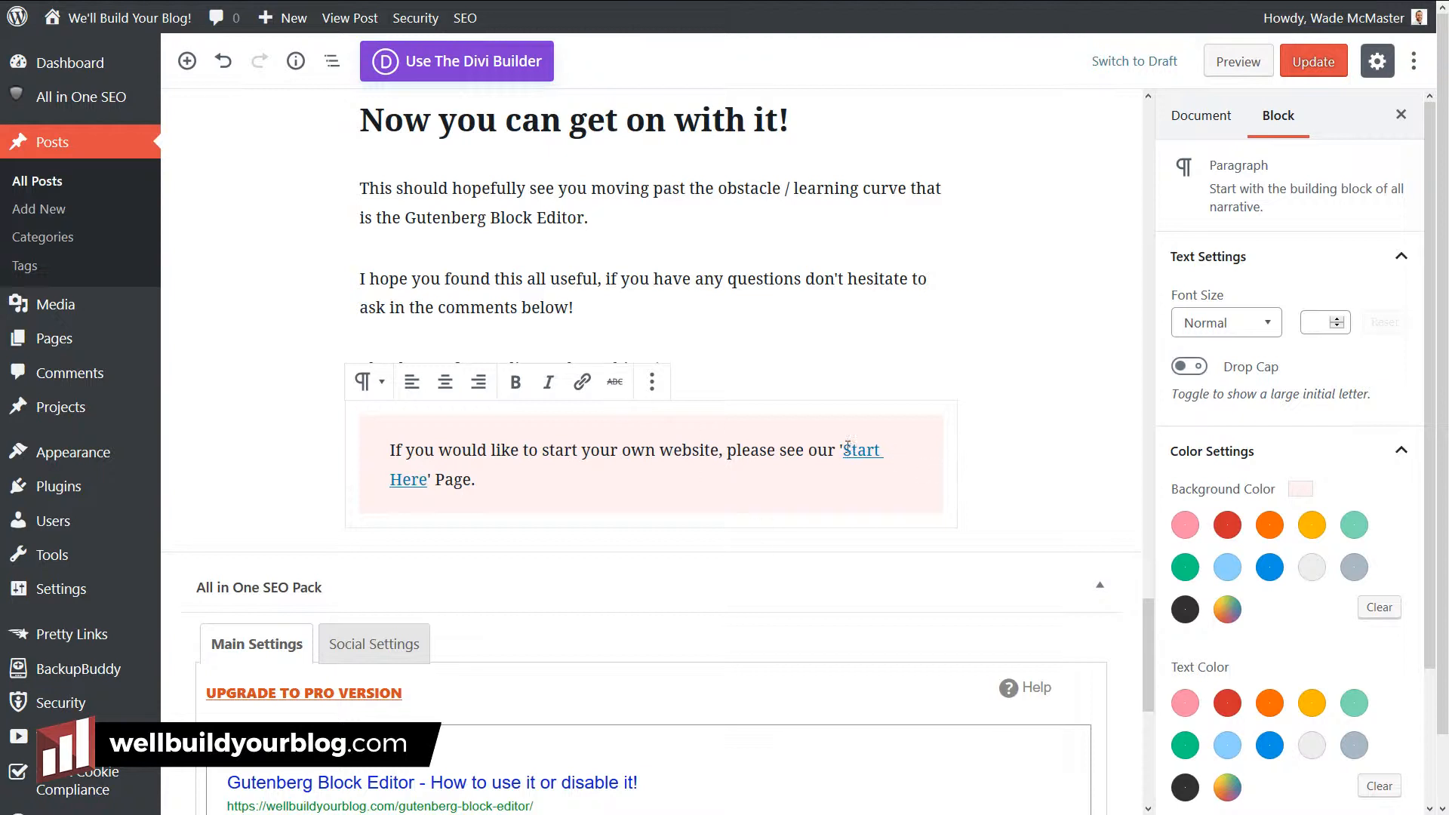
left_click(1200, 115)
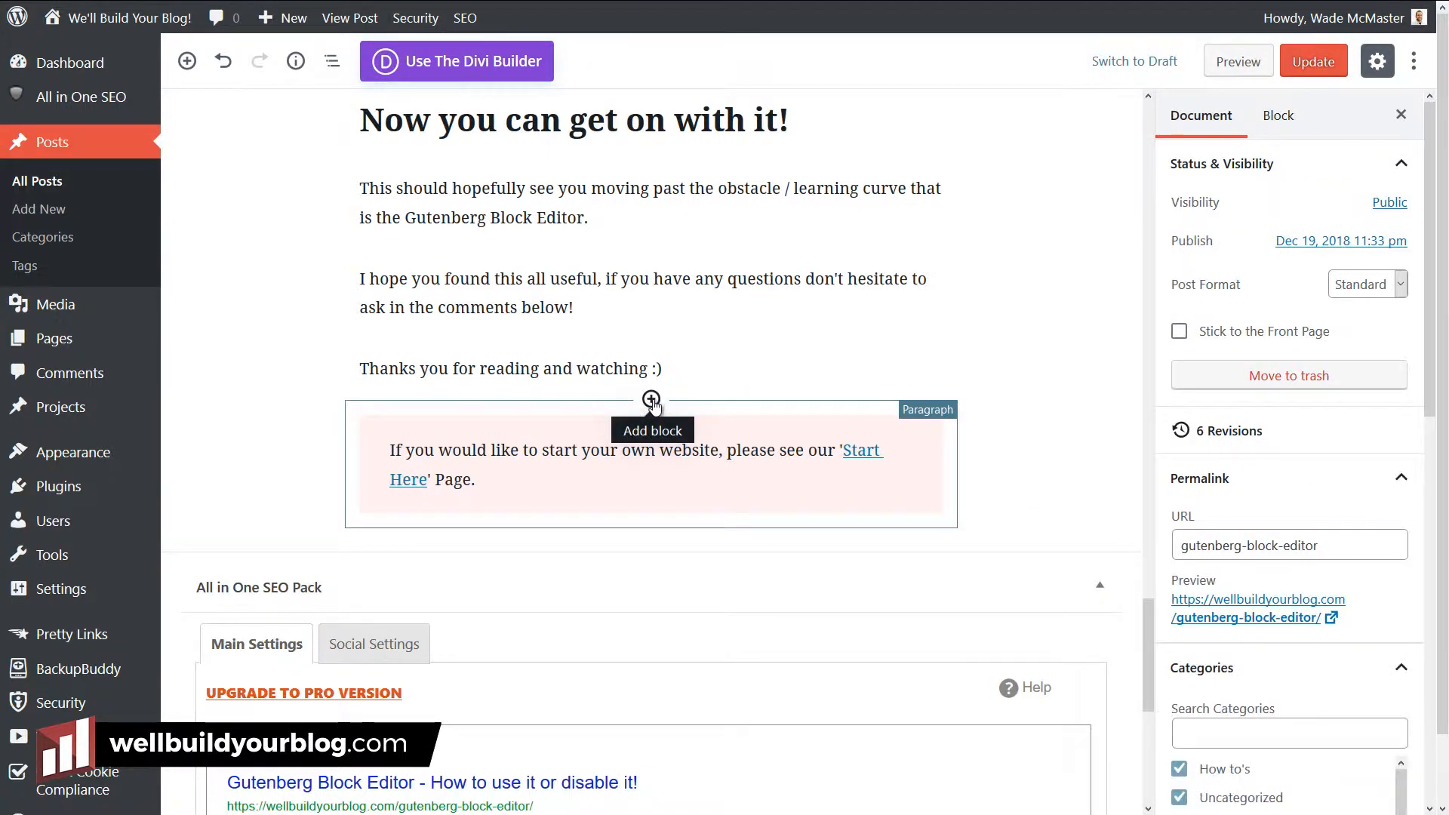
Insert an Image block above the paragraph using pros.jpg from the Media Library.
left_click(651, 399)
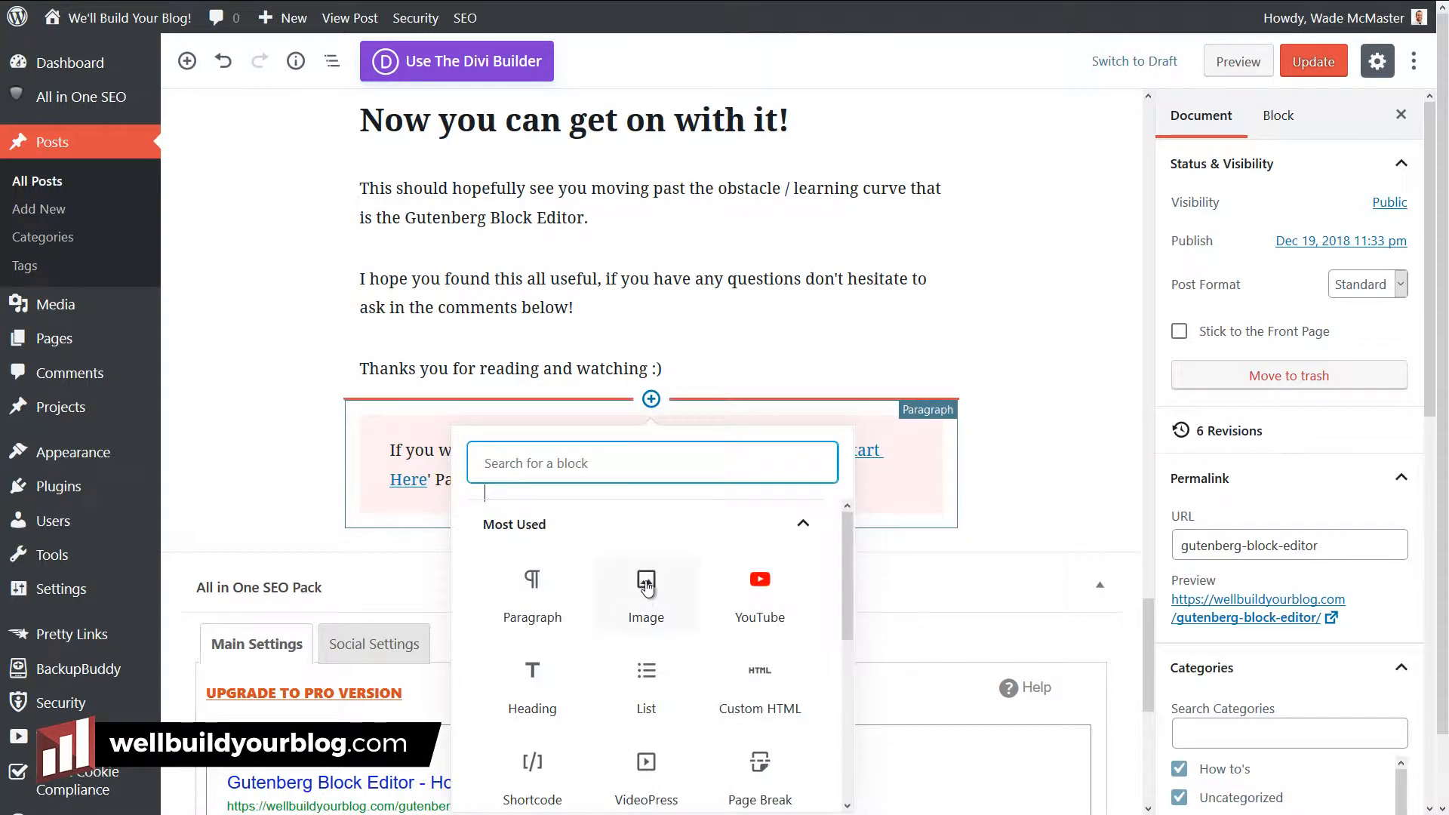
left_click(645, 592)
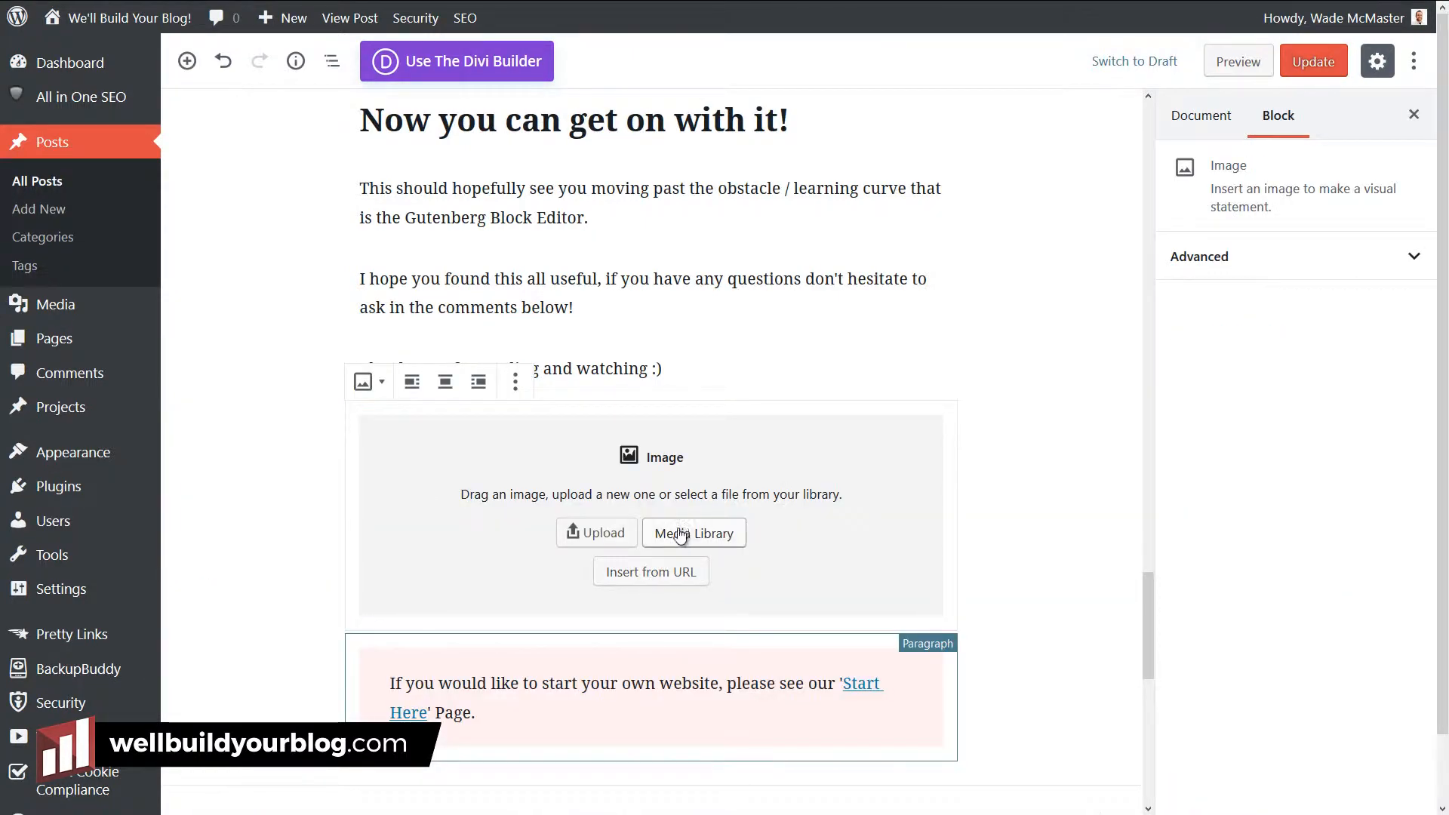
left_click(693, 533)
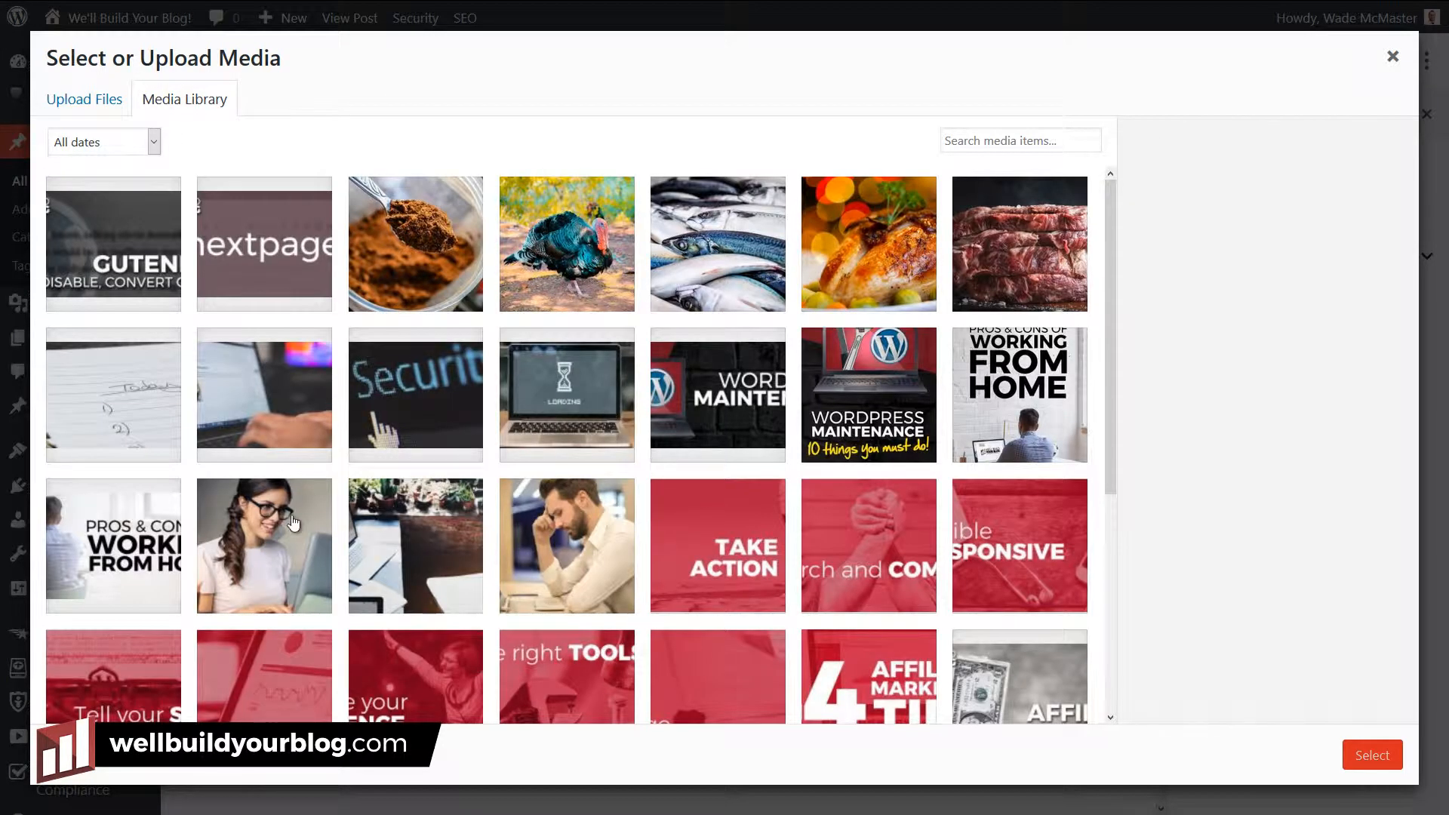
left_click(263, 545)
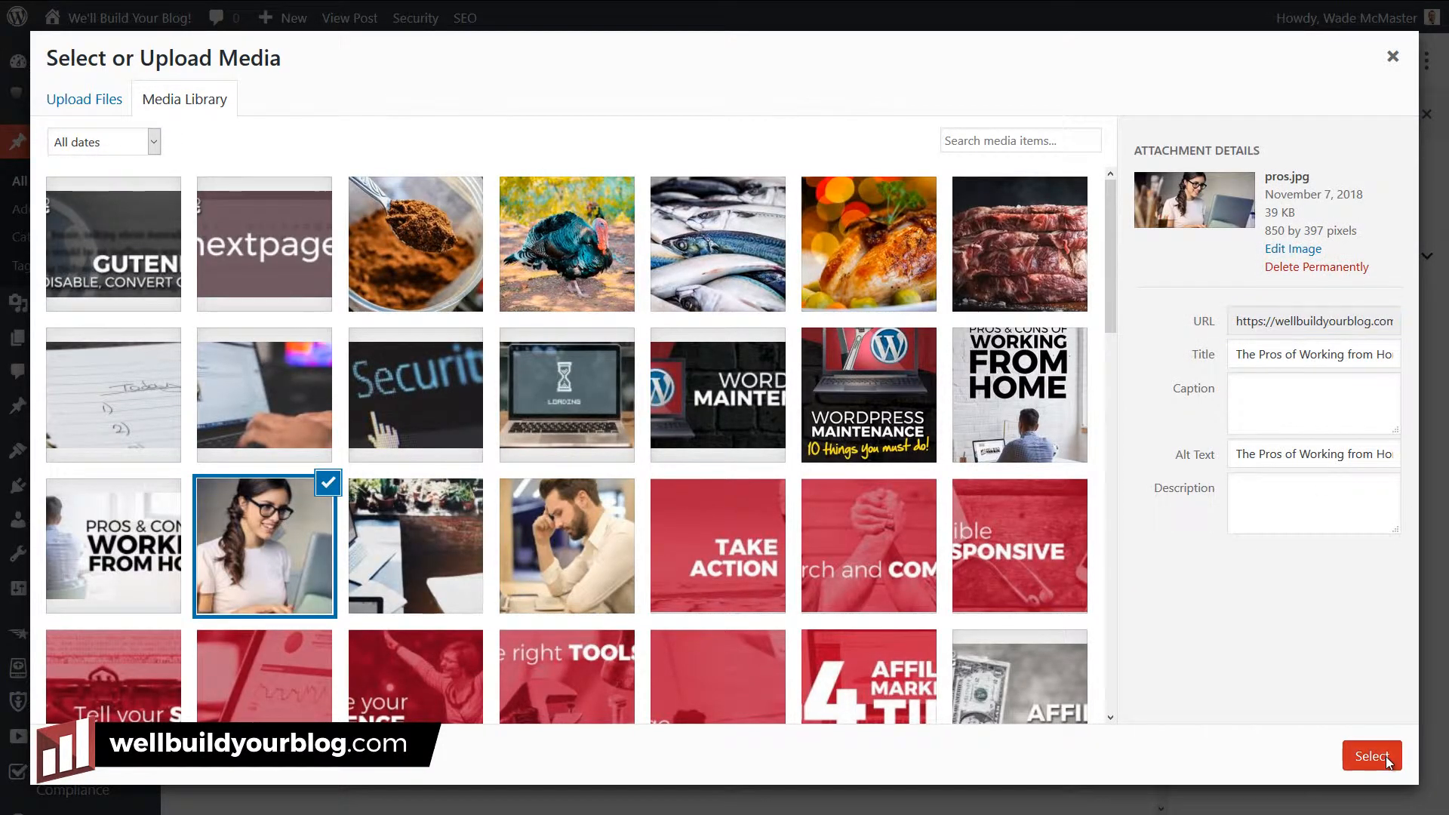
left_click(1372, 755)
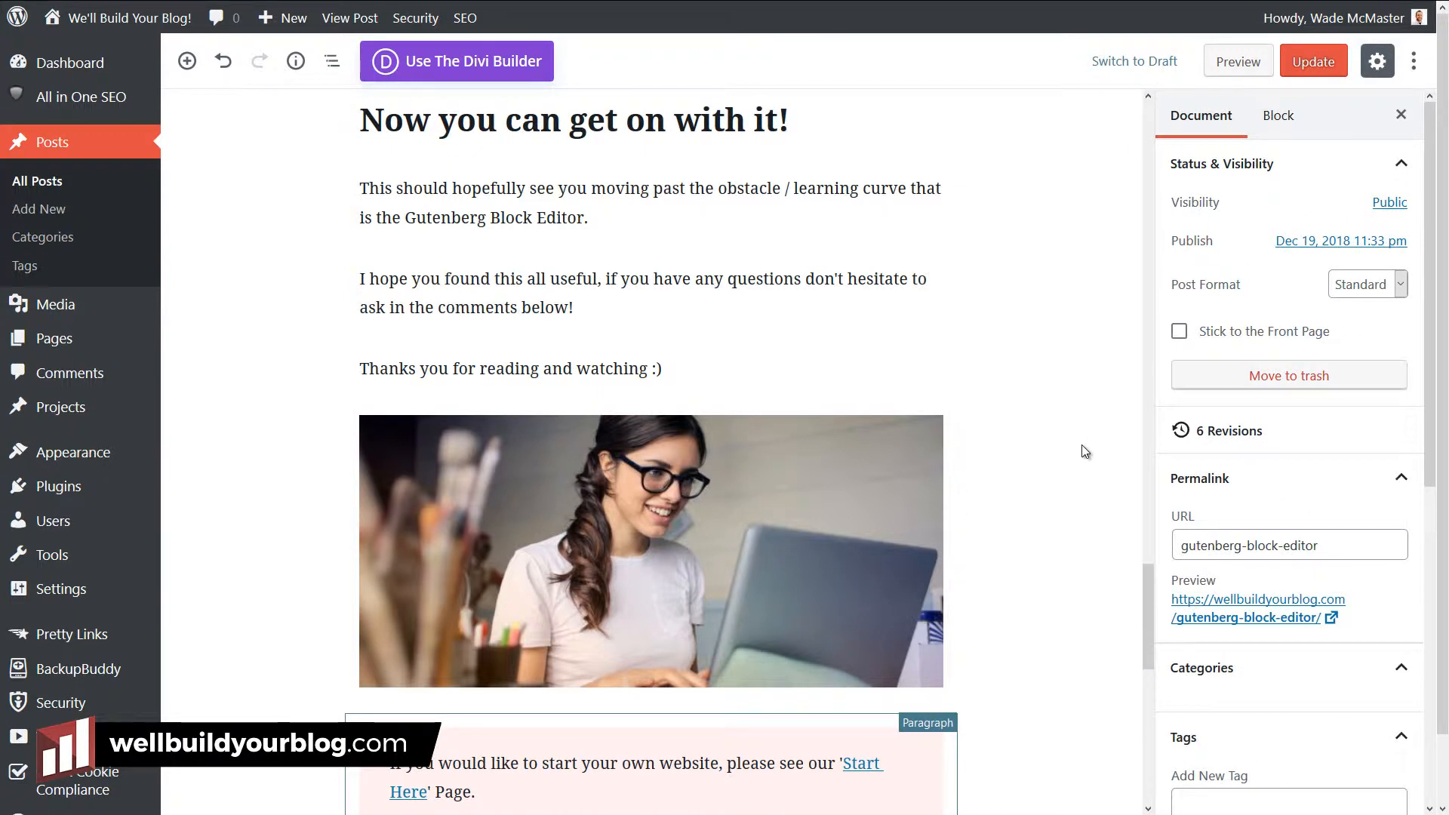
Select the laptop photo and the Start Here paragraph together as a pair.
scroll("down", 3)
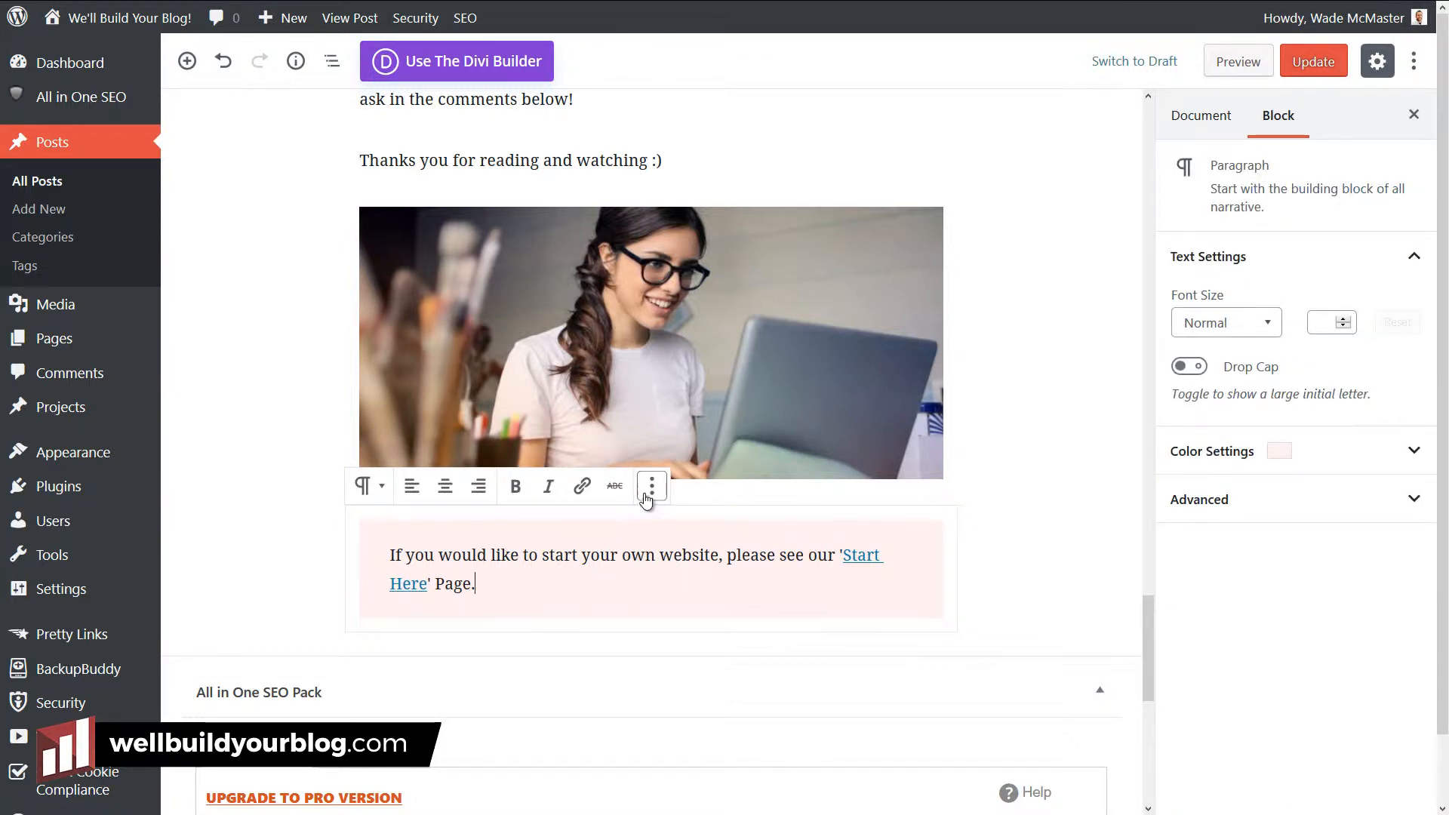
left_click(652, 485)
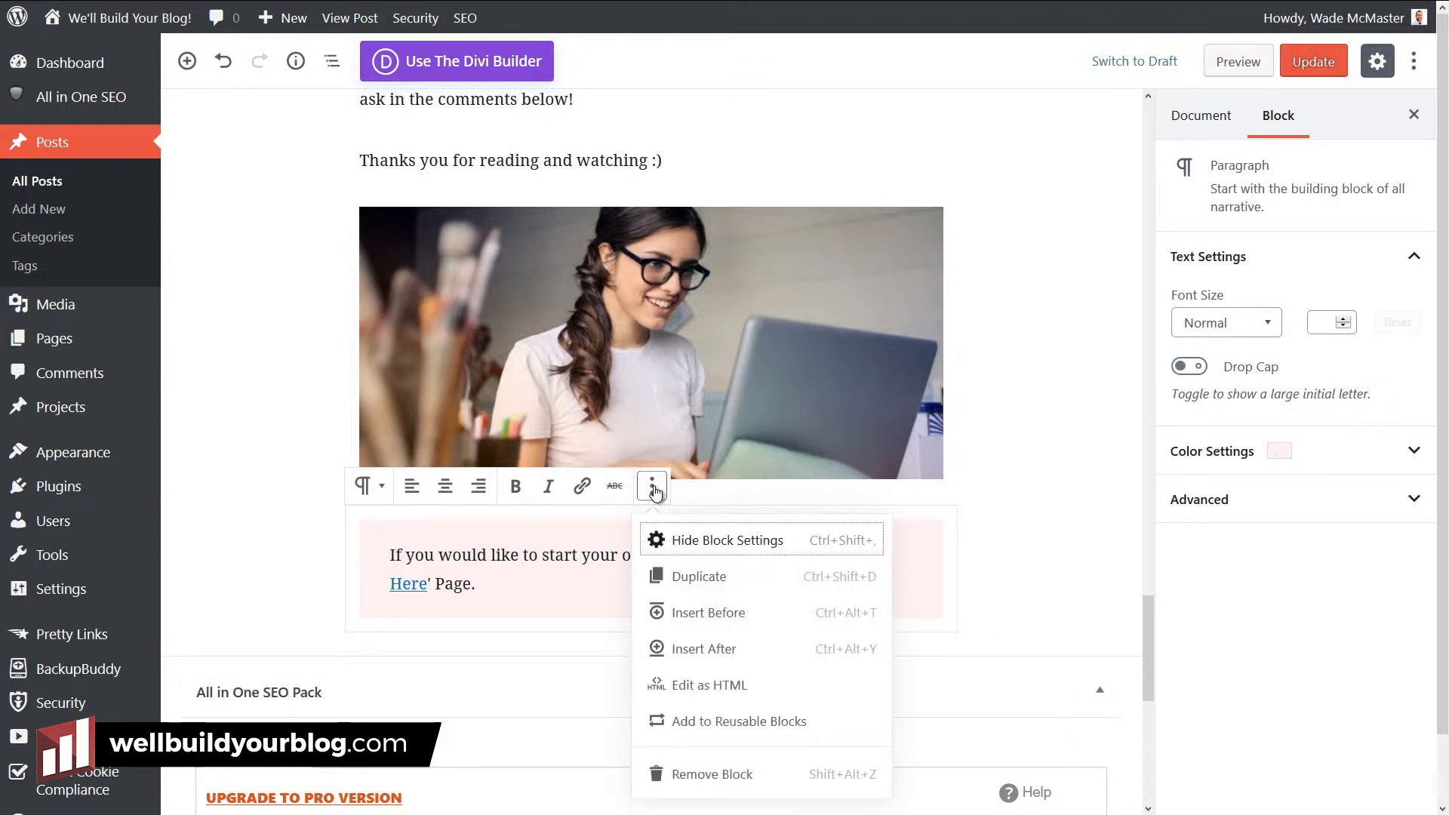
mouse_move(745, 732)
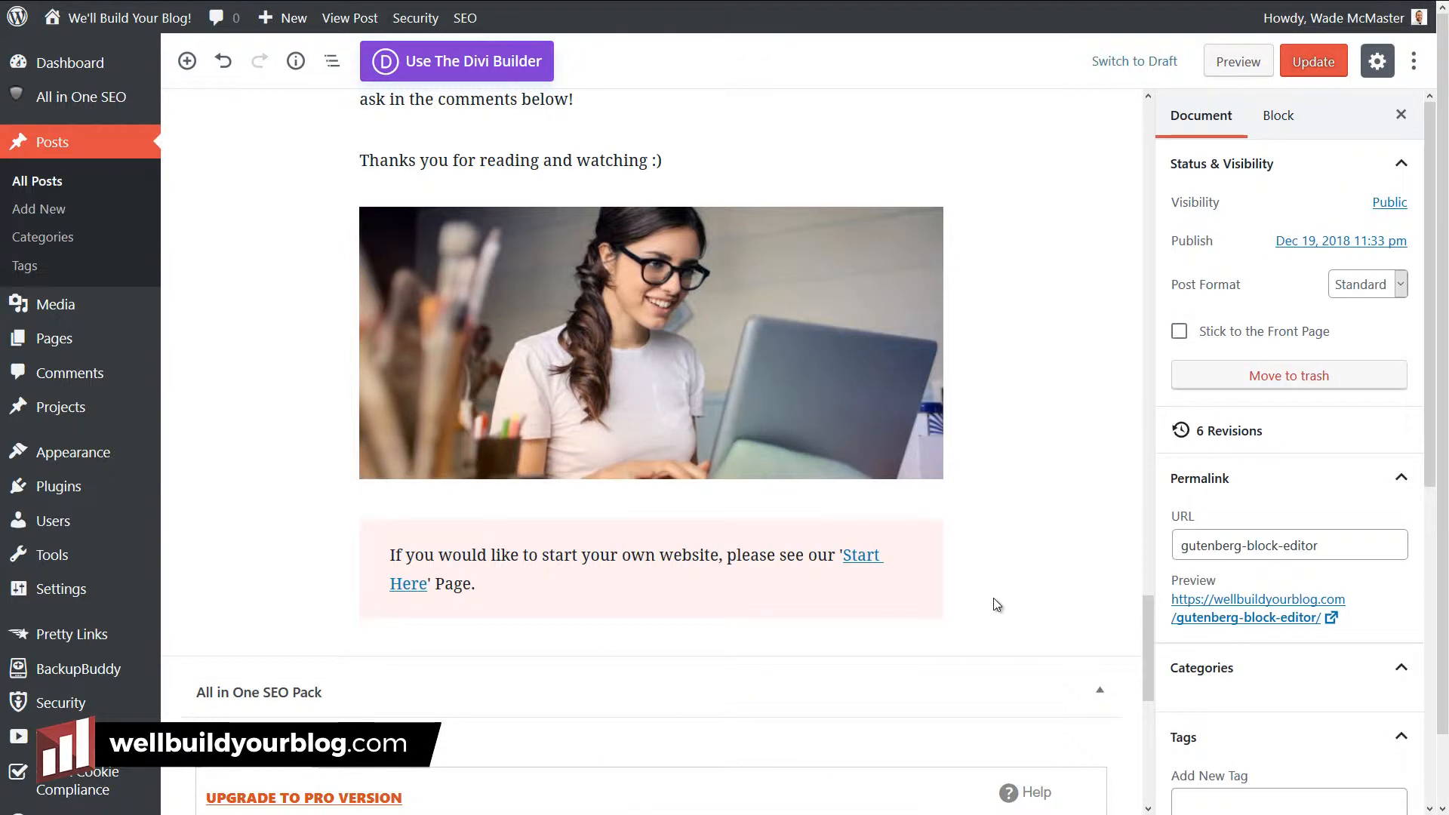
left_click(527, 583)
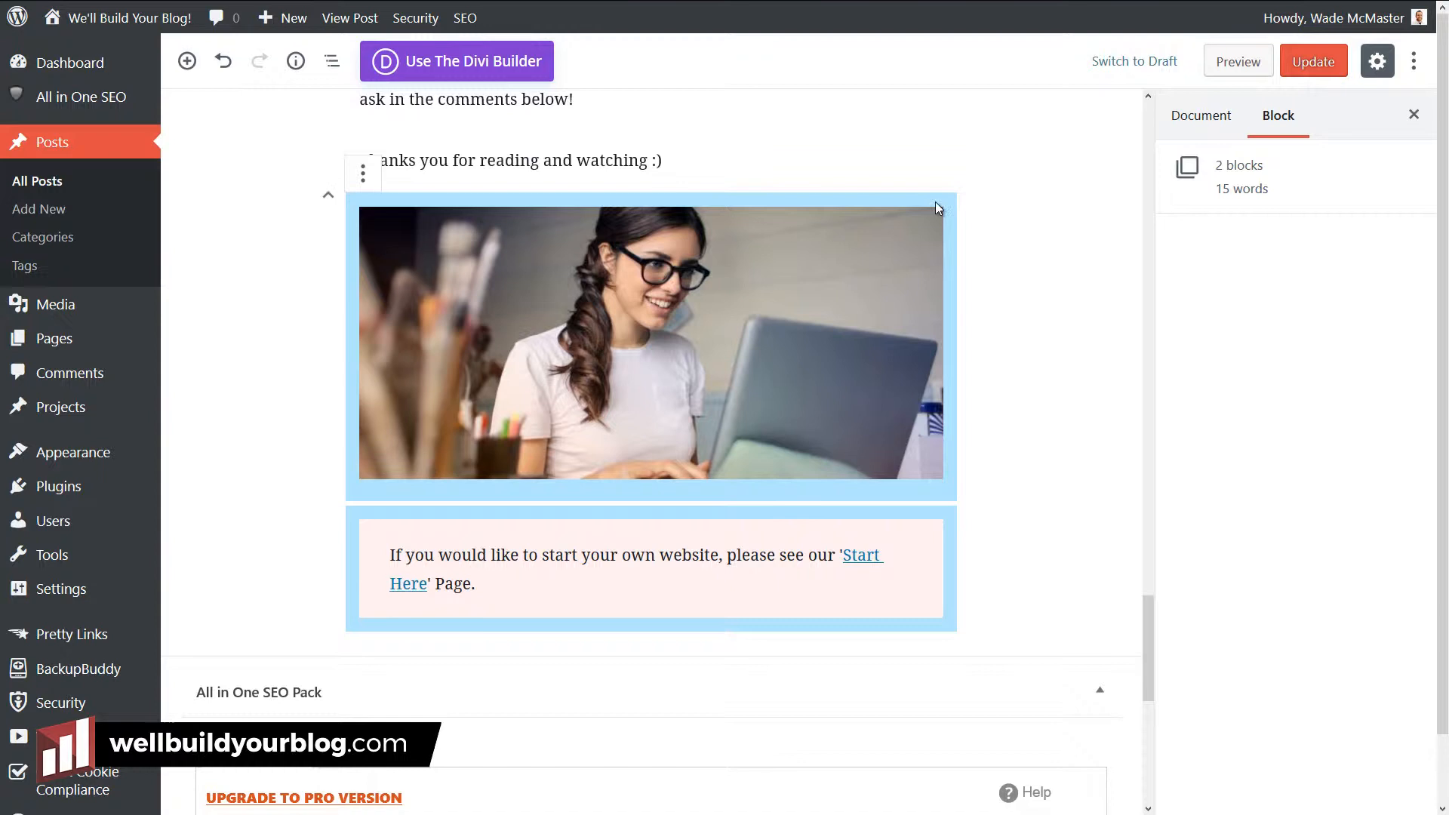
mouse_move(813, 444)
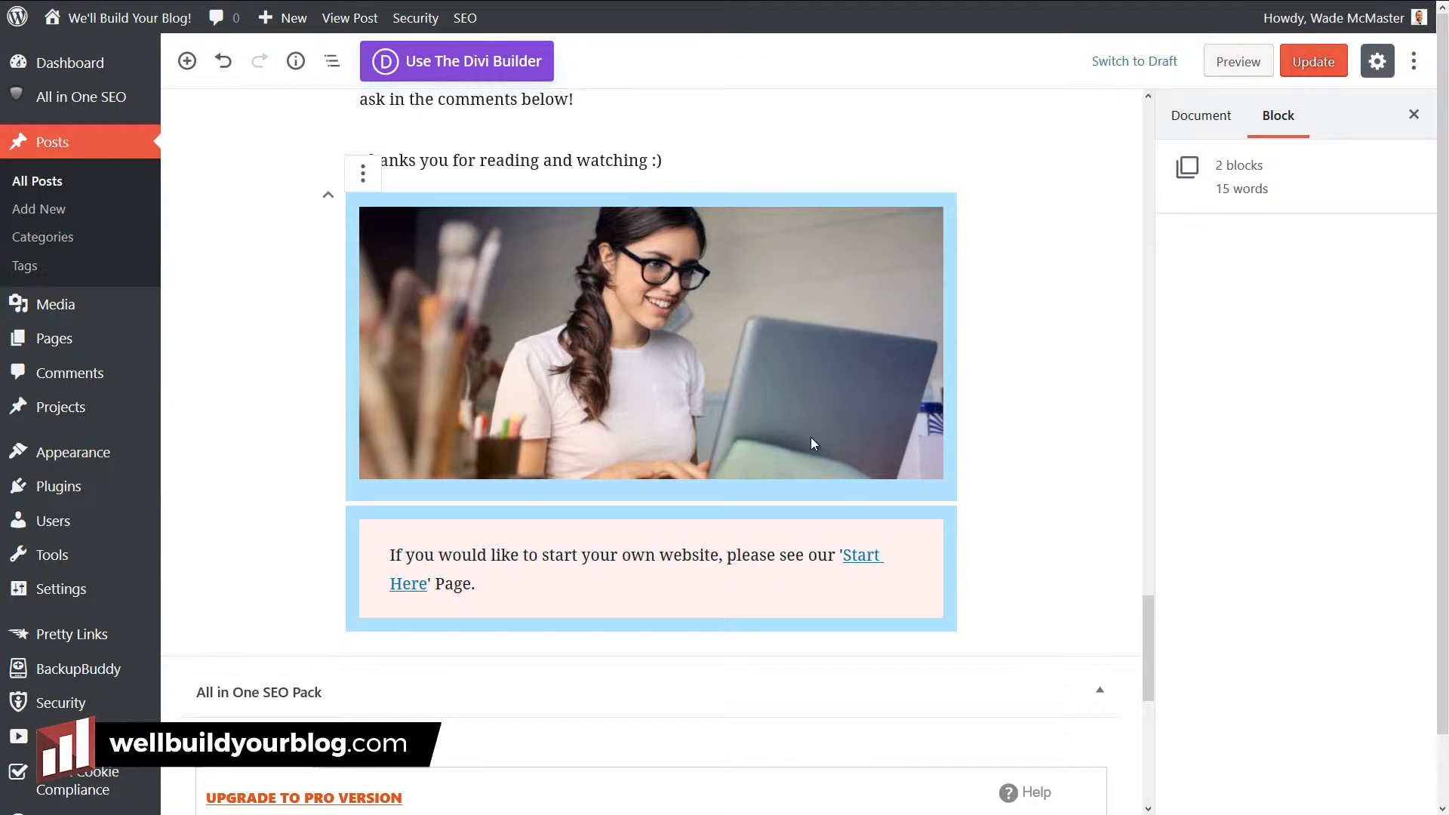
mouse_move(363, 175)
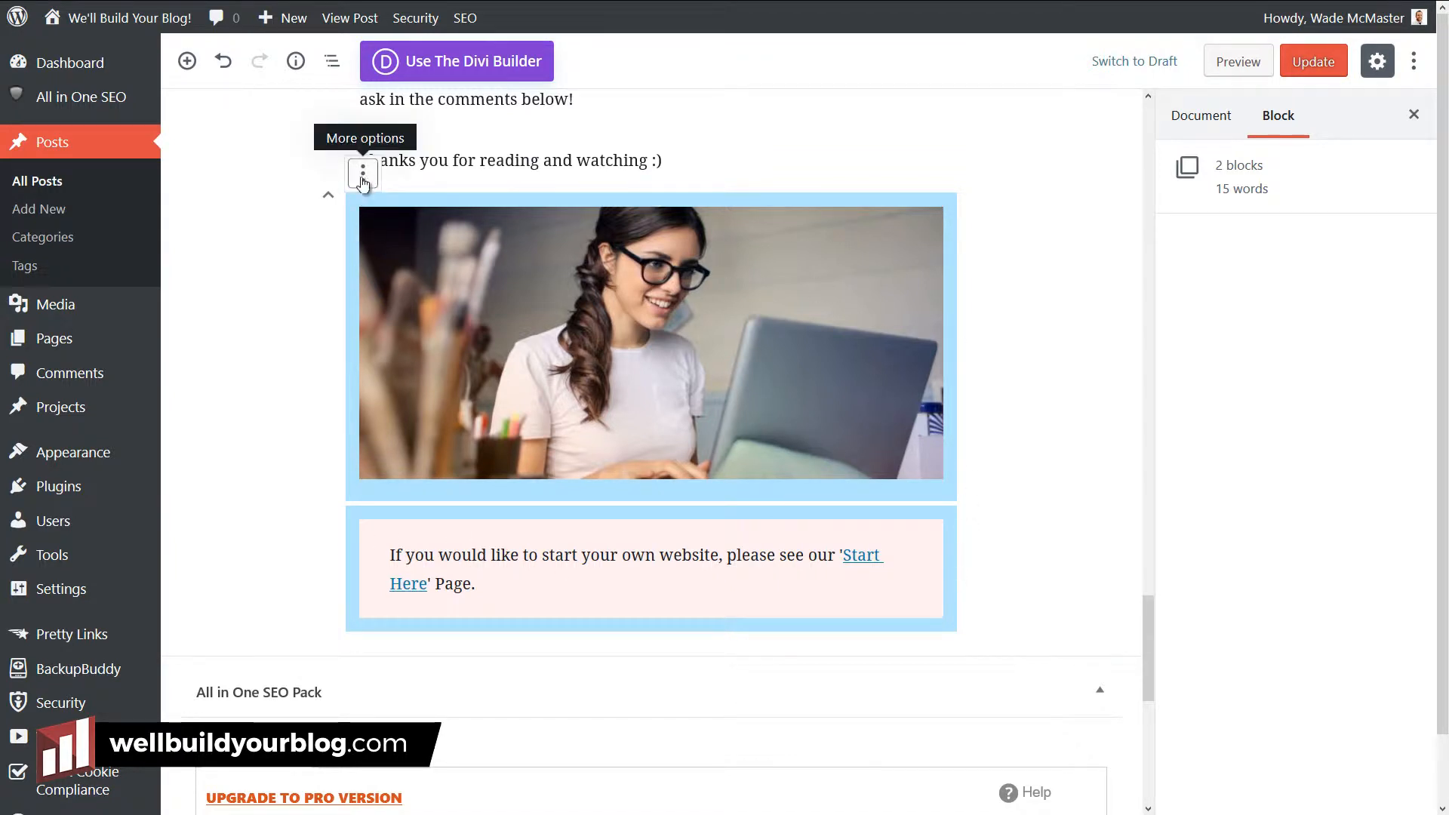
Add the selected blocks to Reusable blocks under the name 'Start Here CTA'.
left_click(363, 175)
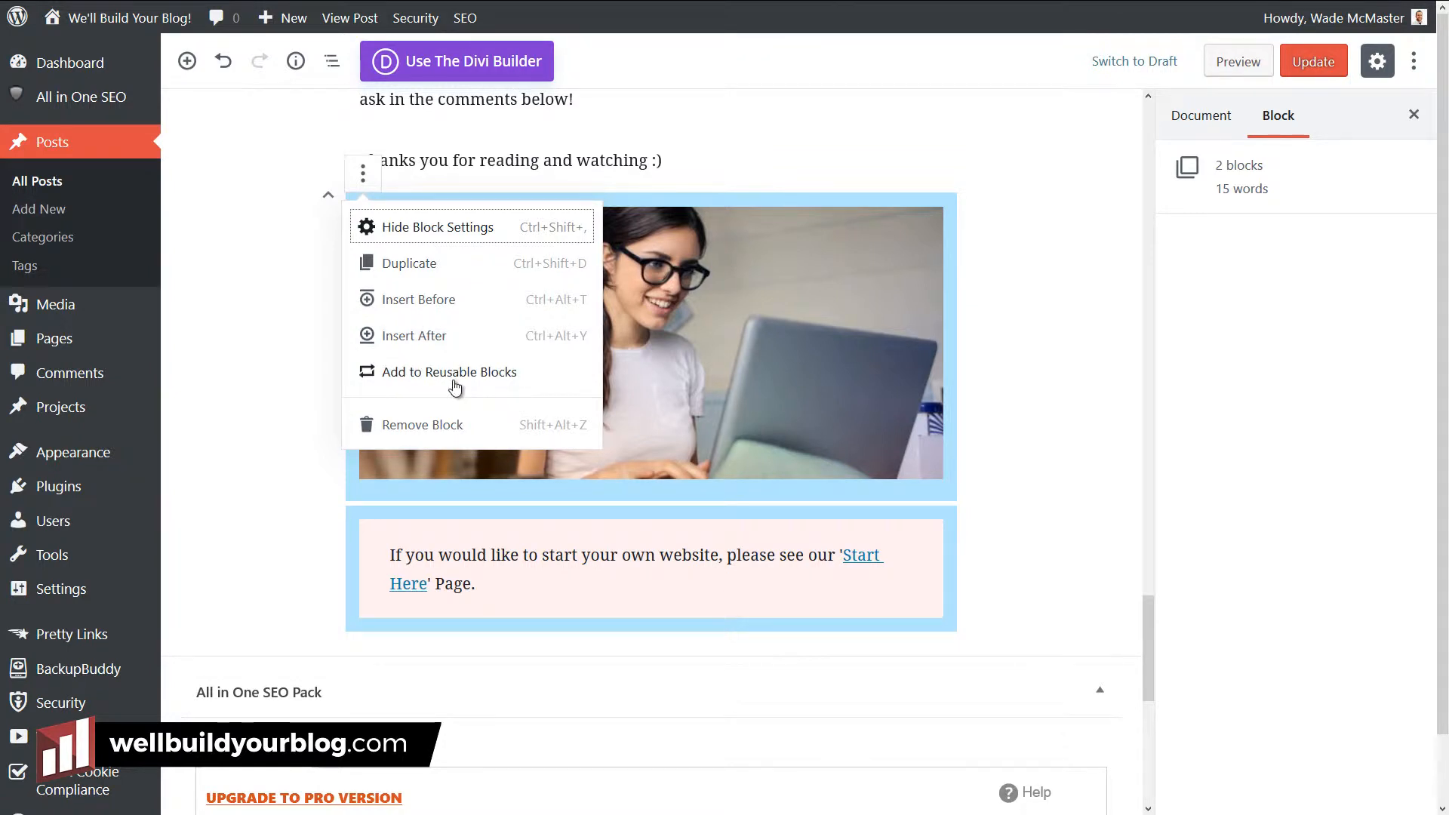
left_click(450, 371)
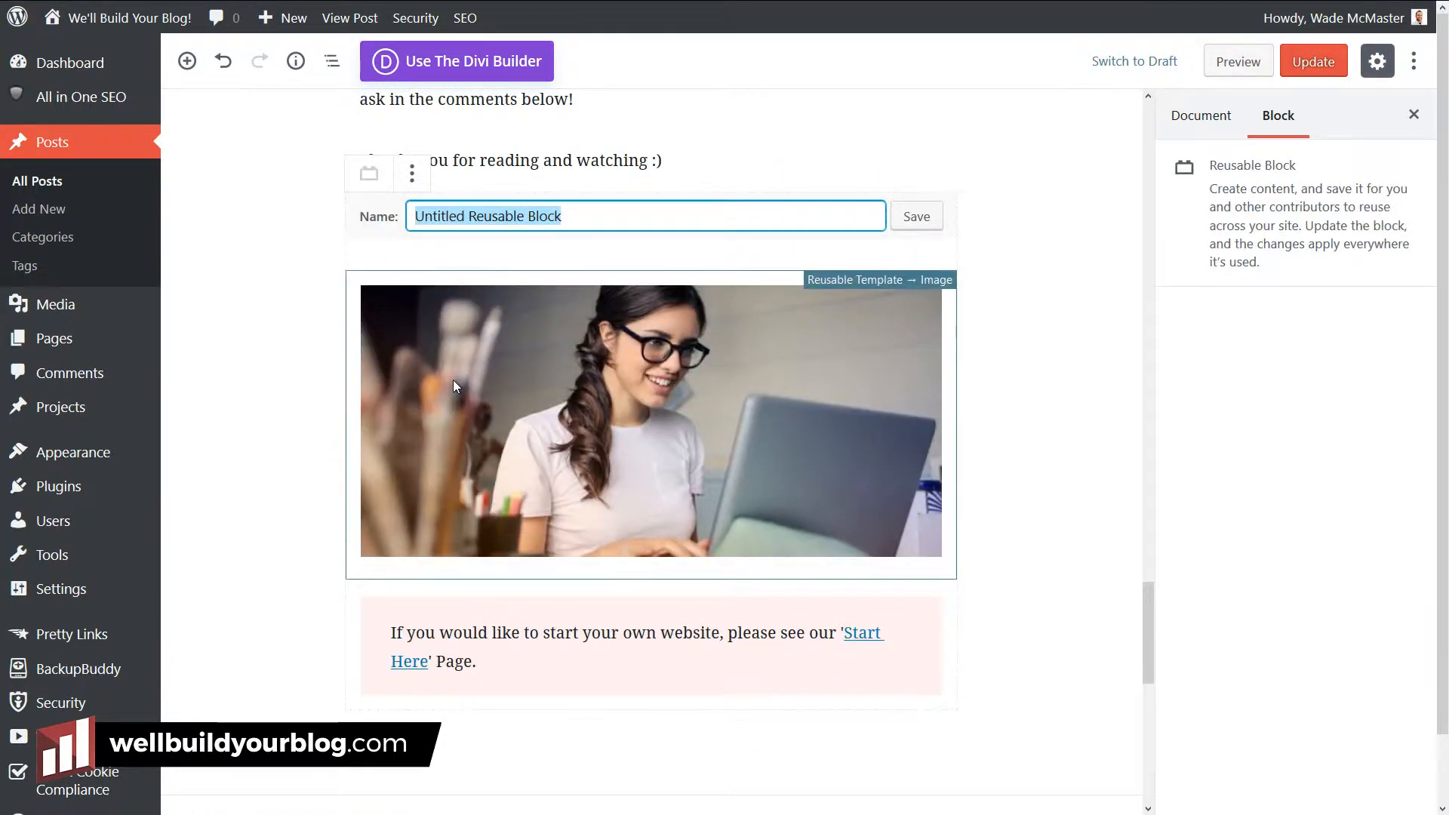
type("Start Here")
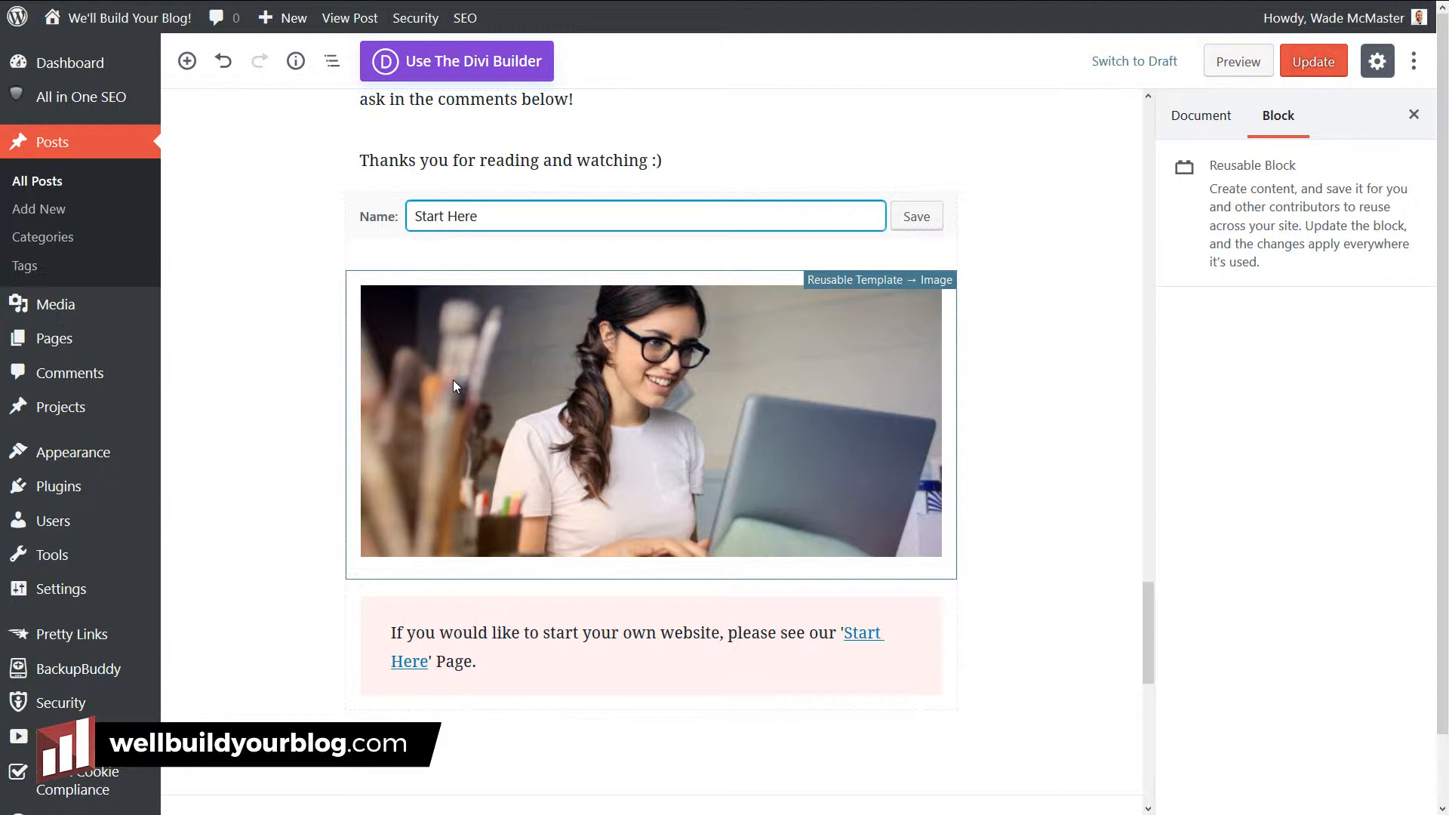
left_click(915, 216)
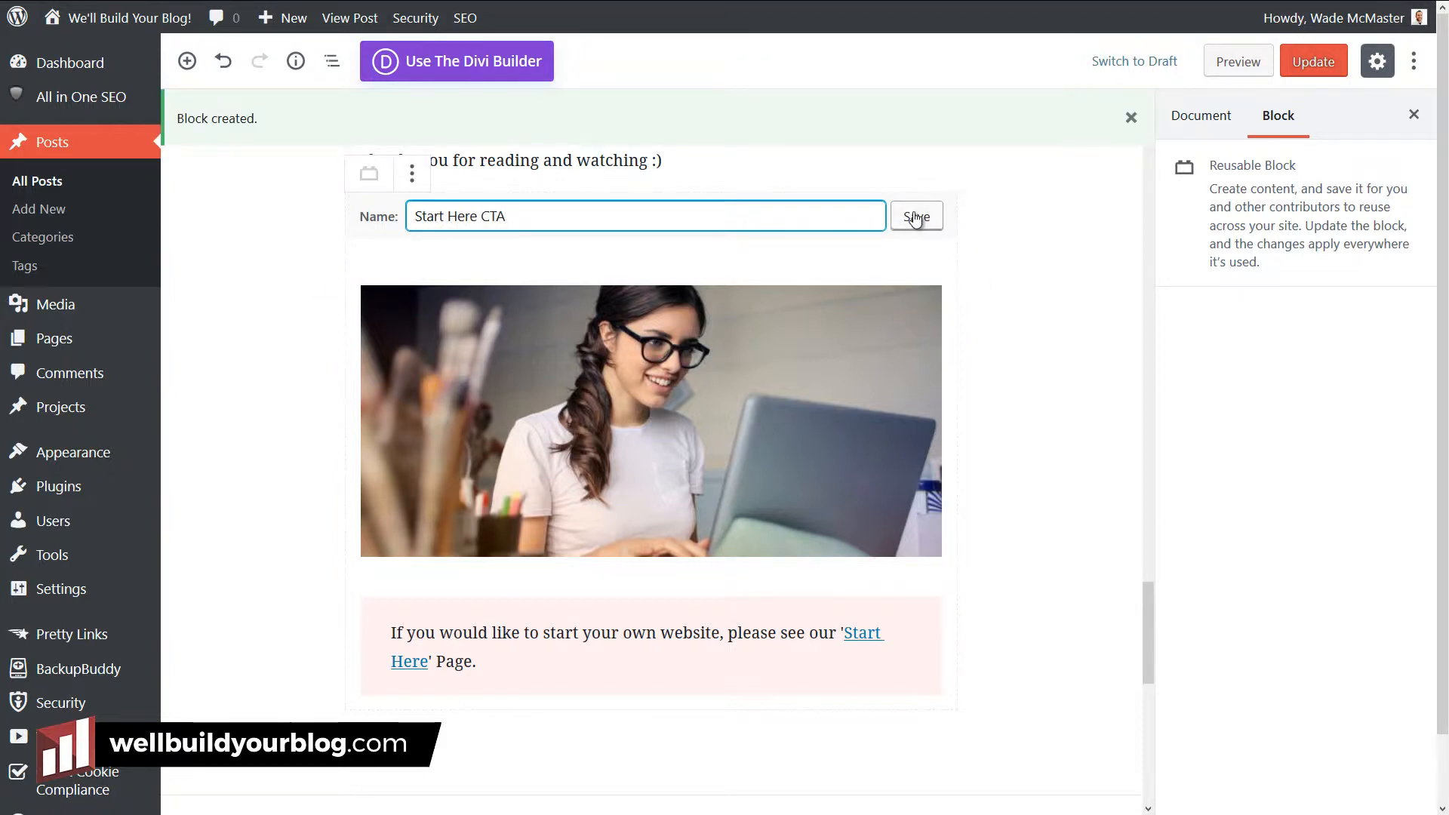
left_click(917, 216)
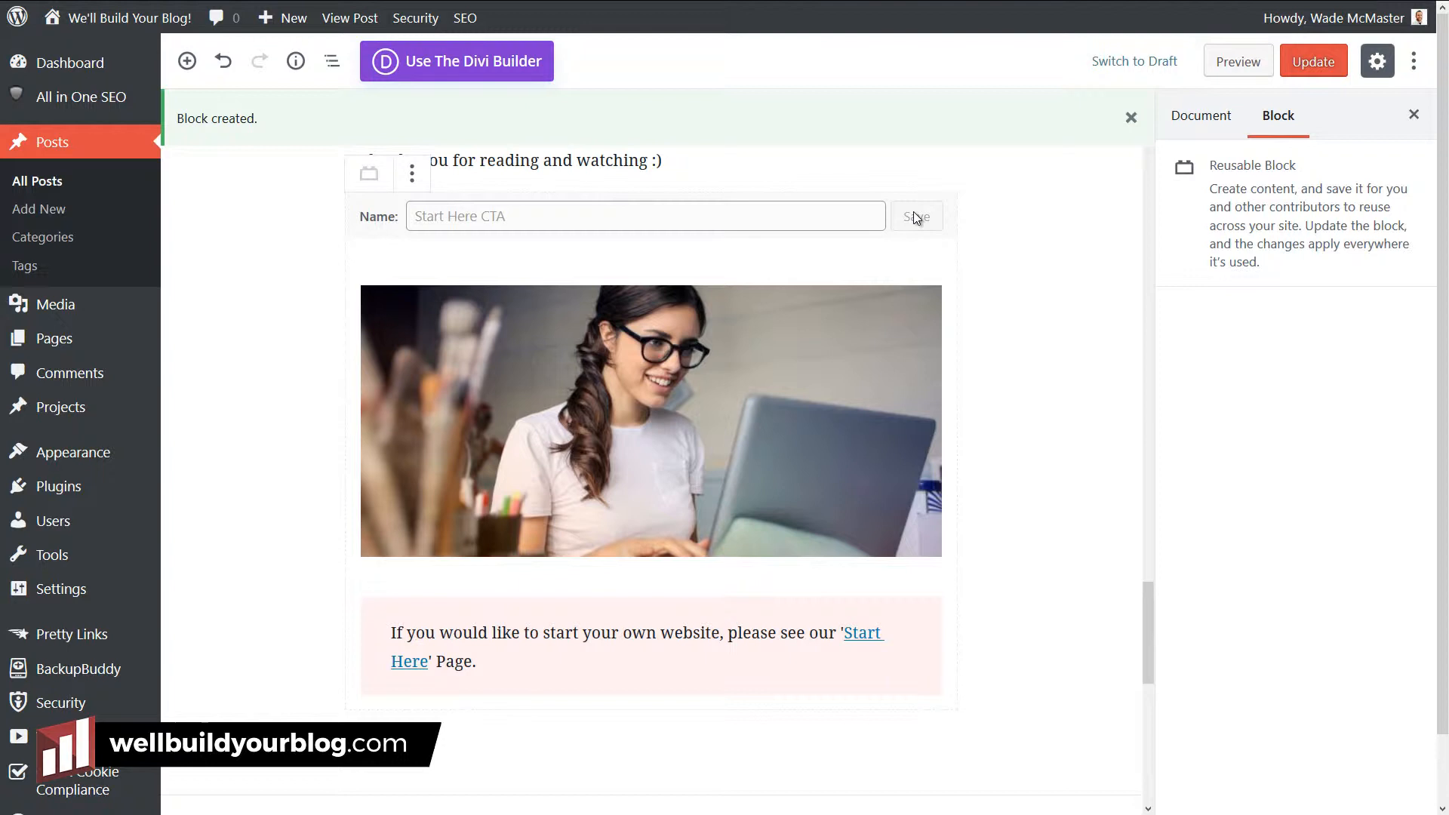
mouse_move(986, 255)
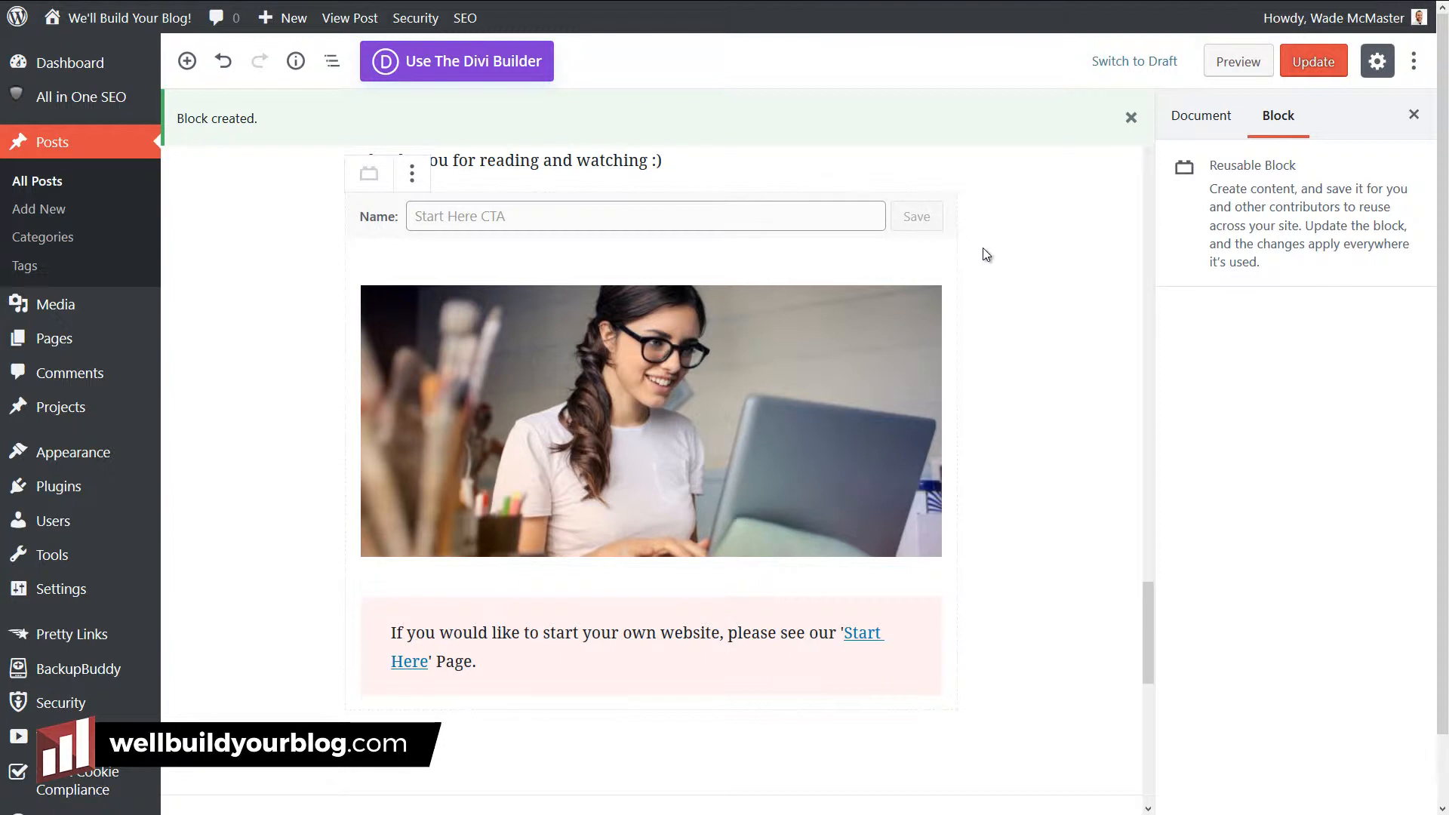
left_click(917, 216)
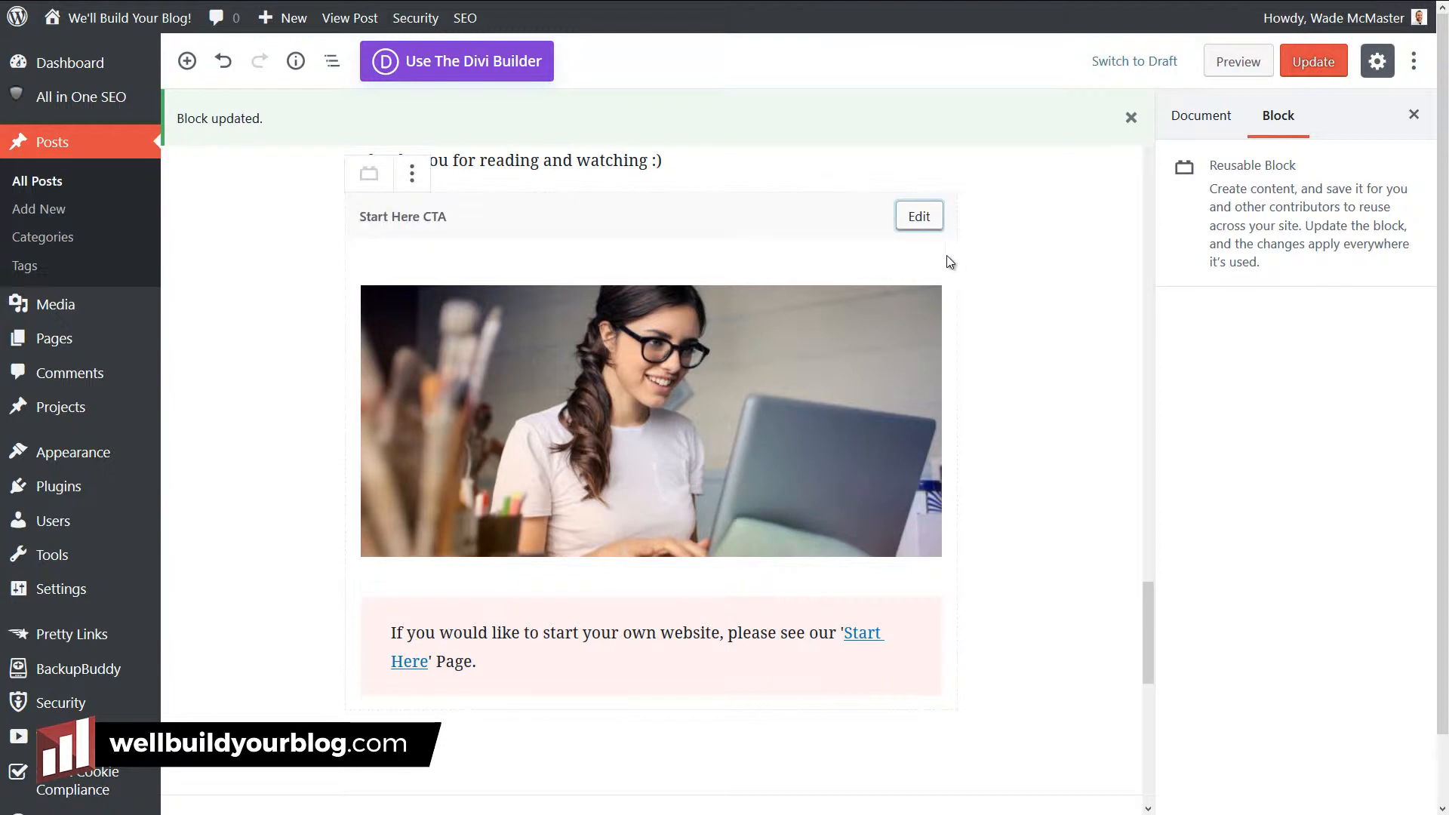
mouse_move(1093, 257)
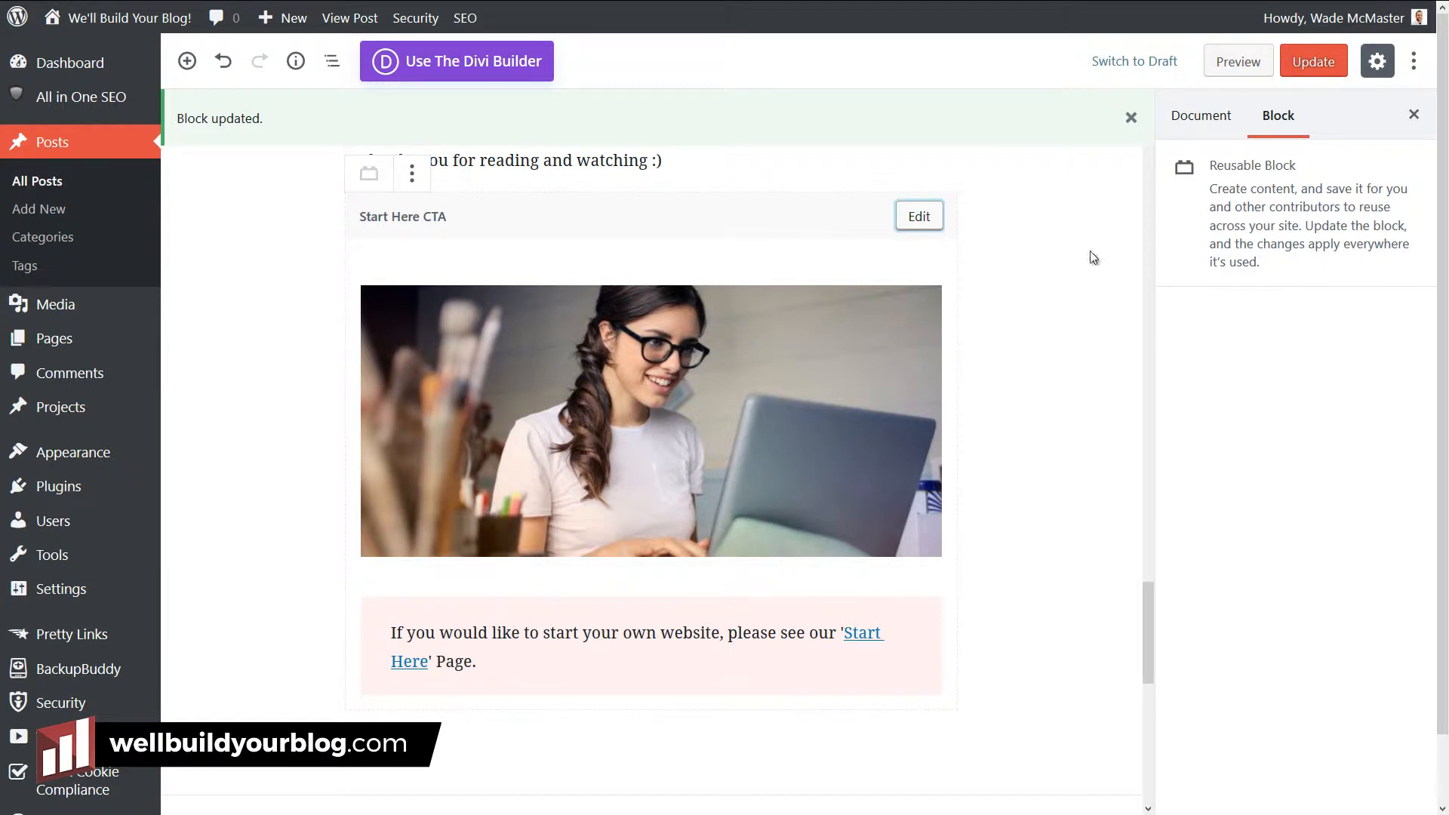
Update the post and view the live article down to the photo and Start Here box.
left_click(1312, 61)
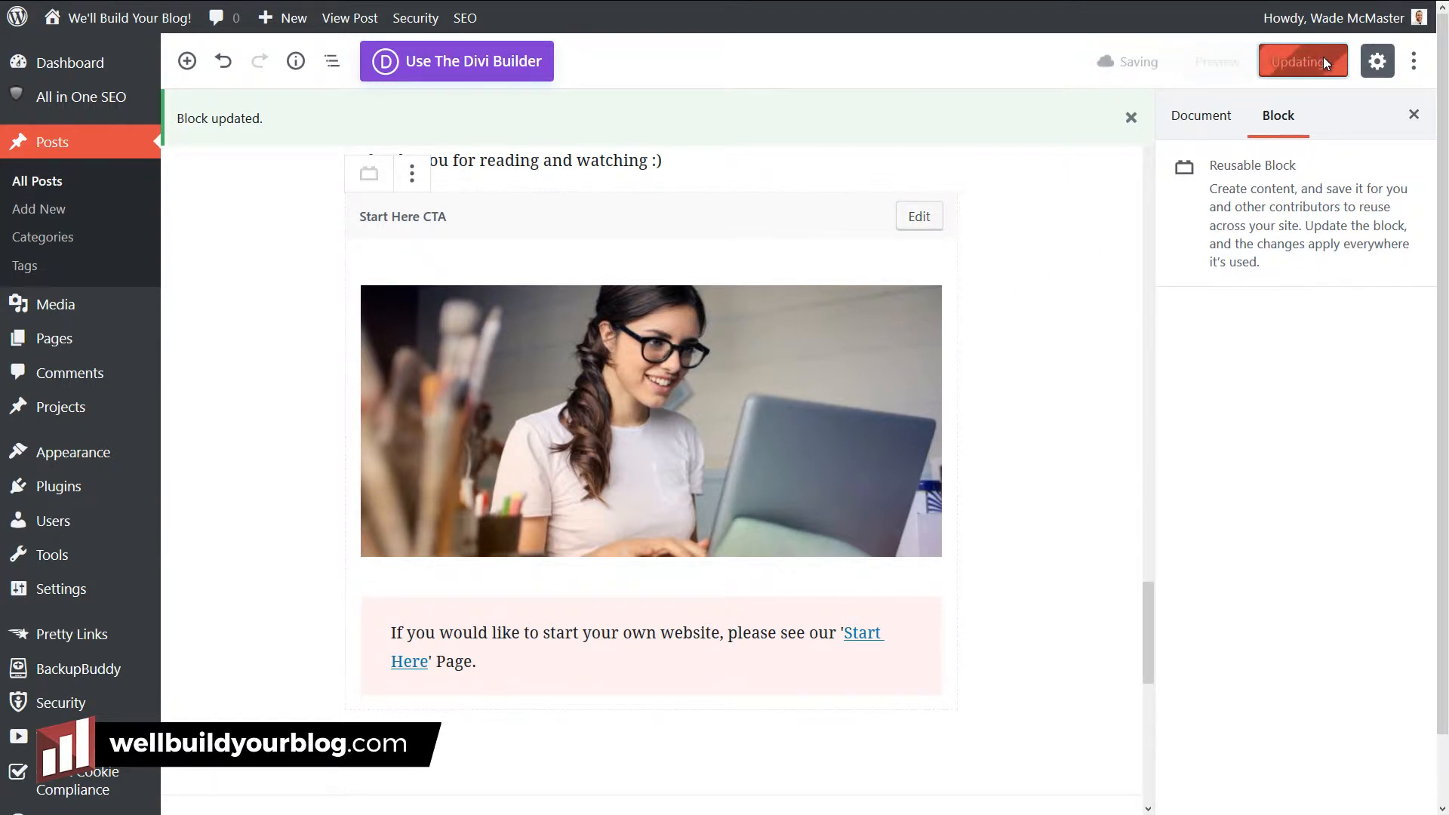
left_click(1302, 61)
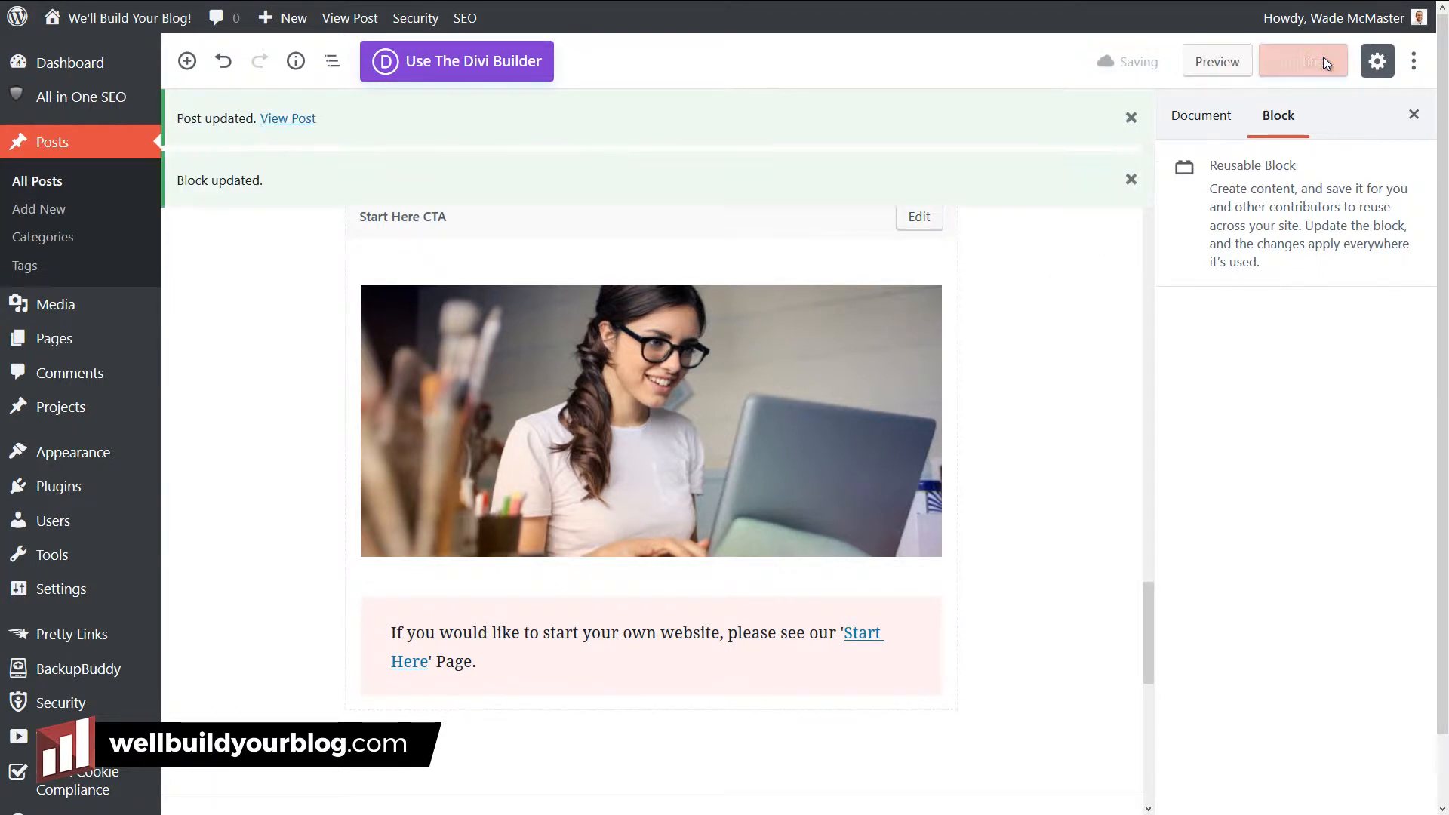
mouse_move(349, 18)
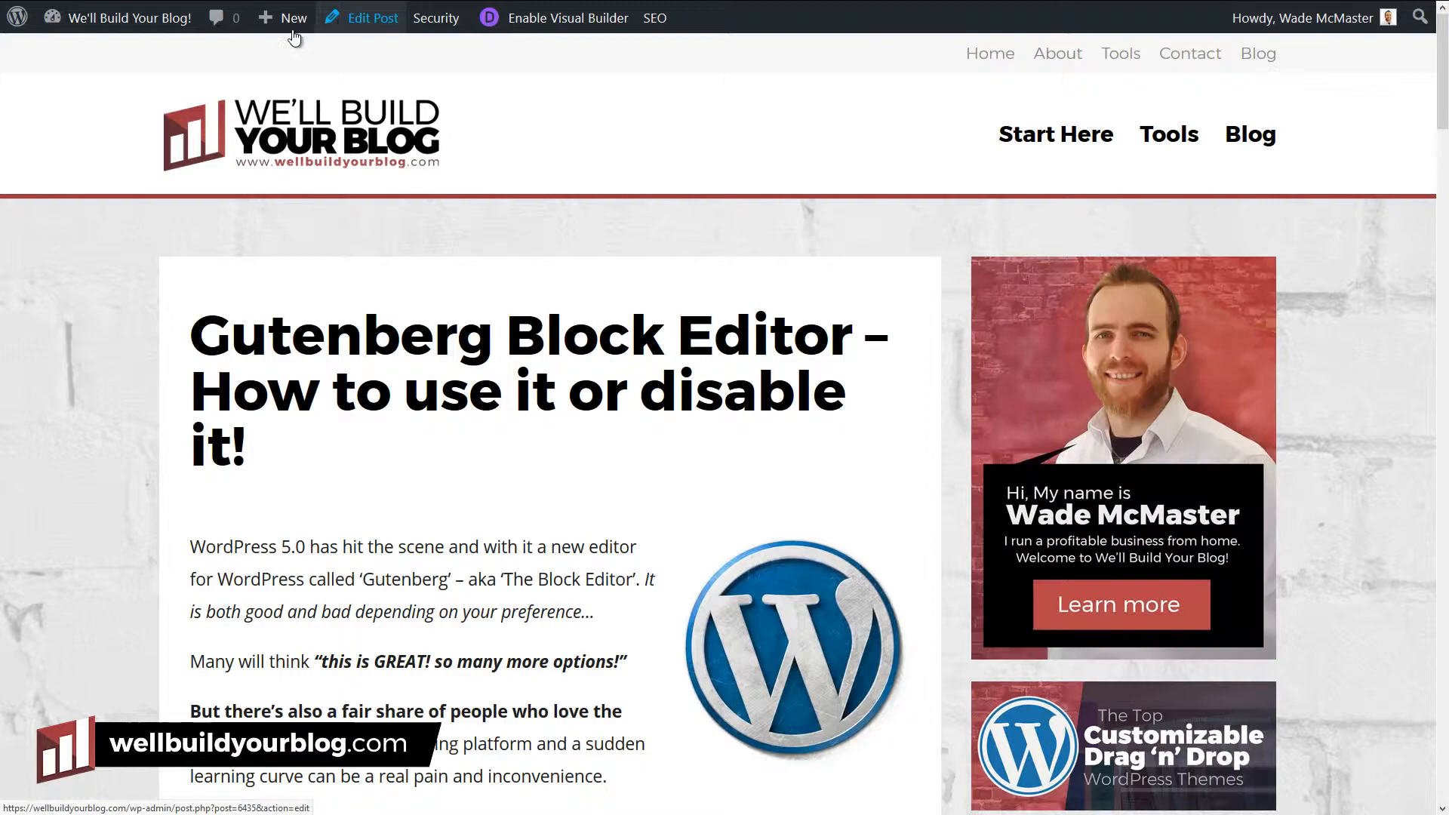
scroll("down", 3)
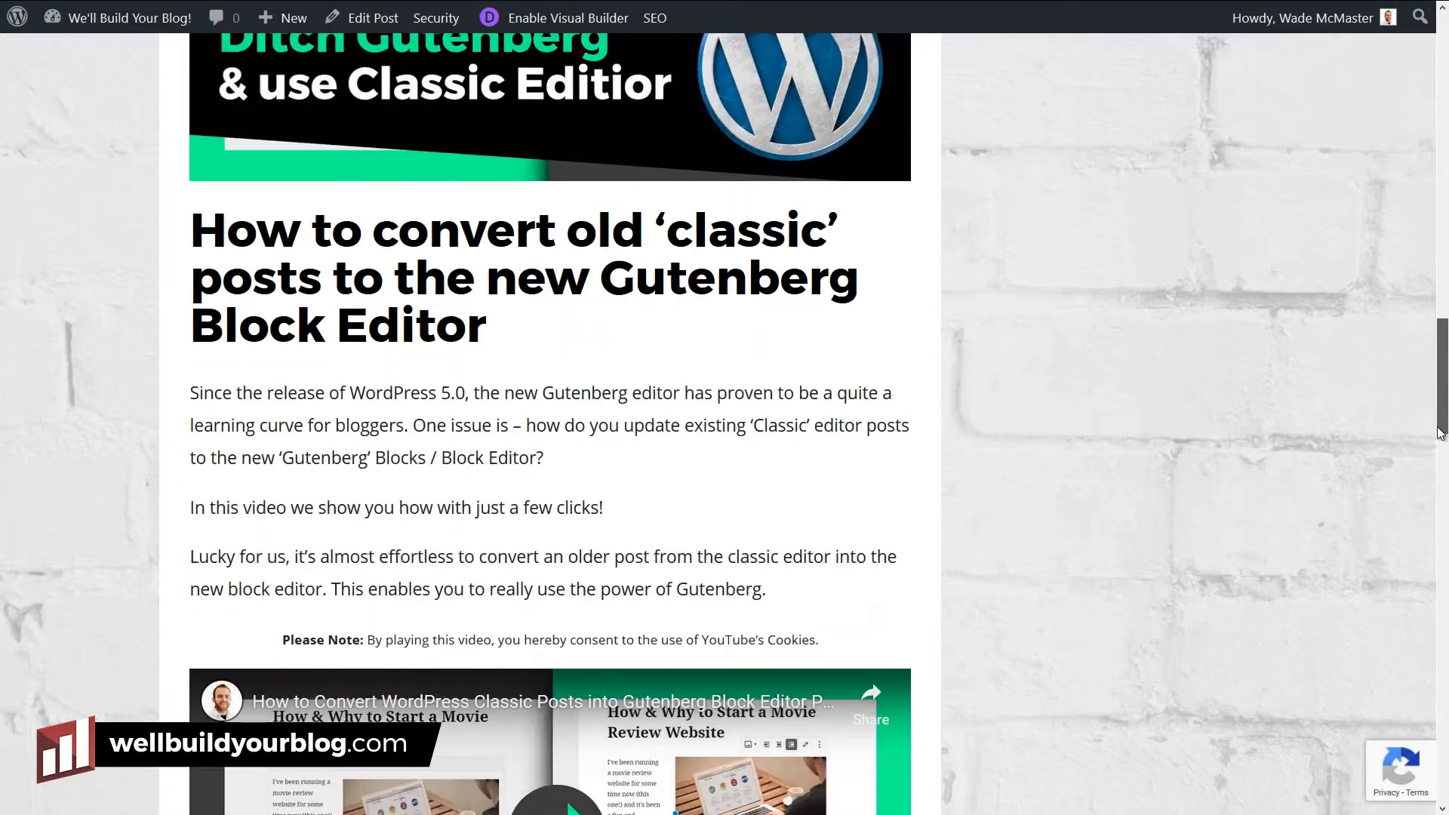
scroll("down", 3)
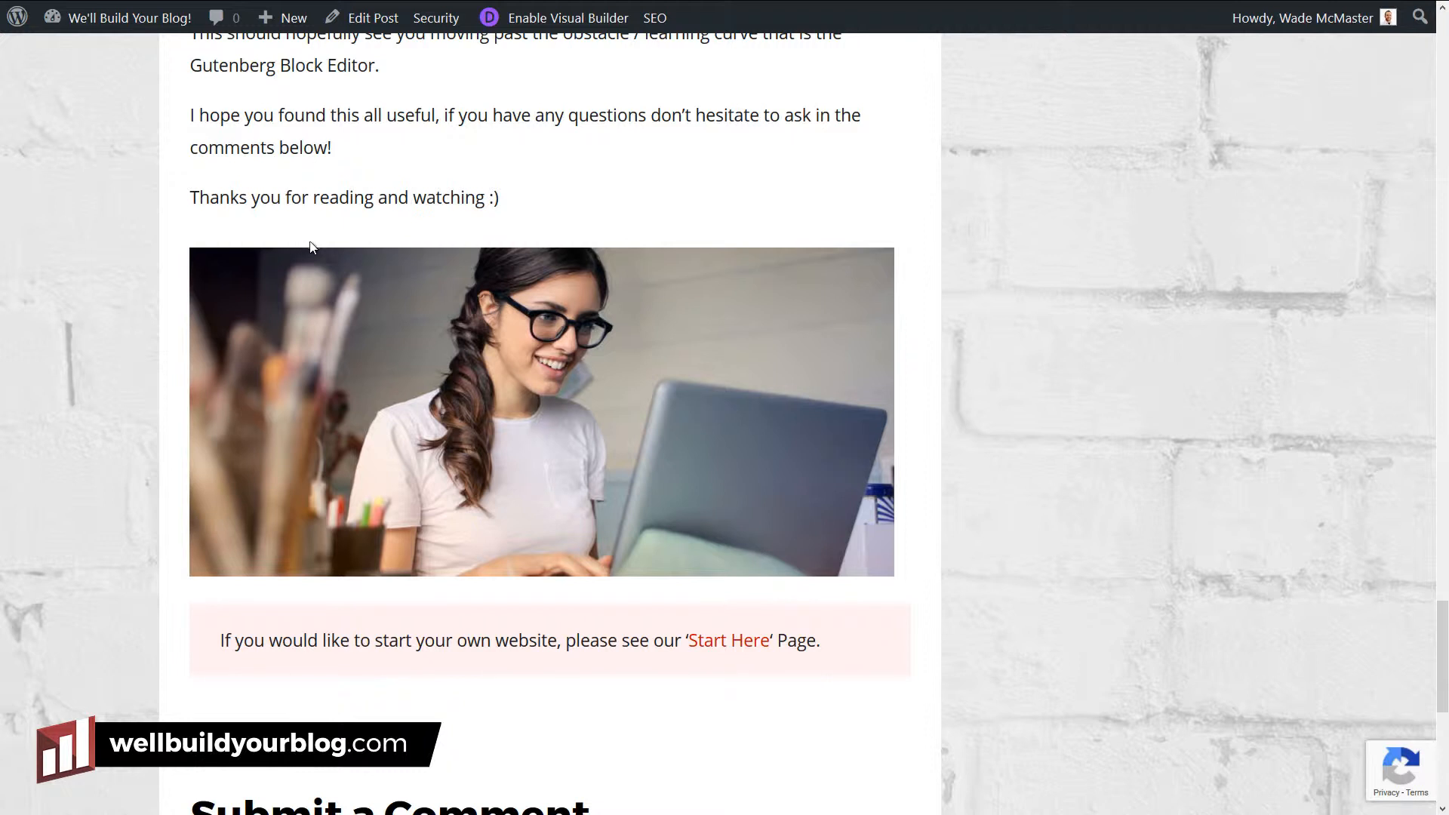
mouse_move(402, 268)
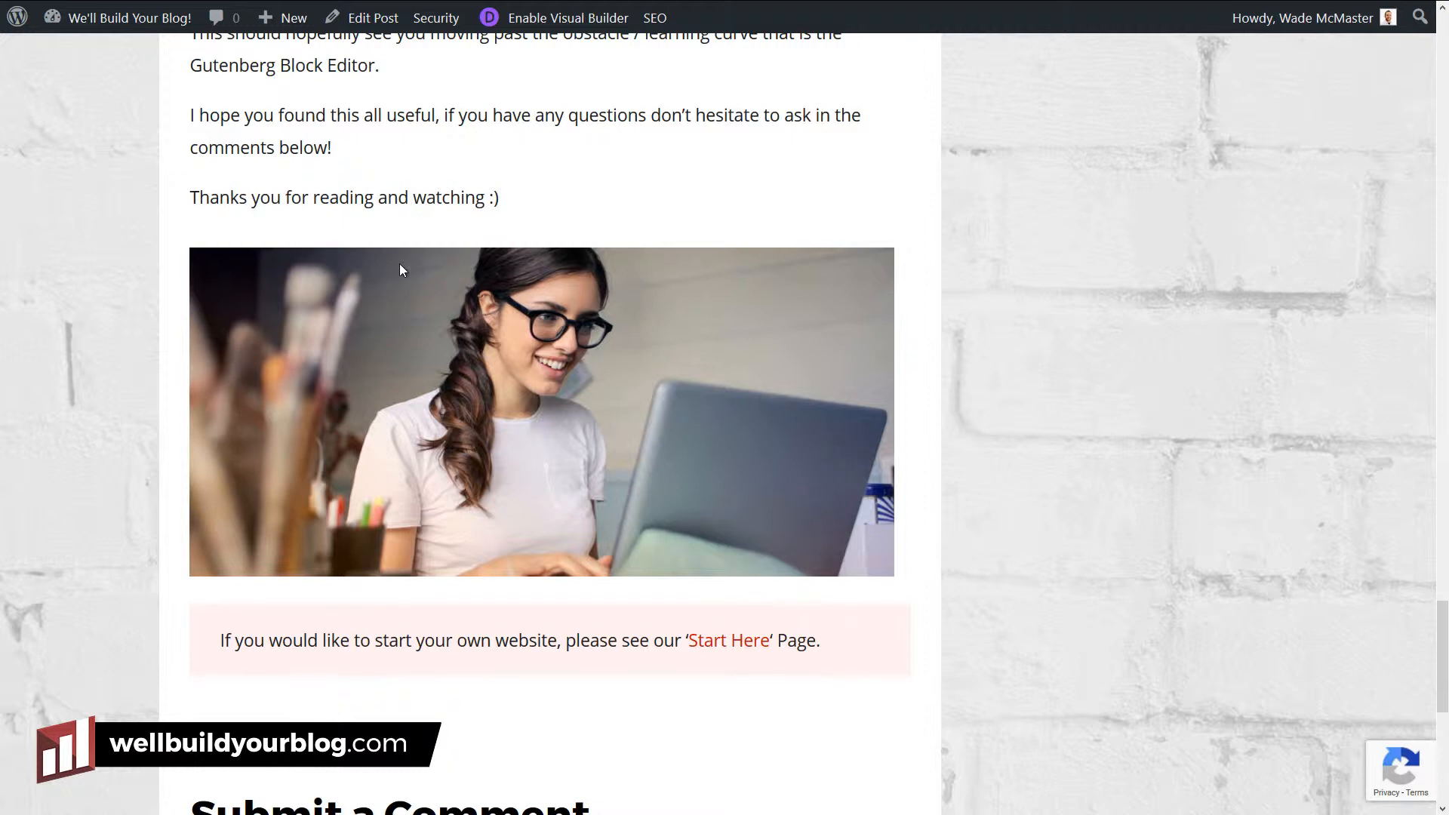
mouse_move(237, 355)
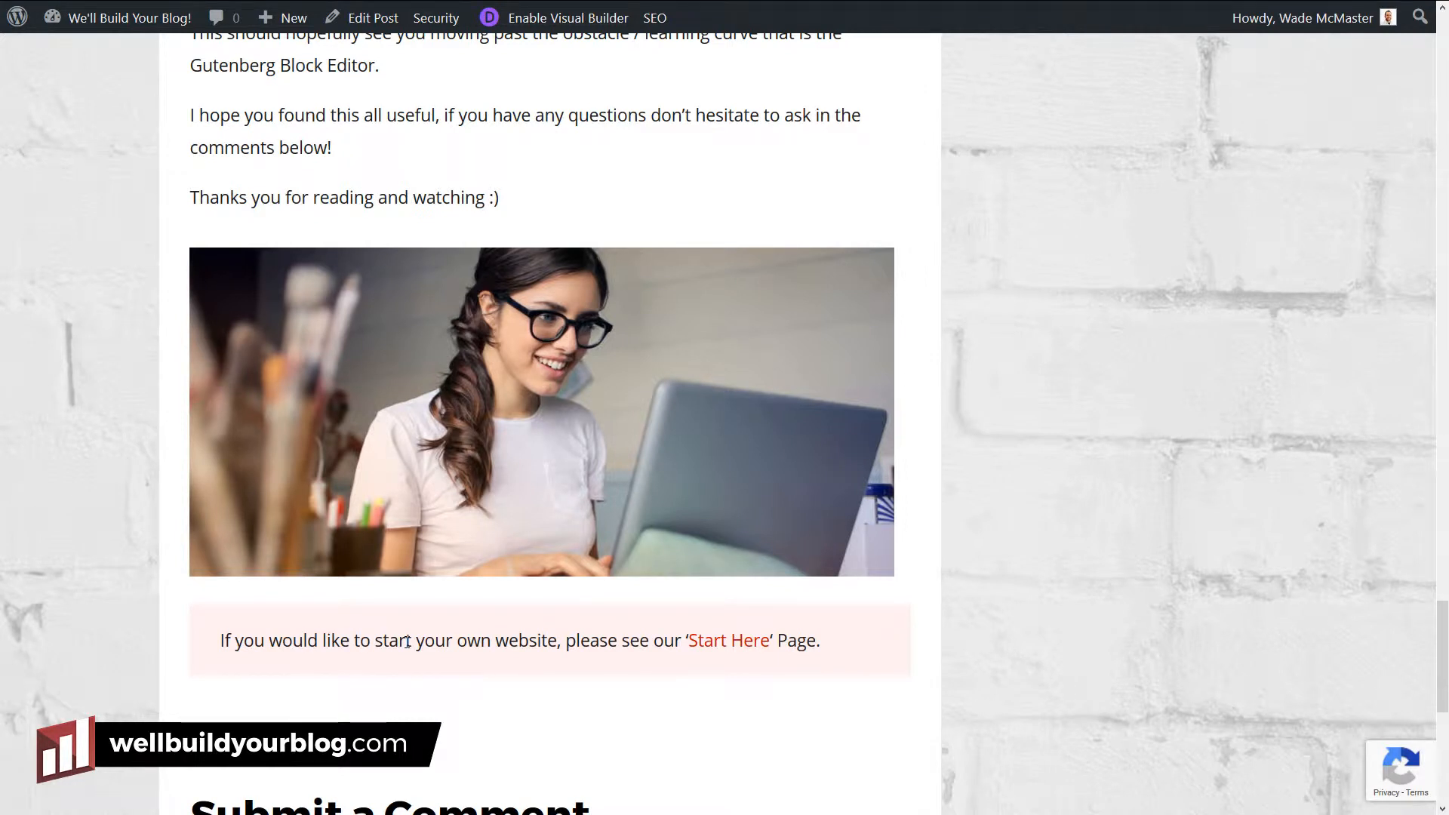
mouse_move(479, 444)
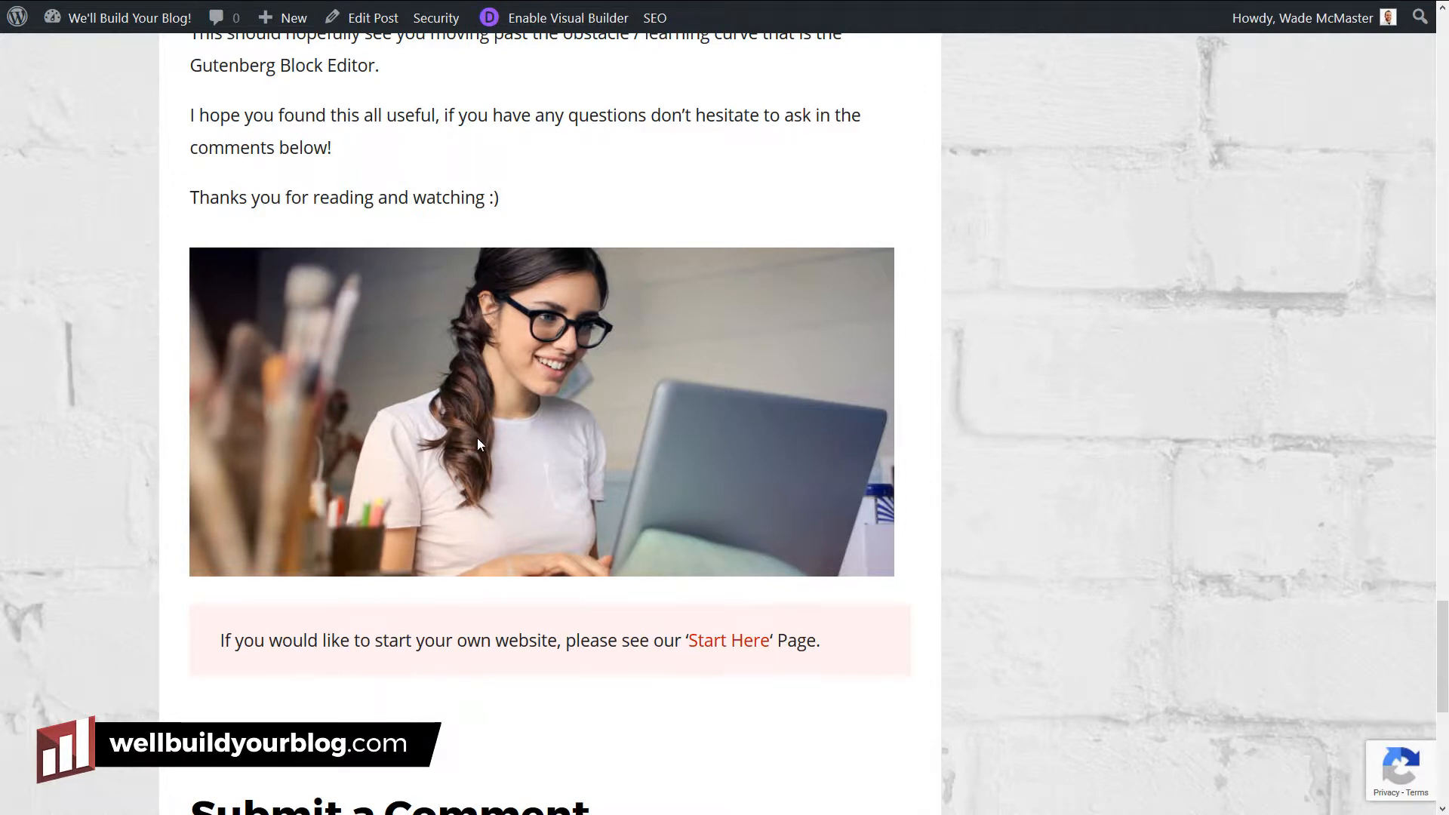
mouse_move(223, 640)
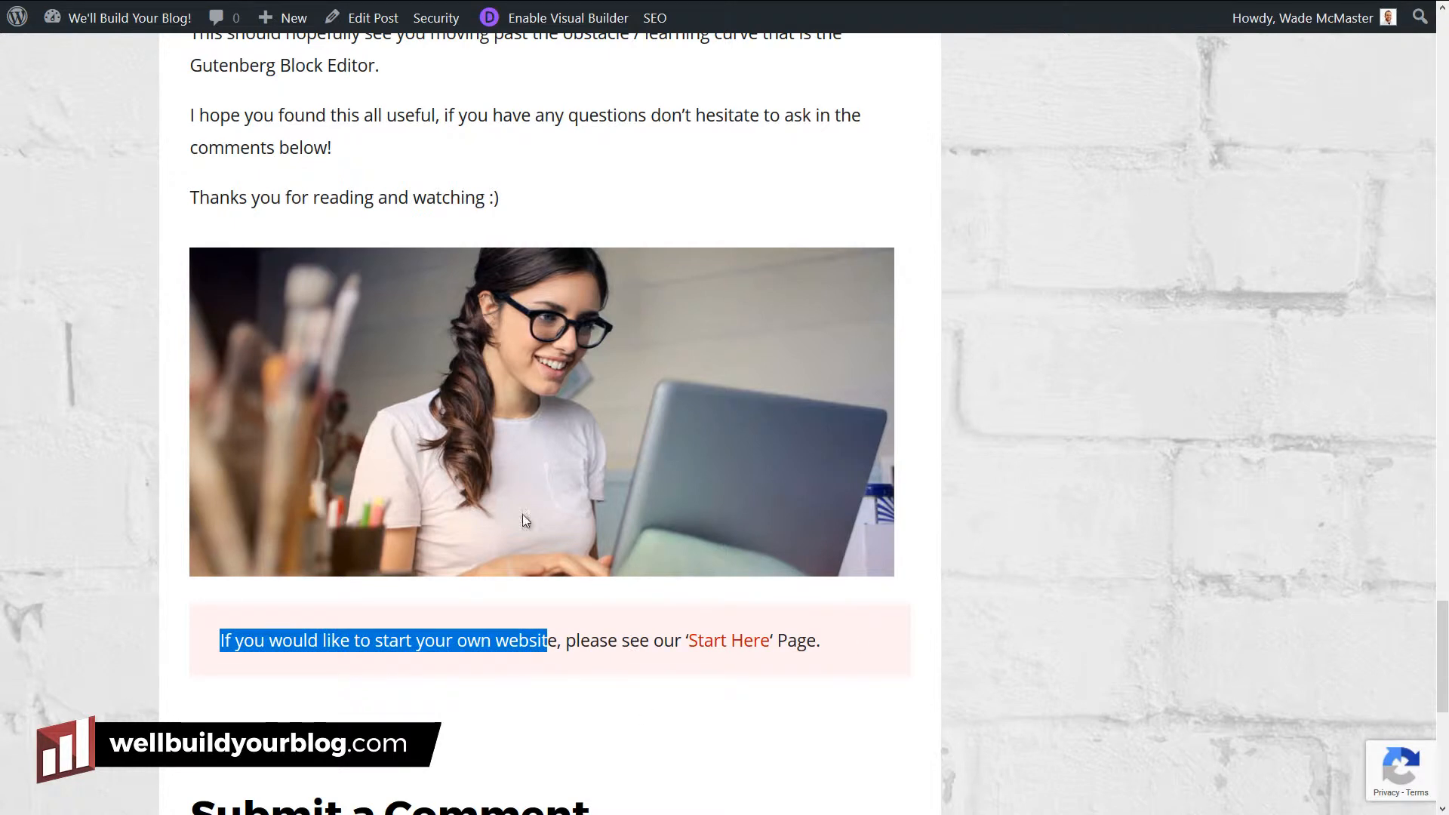
mouse_move(152, 46)
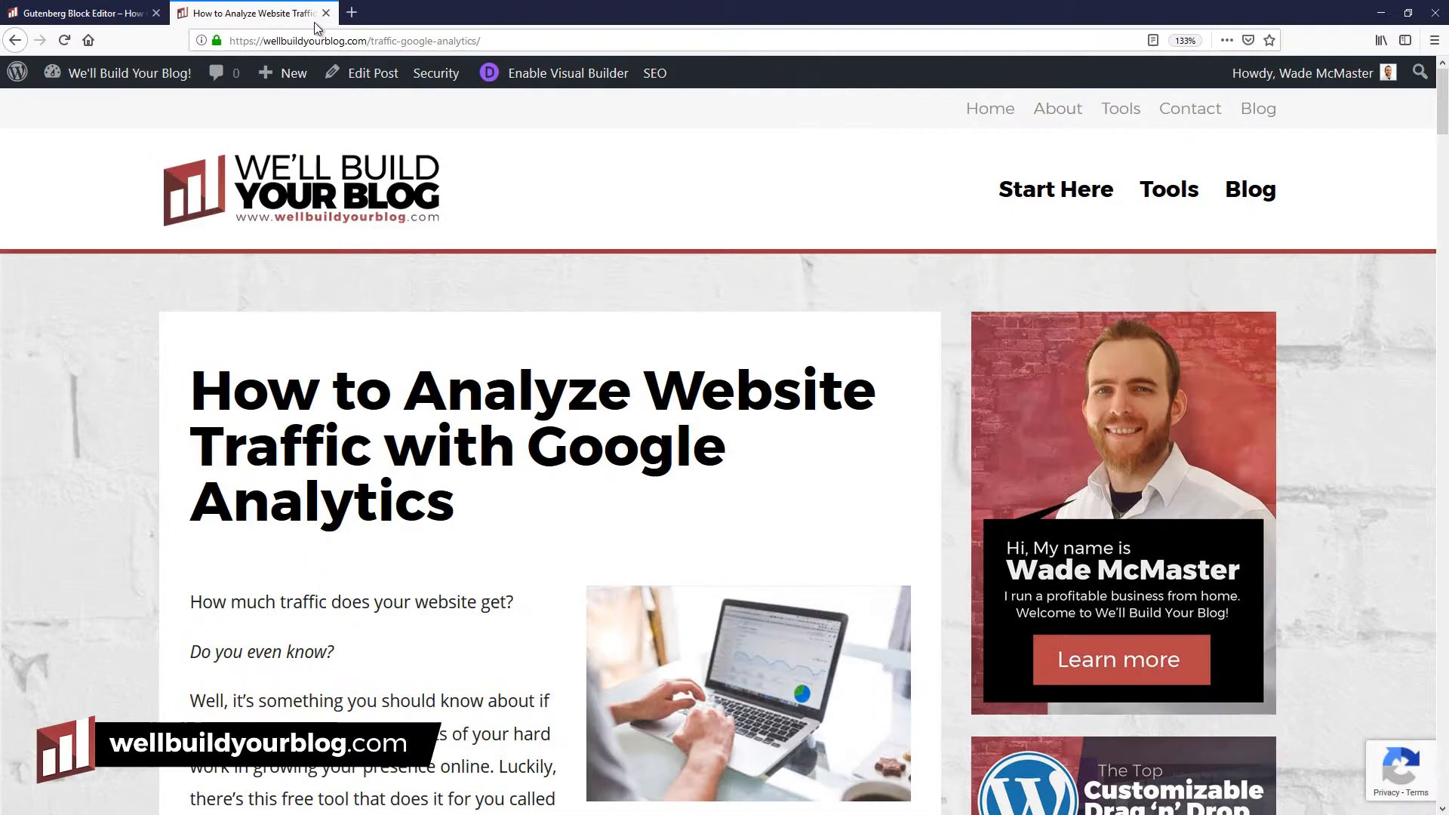
Scroll the live Google Analytics post and choose Edit Post from the admin bar.
scroll("down", 3)
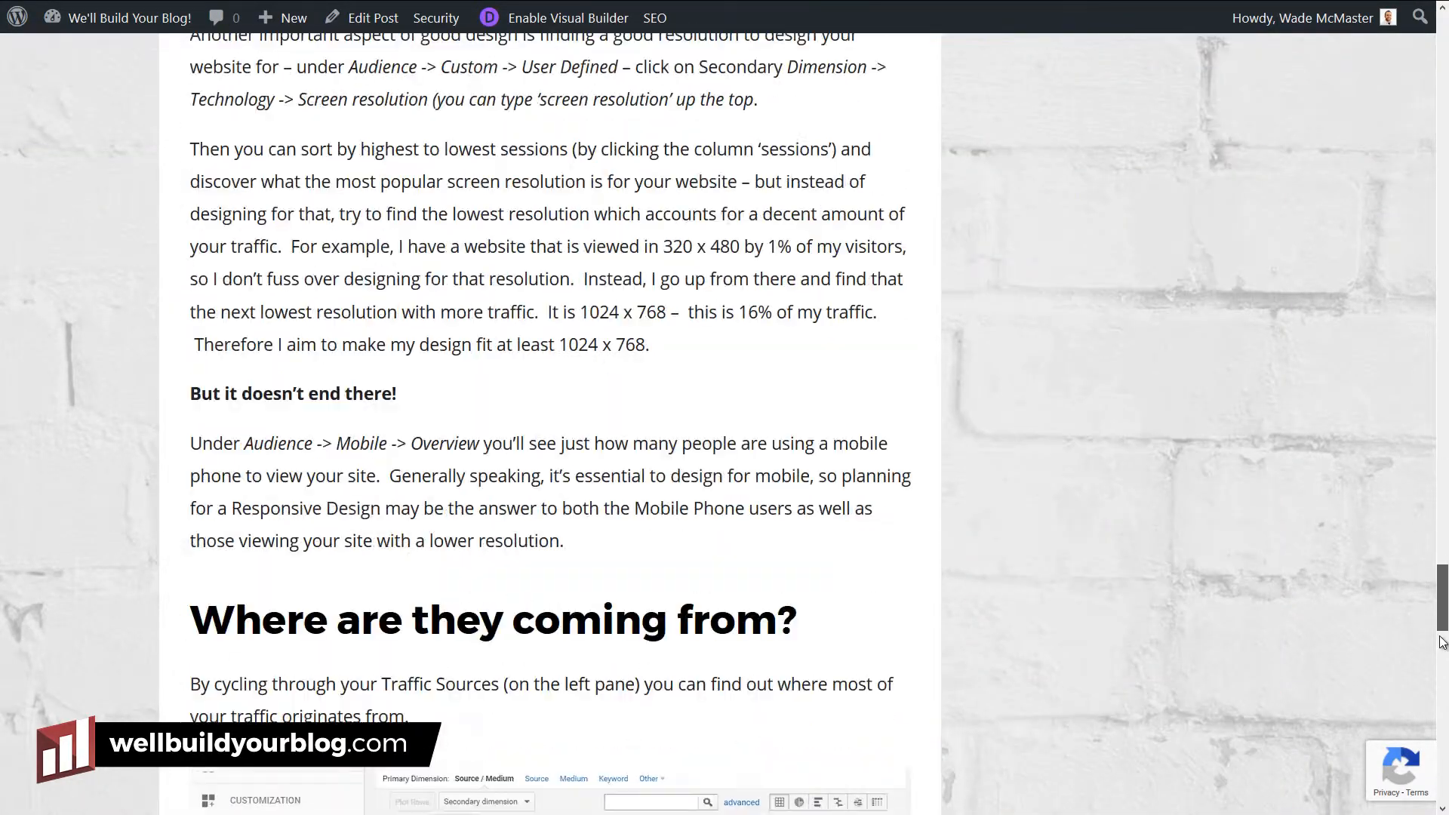
scroll("down", 3)
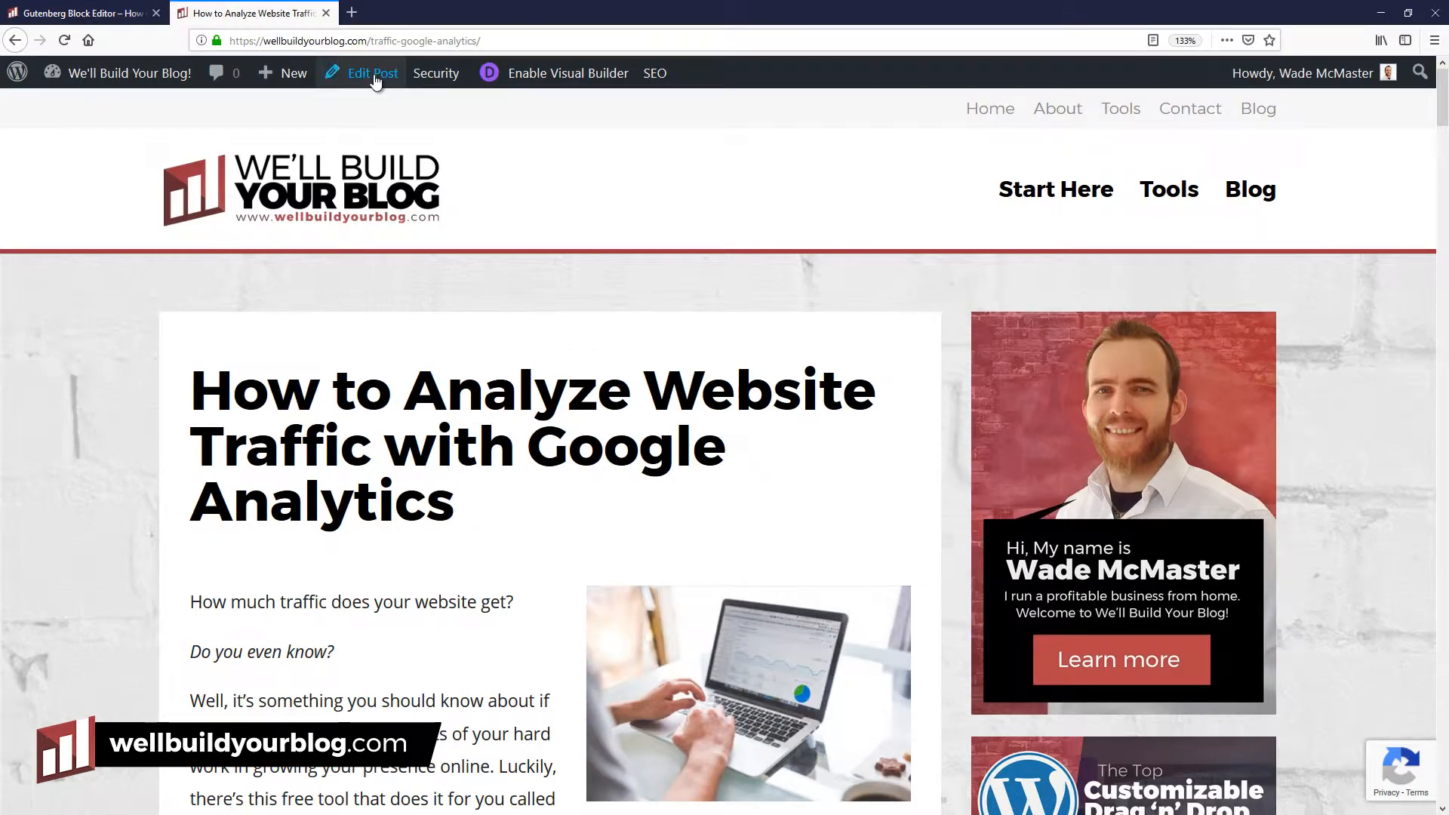
left_click(372, 73)
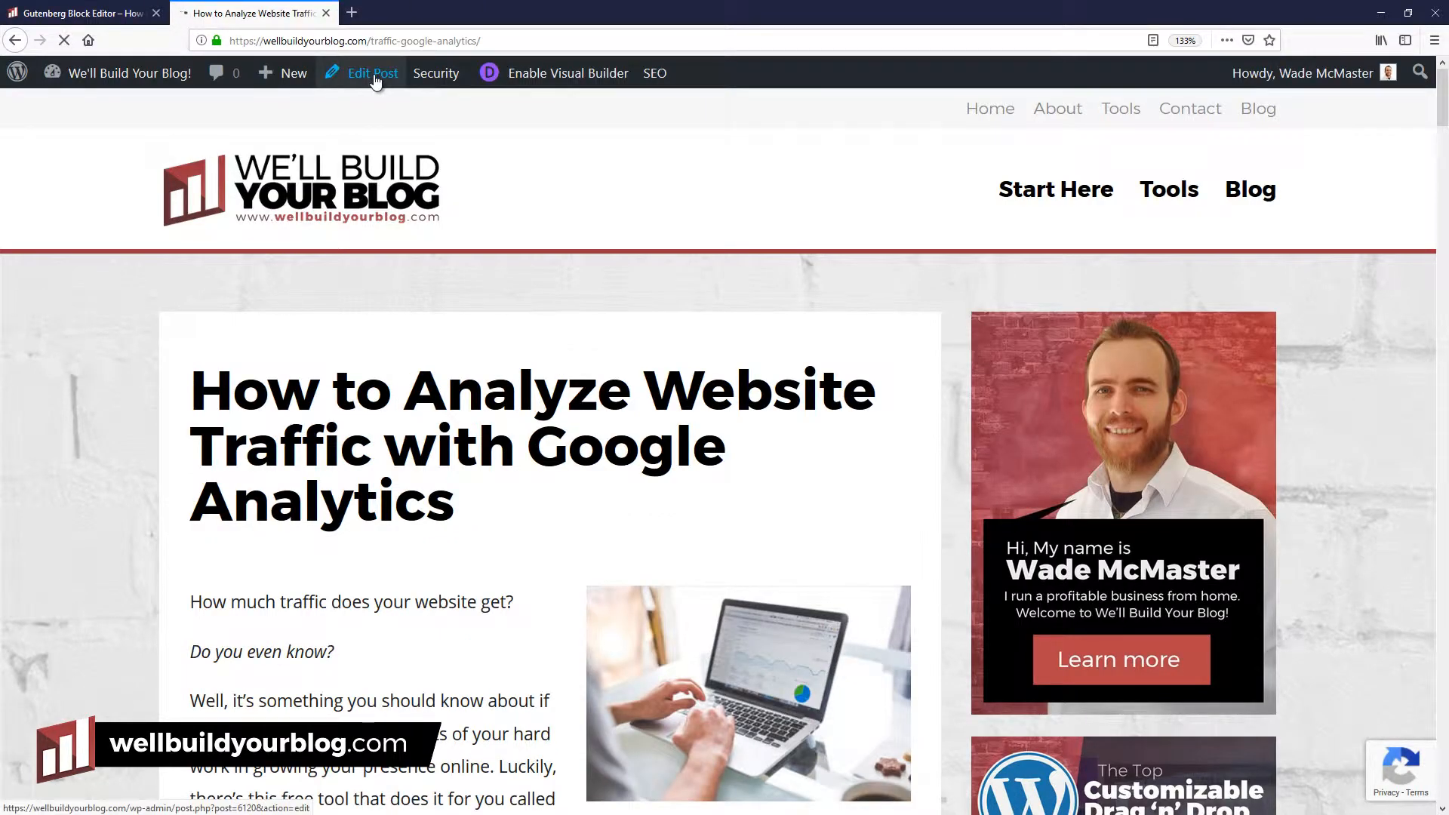
Load the Google Analytics post in the editor and scroll to the bounce rate advice.
left_click(370, 72)
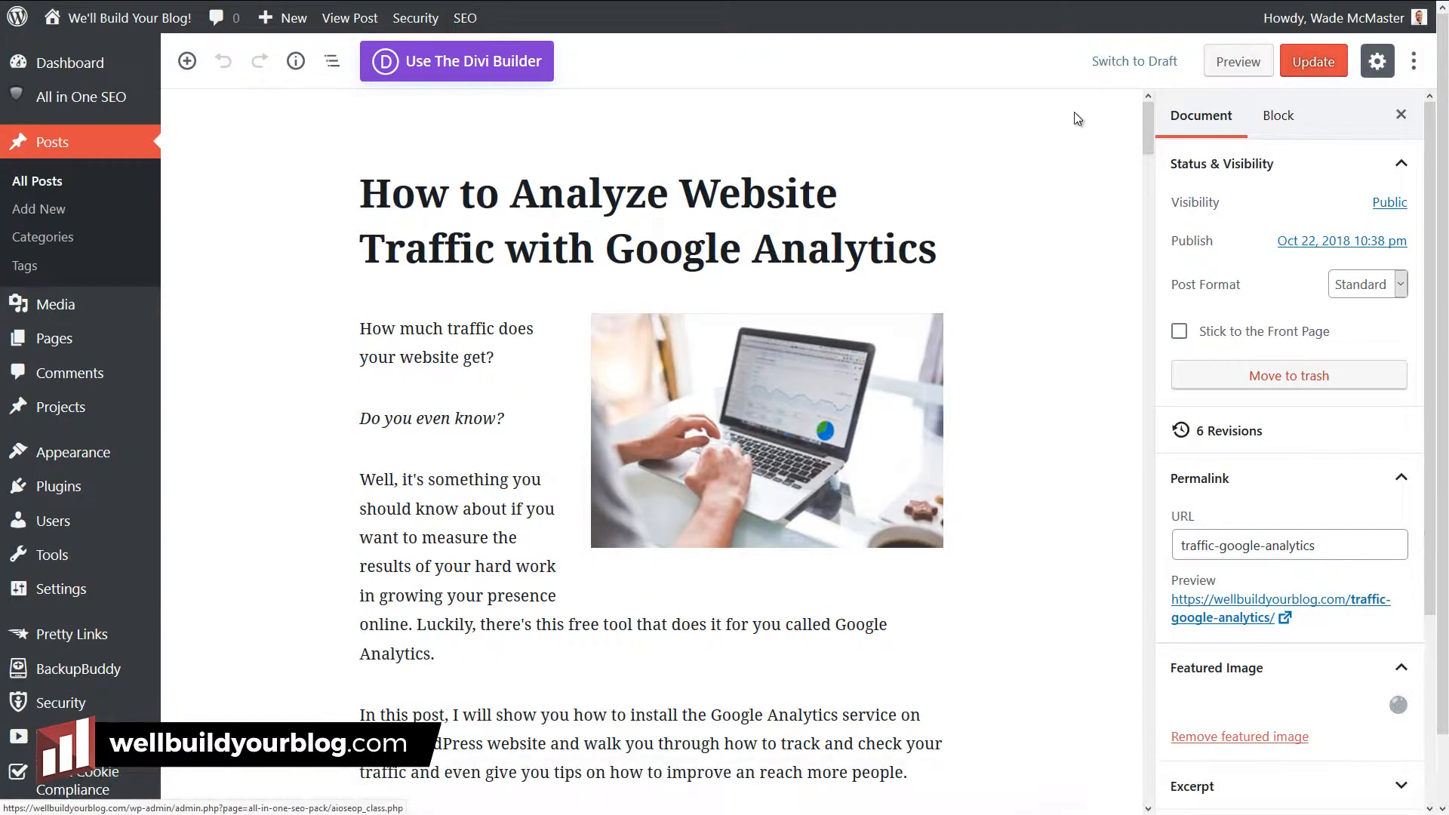
scroll("down", 3)
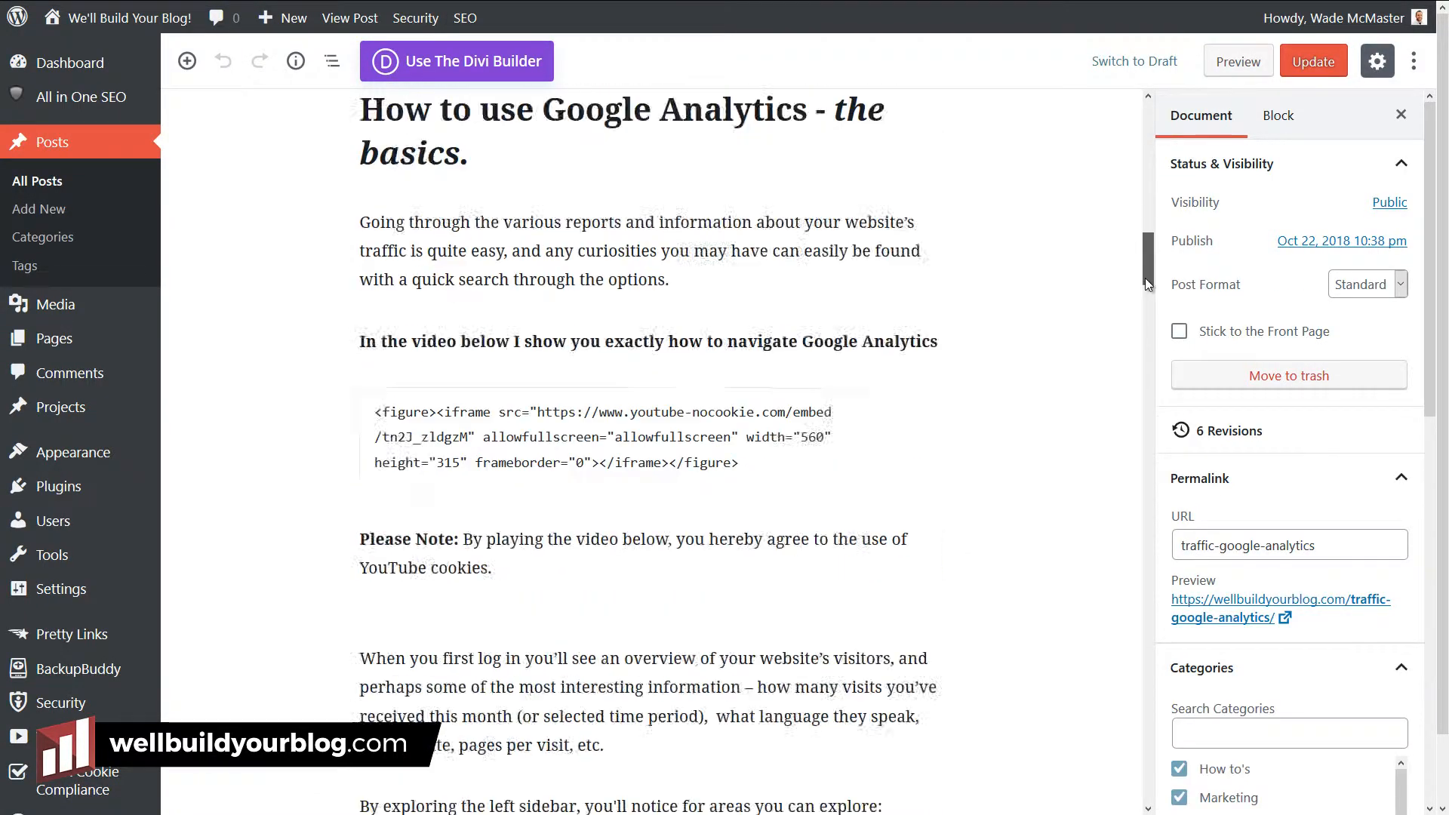
scroll("down", 3)
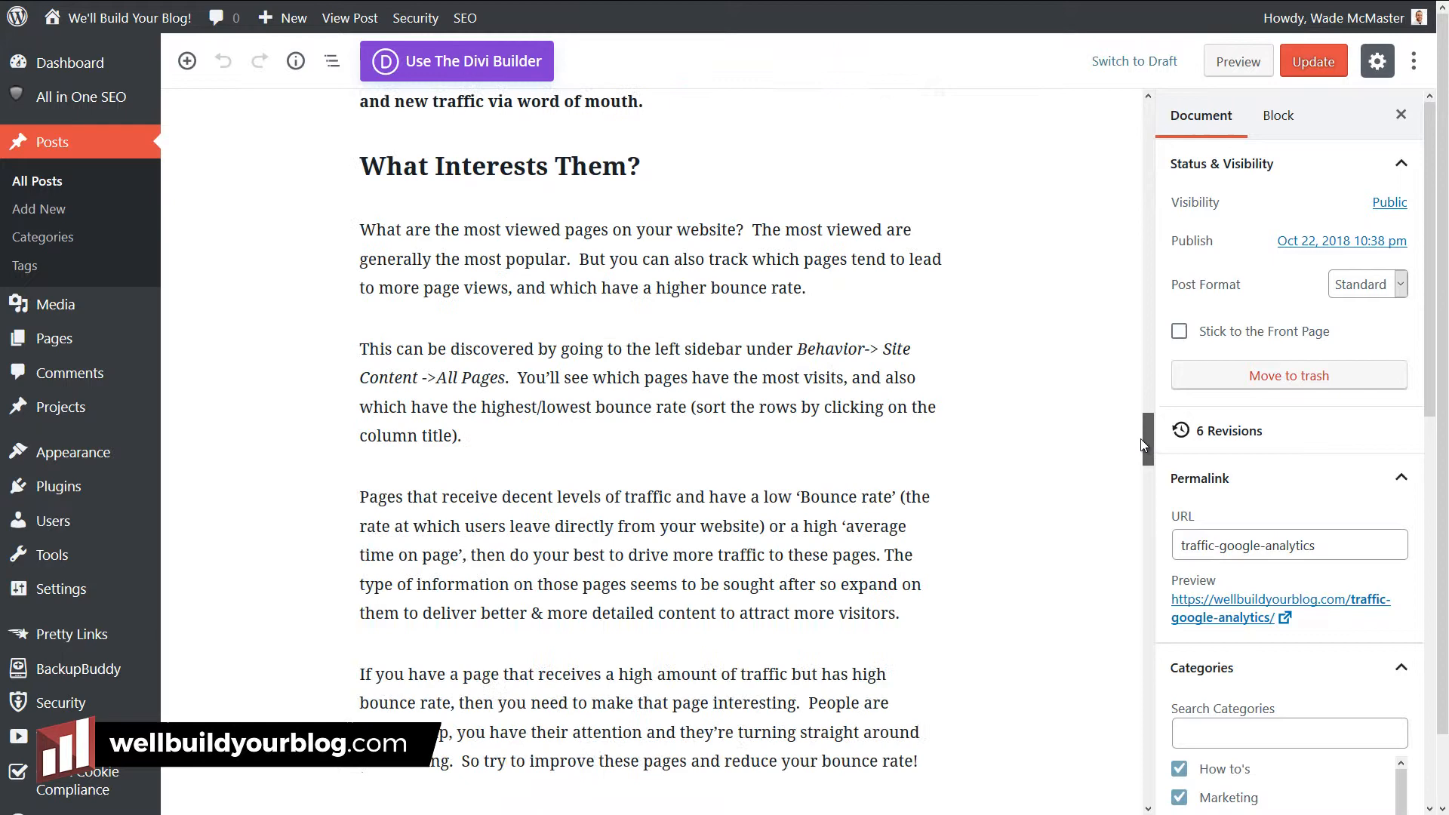
scroll("down", 3)
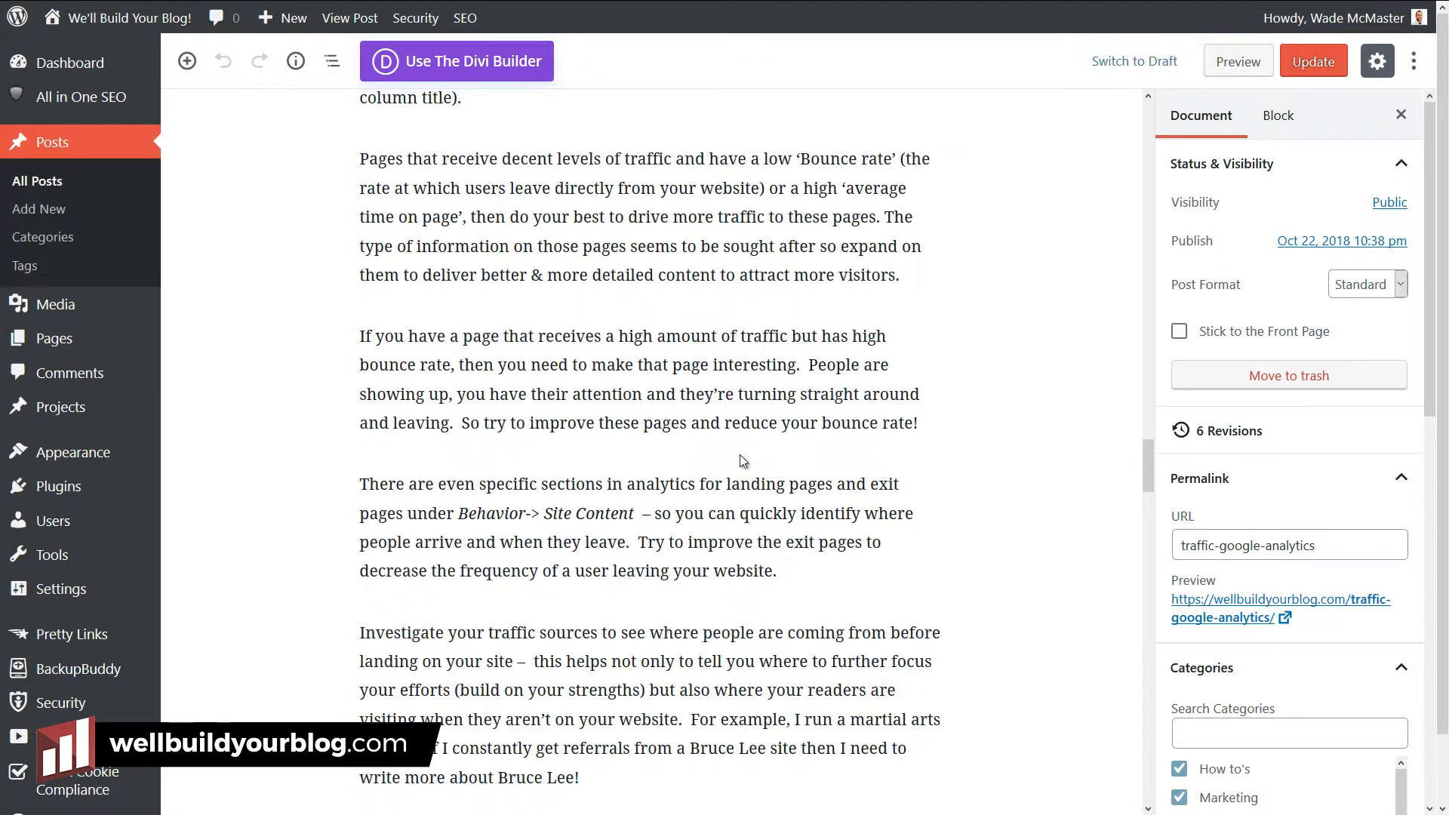
Start a new block above the landing and exit pages paragraph via the inserter.
left_click(628, 527)
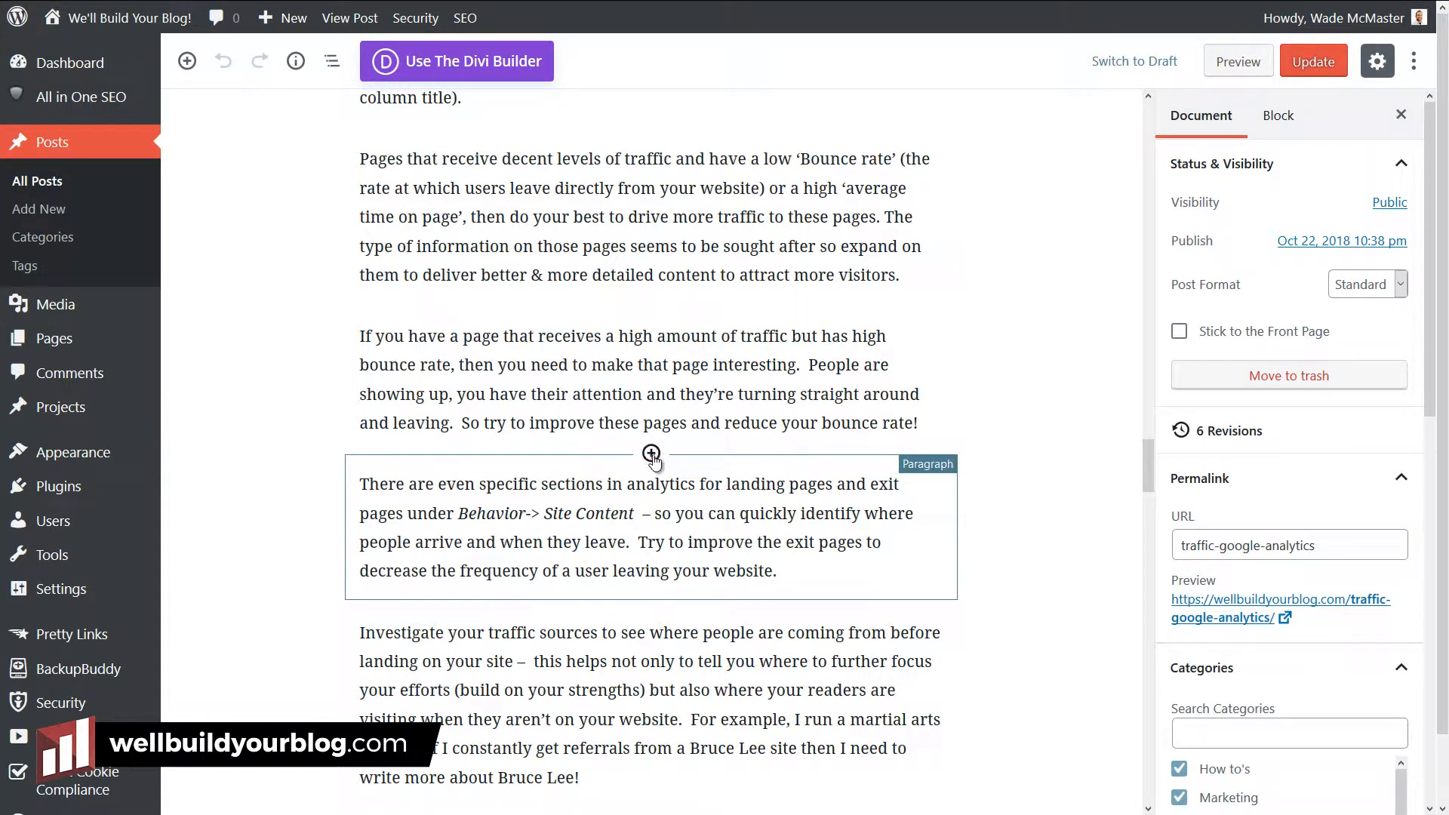
mouse_move(187, 61)
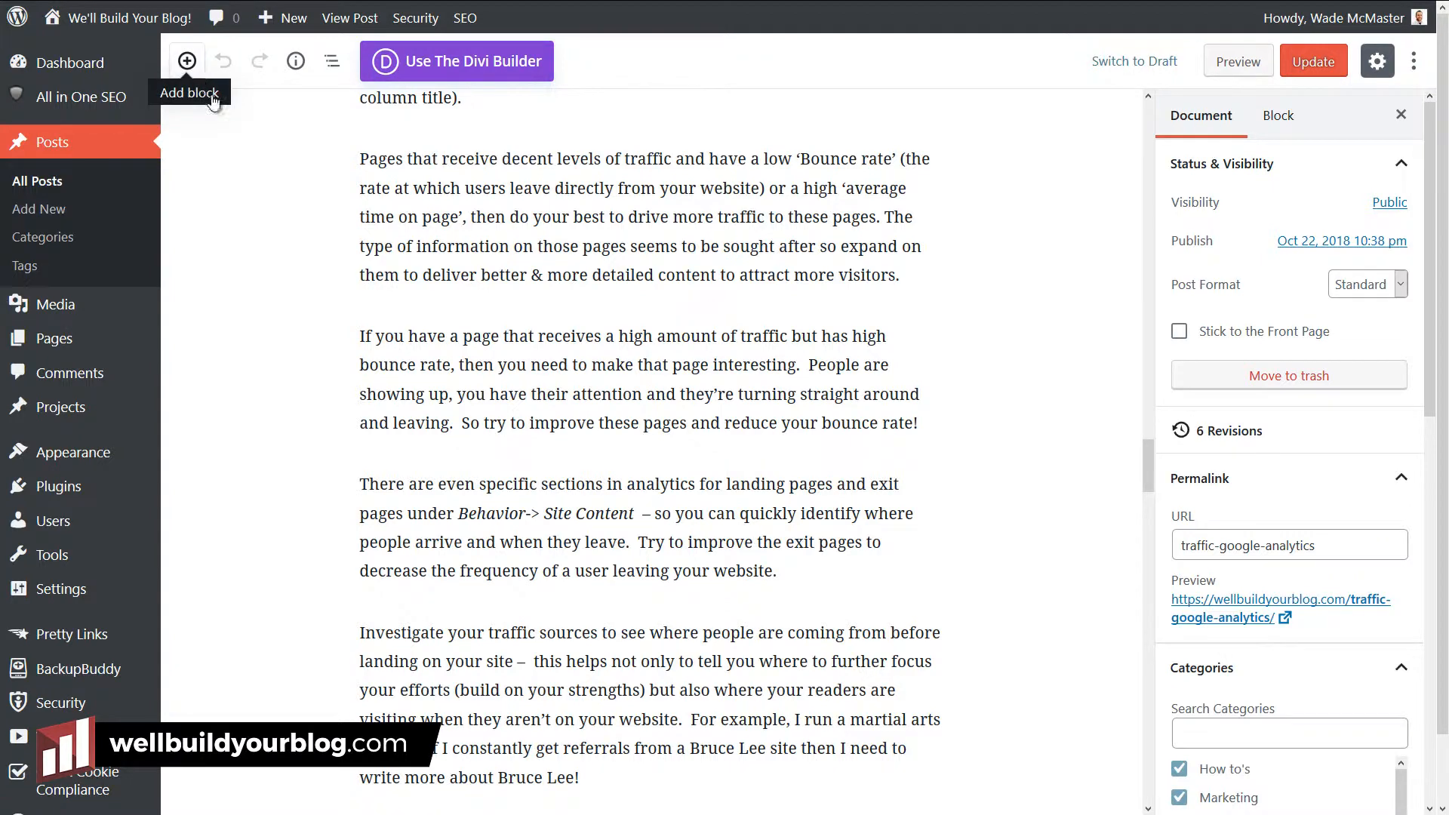
left_click(647, 513)
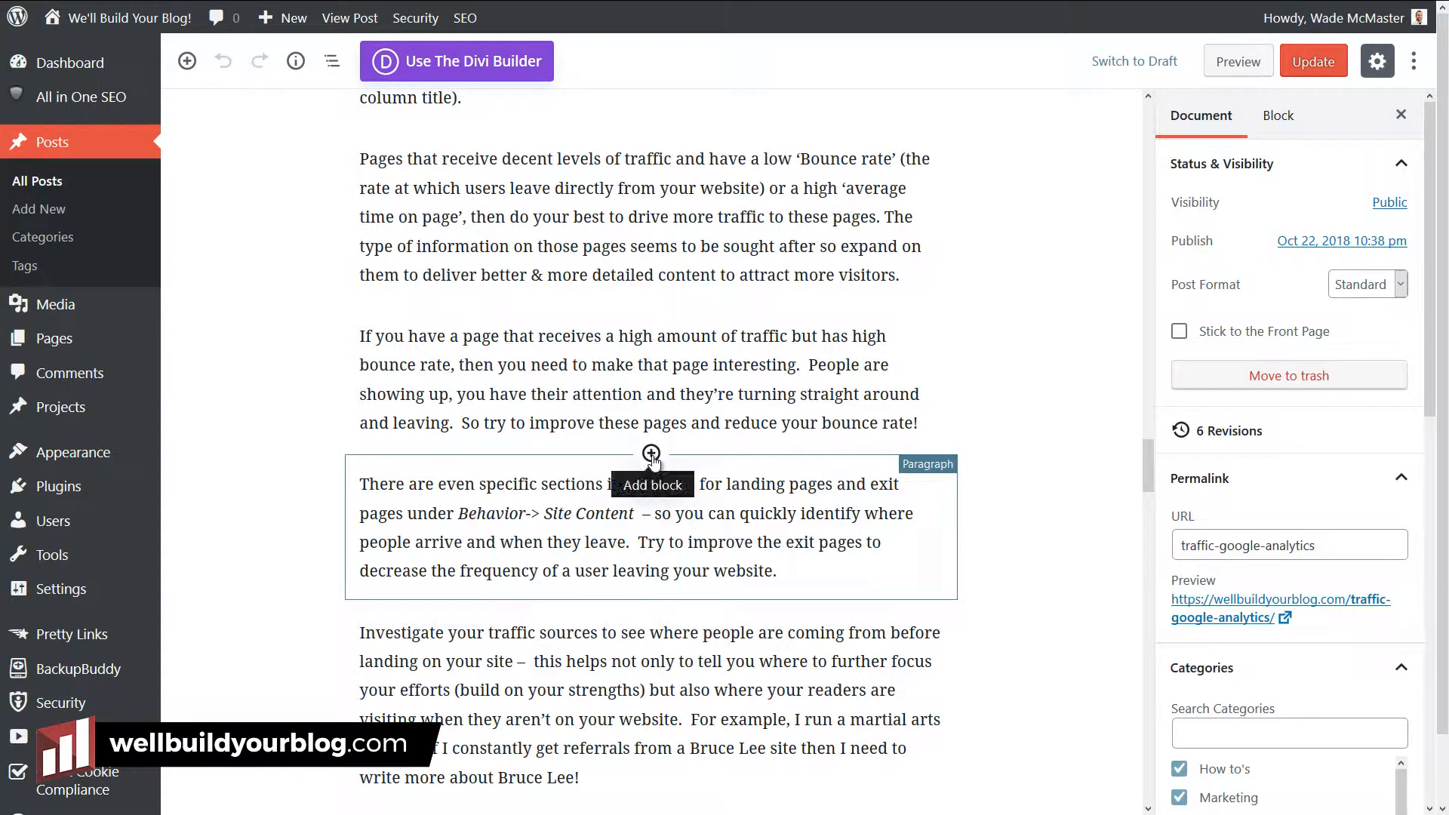
left_click(651, 453)
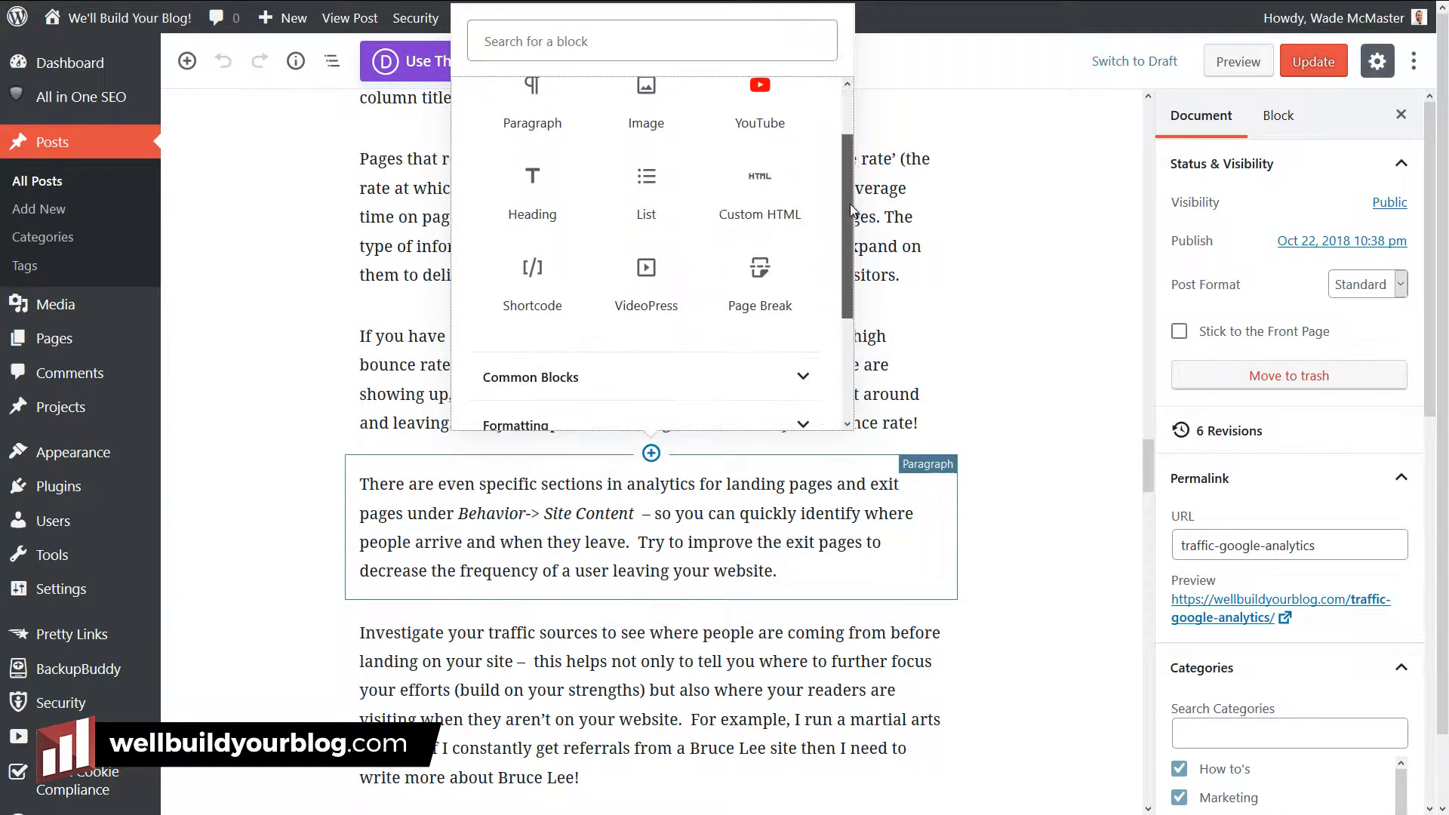
scroll("down", 3)
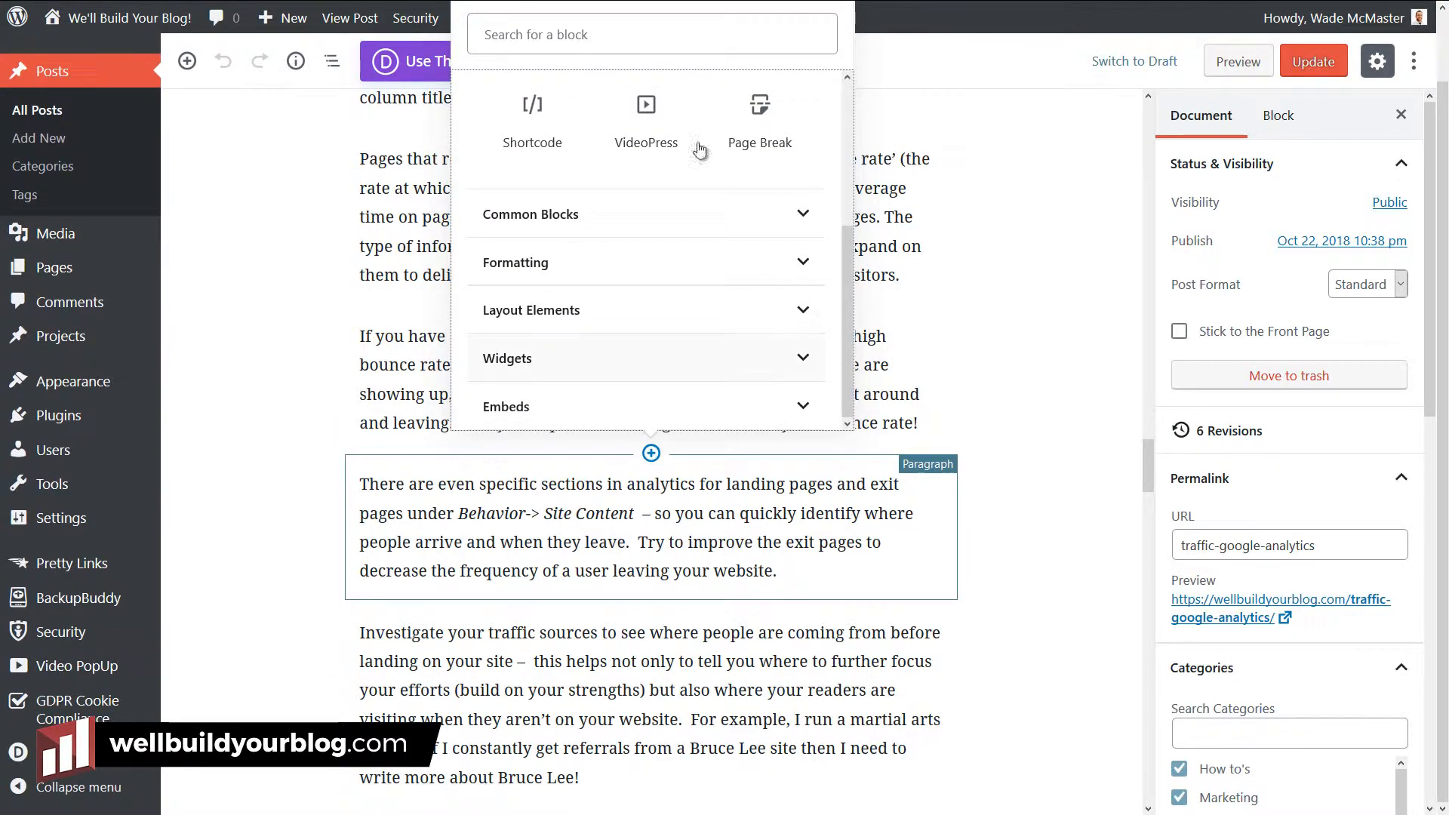
scroll("down", 3)
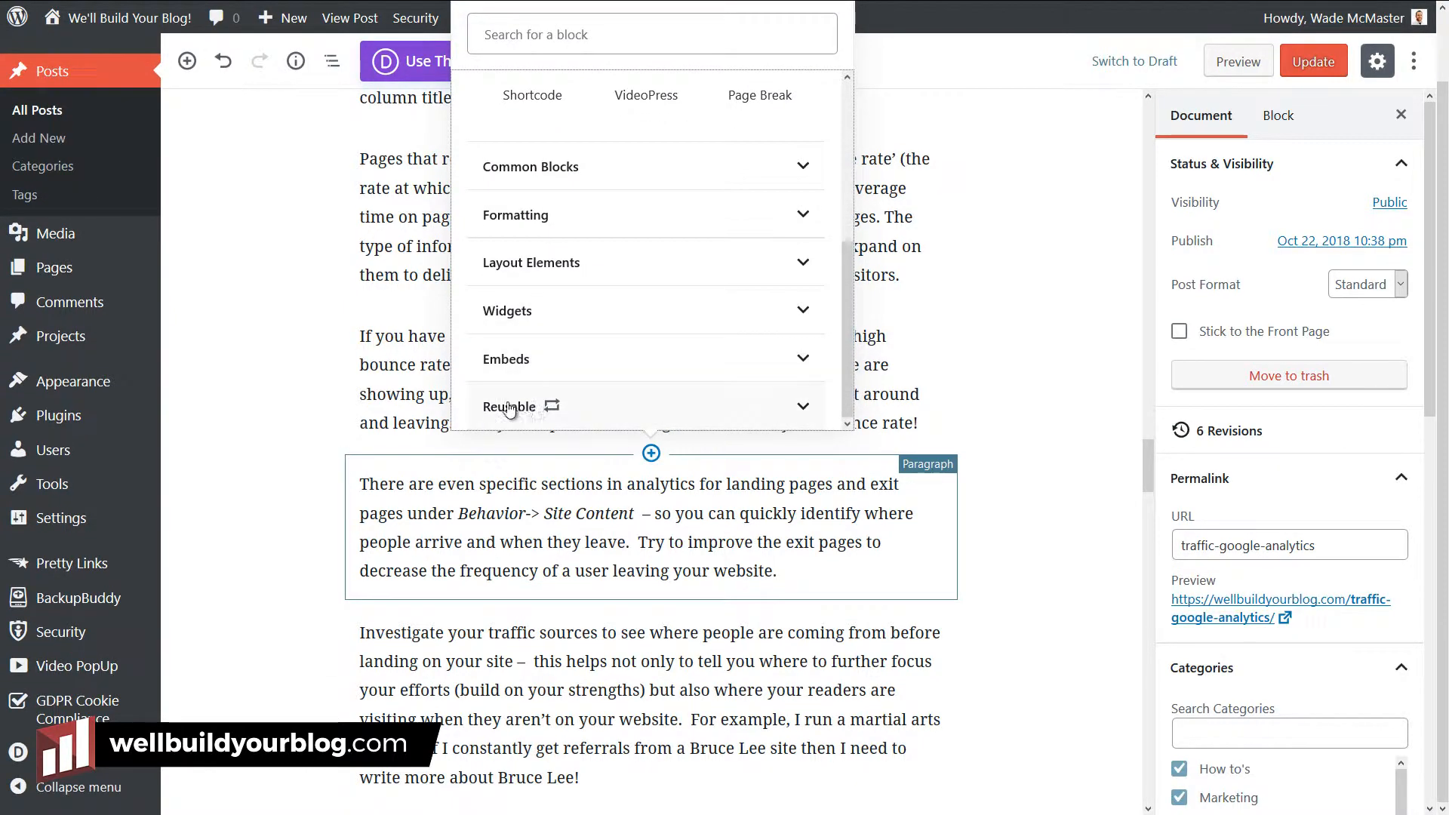
mouse_move(578, 427)
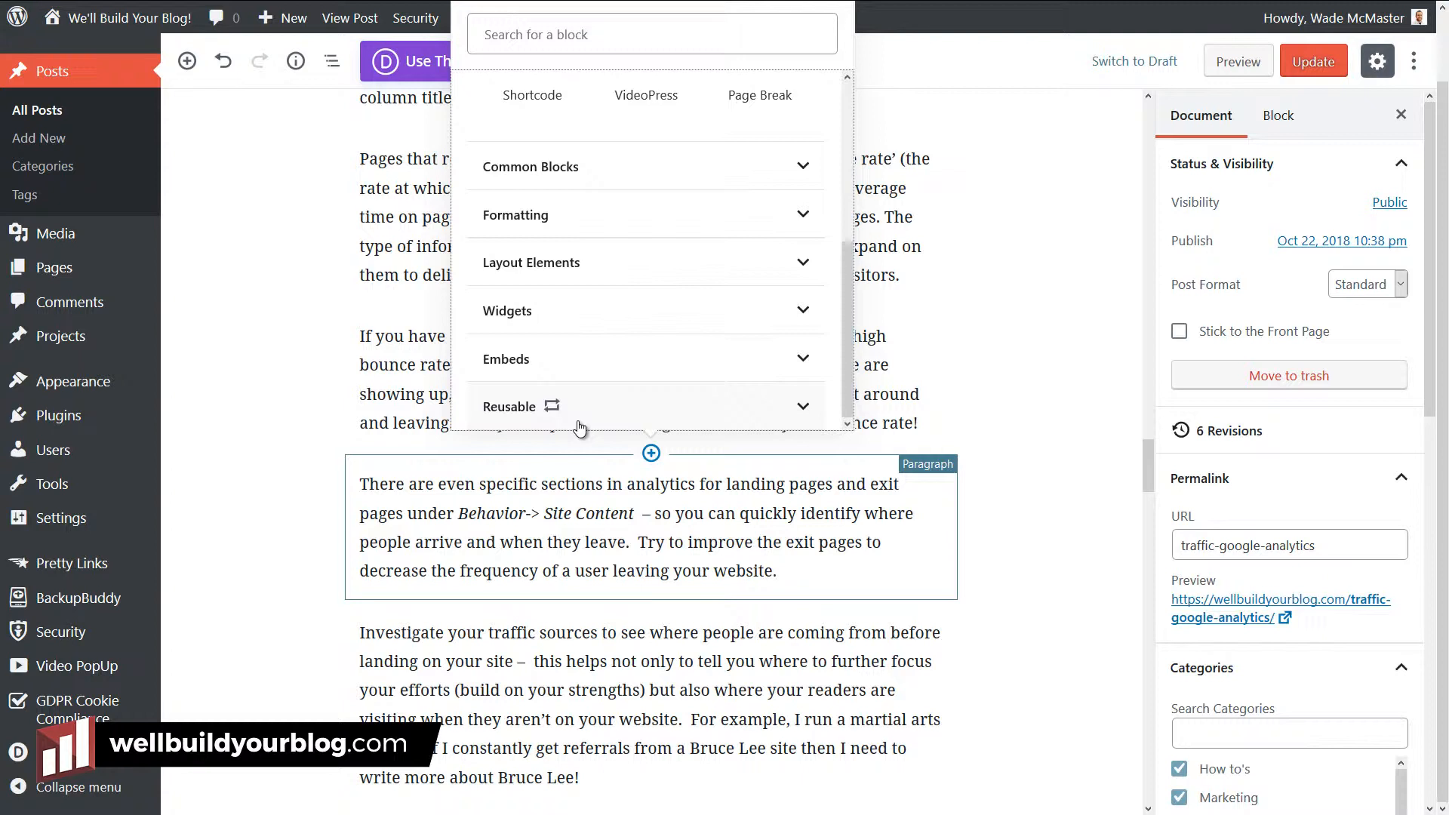
mouse_move(784, 418)
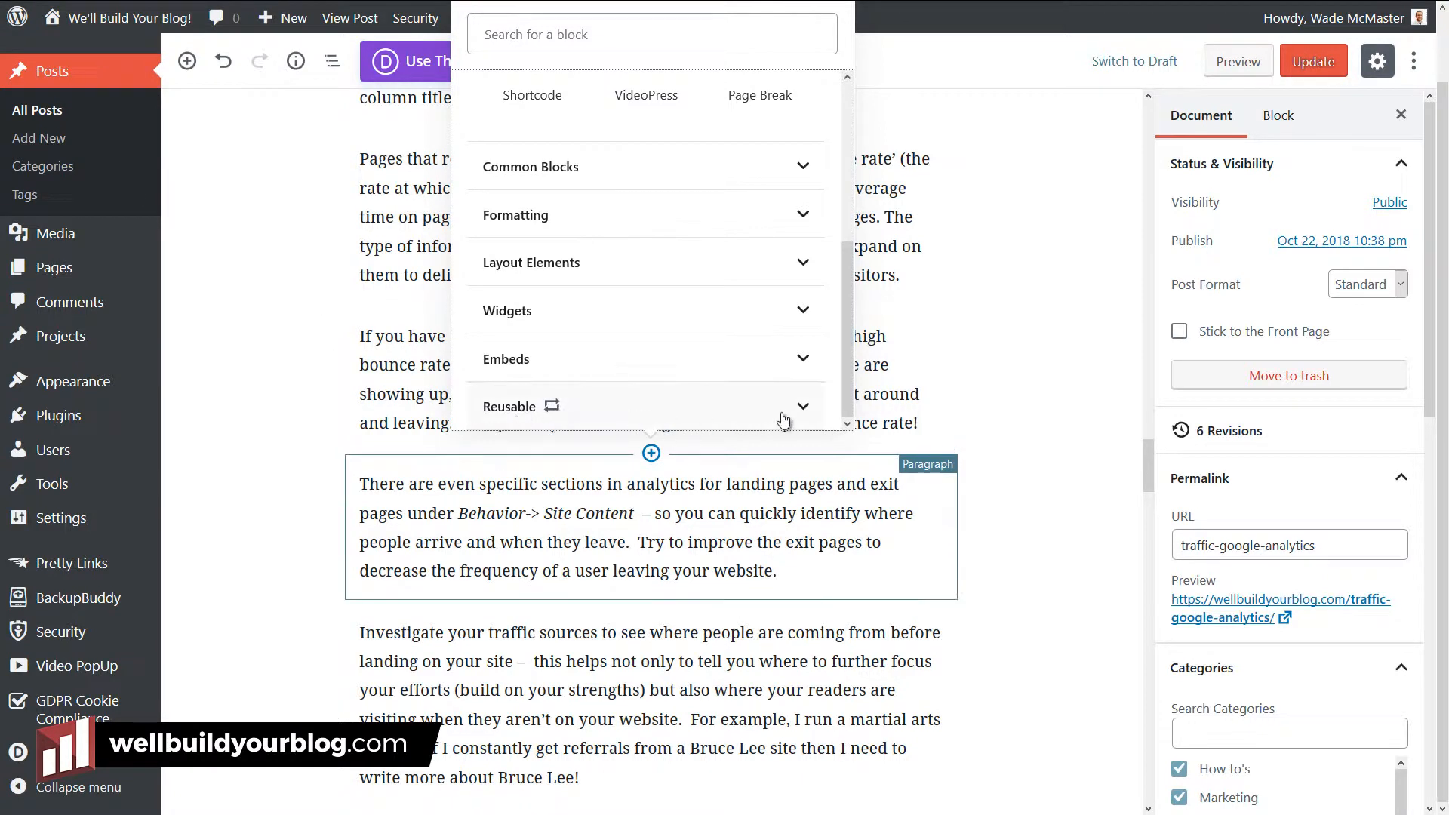
Insert the Start Here CTA block from the Reusable section.
left_click(802, 406)
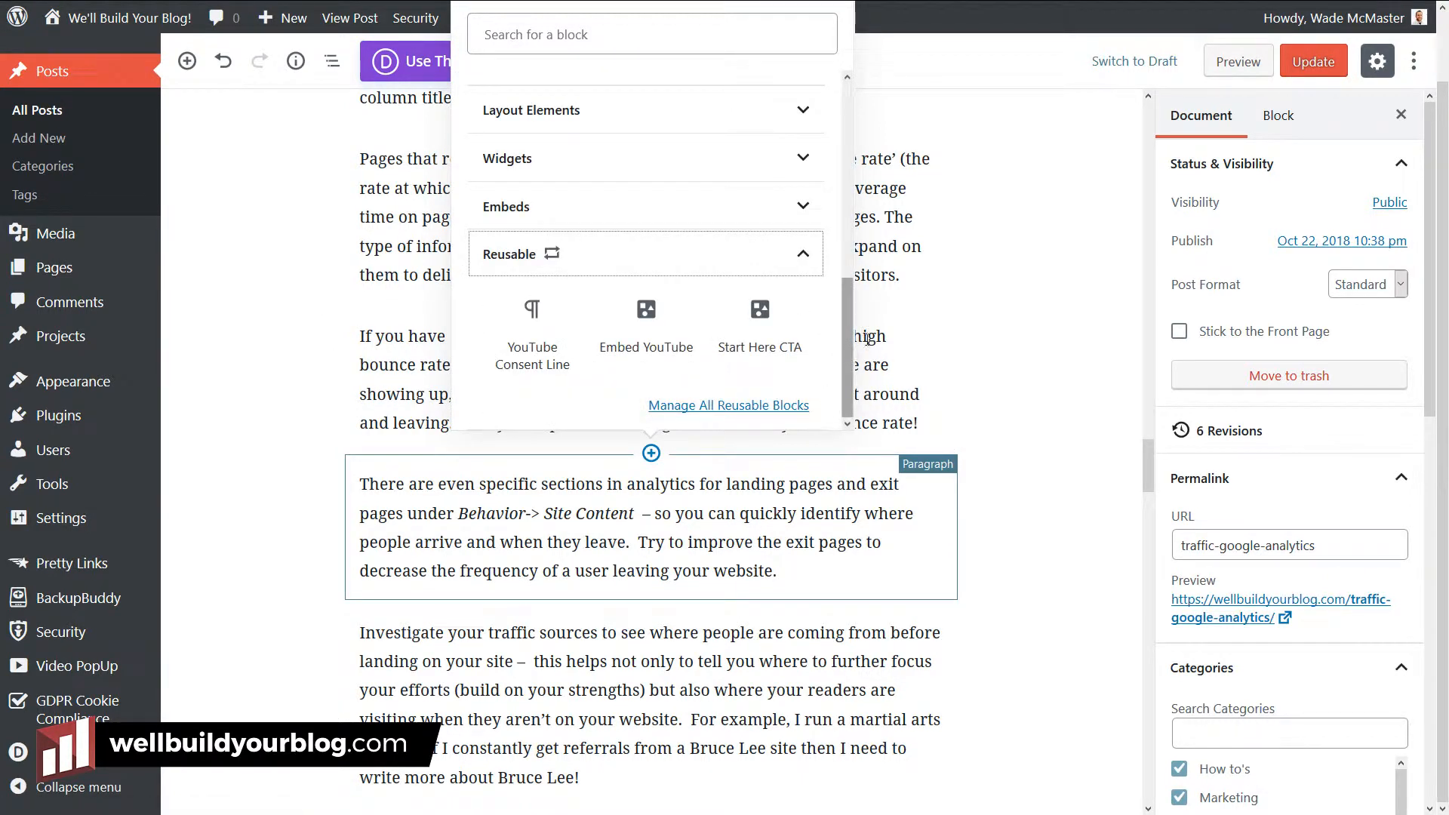
mouse_move(760, 310)
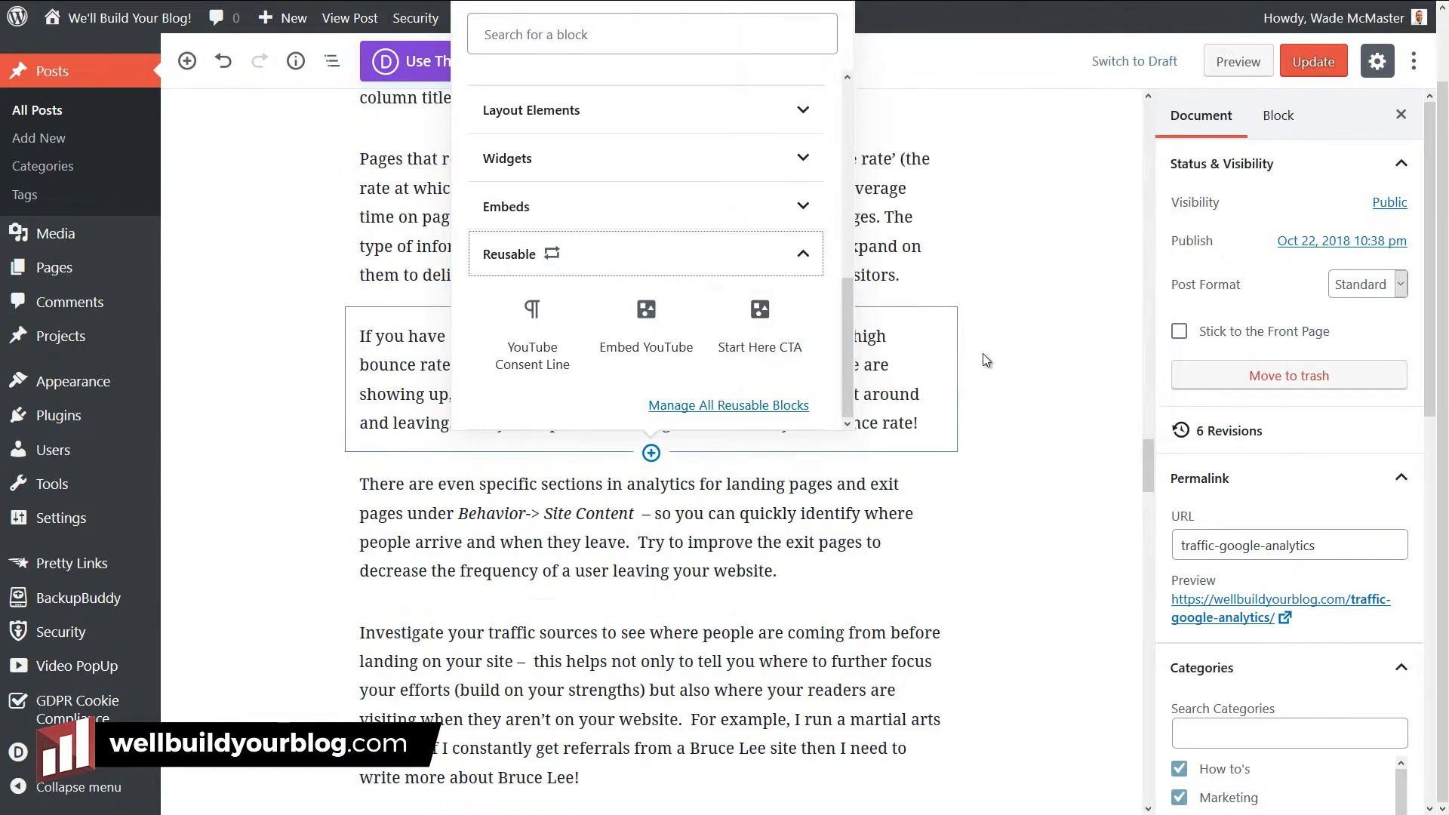
mouse_move(760, 318)
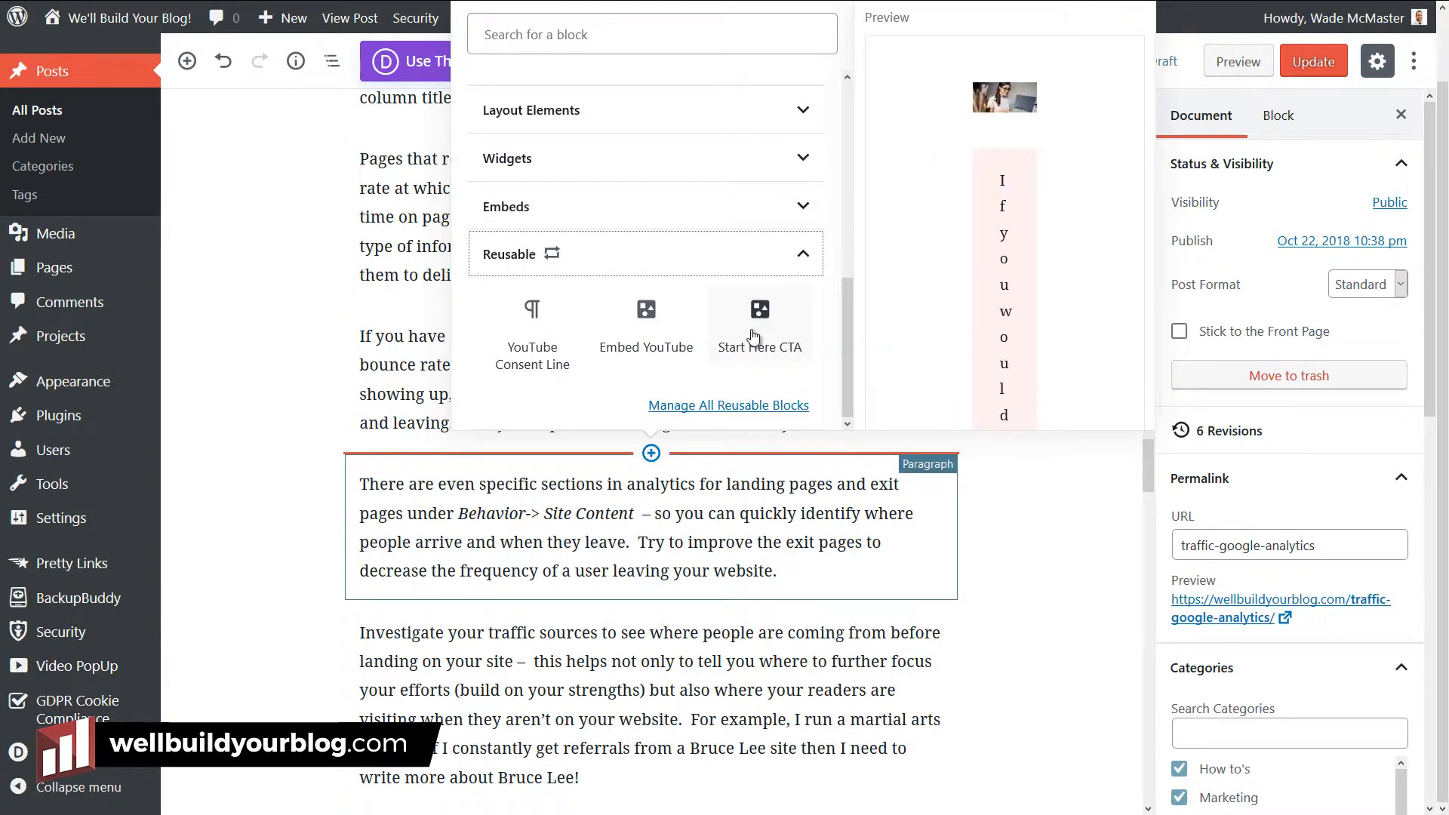
left_click(759, 324)
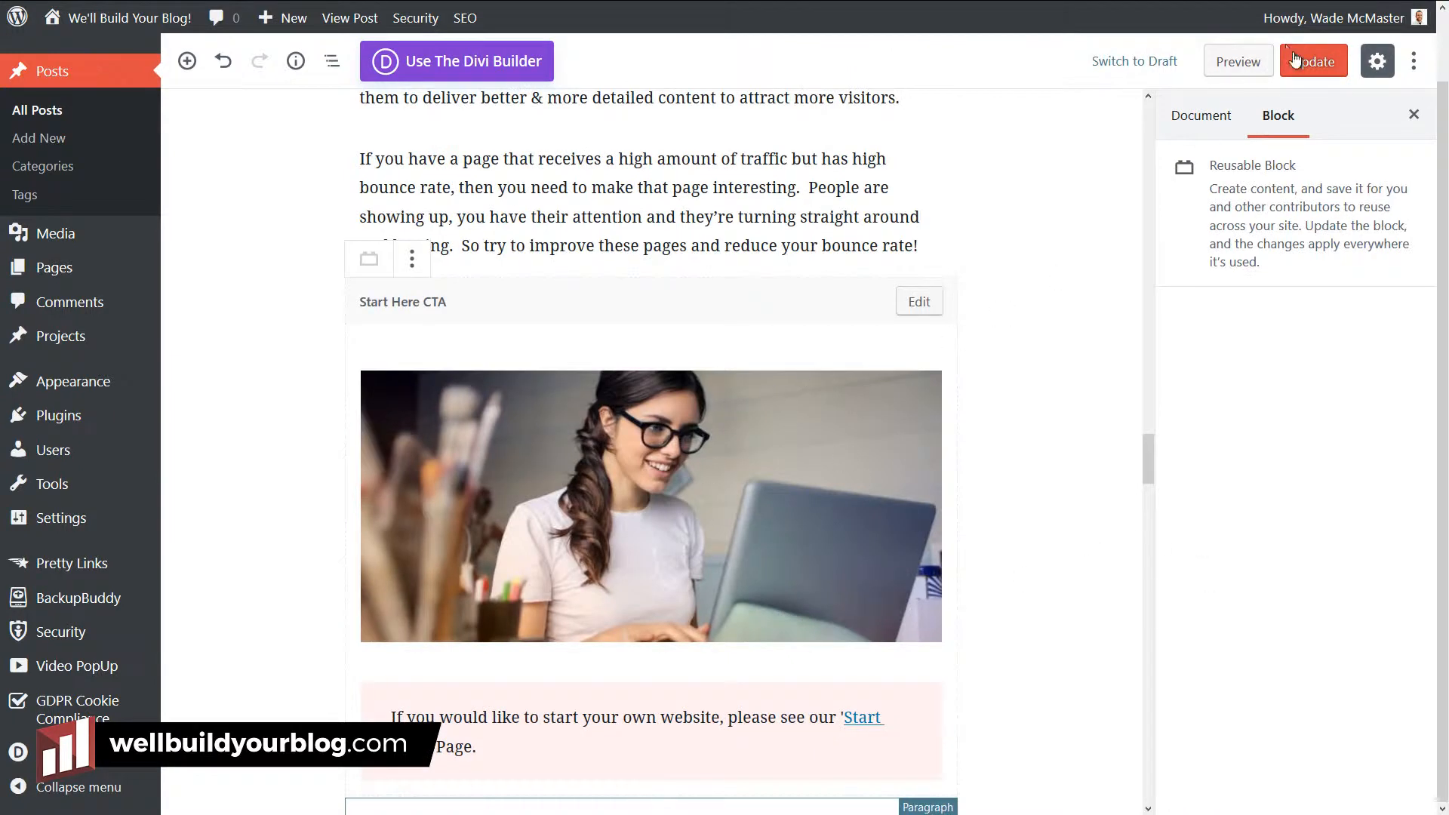
Update the Google Analytics post and view its published page on the live site.
left_click(1312, 60)
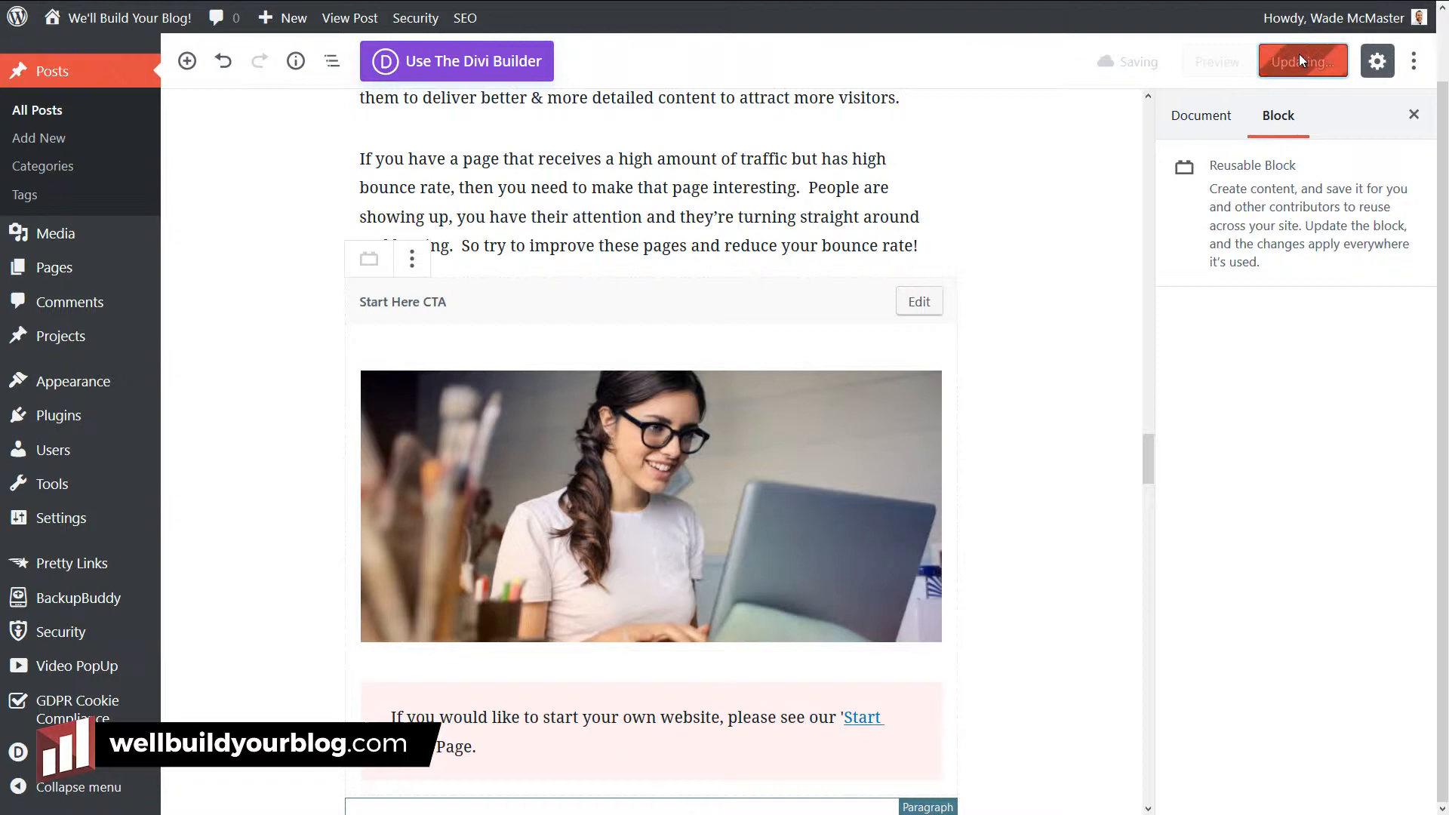
left_click(1303, 61)
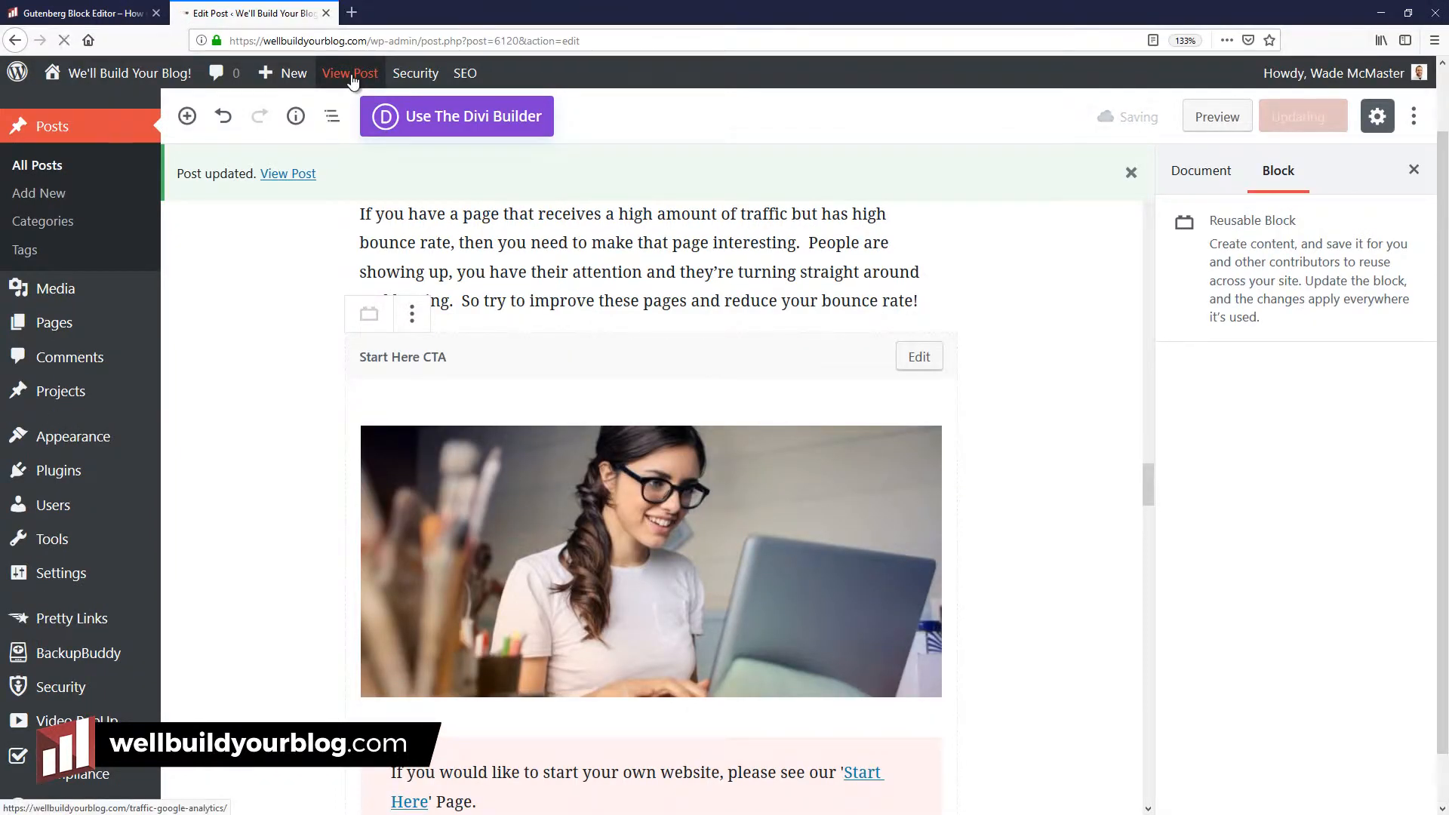
left_click(287, 173)
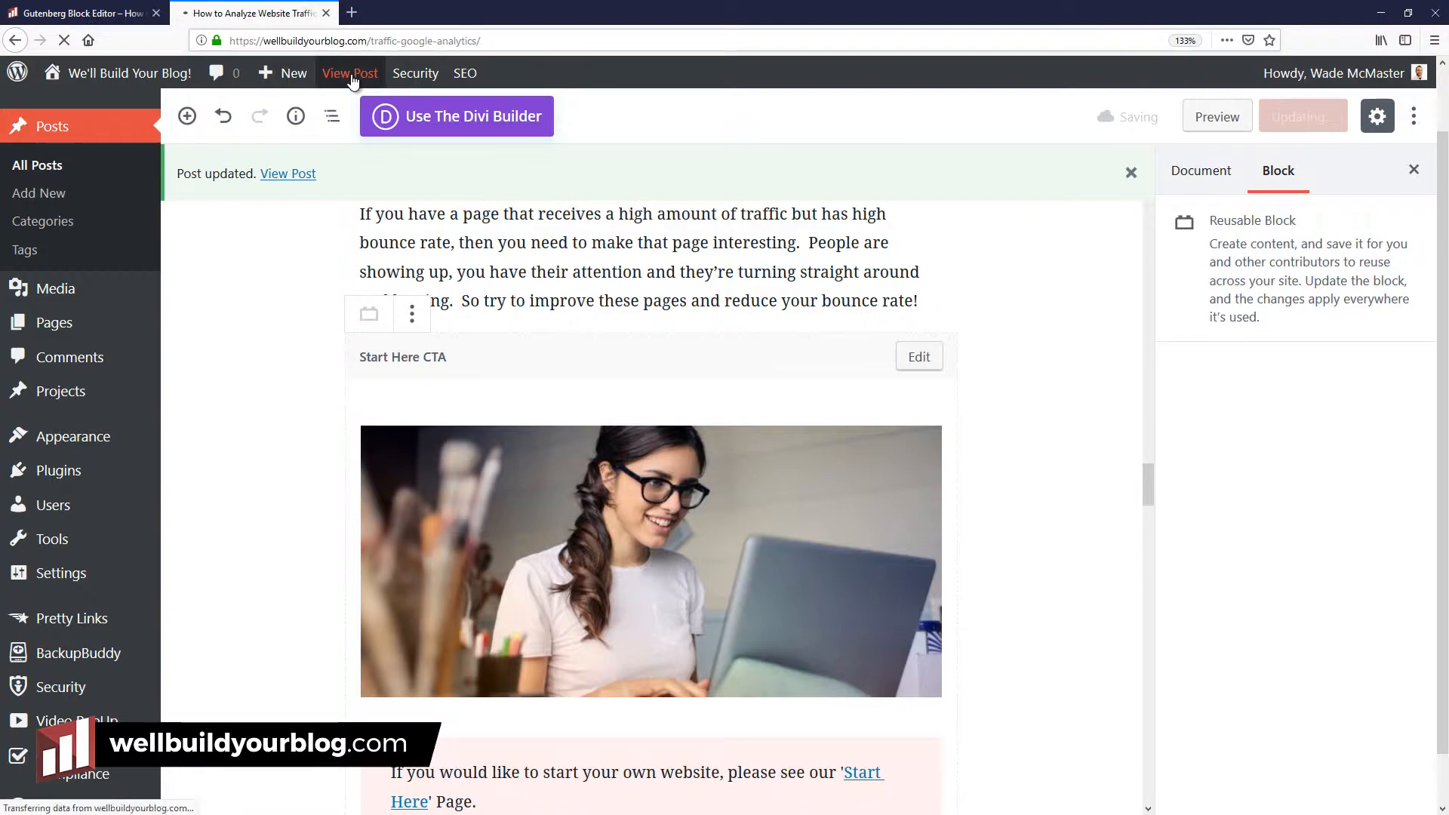
left_click(287, 173)
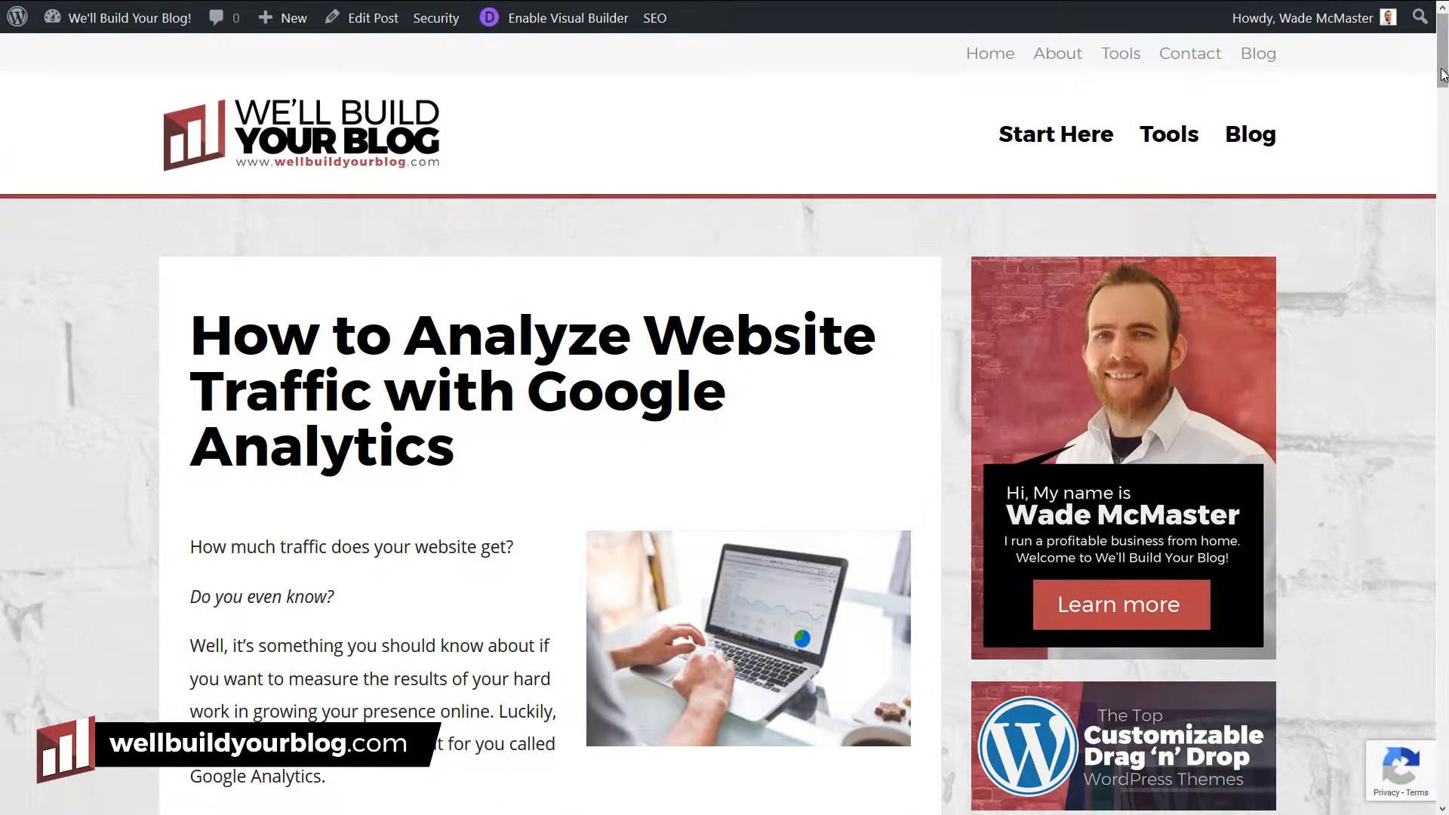
scroll("down", 3)
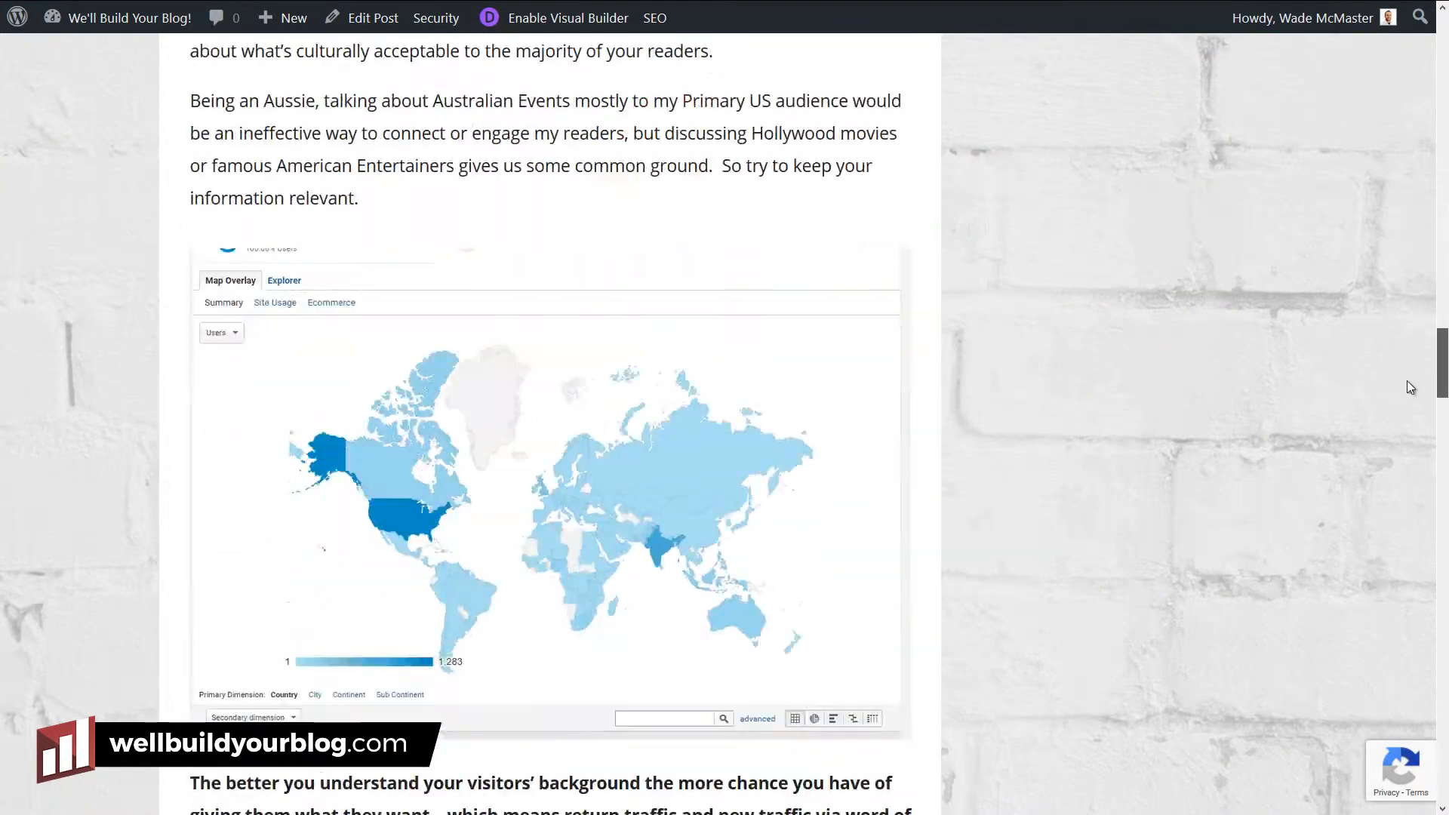
scroll("down", 3)
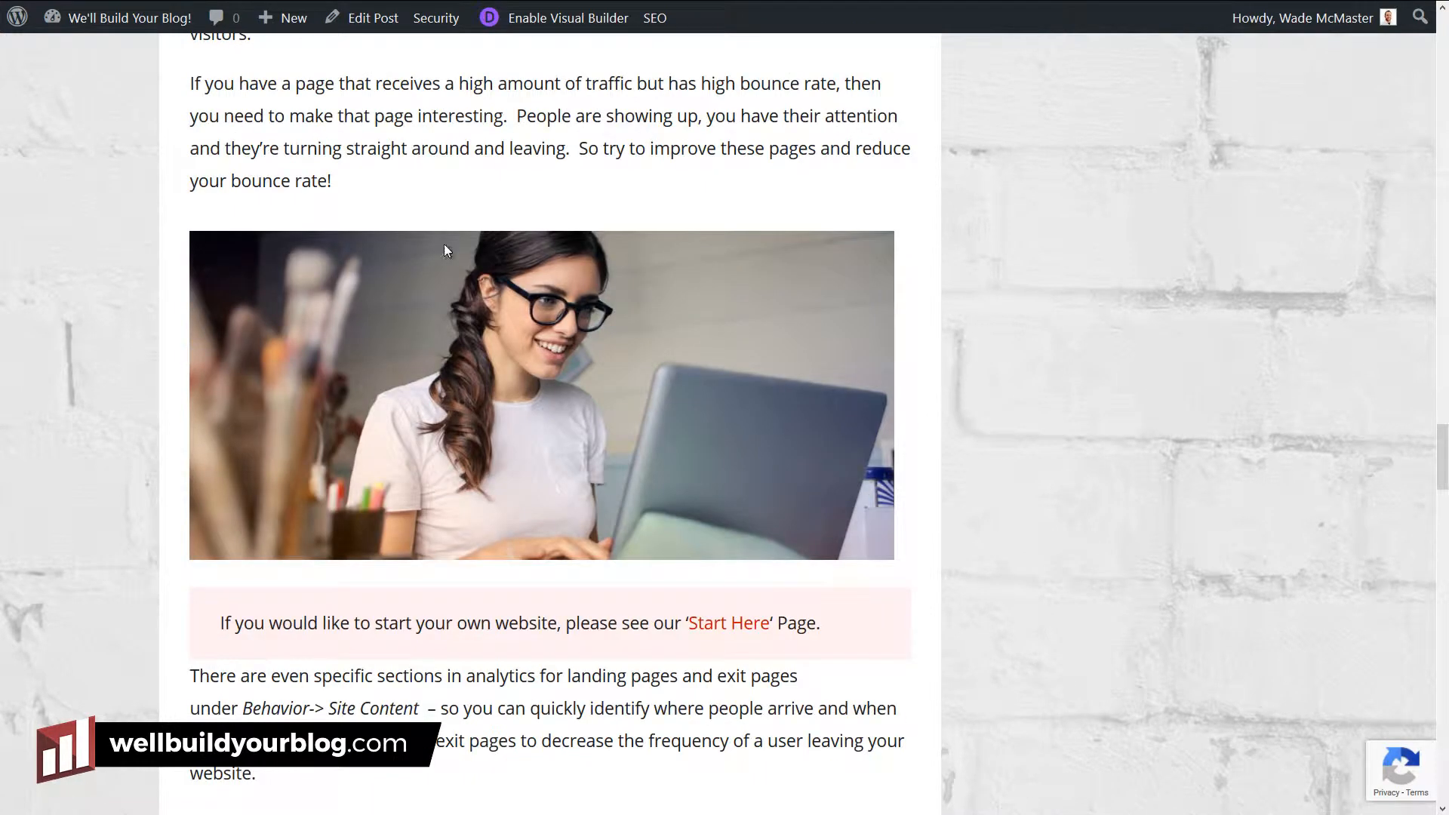
scroll("down", 3)
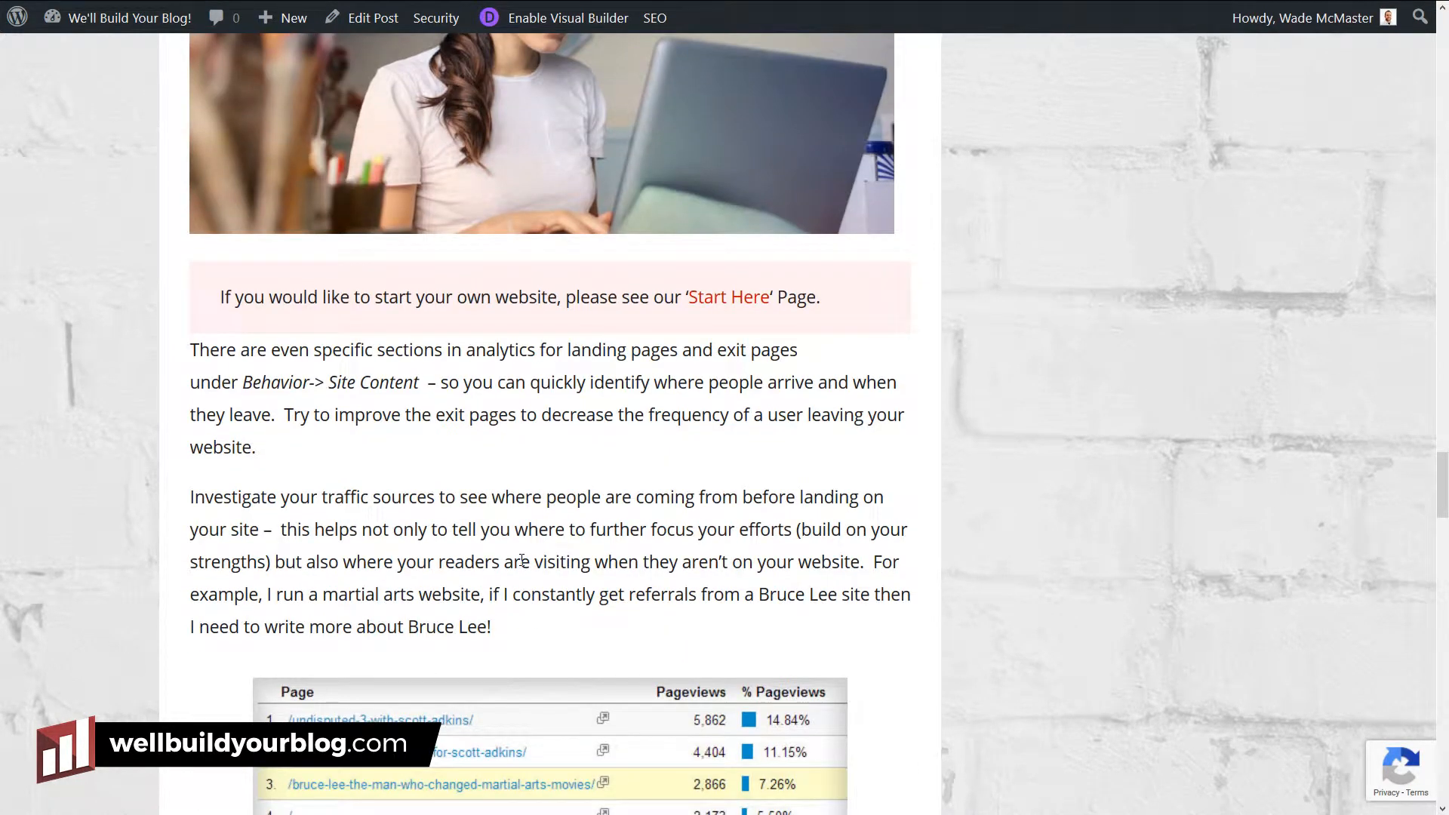
scroll("up", 3)
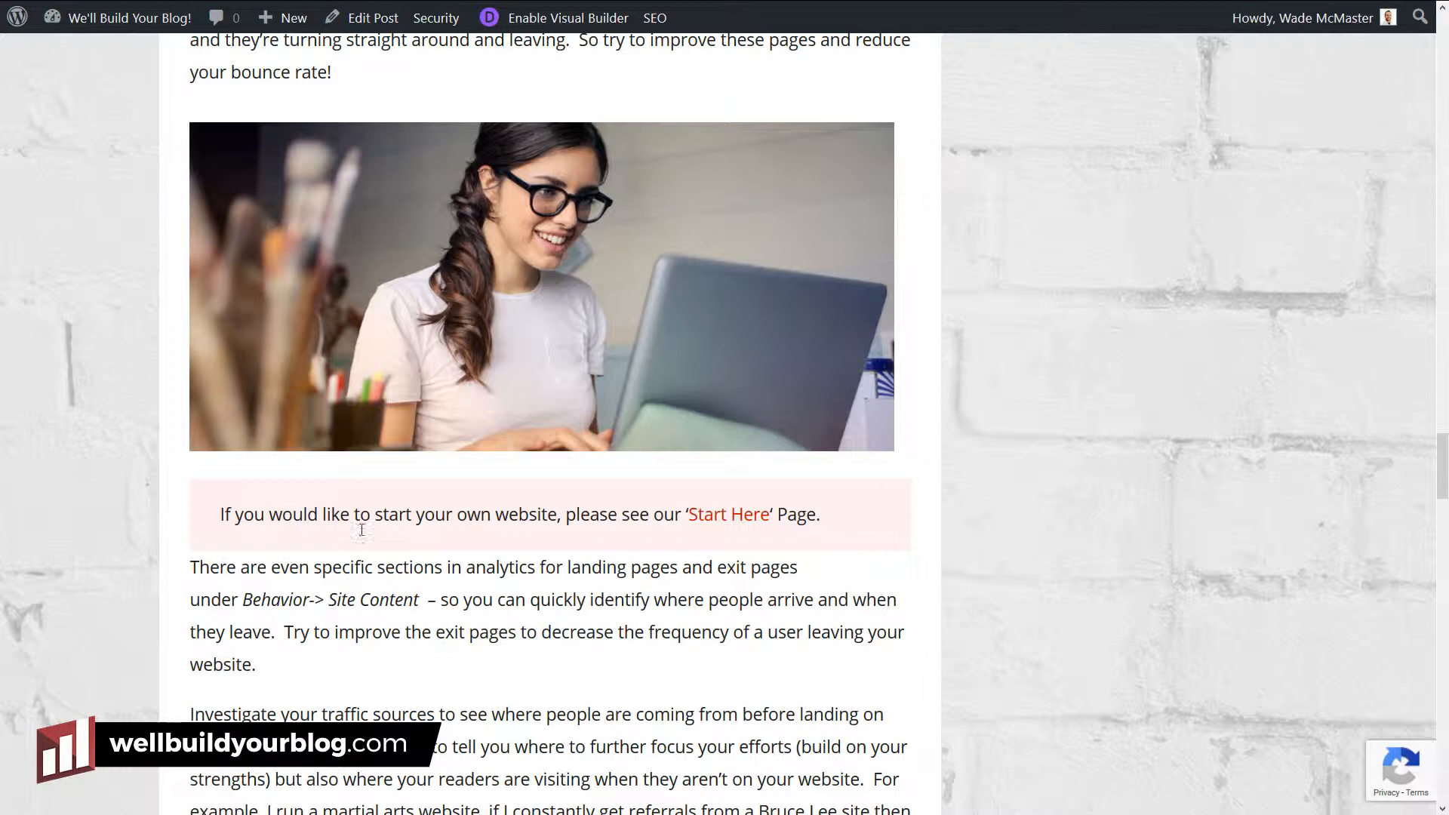
mouse_move(727, 513)
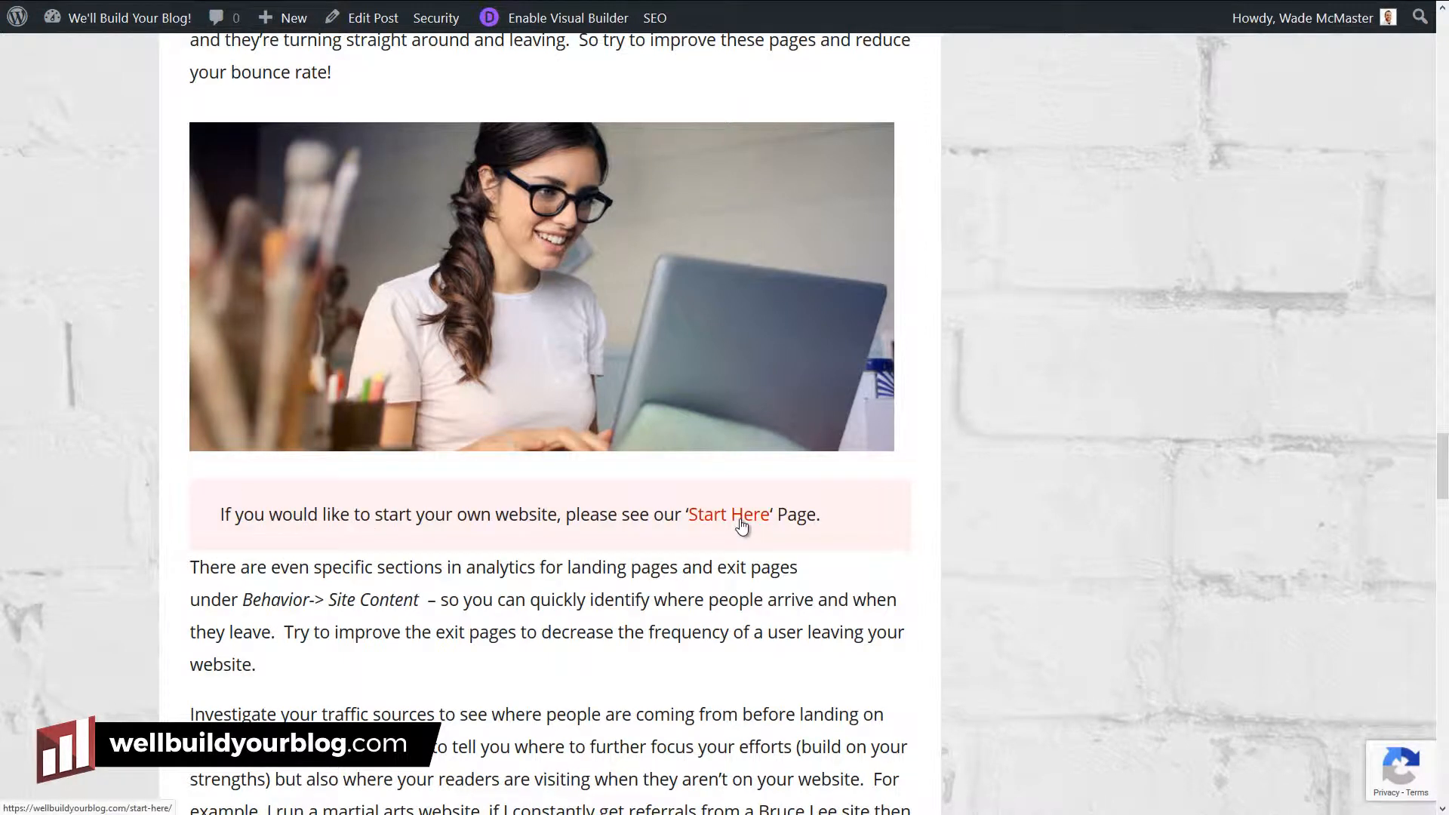
mouse_move(734, 523)
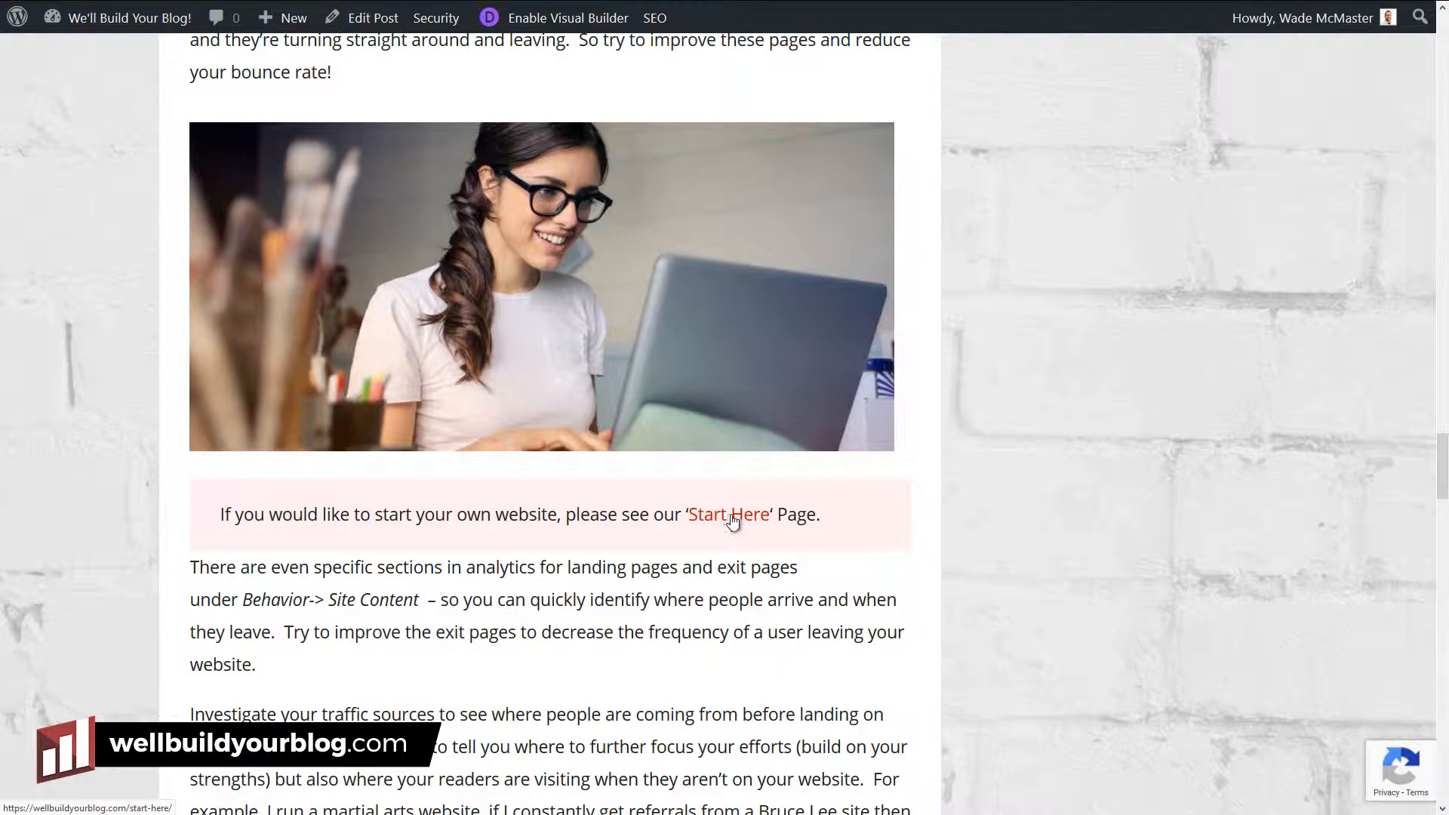
scroll("up", 3)
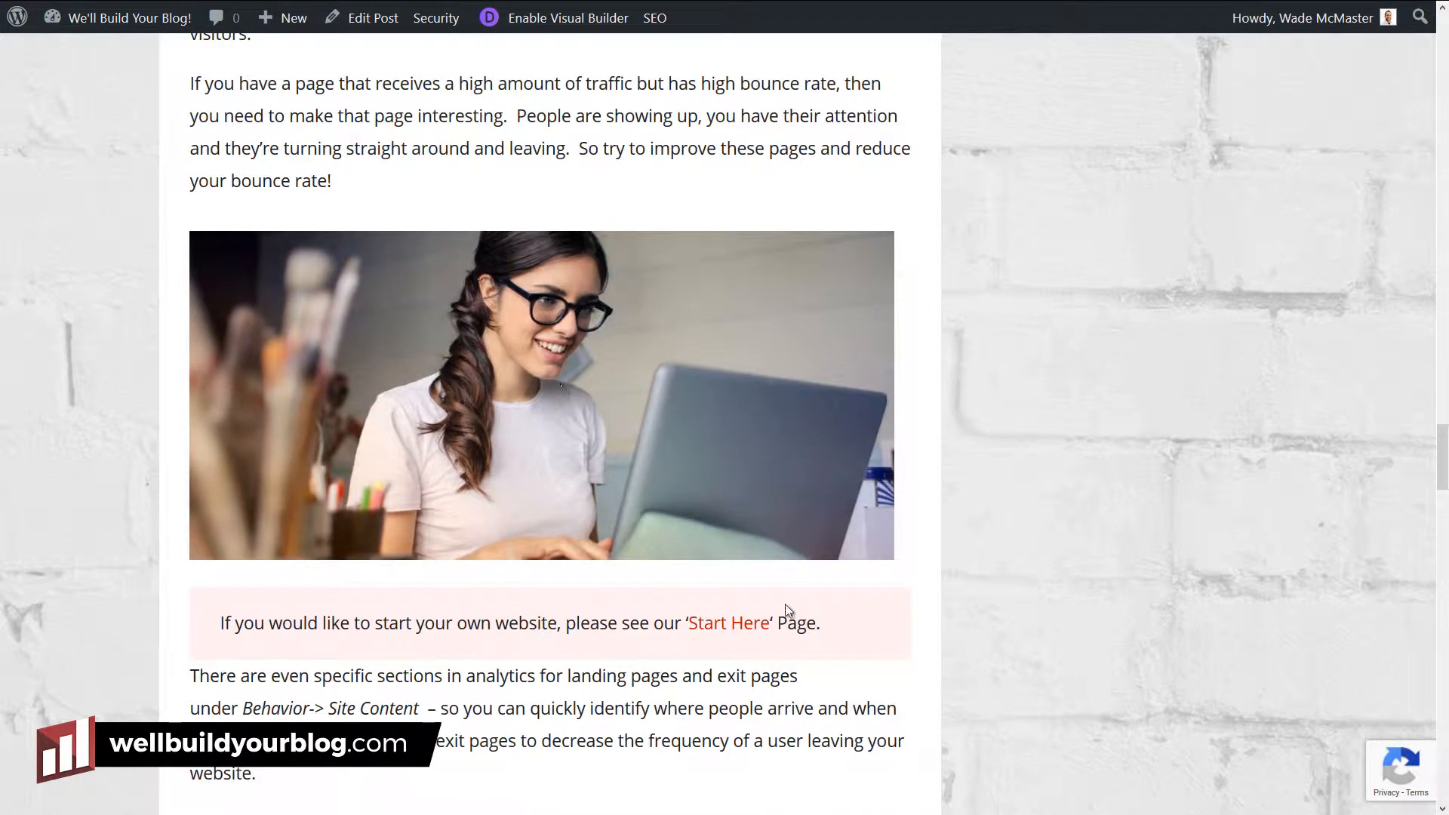
mouse_move(684, 452)
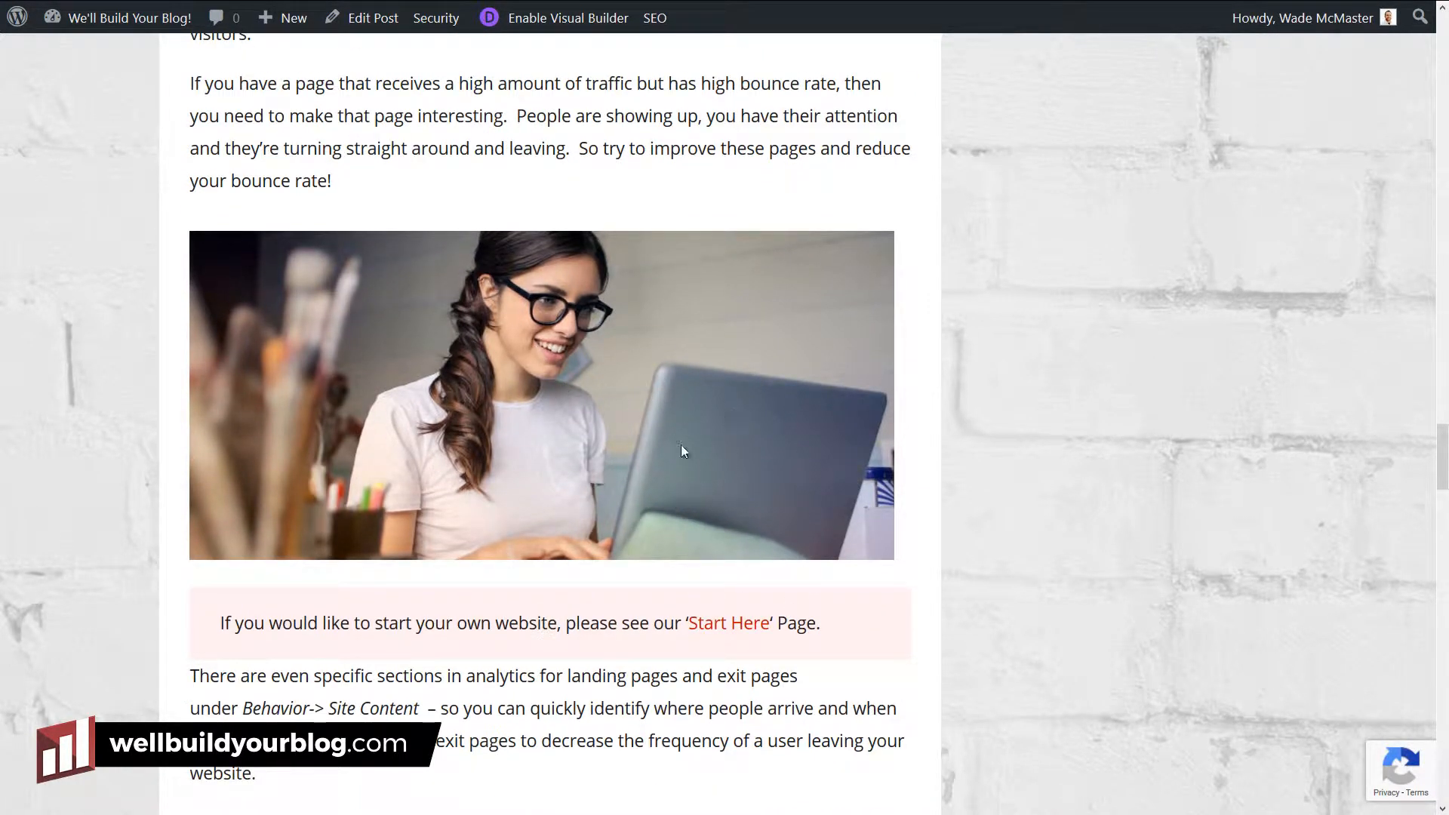
mouse_move(640, 598)
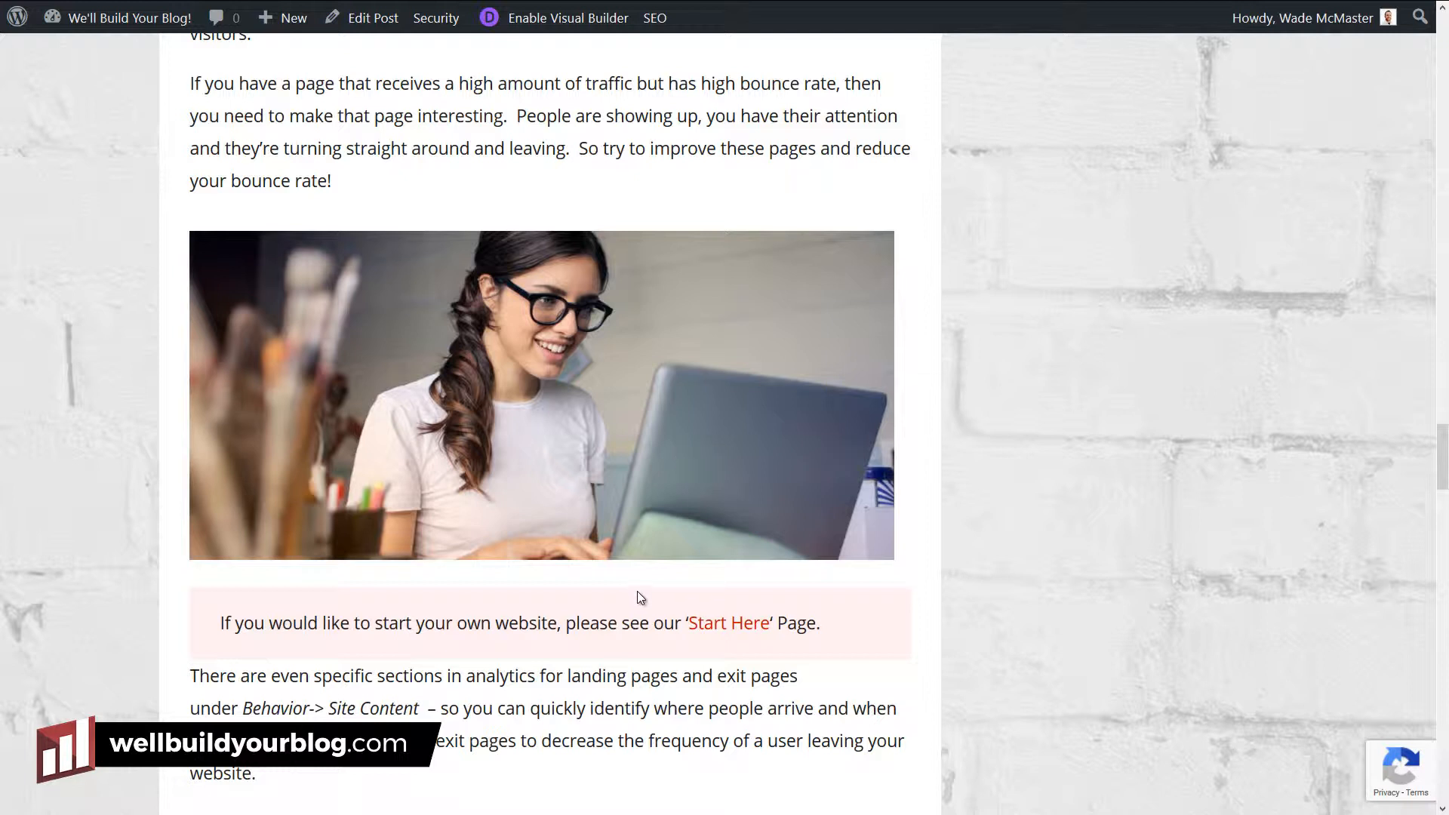
mouse_move(554, 583)
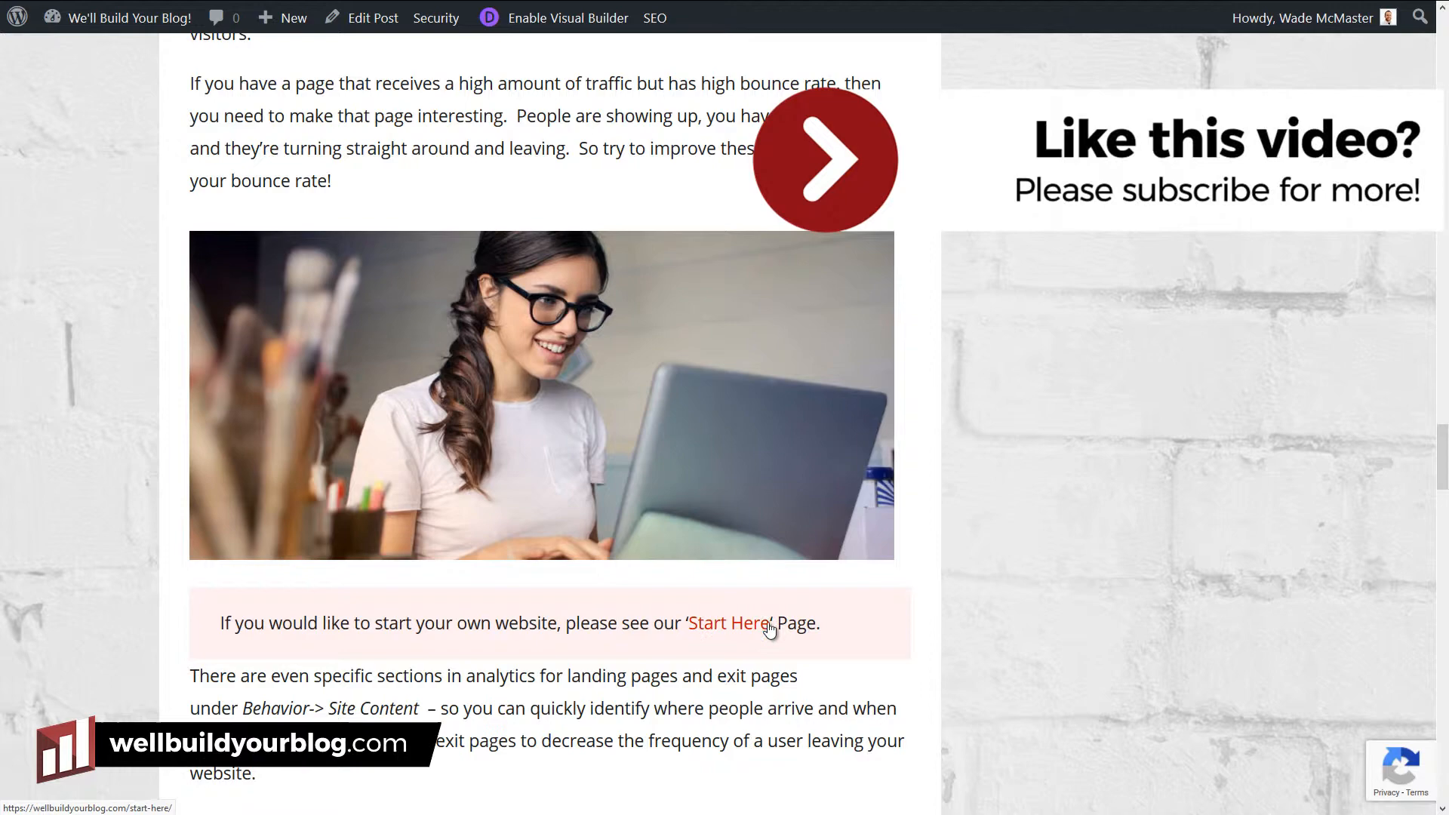
mouse_move(740, 459)
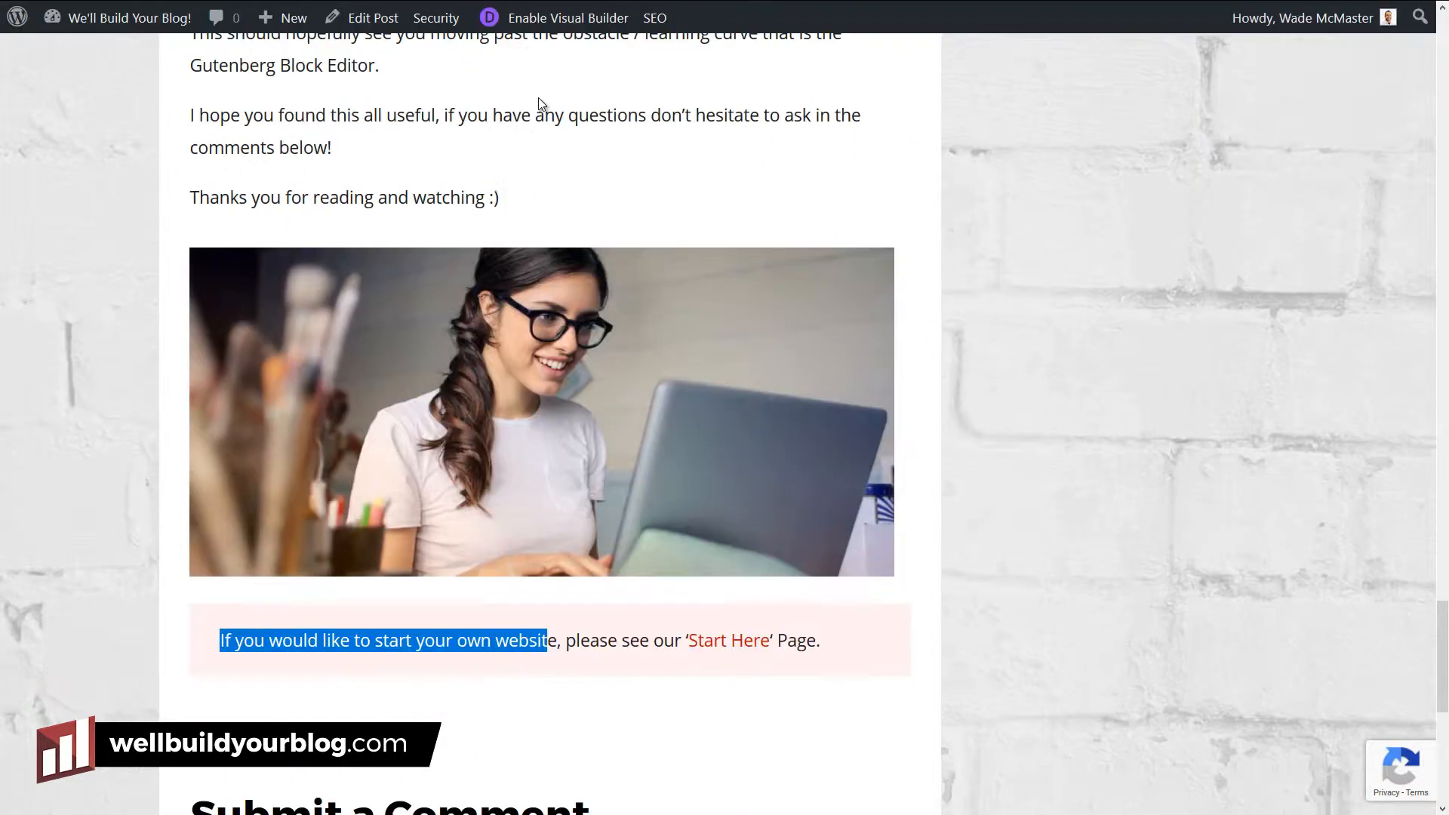
mouse_move(410, 35)
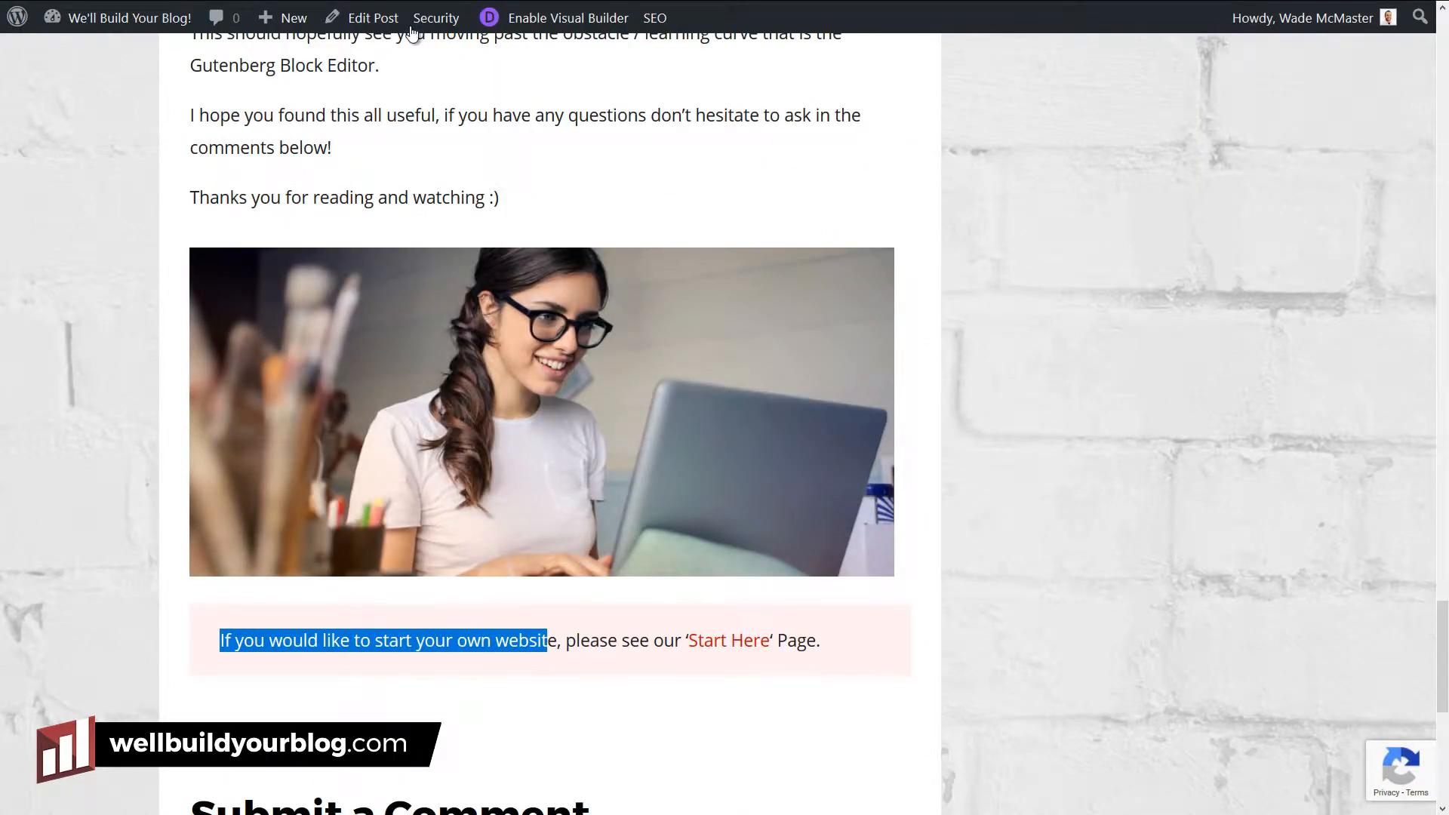
mouse_move(373, 19)
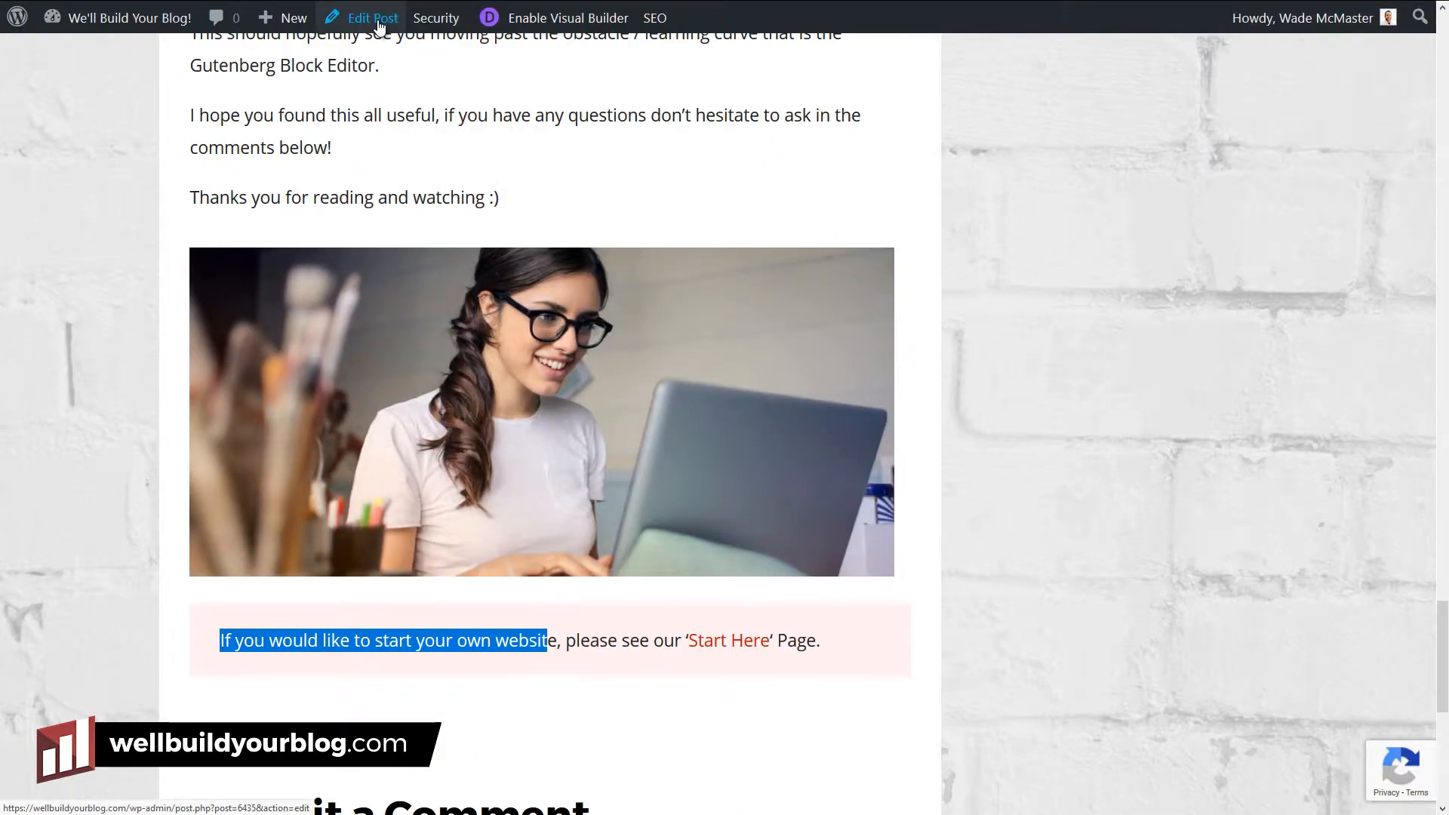
Switch to the editor tab and put the Start Here CTA reusable block into edit mode.
left_click(373, 18)
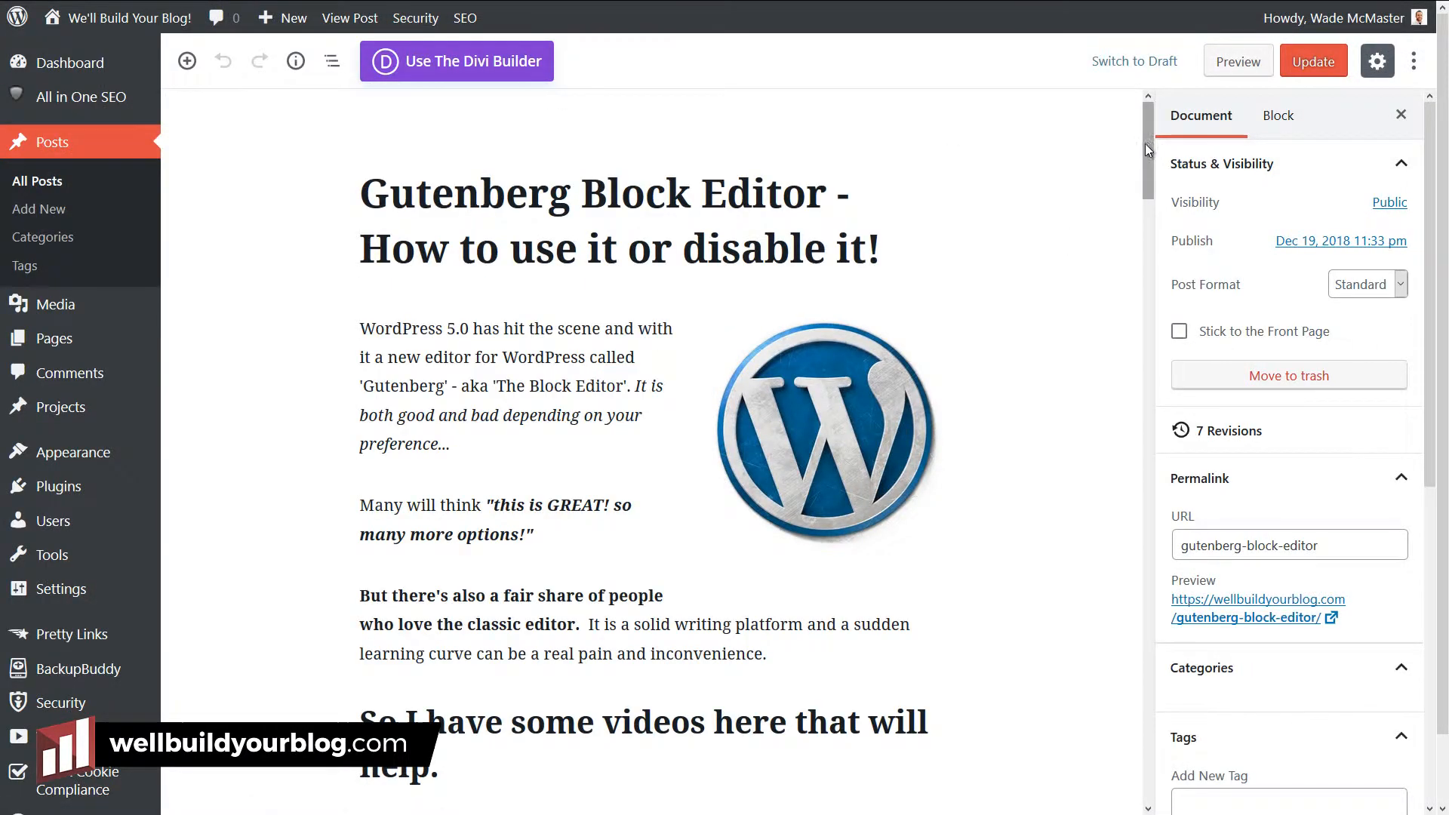
scroll("down", 3)
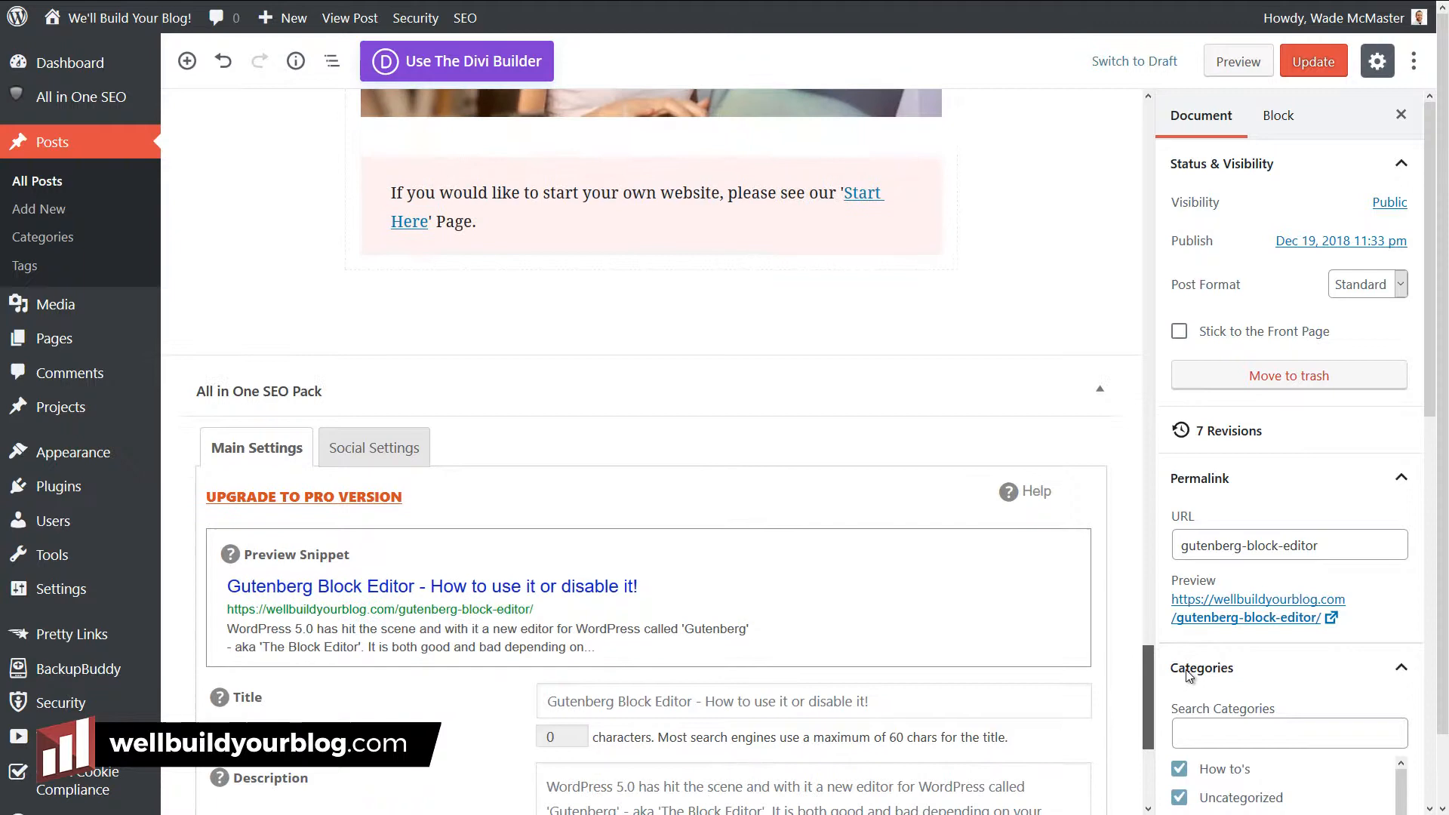
scroll("up", 3)
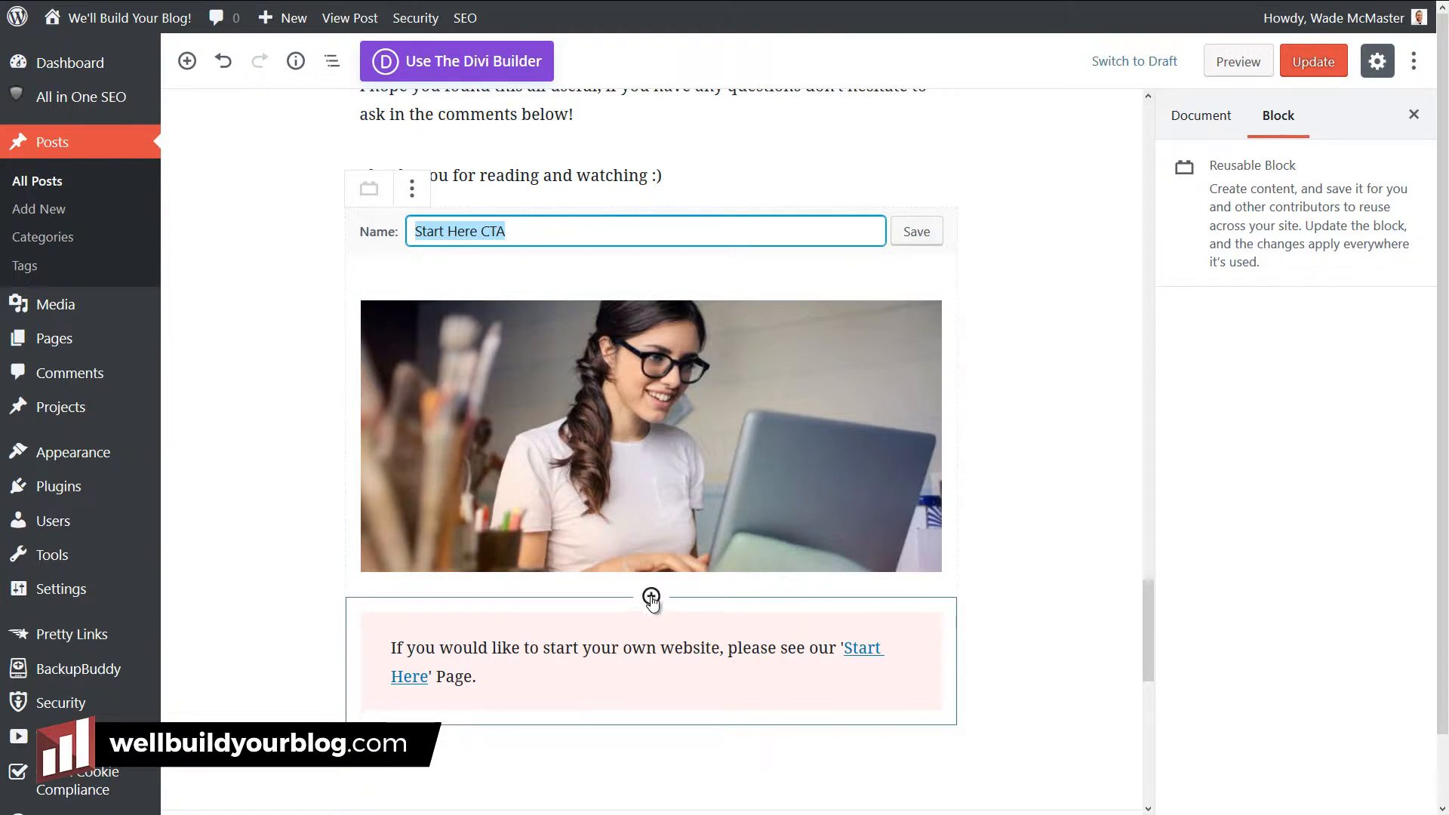
left_click(649, 596)
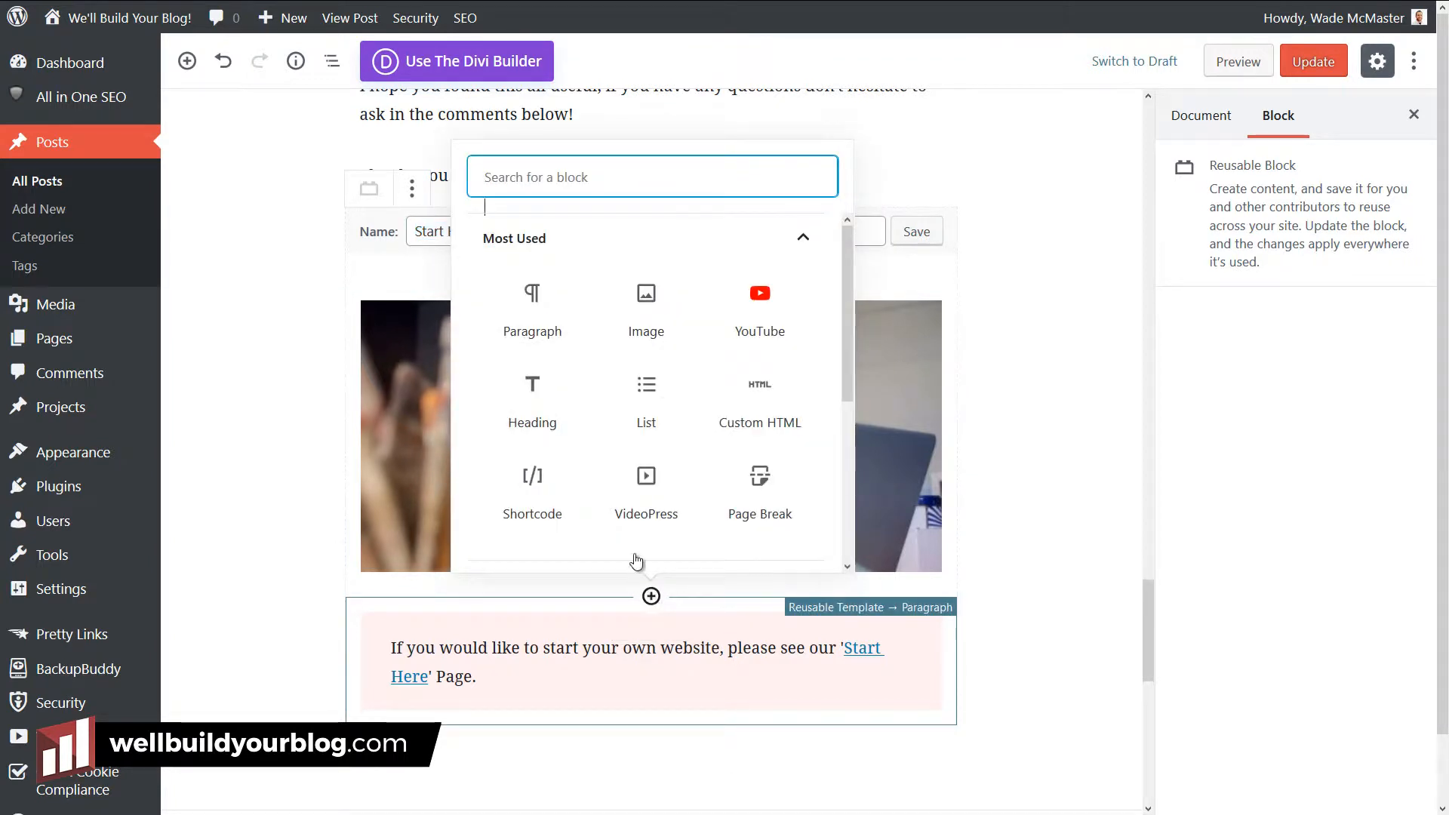
left_click(533, 402)
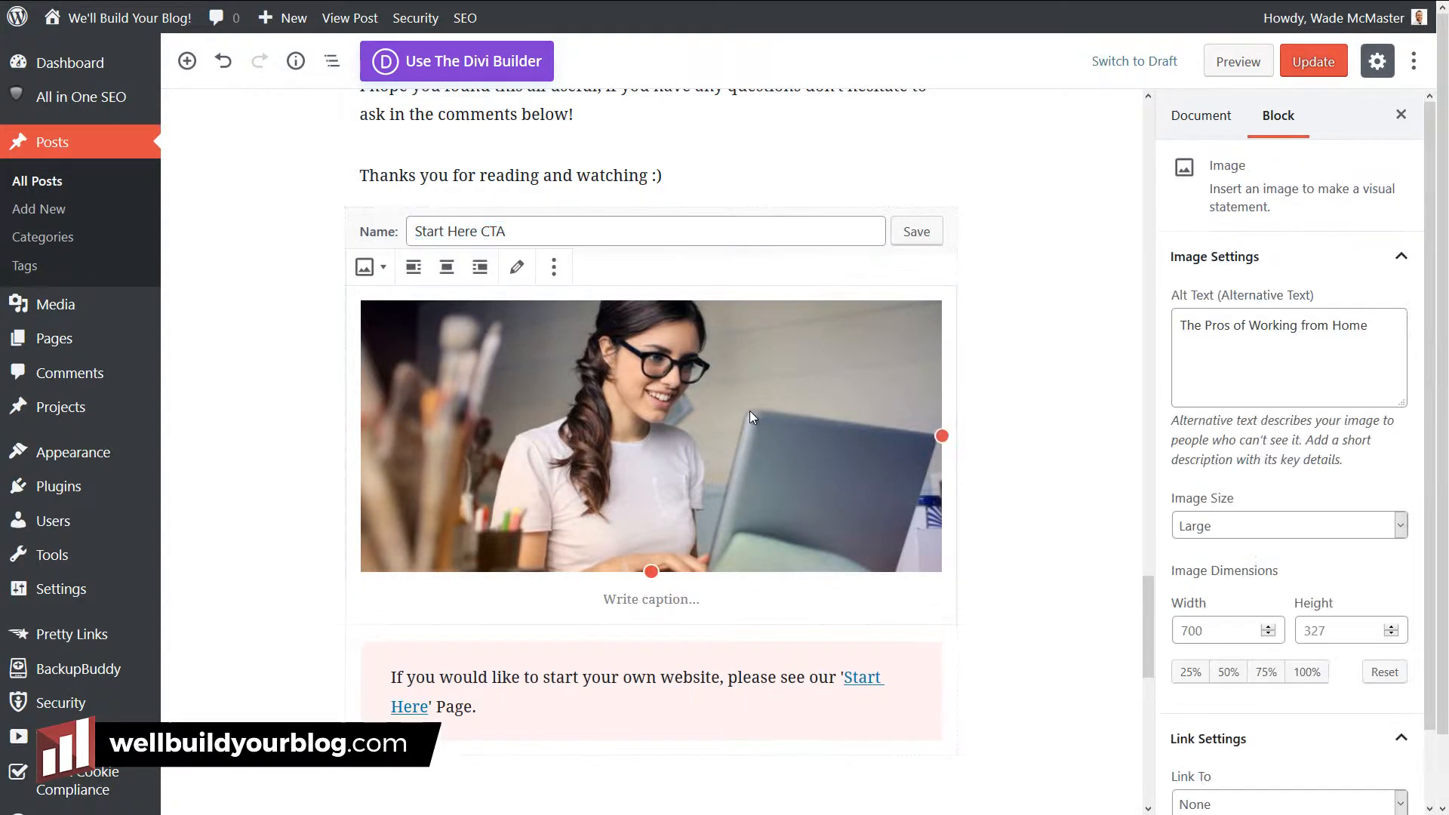
left_click(364, 267)
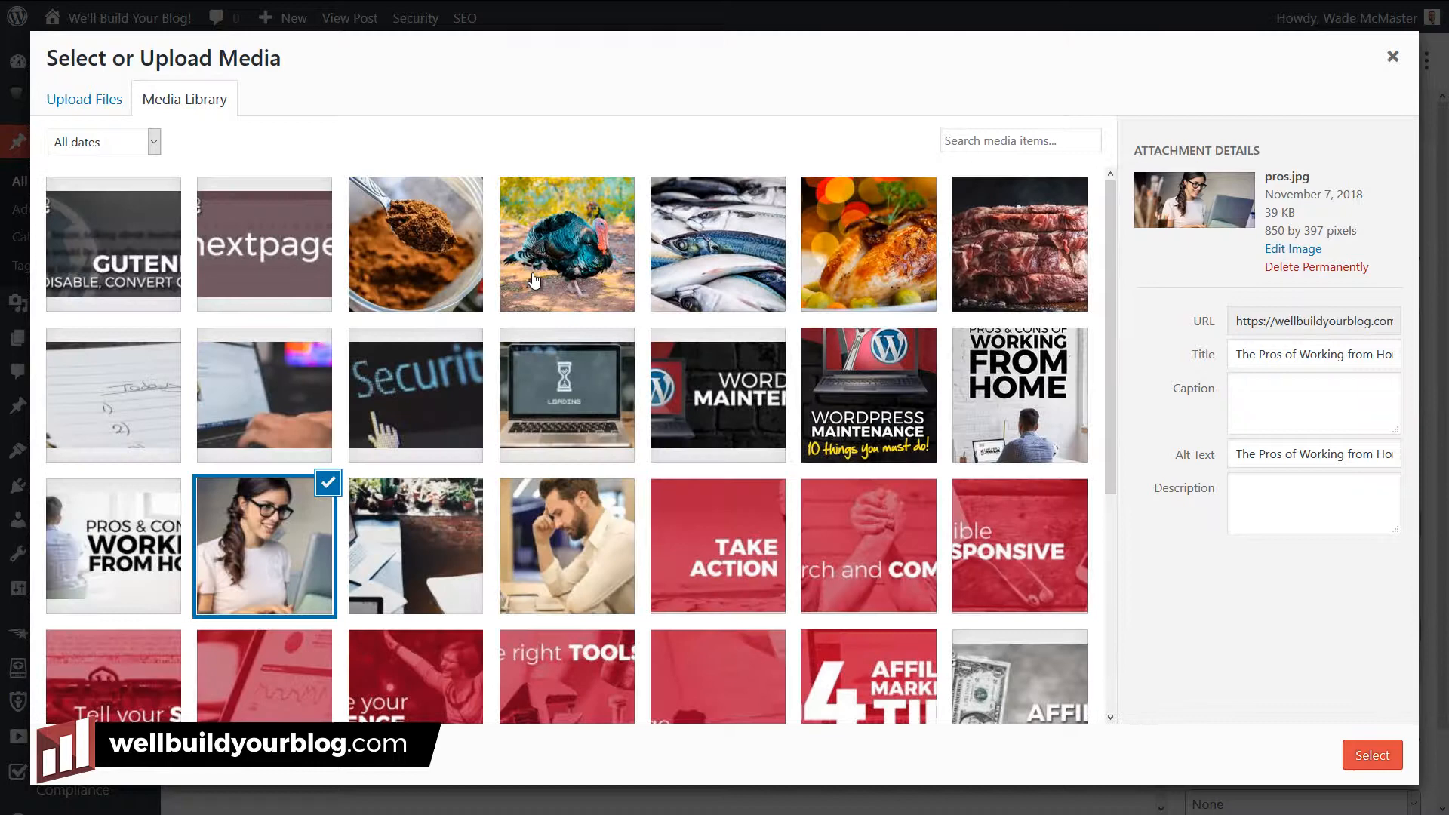
left_click(566, 393)
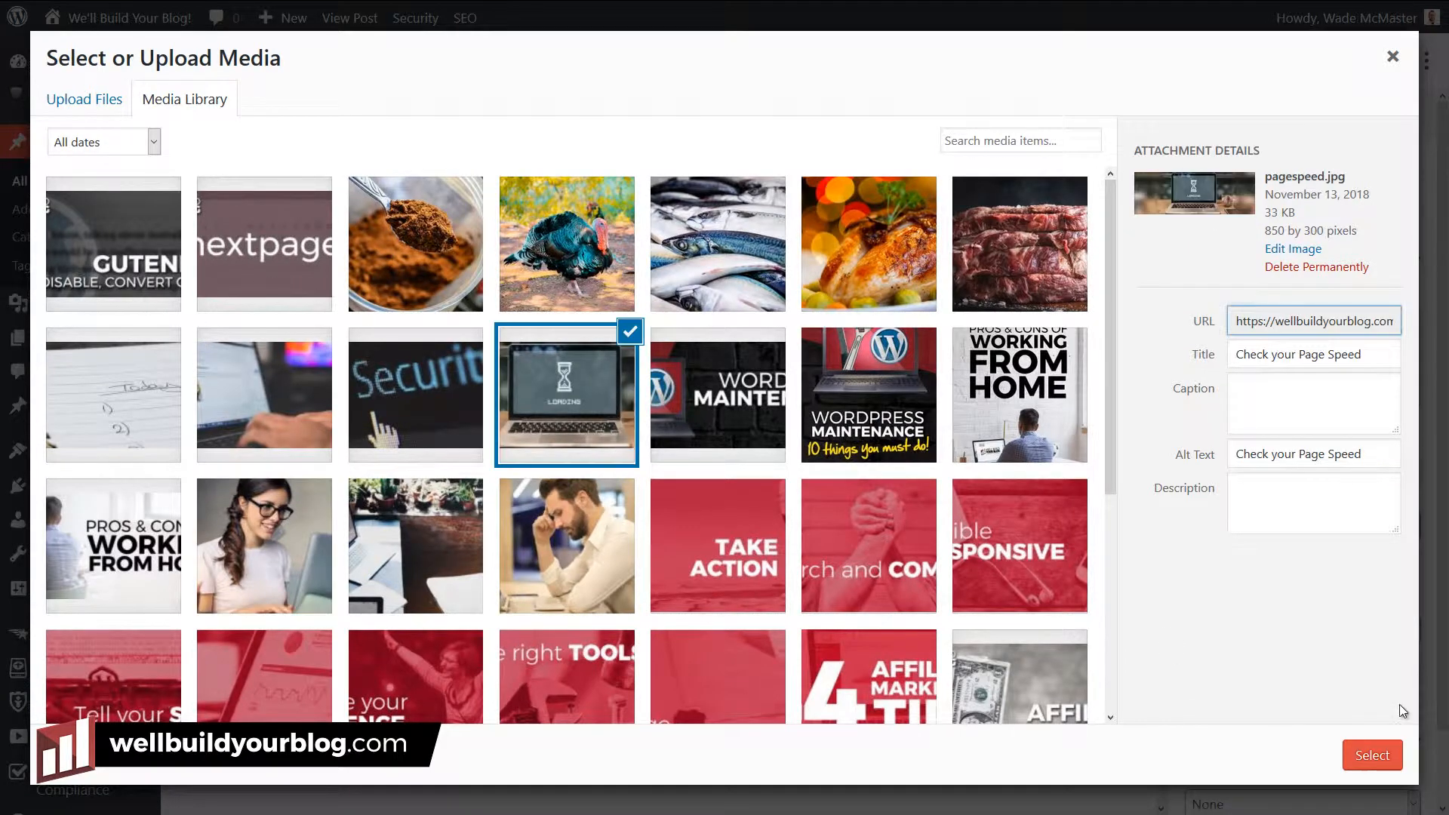
left_click(1372, 755)
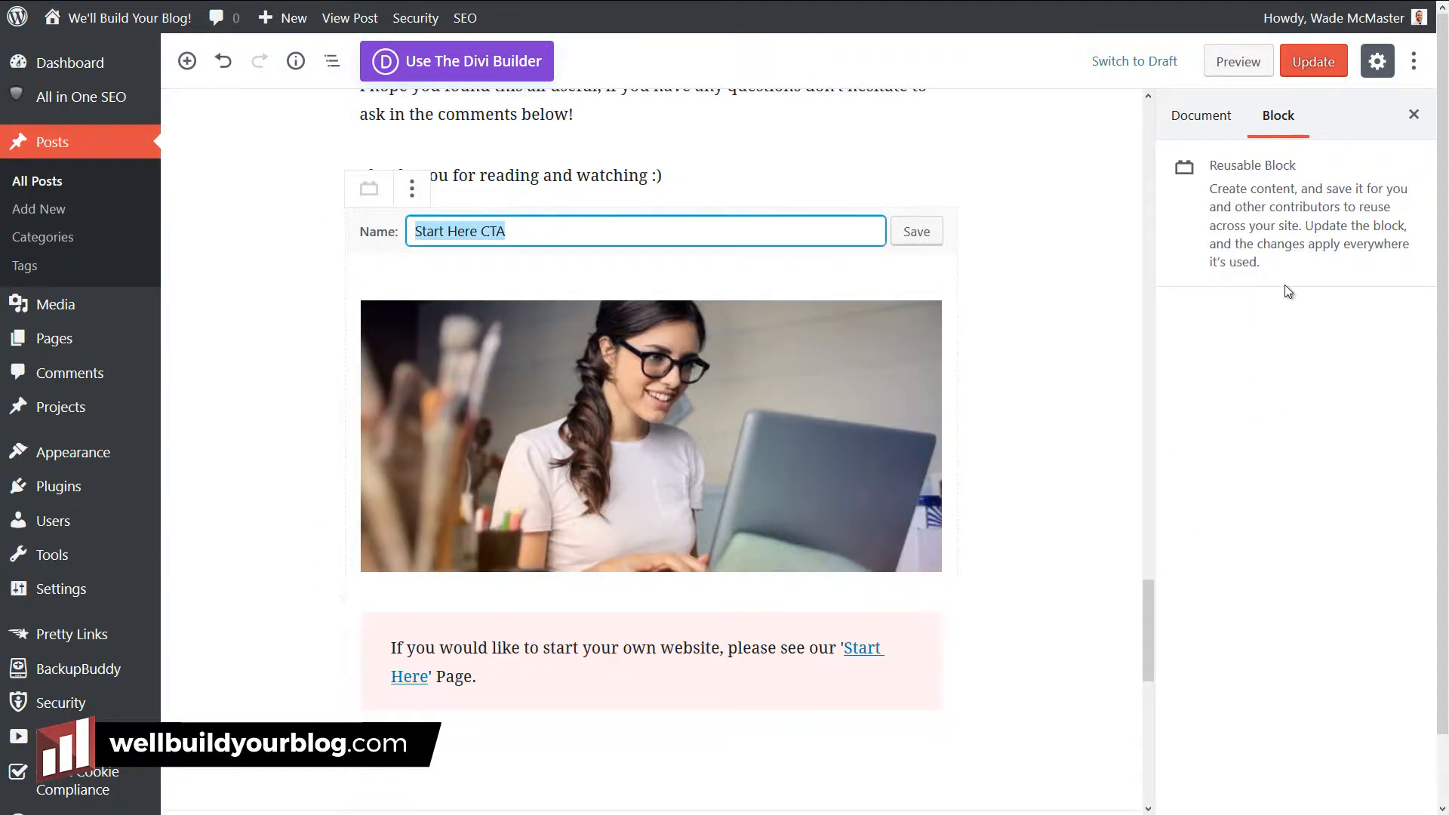
Recolour the CTA paragraph's background pale blue, save the reusable block and re-enter edit mode.
left_click(509, 175)
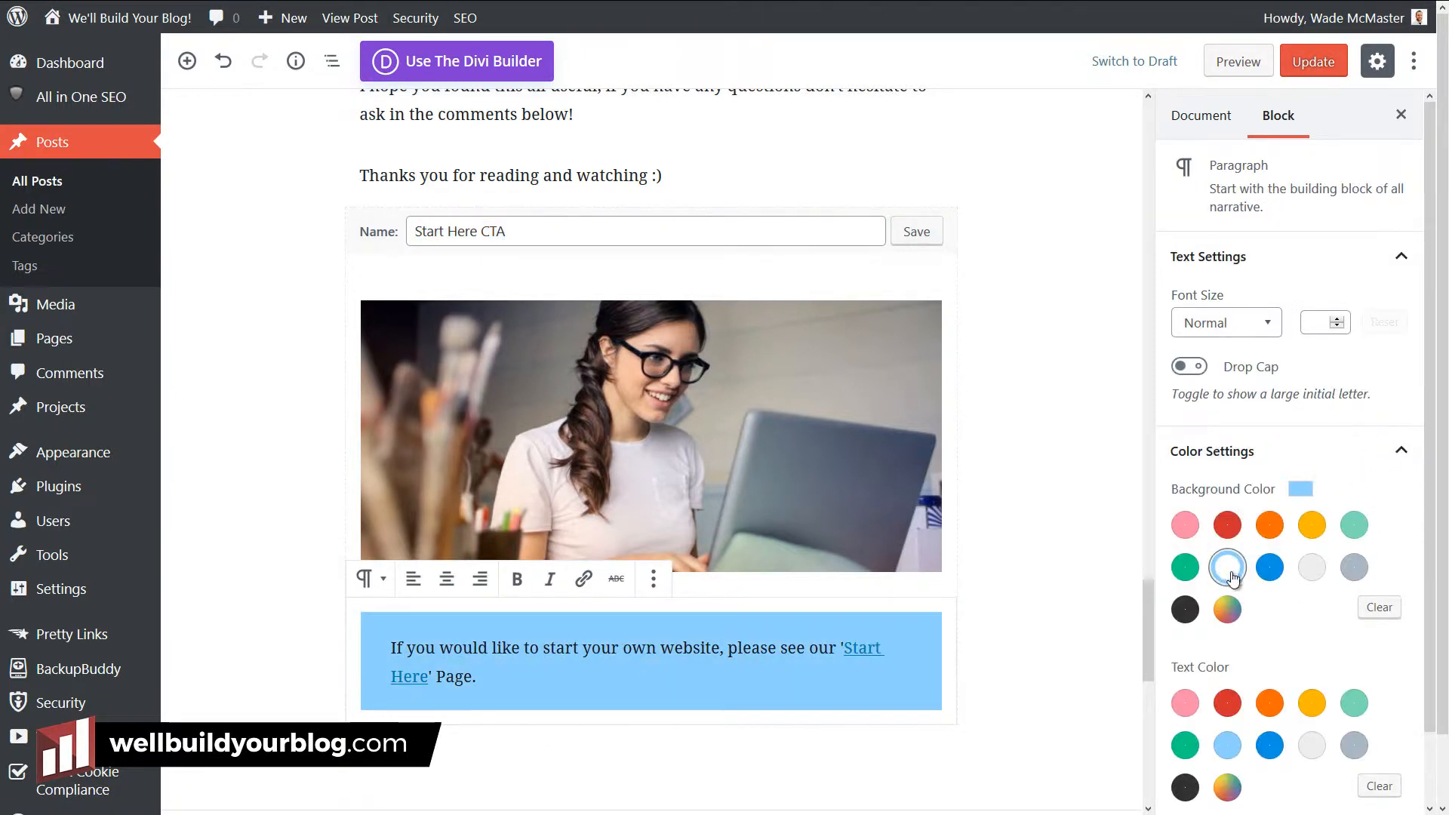
left_click(1226, 567)
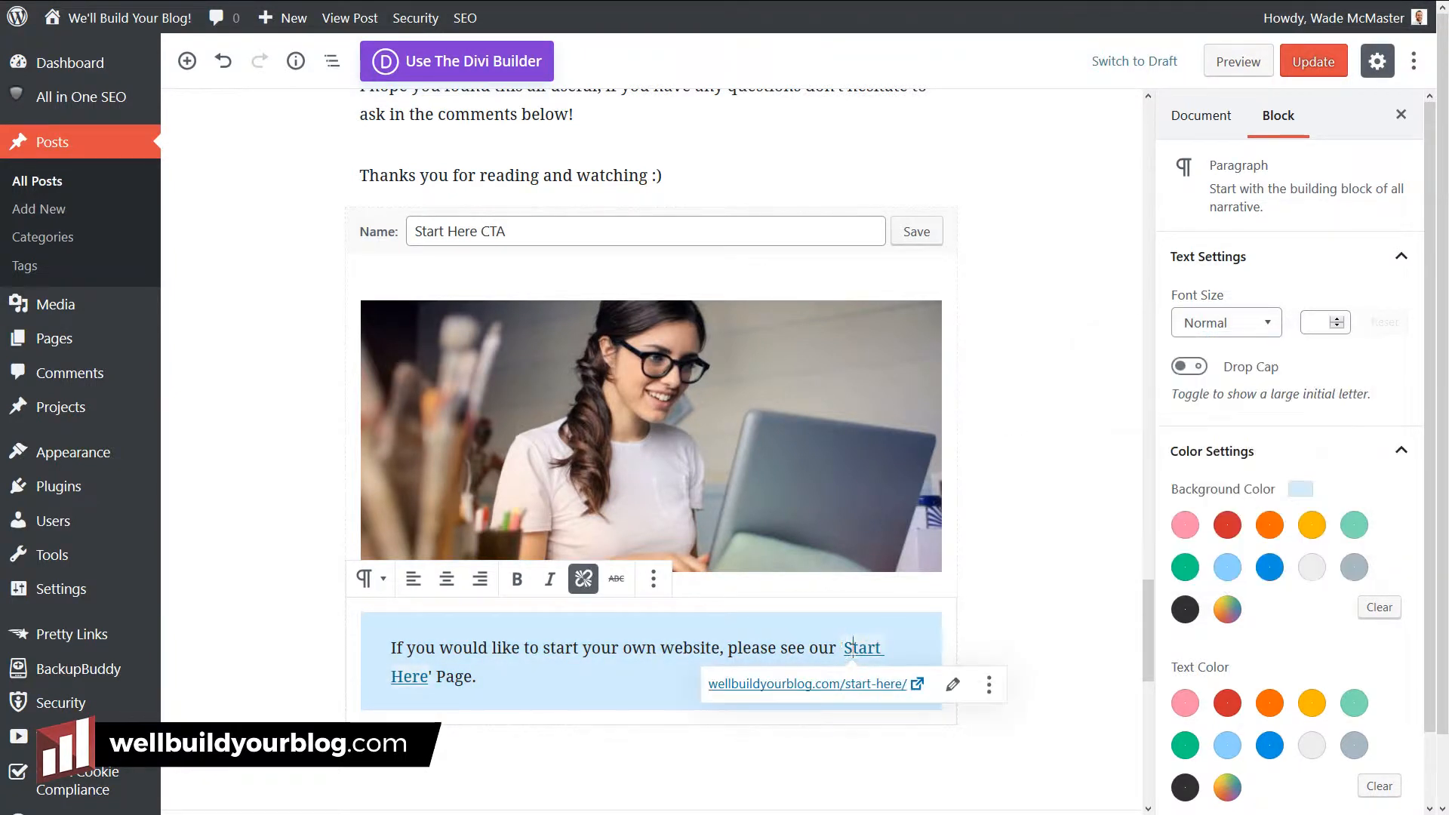
left_click(478, 666)
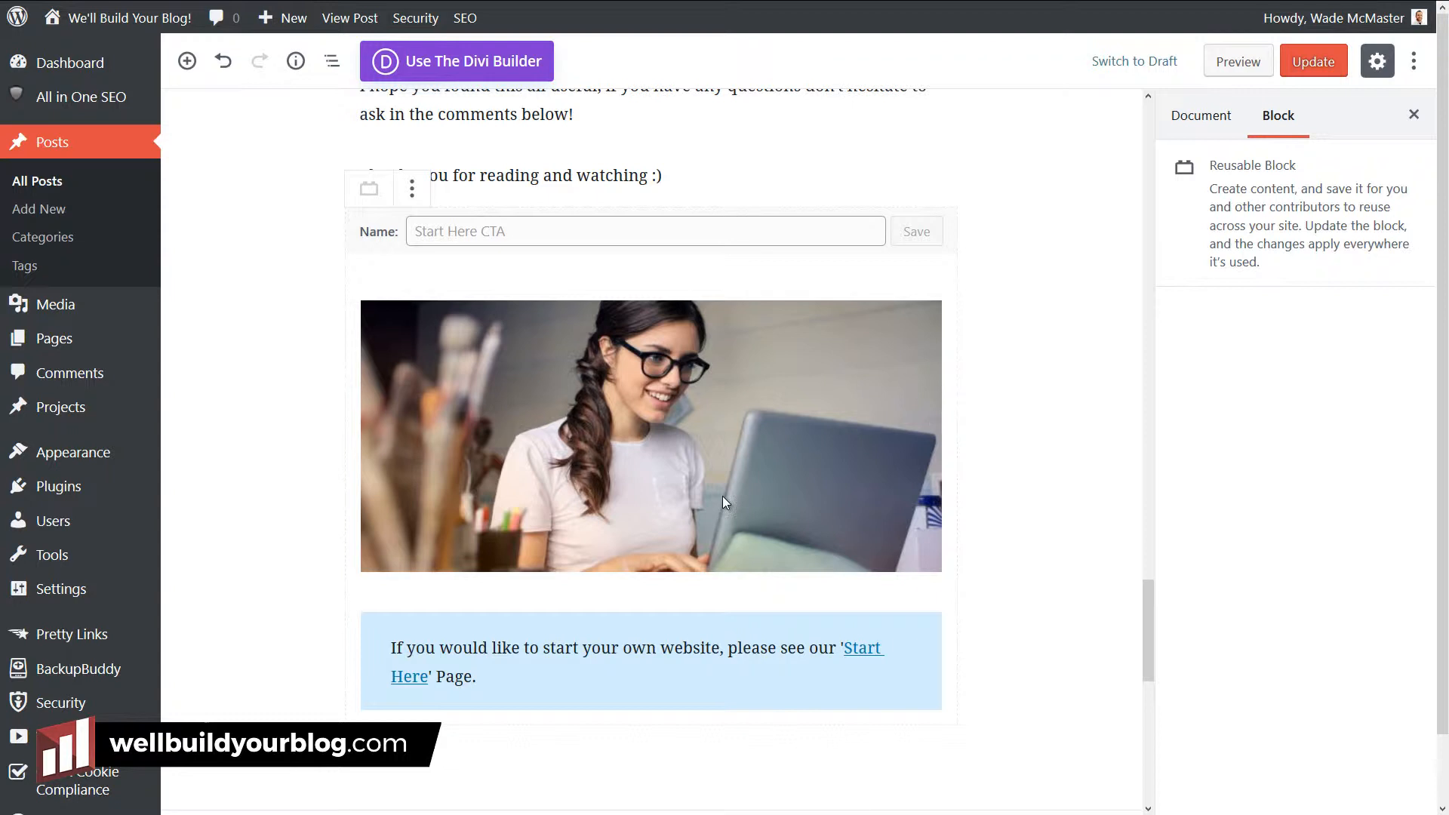
mouse_move(640, 603)
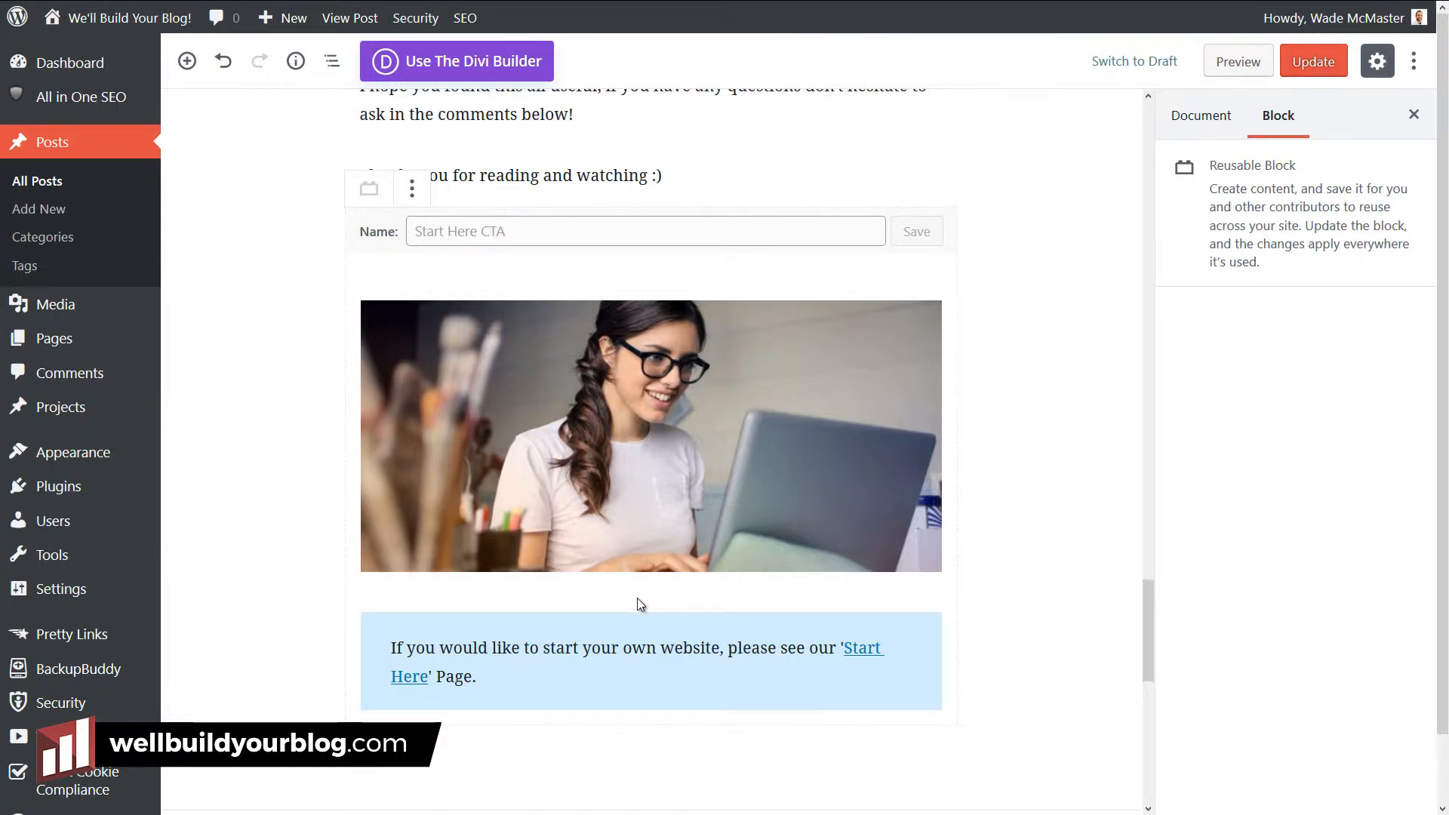
left_click(915, 231)
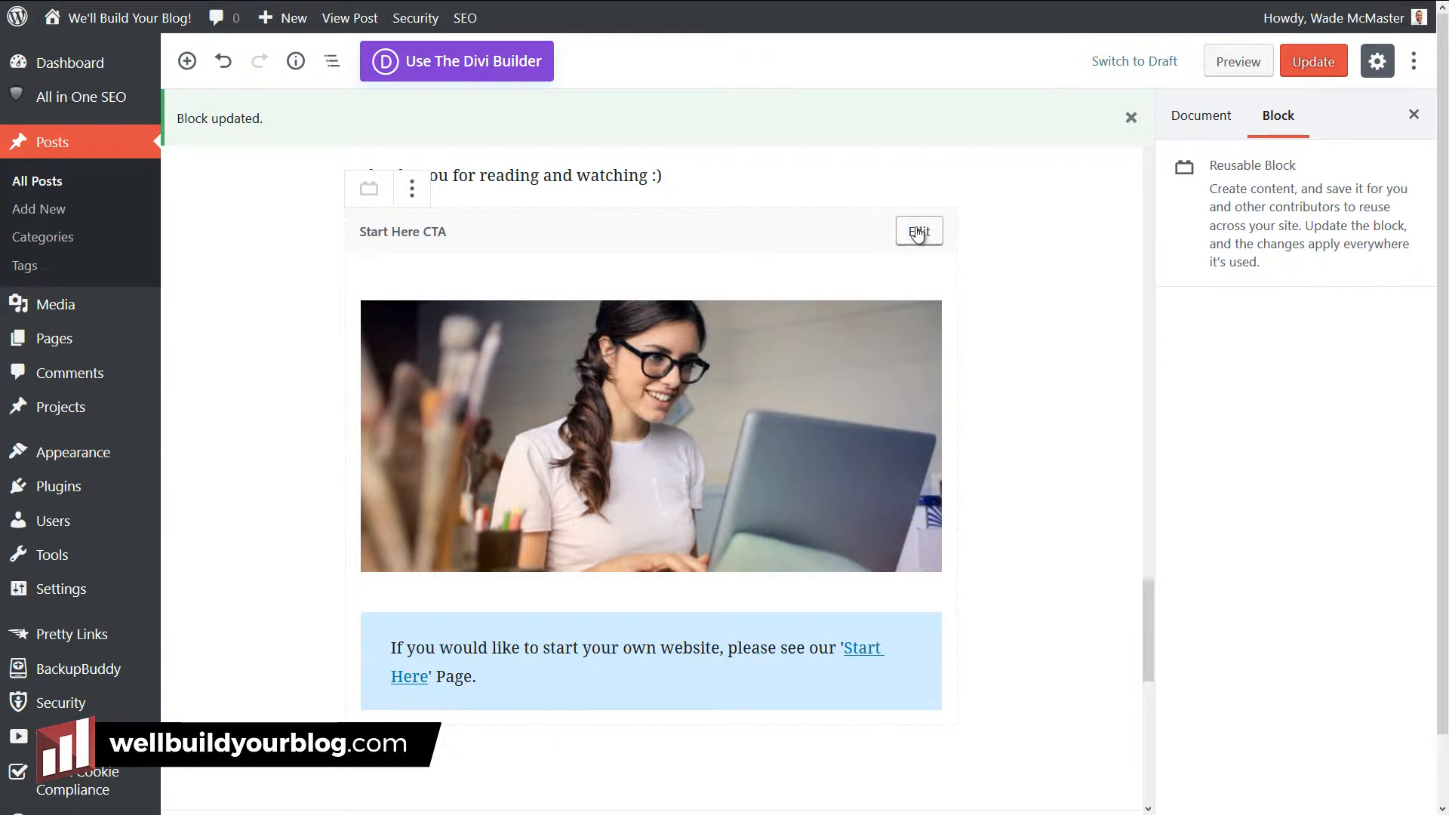
left_click(919, 231)
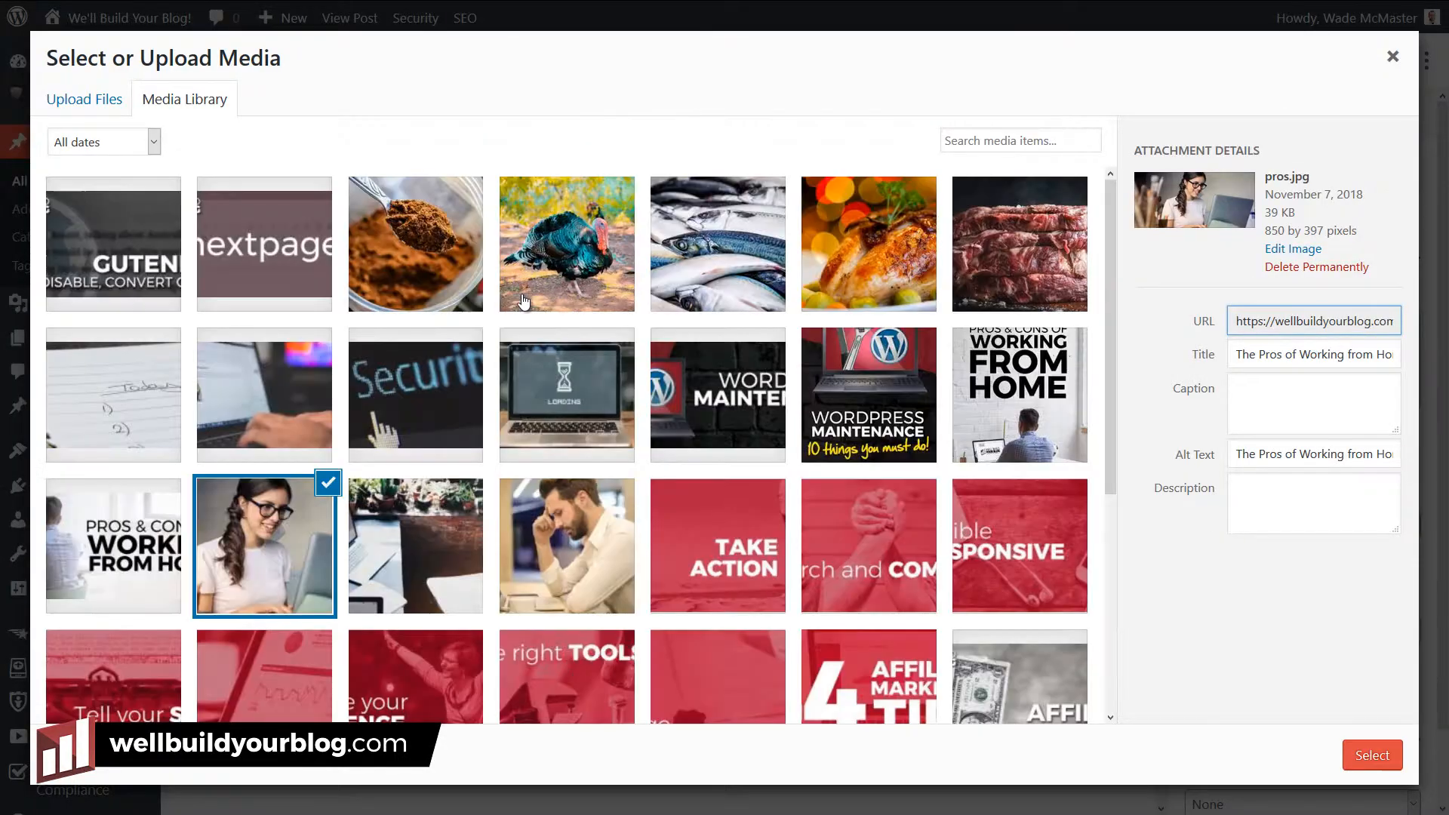
Choose pagespeed.jpg (laptop 'Loading' image) from the Media Library and save the block.
left_click(566, 394)
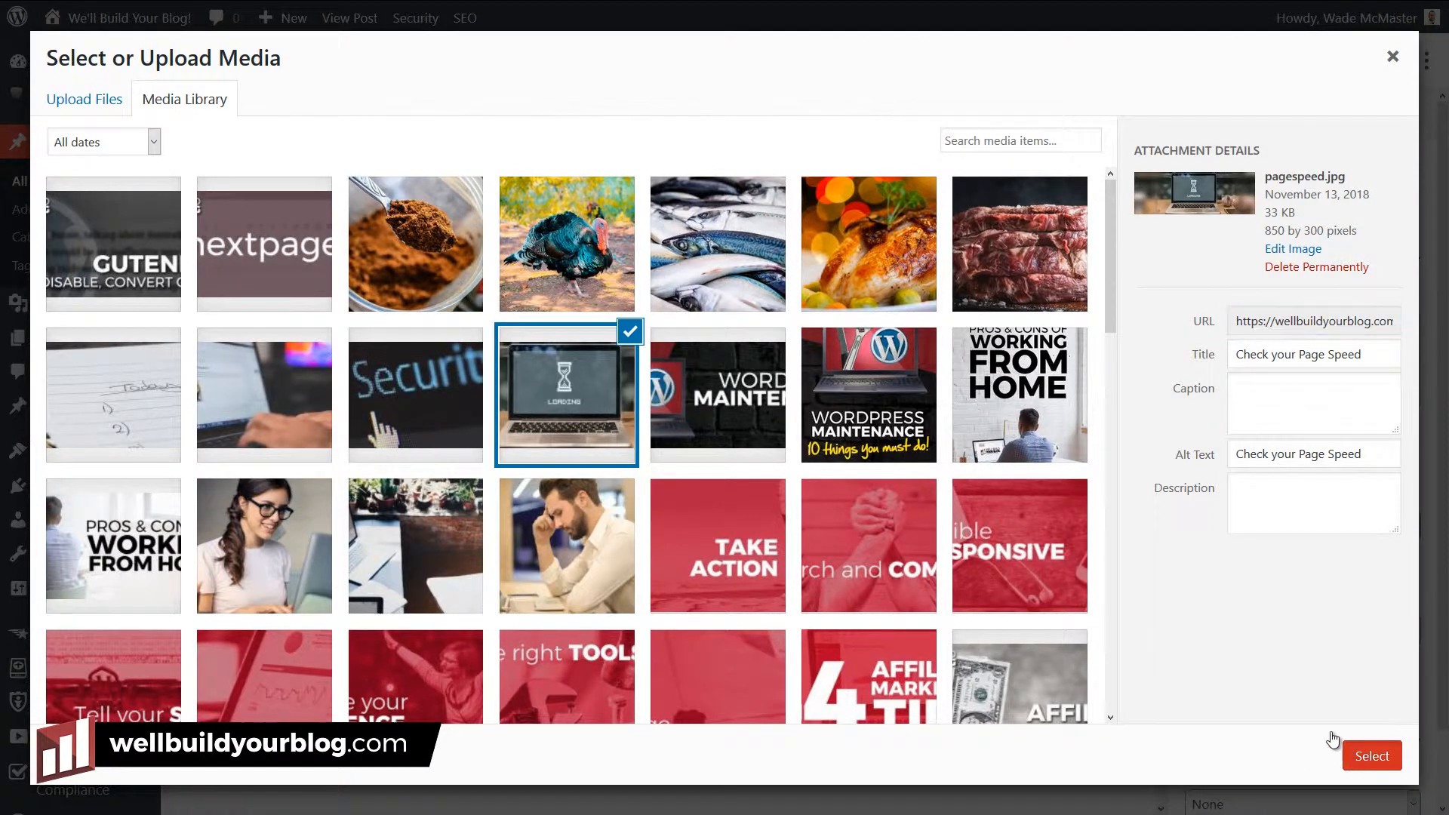
left_click(1373, 755)
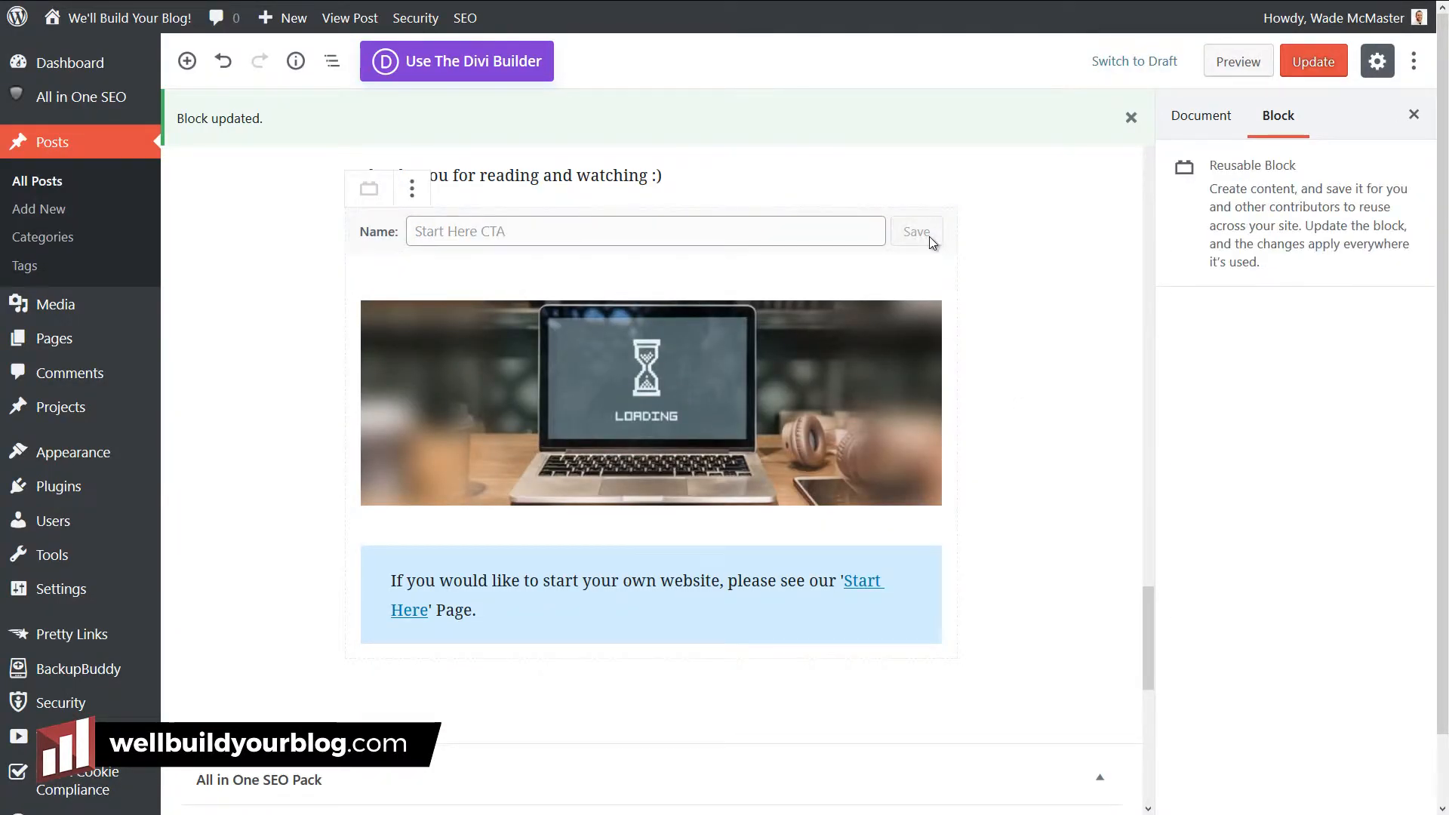
mouse_move(644, 545)
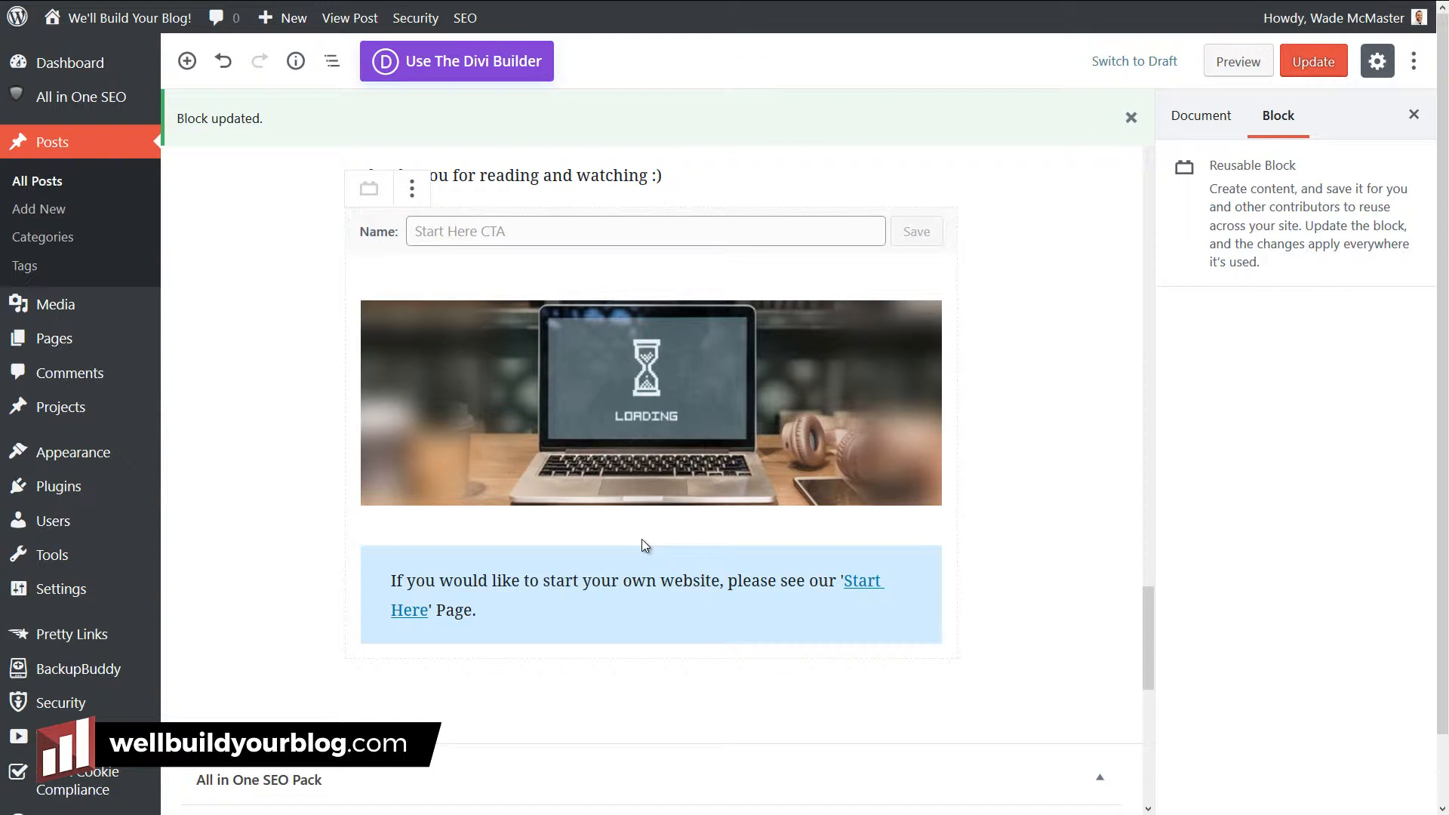
left_click(915, 231)
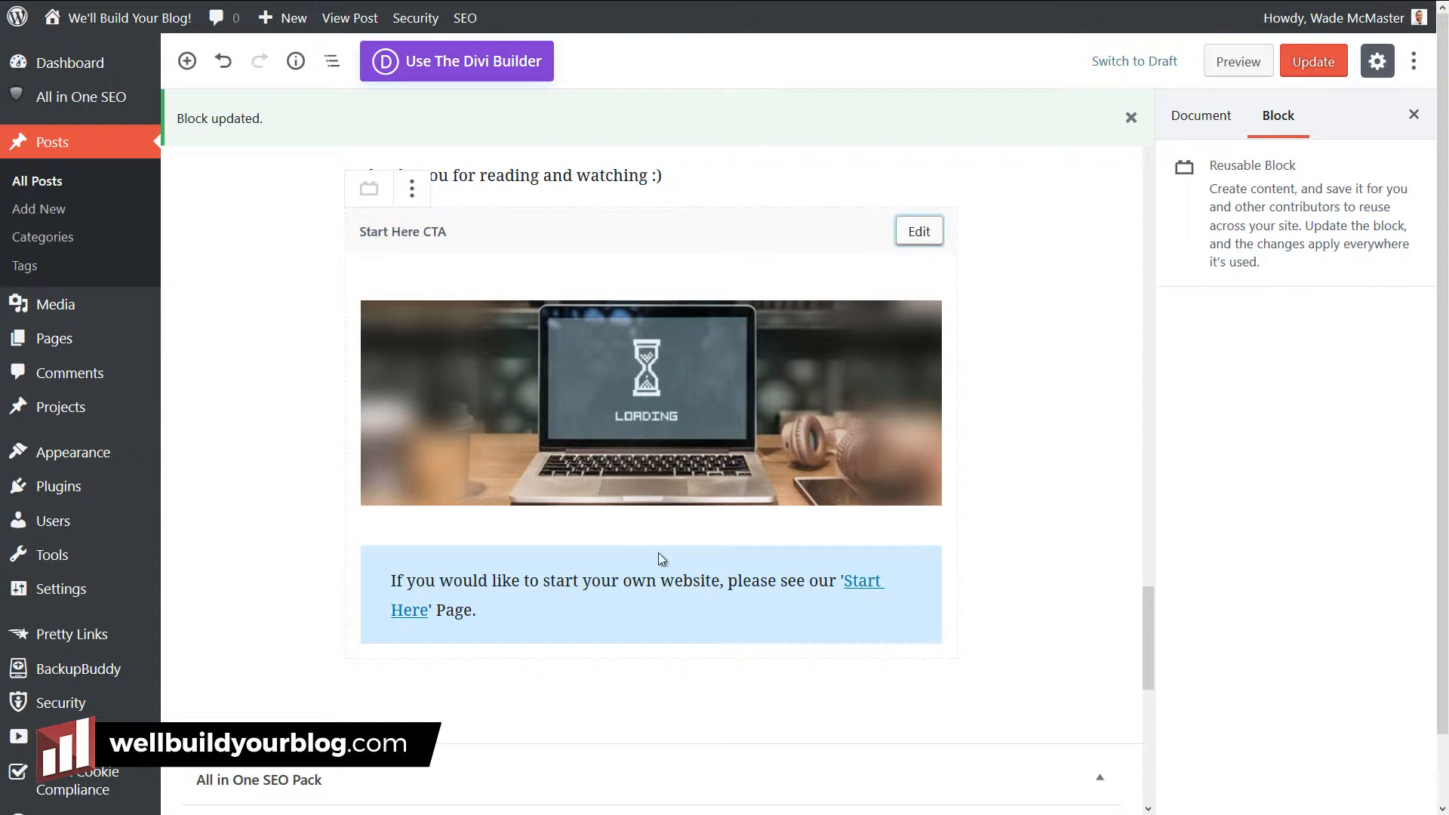
Re-enter edit mode on the CTA block and check the block inserter list without adding anything.
left_click(918, 230)
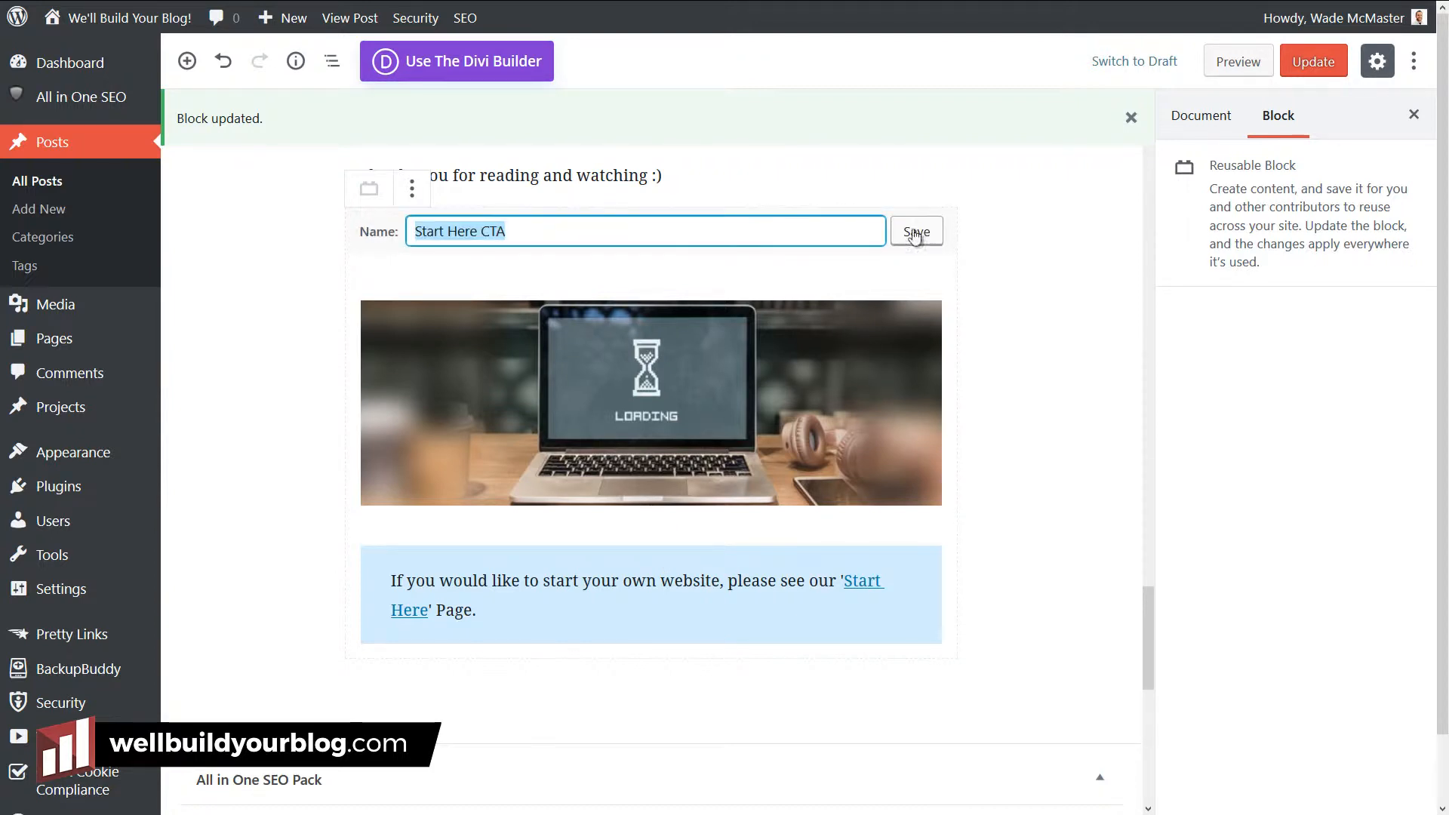
left_click(650, 529)
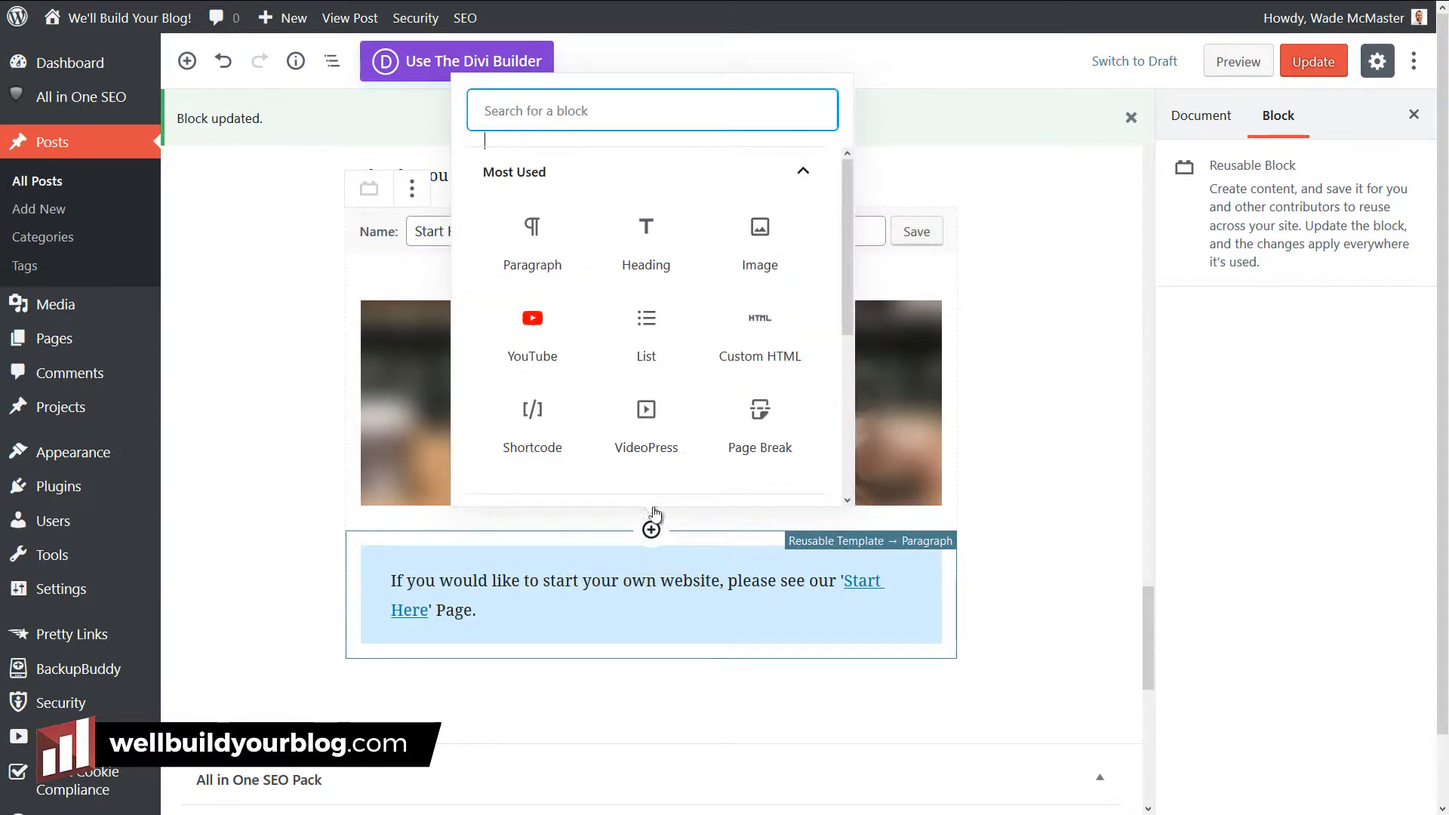
left_click(646, 240)
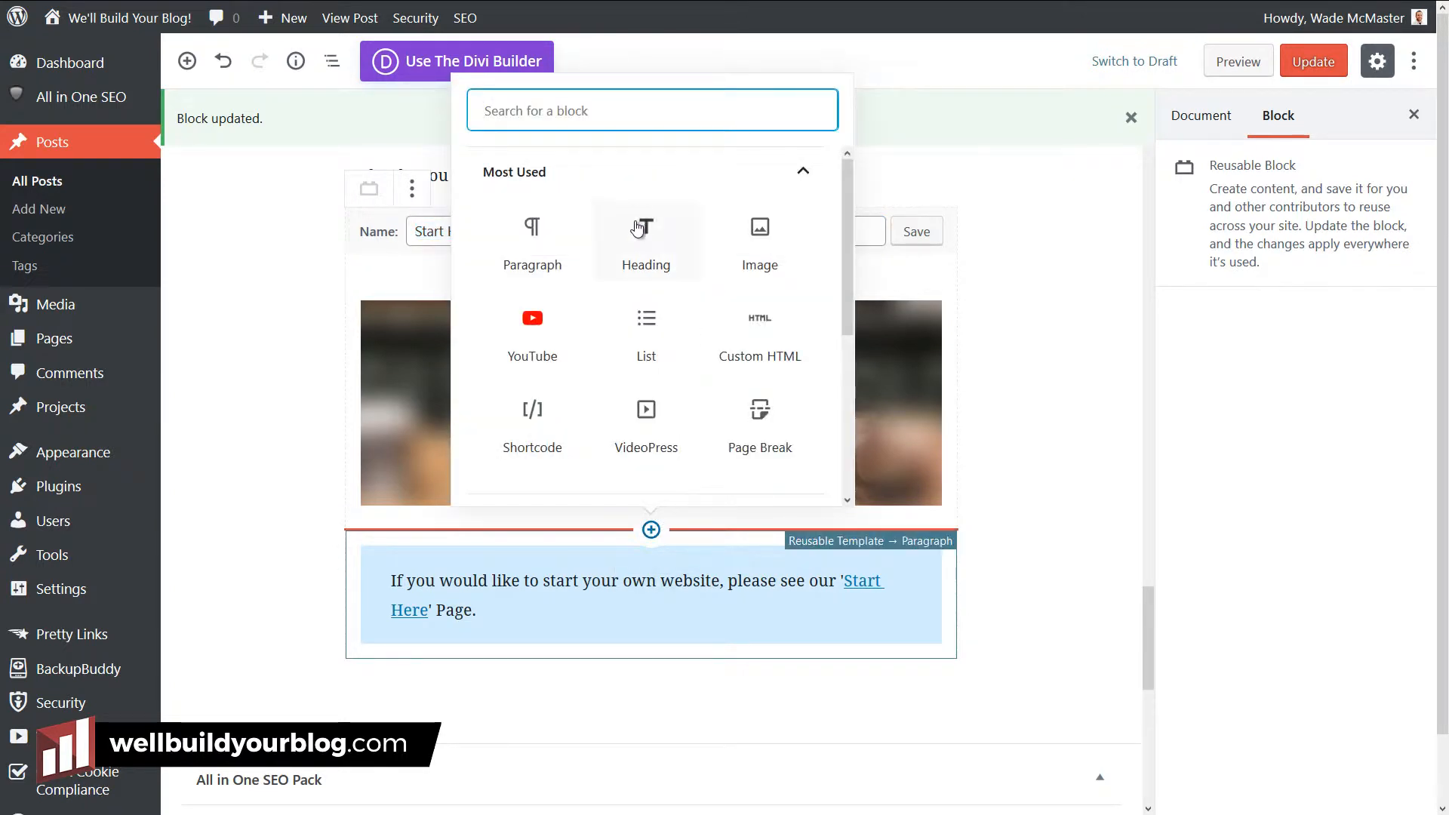
left_click(644, 238)
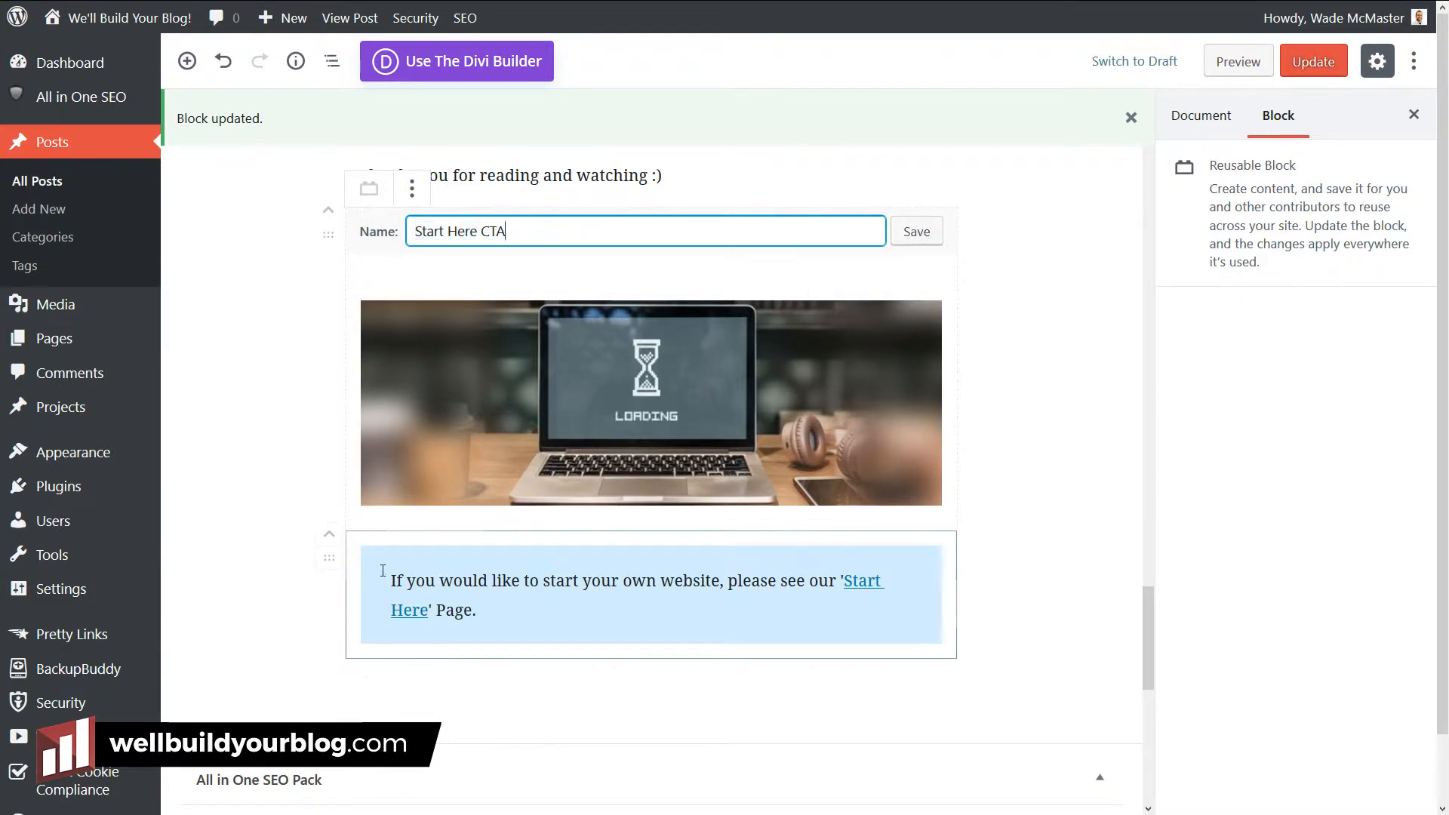
Check the CTA paragraph's More options menu unchanged, then switch to the live post tab.
left_click(637, 595)
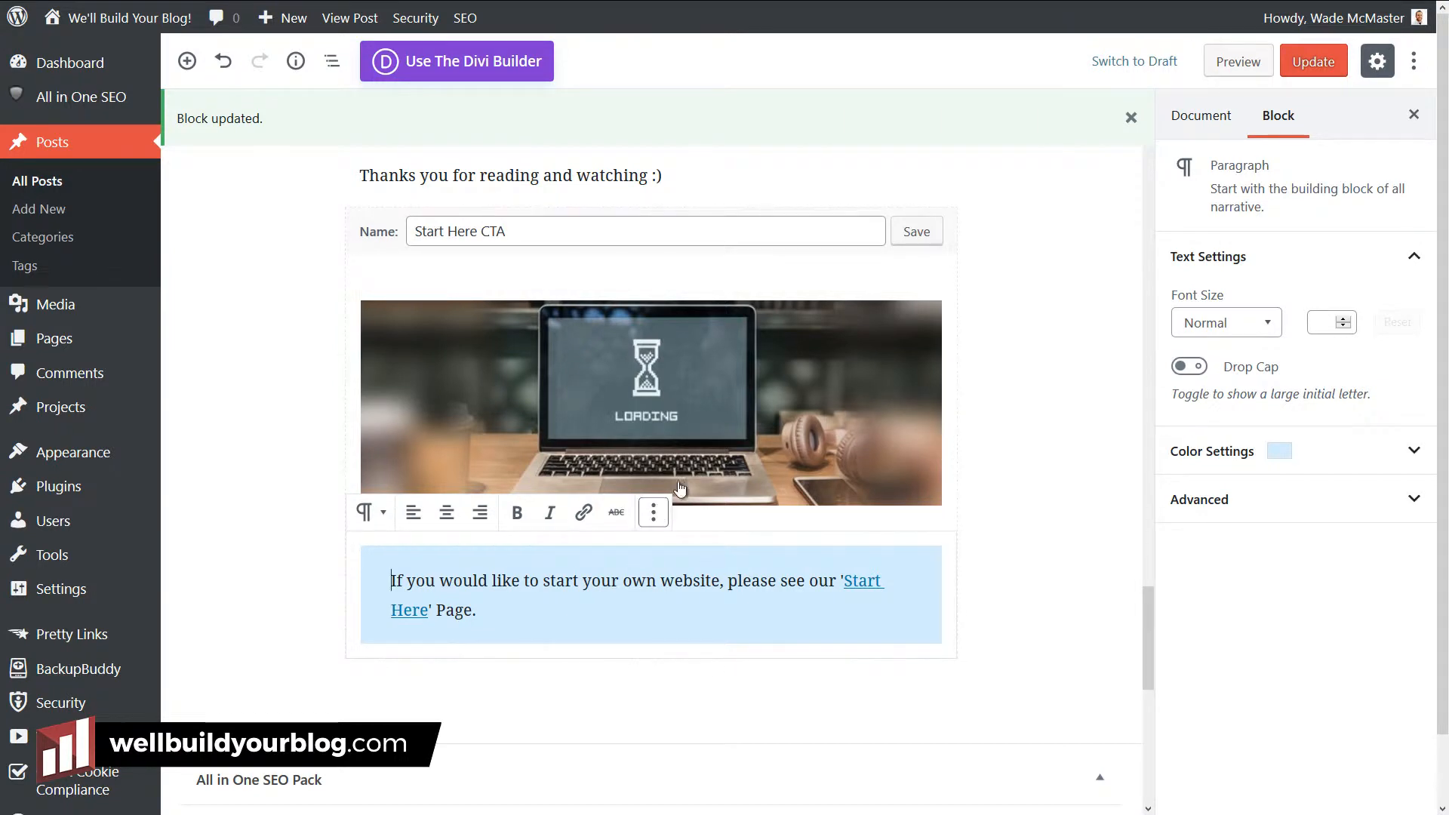
left_click(652, 512)
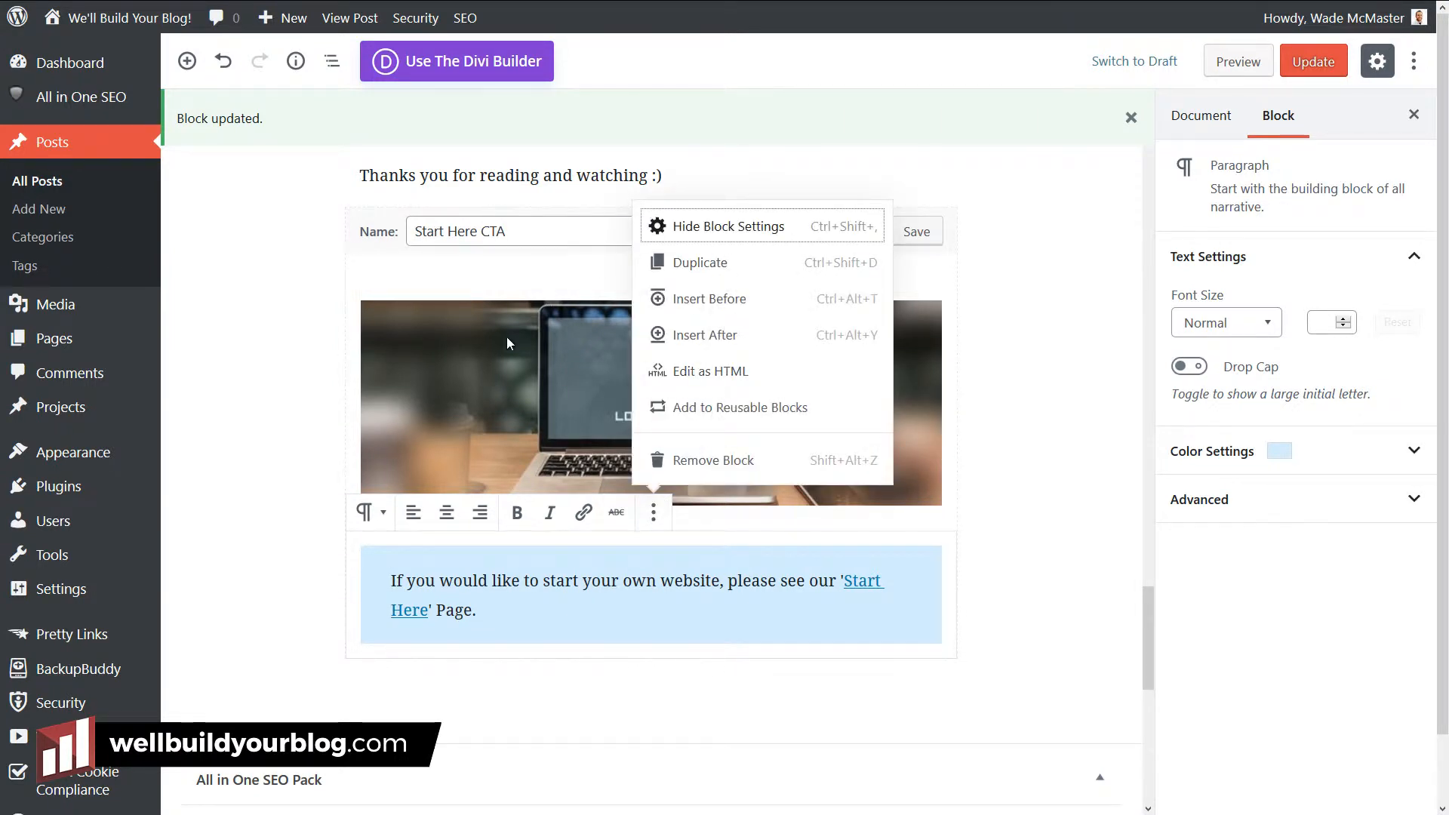
left_click(370, 511)
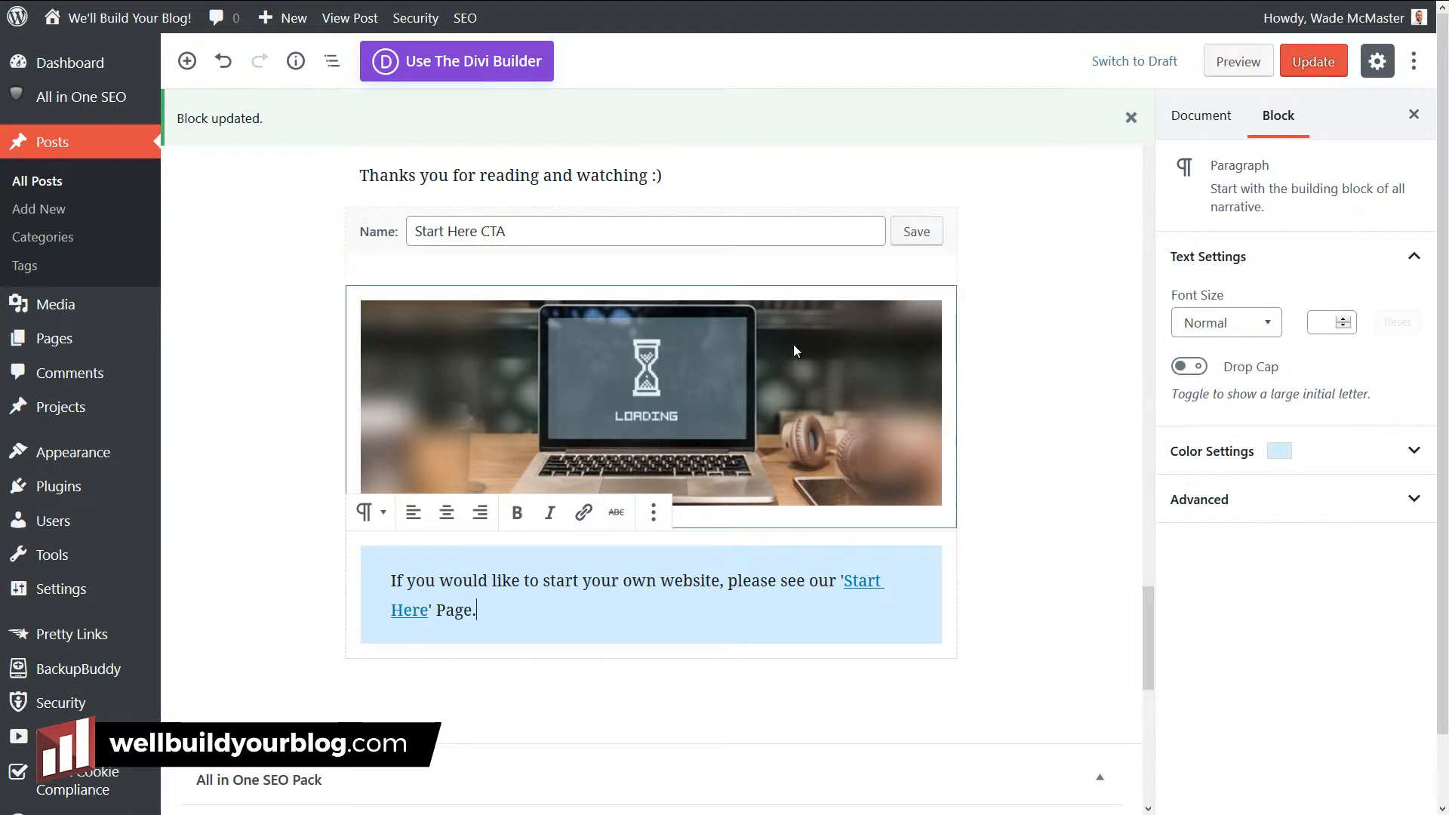
mouse_move(687, 594)
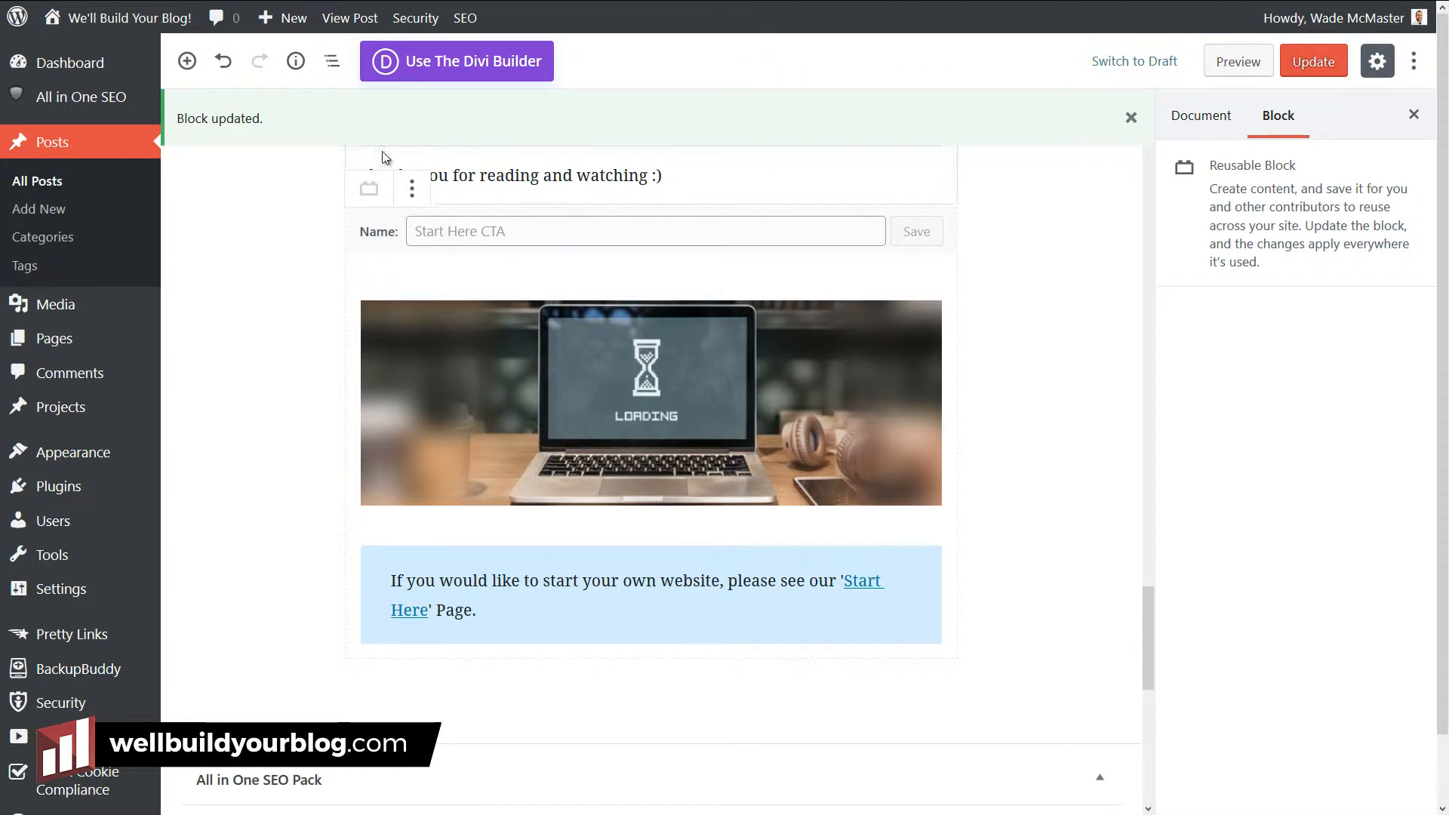
left_click(249, 14)
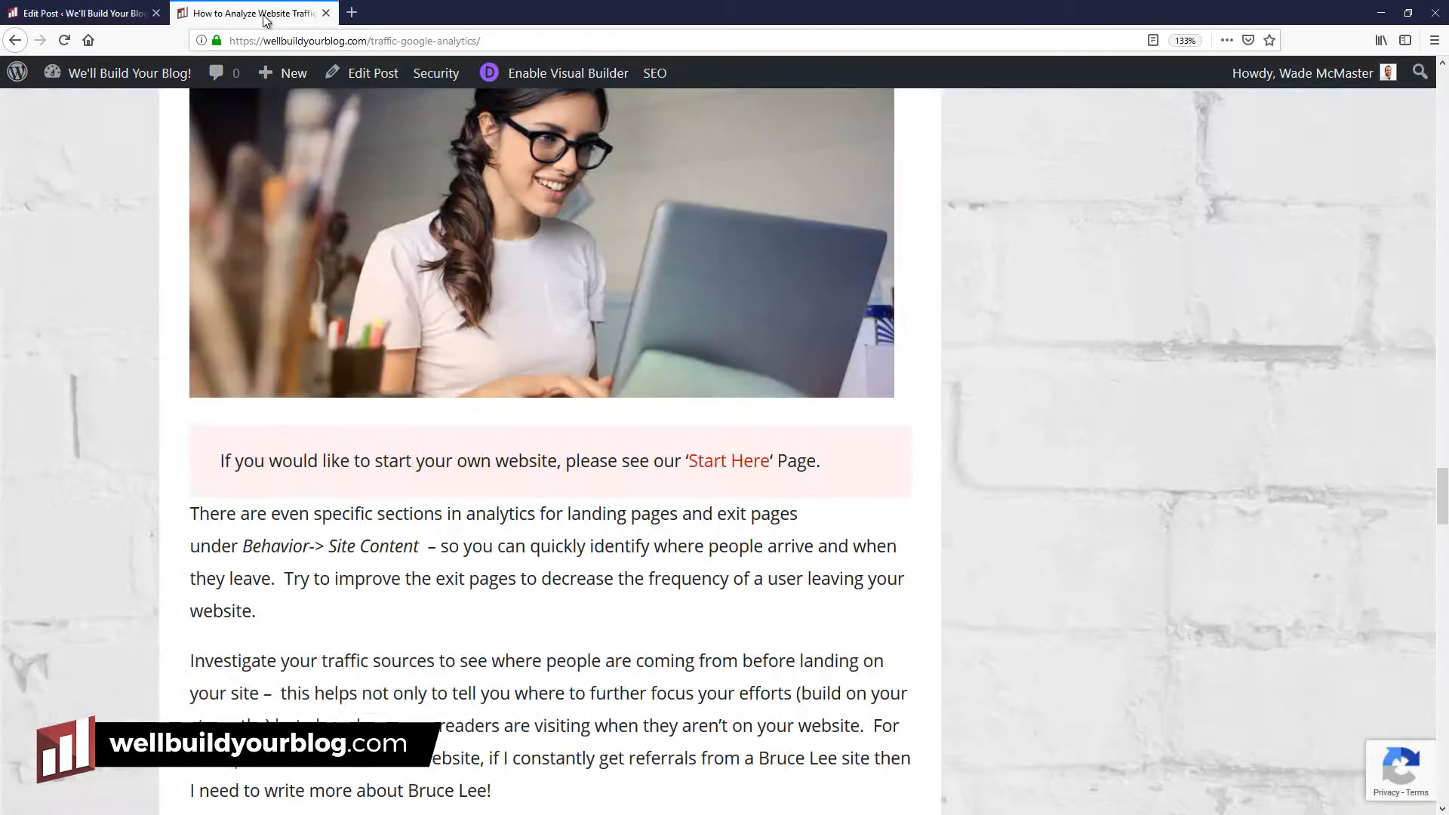
Scroll the live Google Analytics post to the Start Here CTA box with the laptop image above it.
scroll("down", 3)
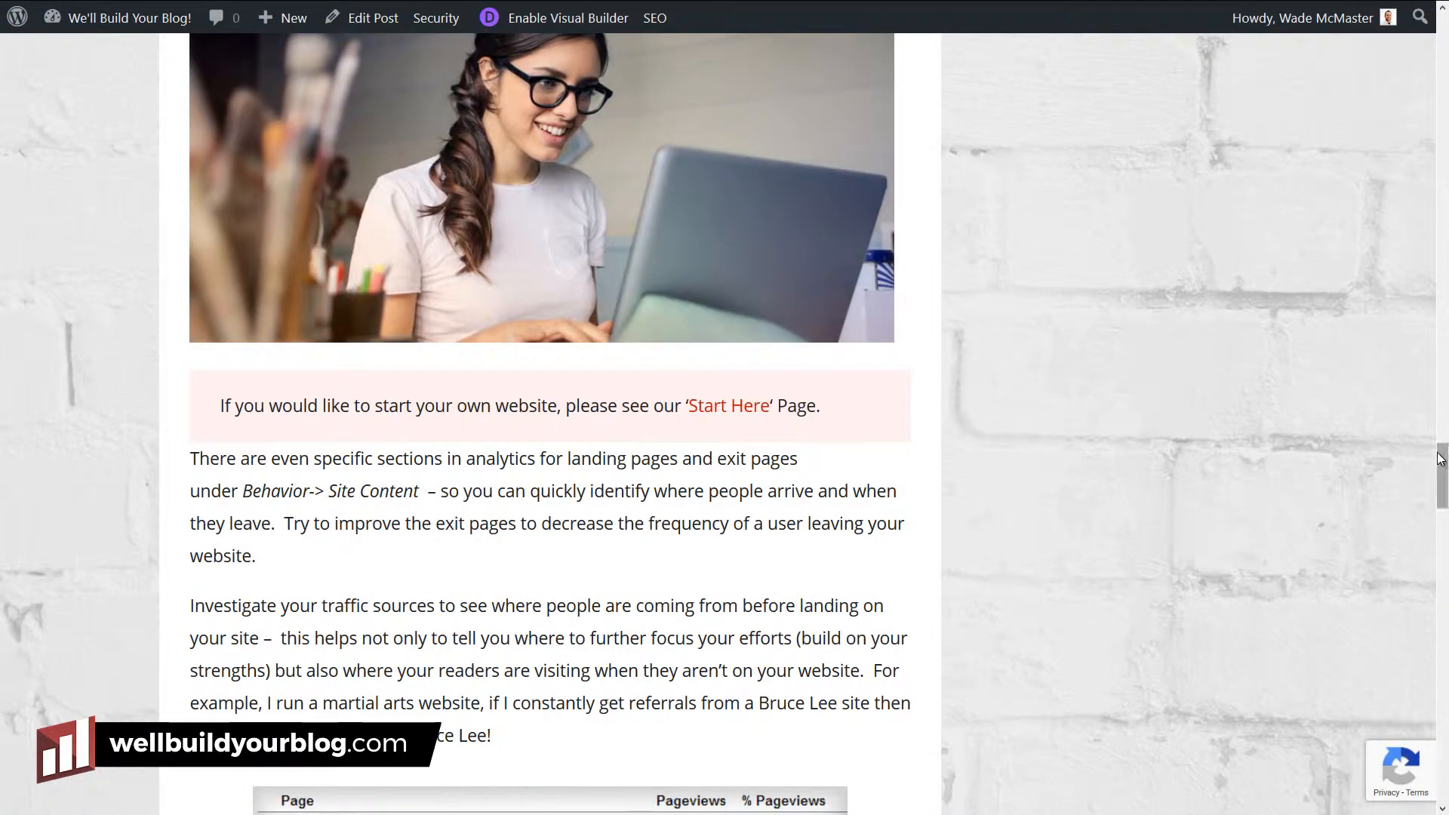
scroll("up", 3)
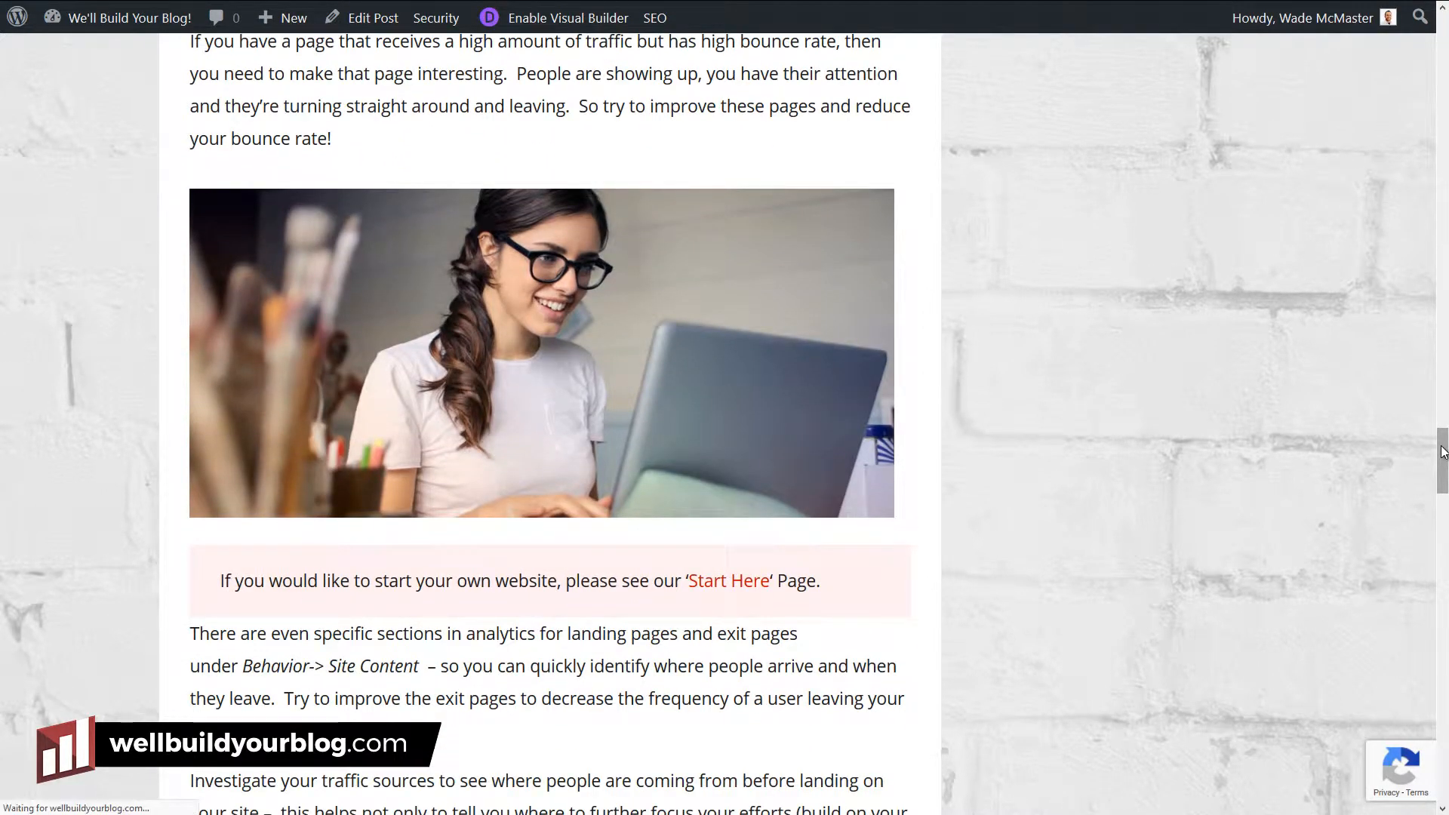
scroll("down", 3)
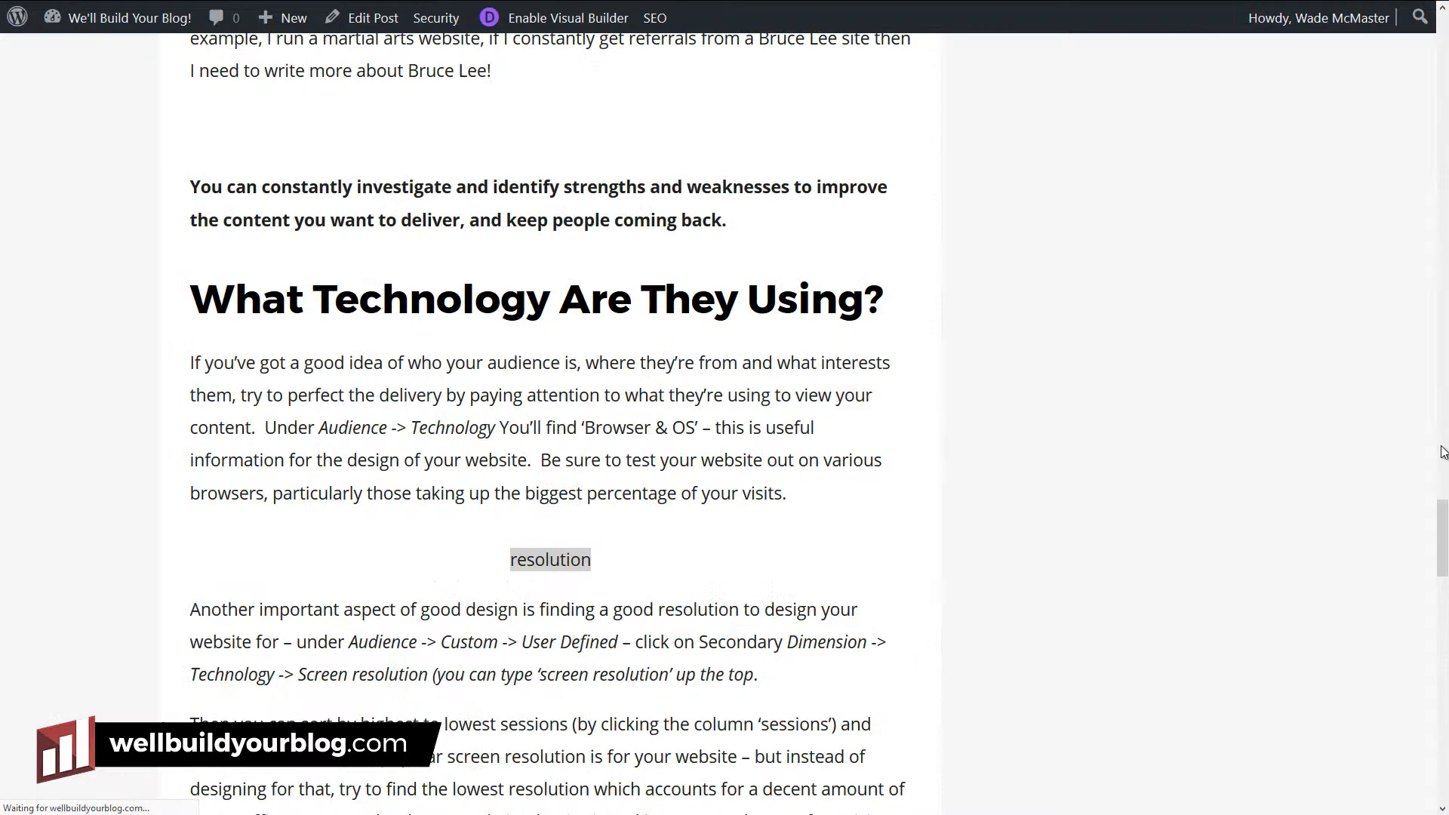
scroll("up", 3)
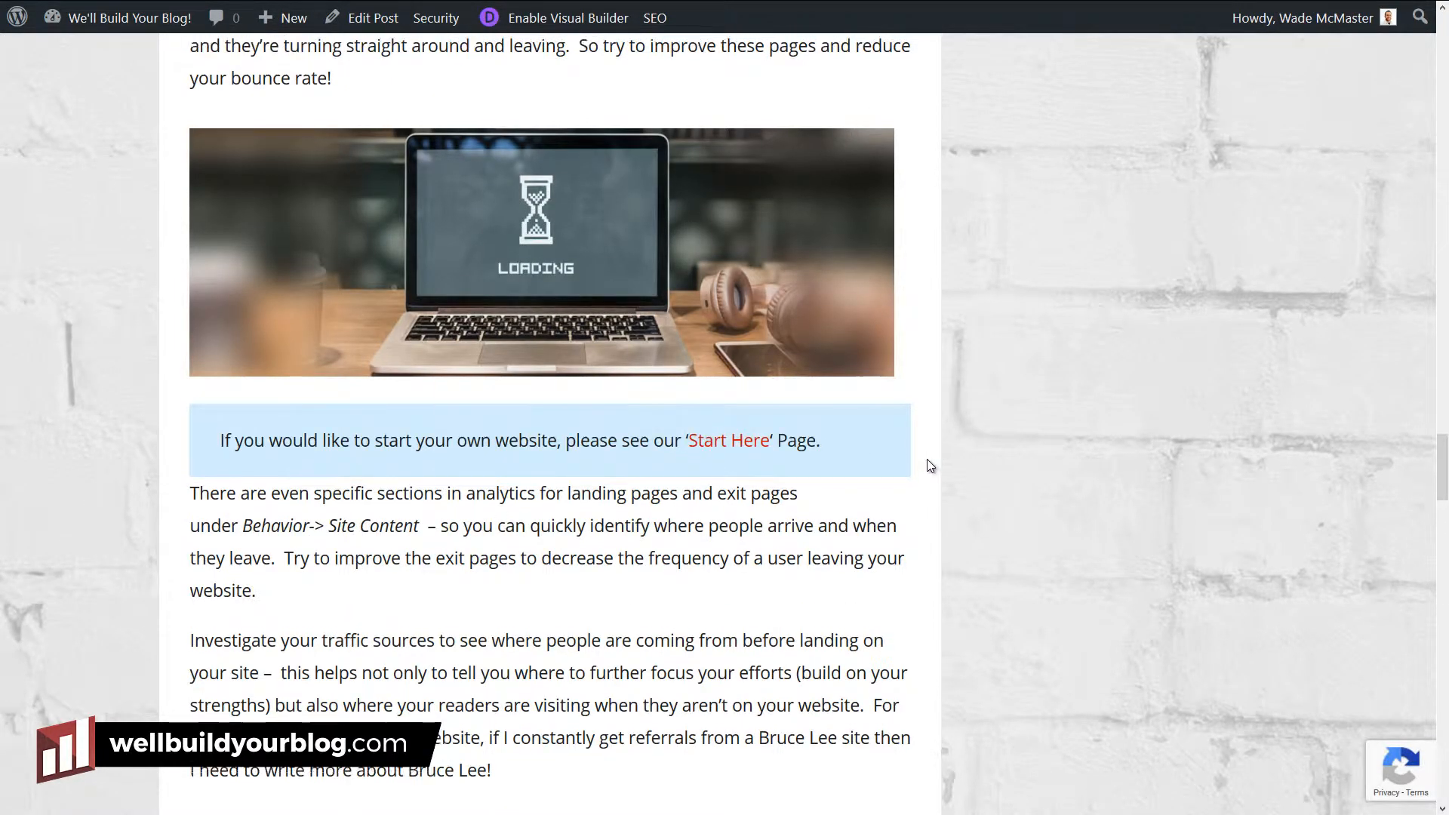
scroll("up", 3)
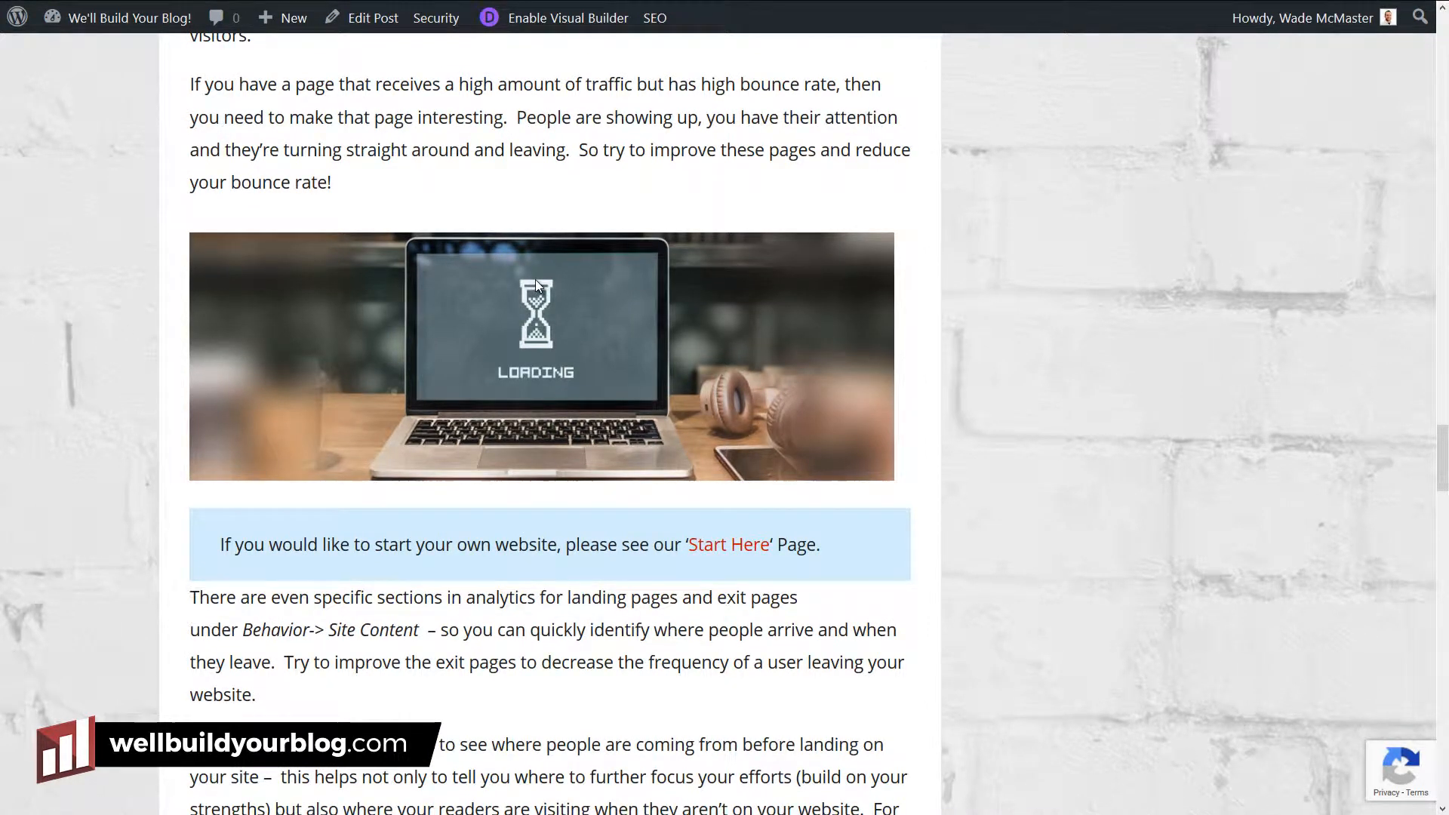
mouse_move(567, 504)
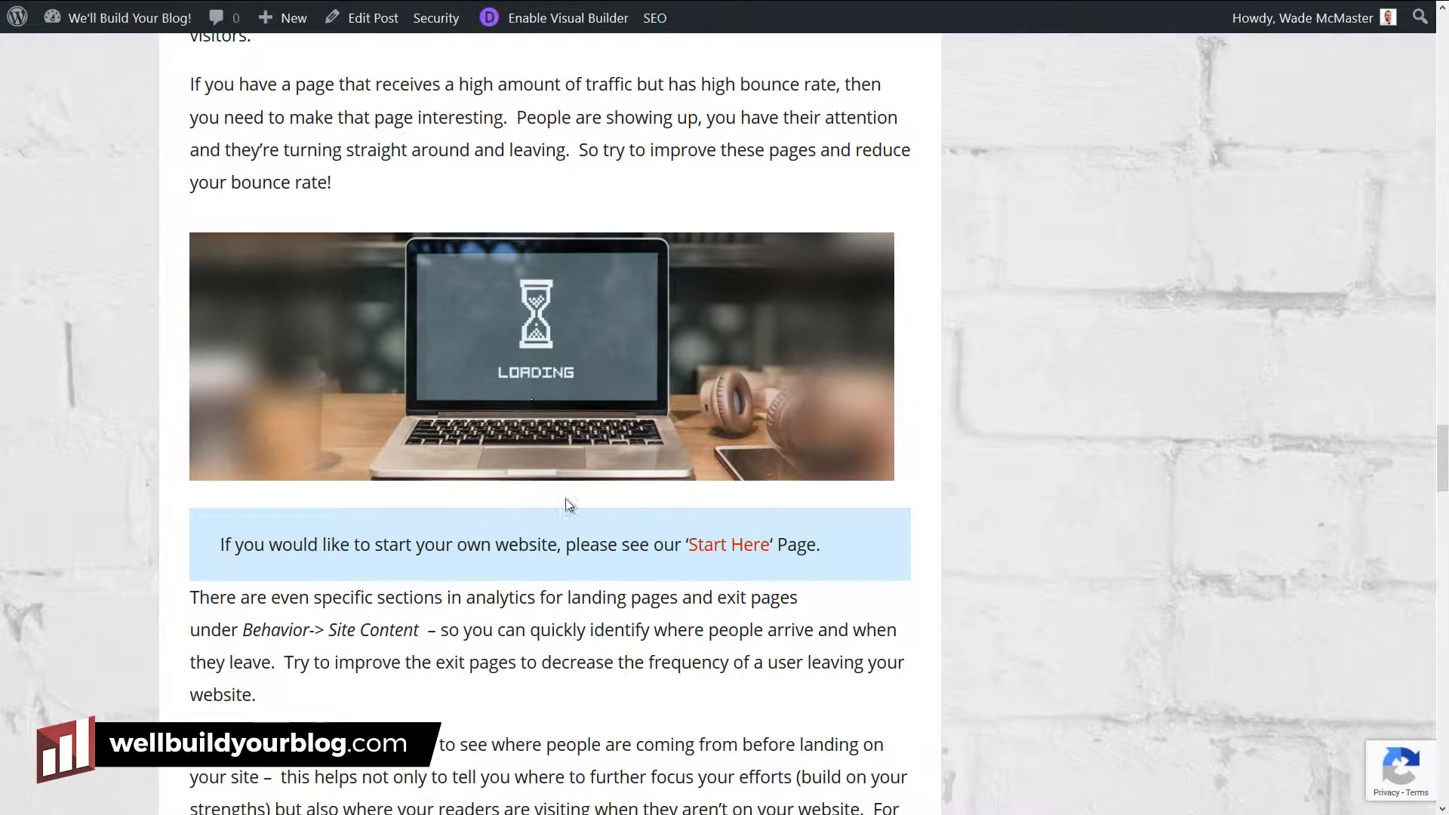
mouse_move(269, 360)
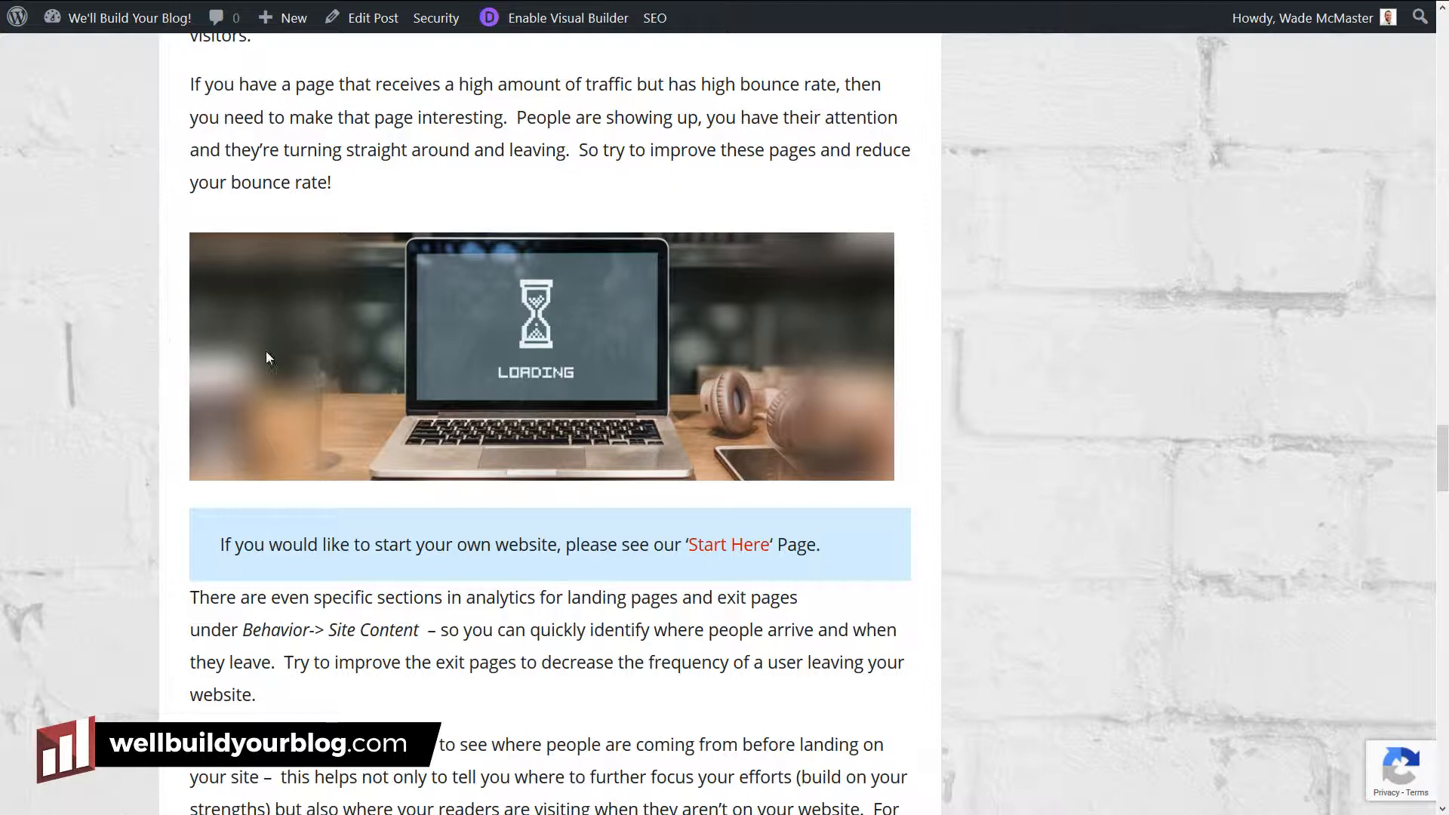
Edit the reusable CTA block in the editor tab to drop the laptop image, then return to the live post.
left_click(372, 18)
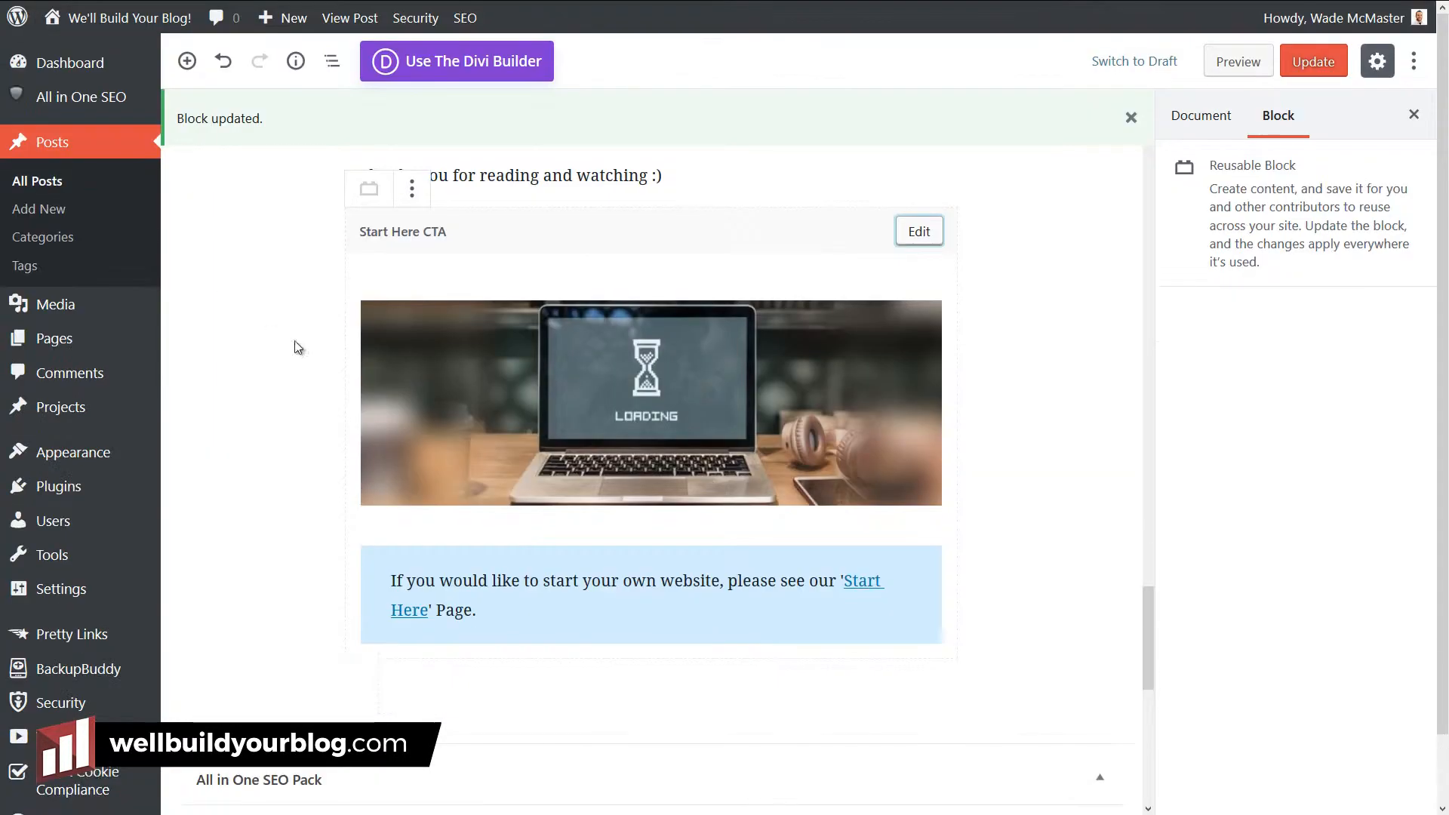
left_click(918, 230)
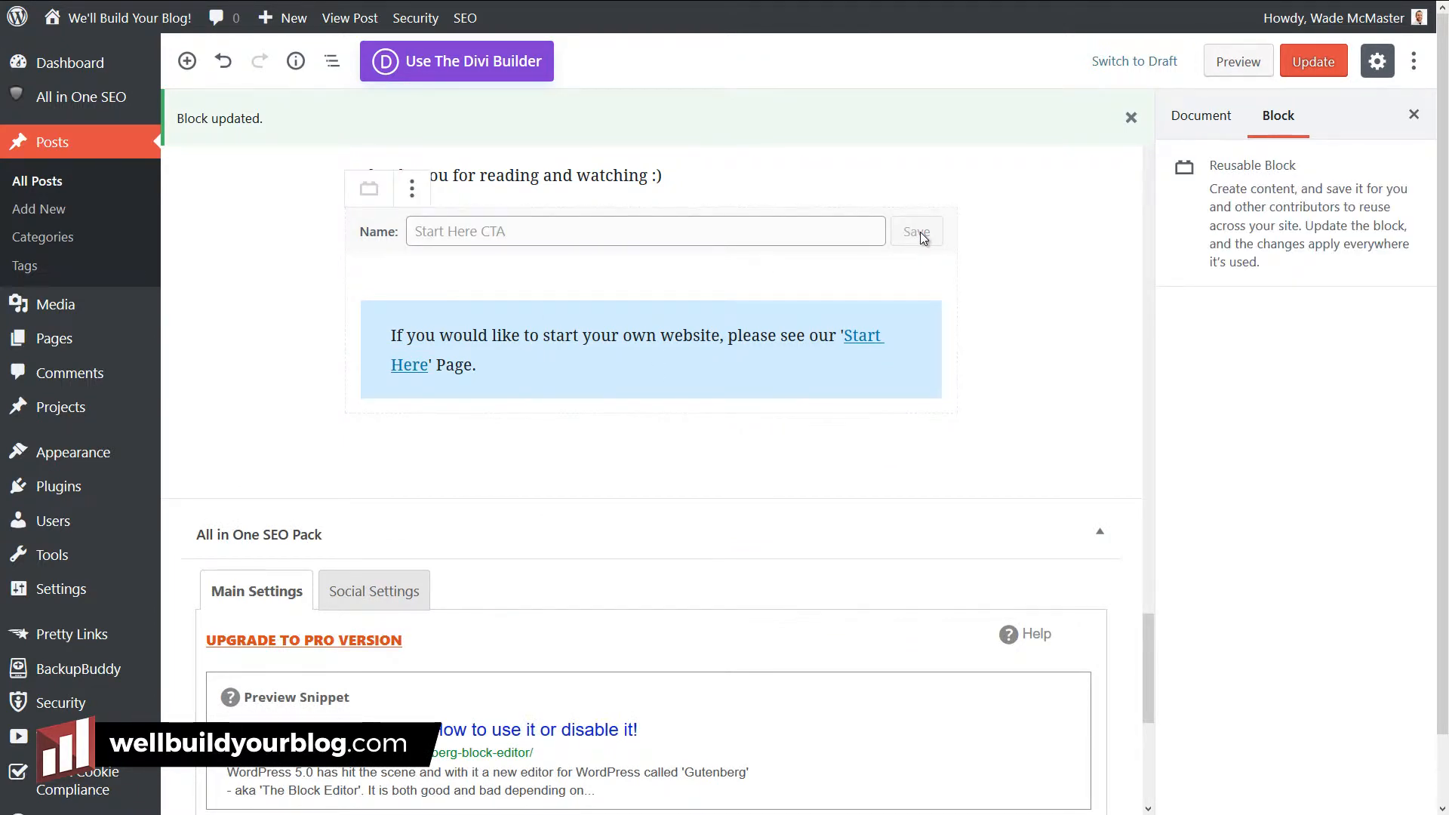
mouse_move(479, 244)
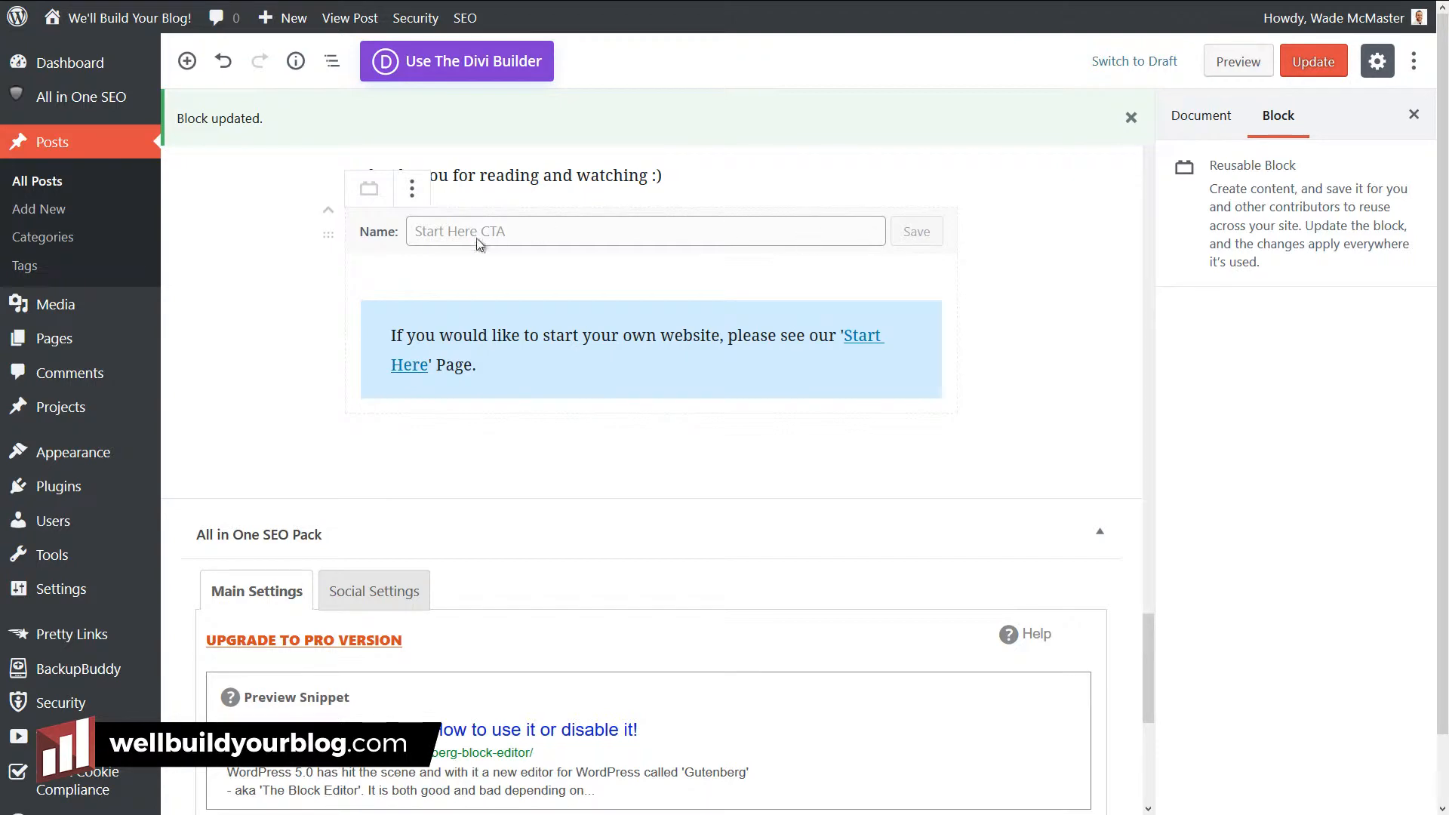
left_click(249, 13)
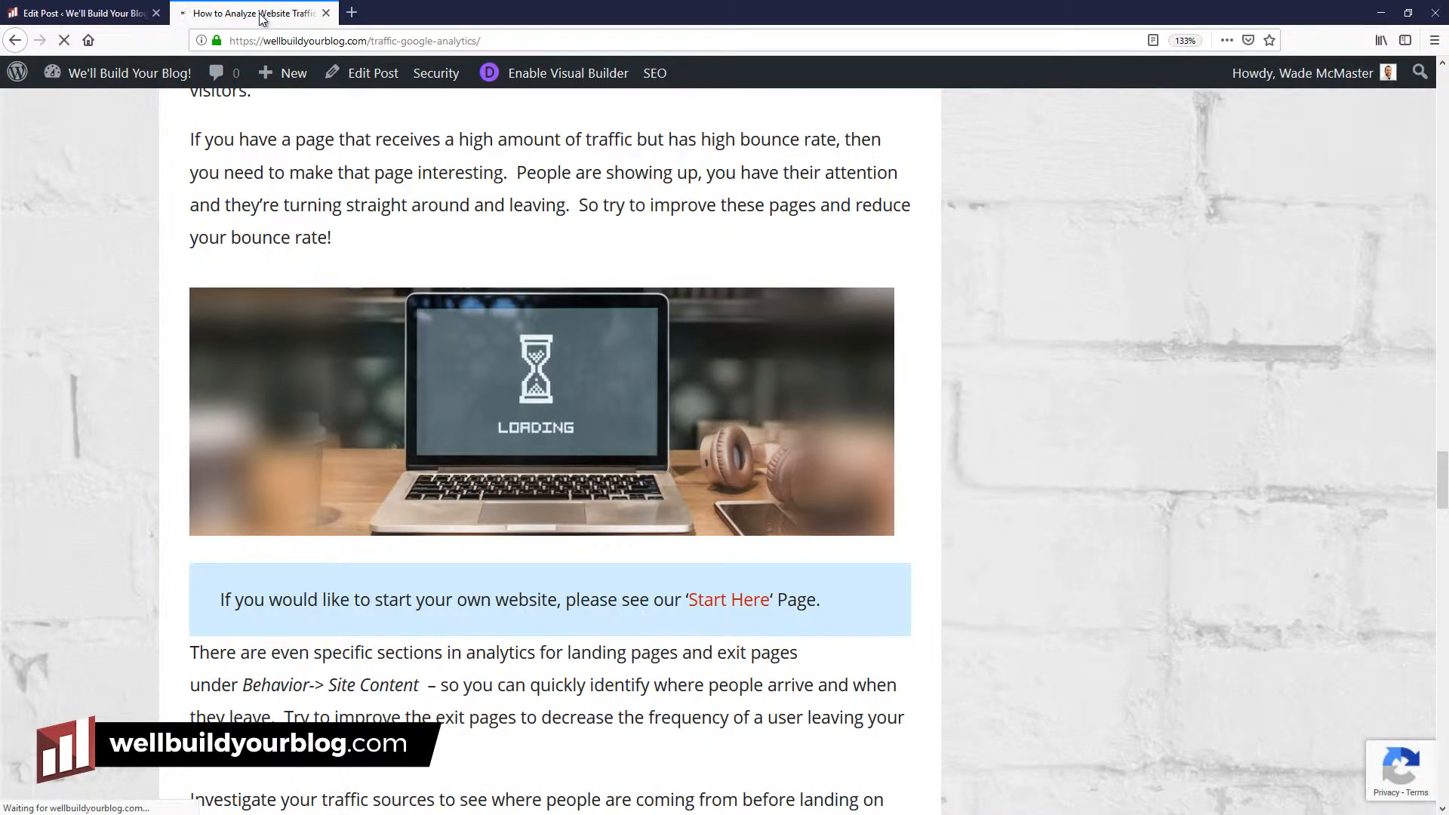
Scroll the reloaded live post to confirm only the pale blue Start Here box remains.
scroll("down", 3)
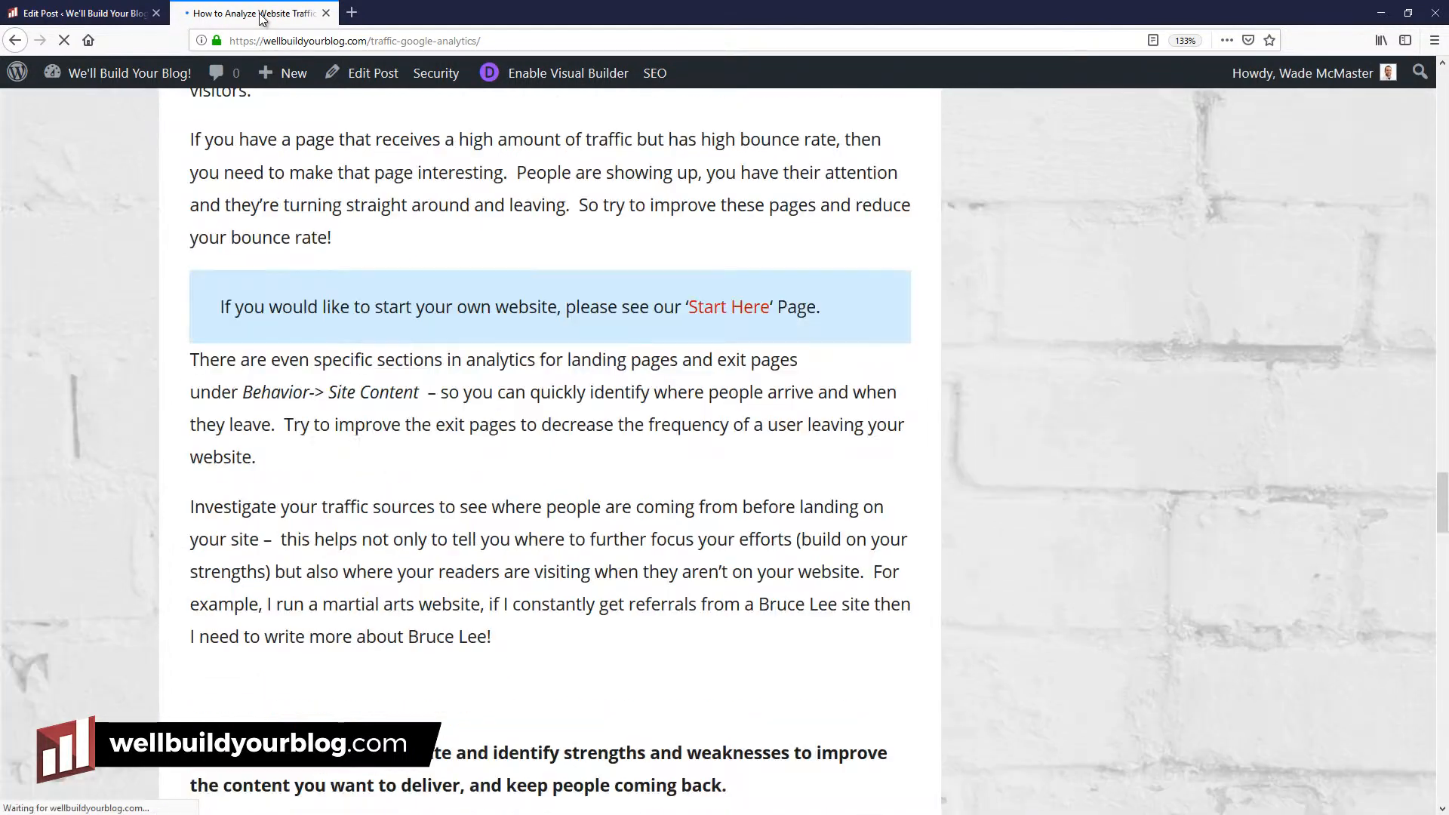
scroll("up", 3)
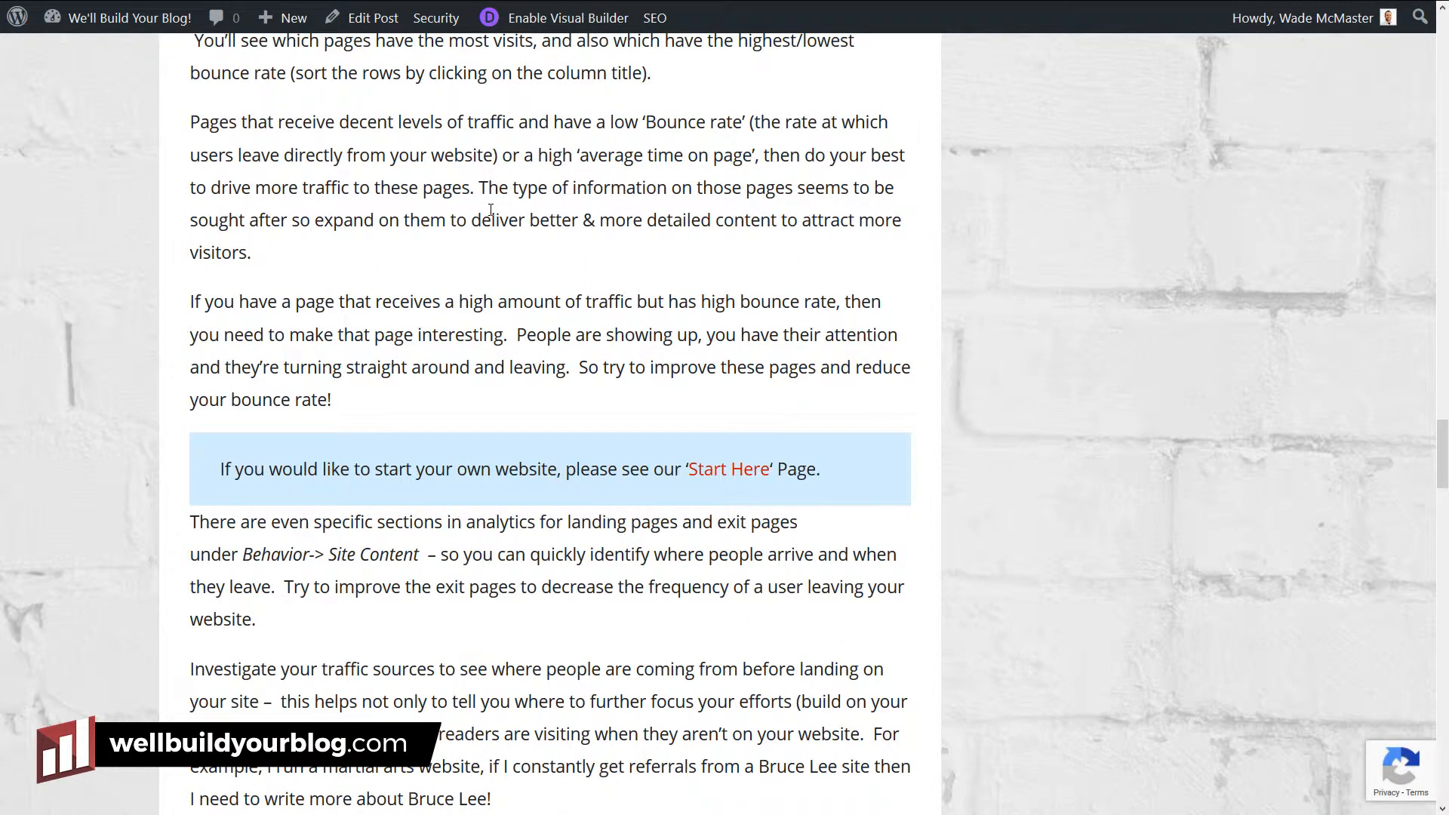
mouse_move(728, 597)
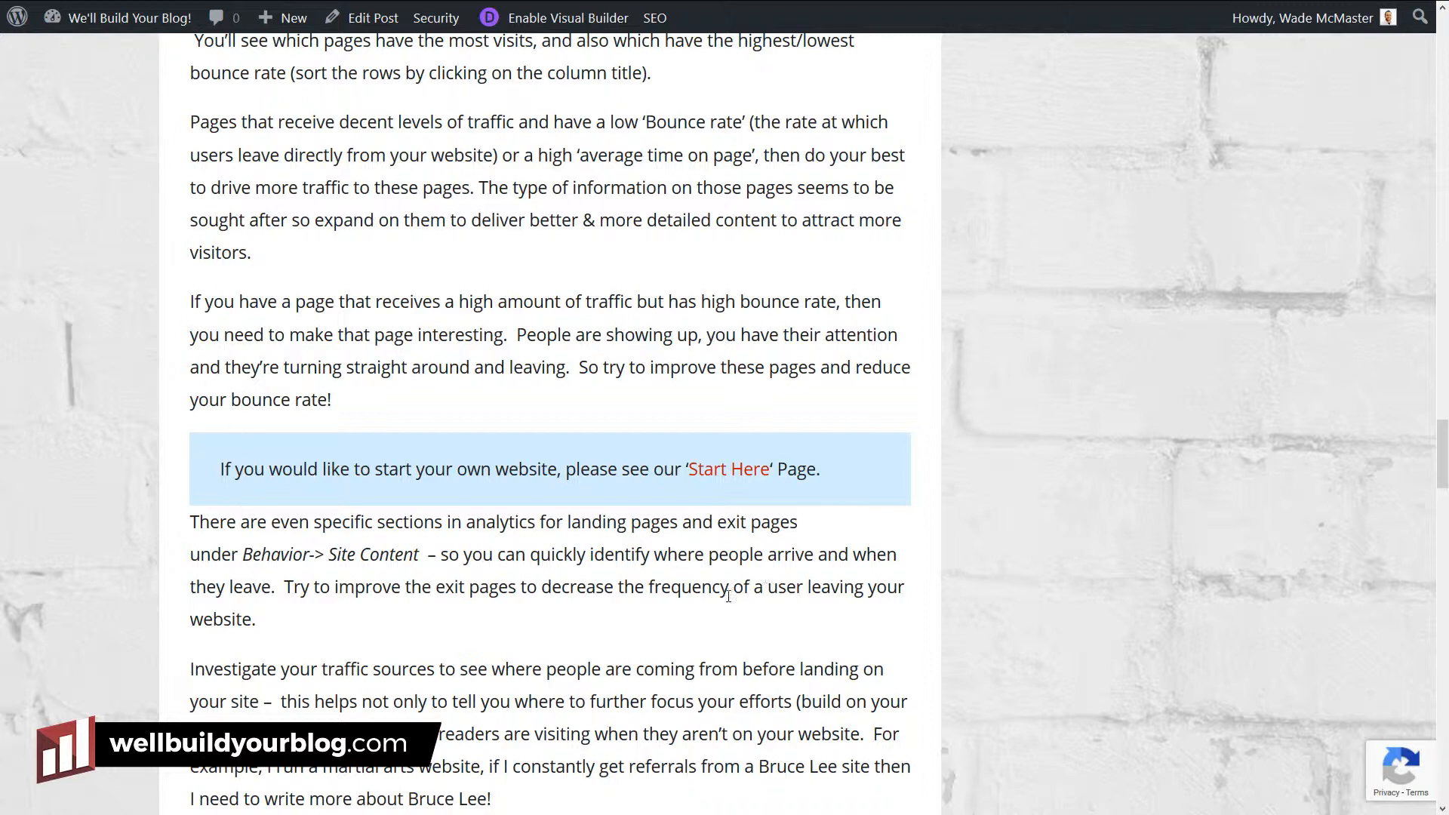
mouse_move(870, 83)
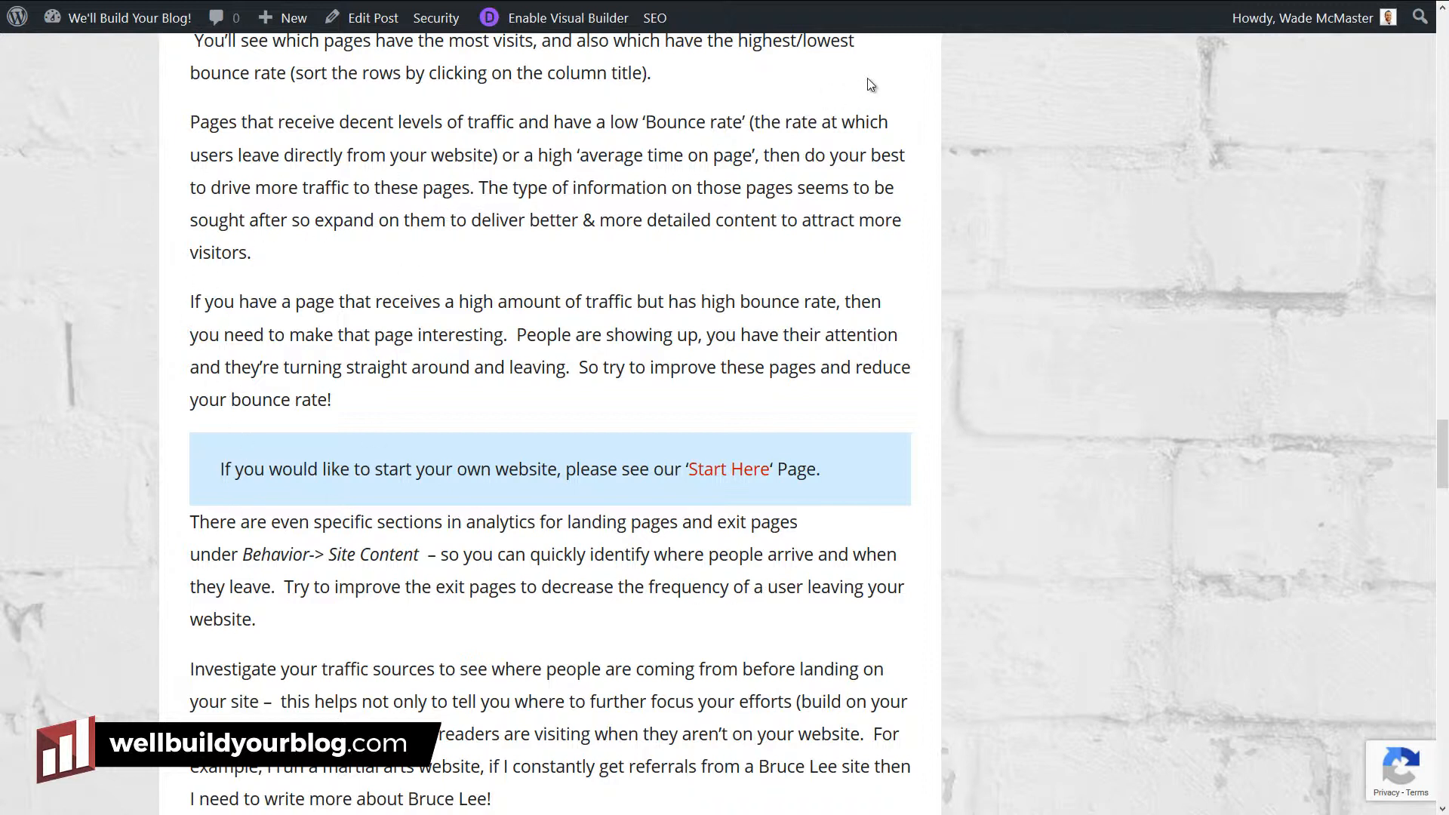
mouse_move(738, 197)
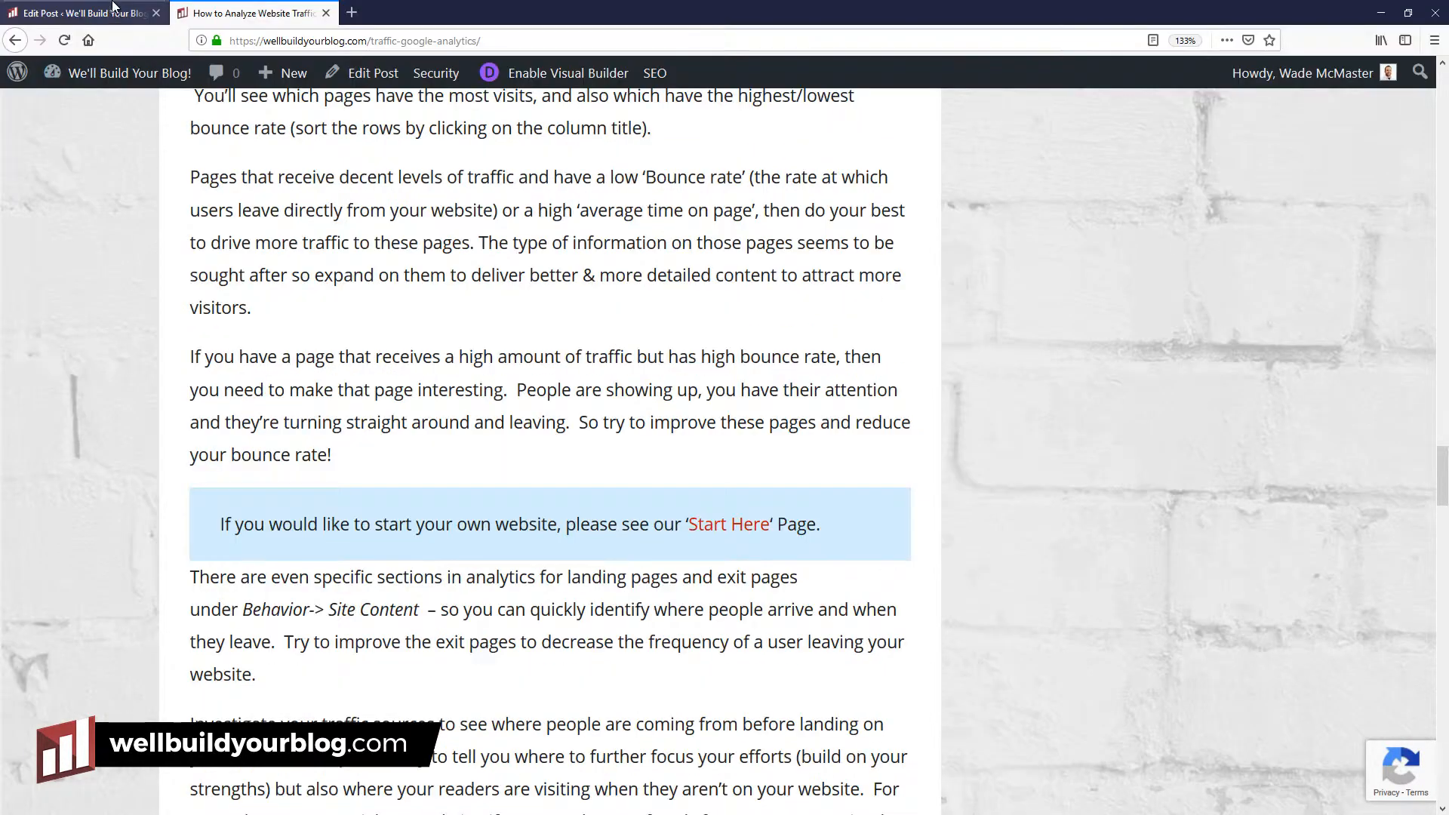
Leave the editor for the live Gutenberg Block Editor post, confirming Leave Page.
left_click(78, 14)
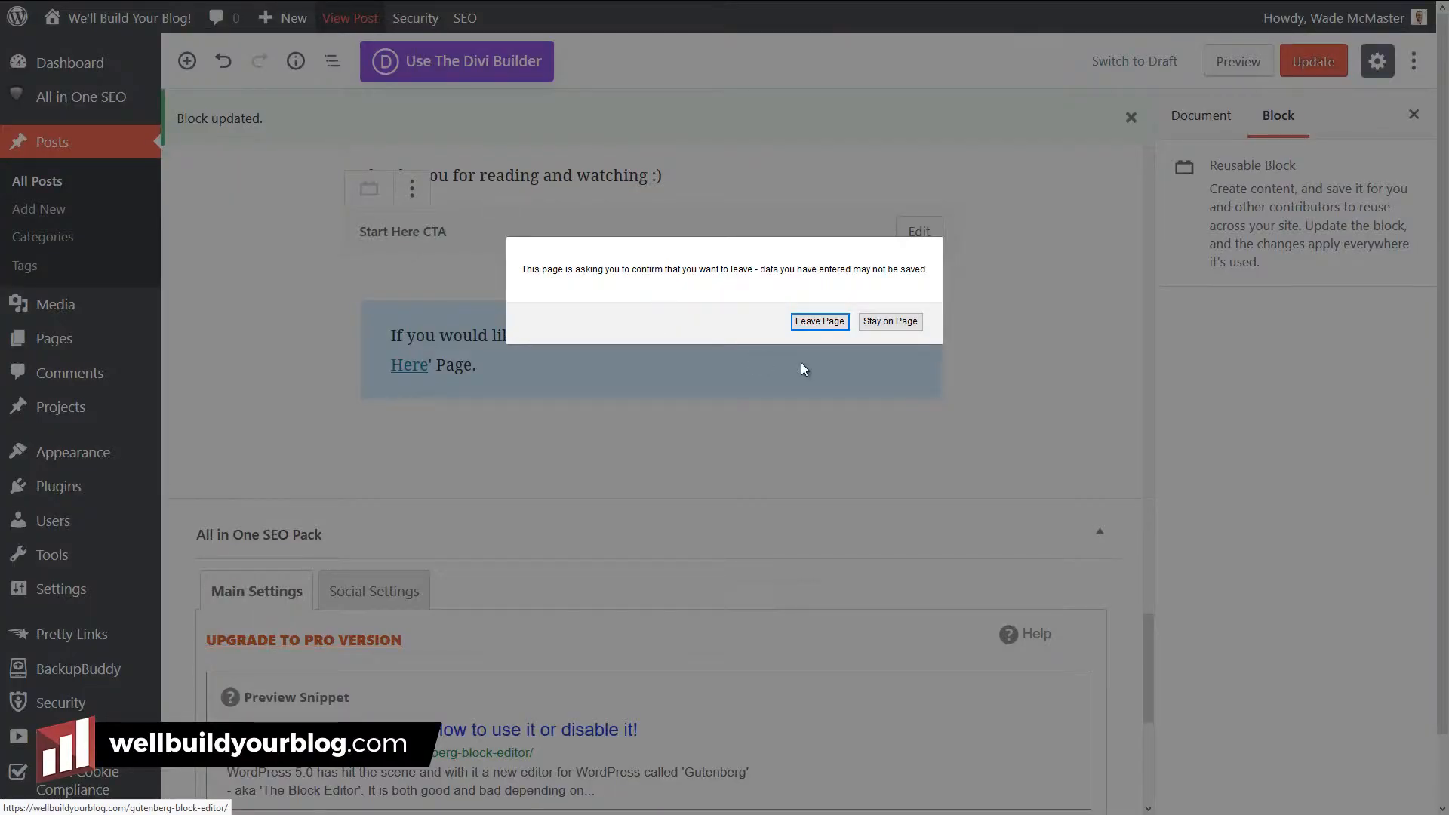
left_click(889, 320)
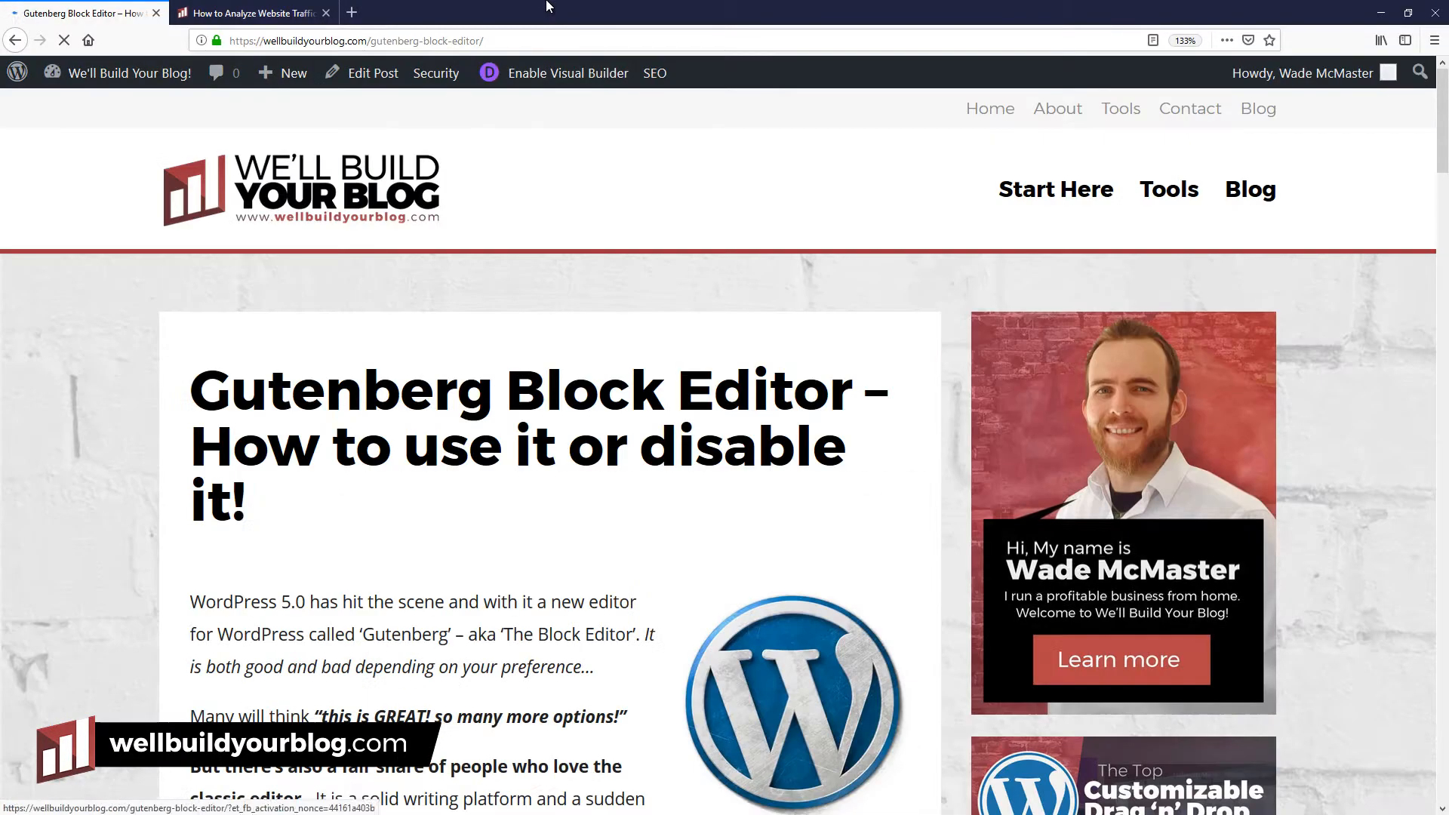
scroll("down", 3)
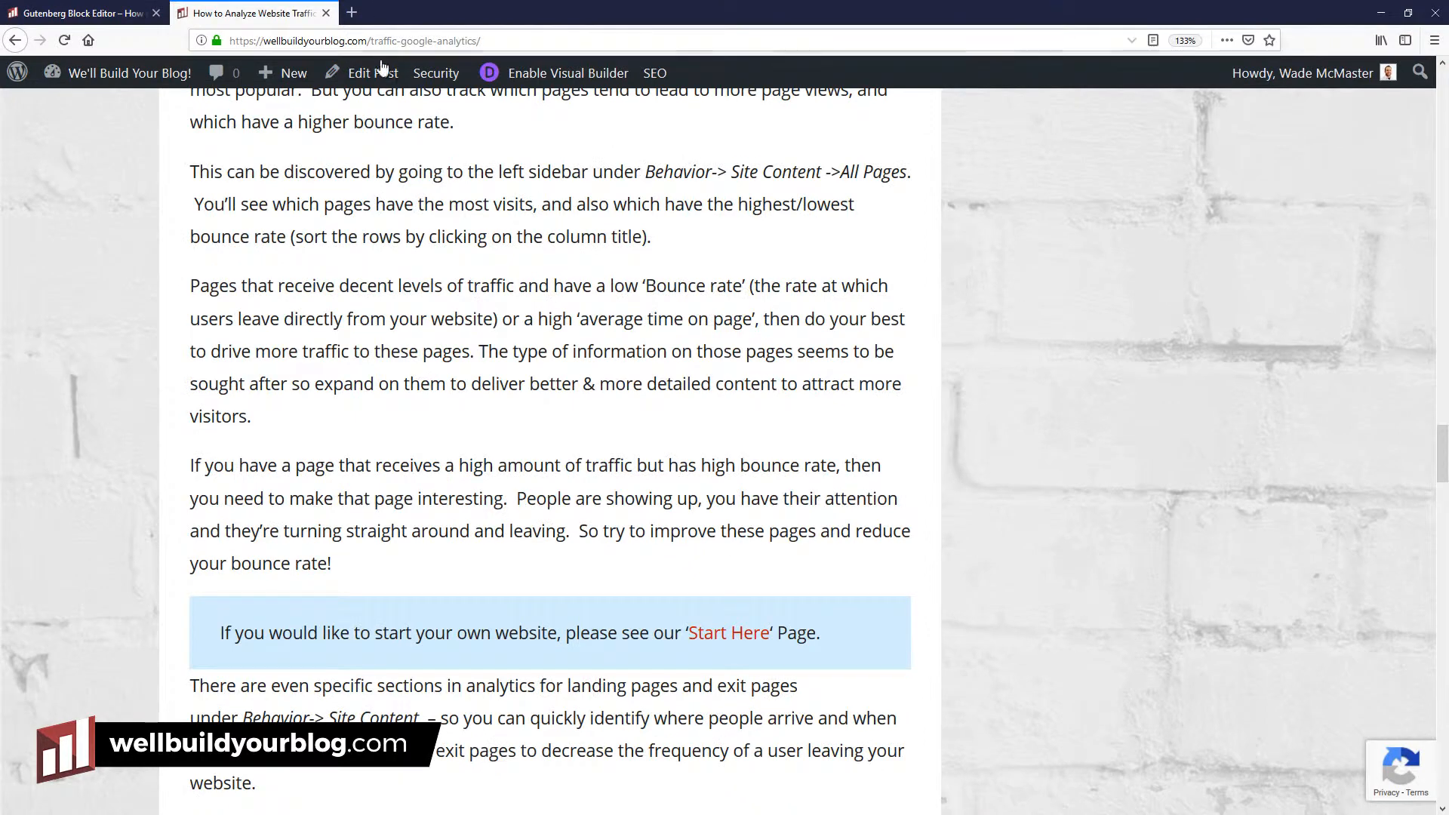
Open the Google Analytics traffic post in the block editor via Edit Post.
left_click(372, 72)
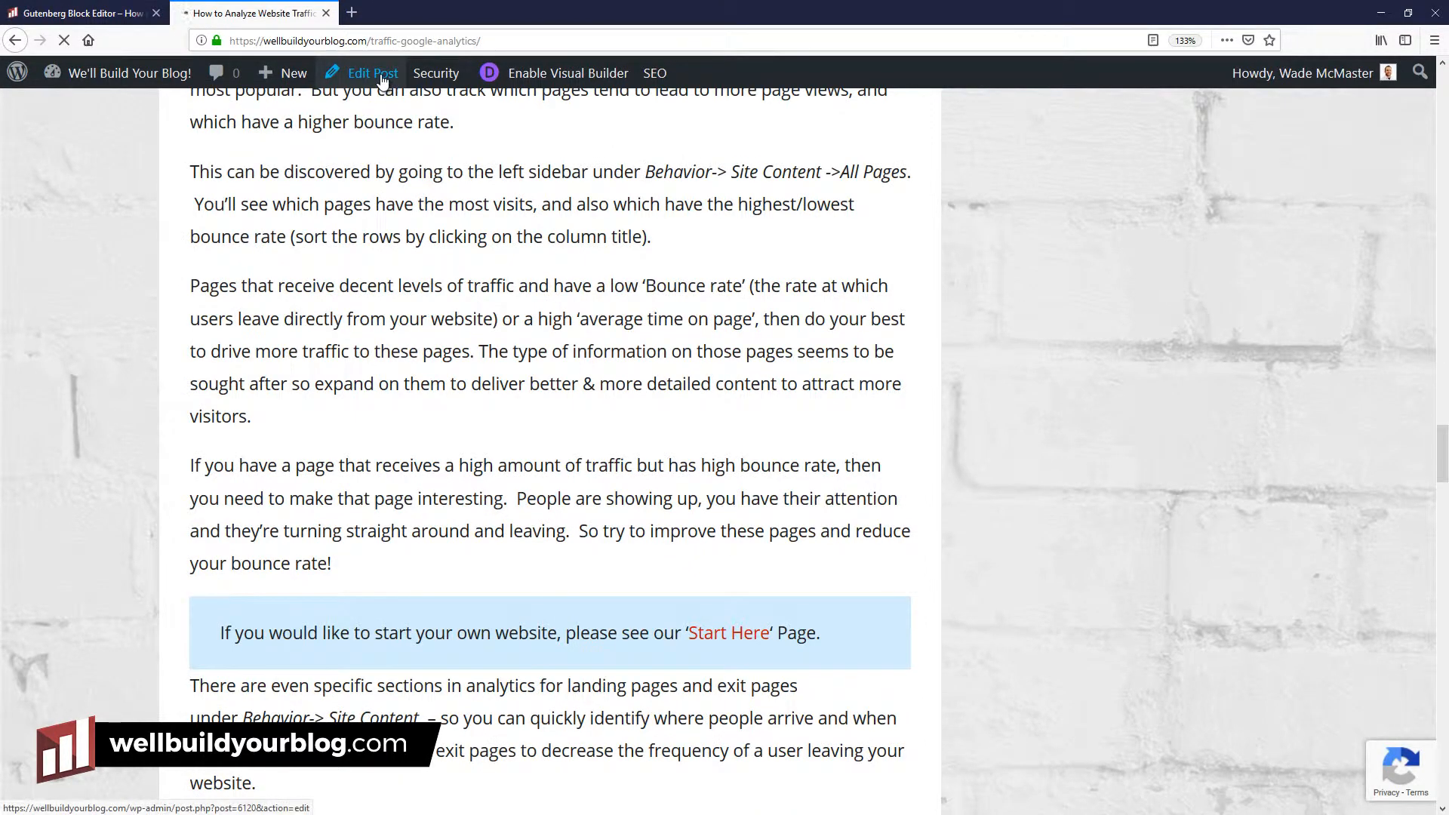
left_click(371, 72)
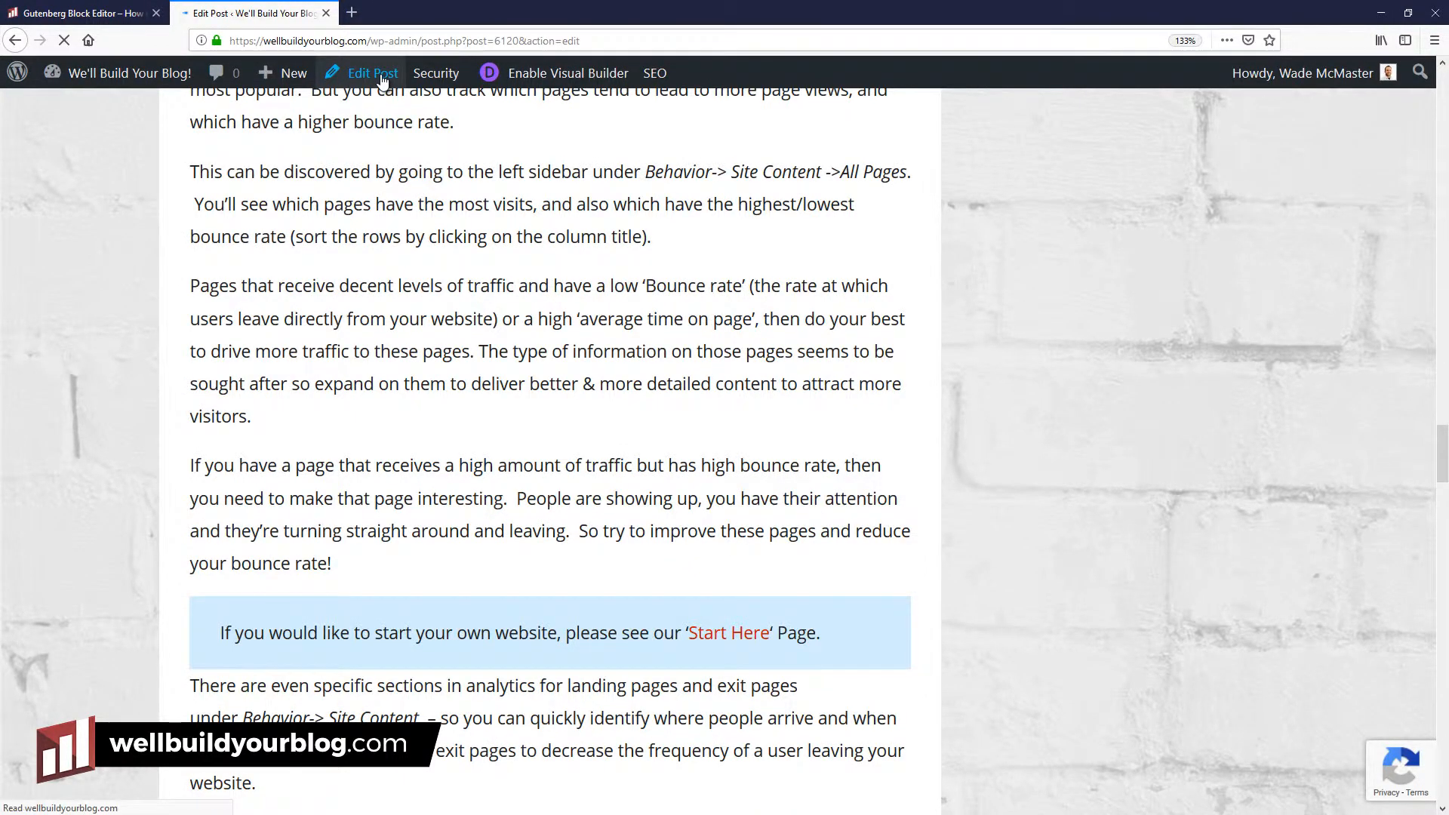
left_click(372, 73)
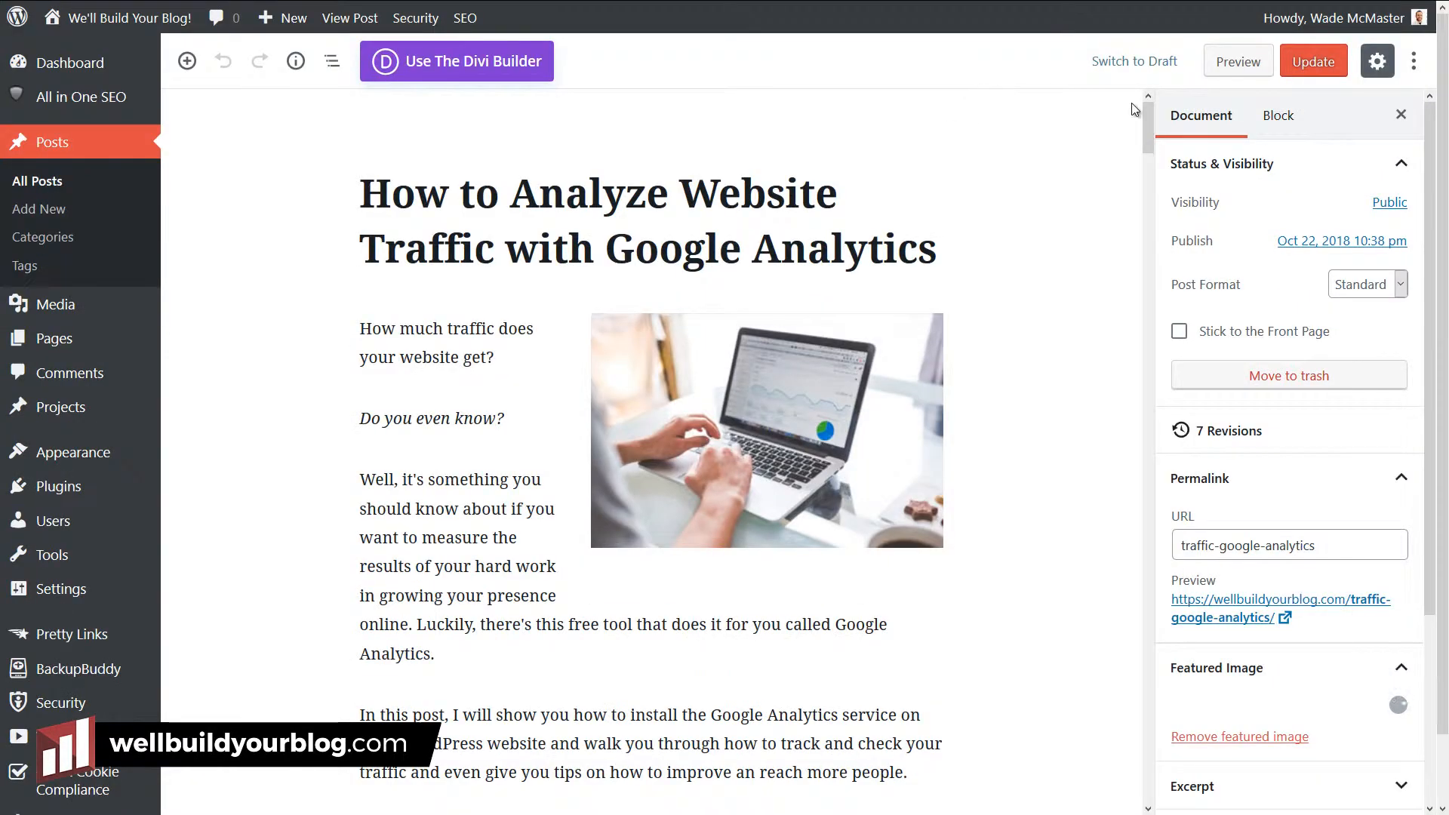
Scroll to the CTA block and choose Remove from Reusable Blocks in its More options menu.
scroll("down", 3)
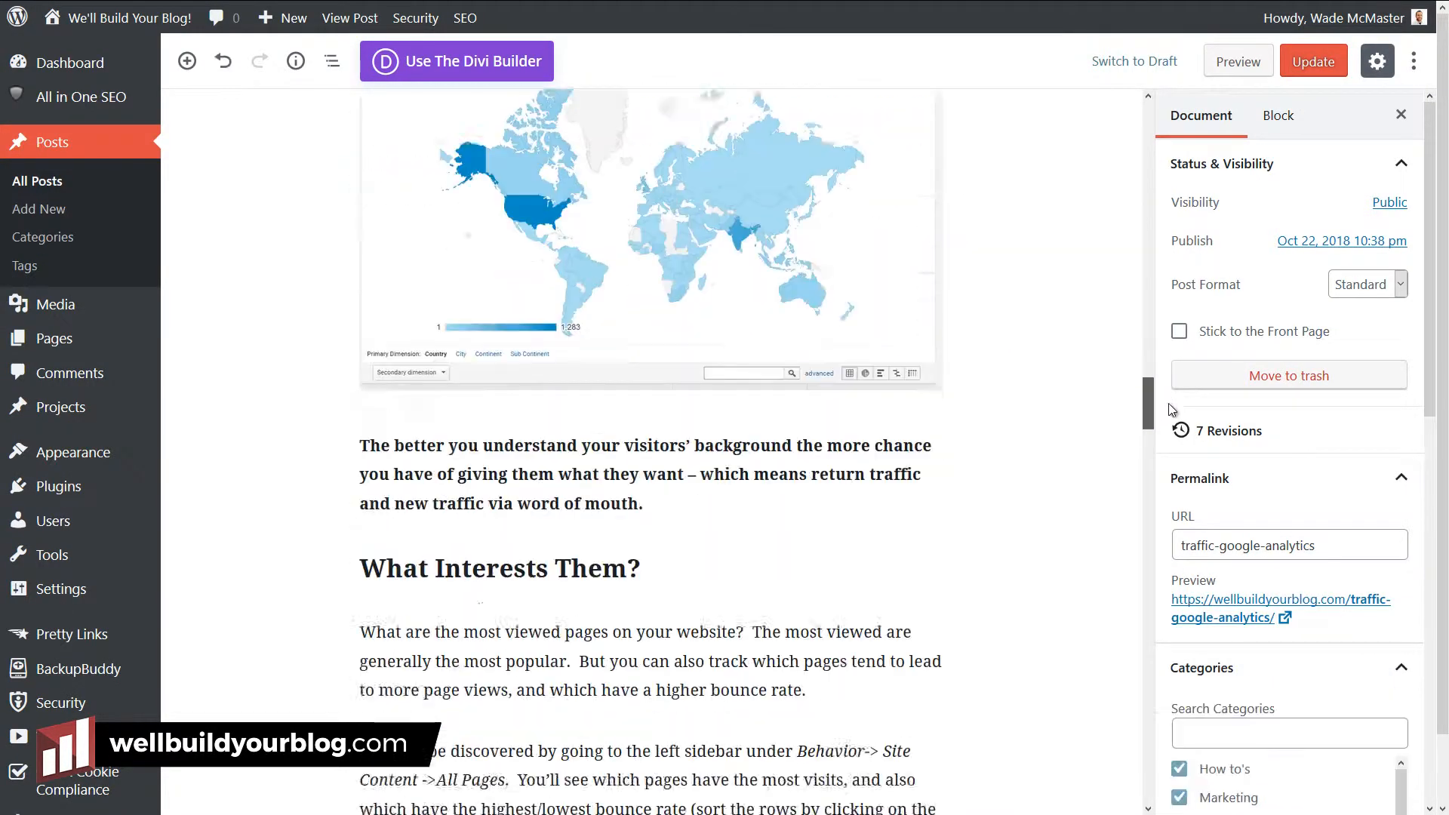
scroll("down", 3)
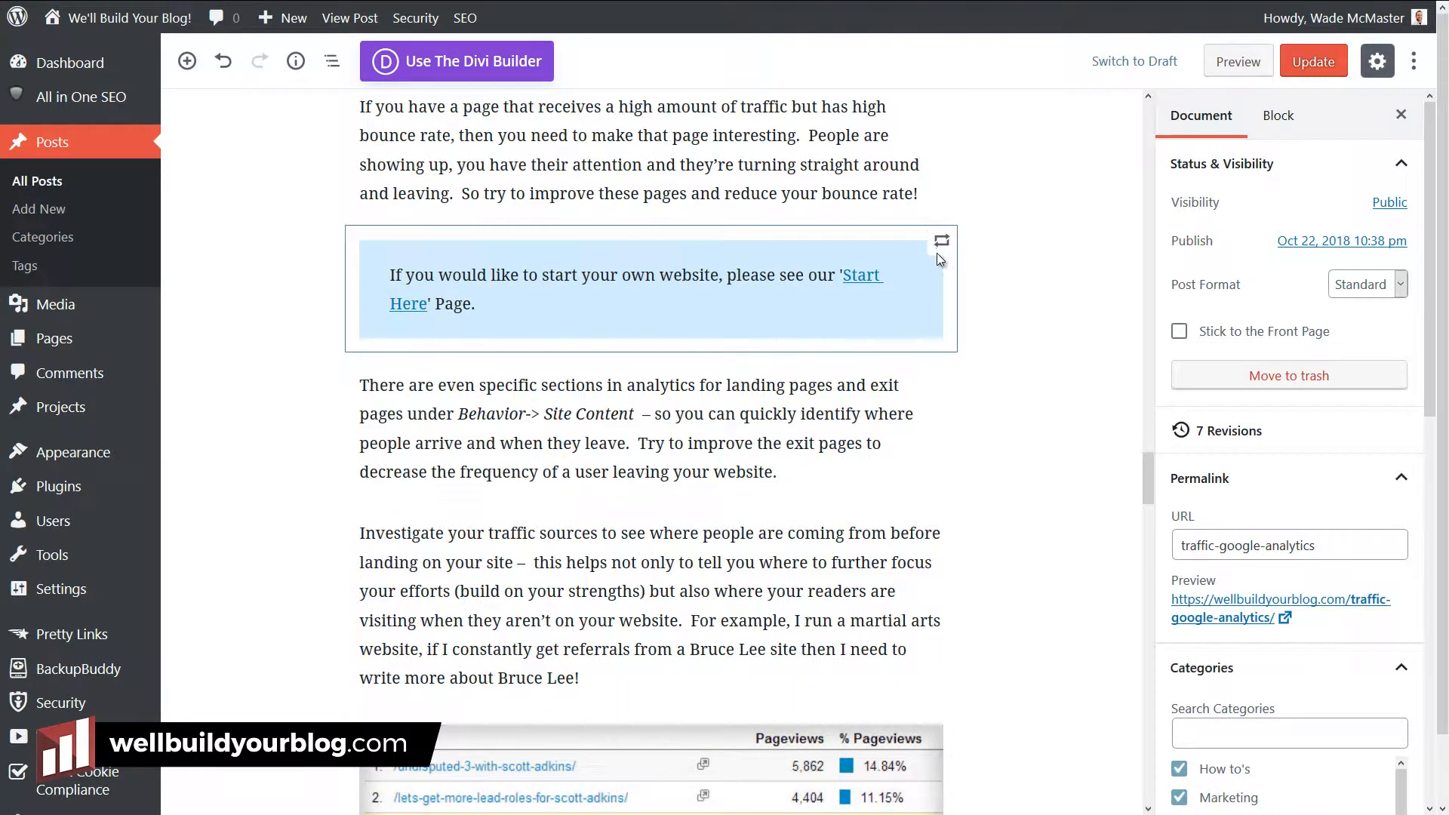
left_click(411, 207)
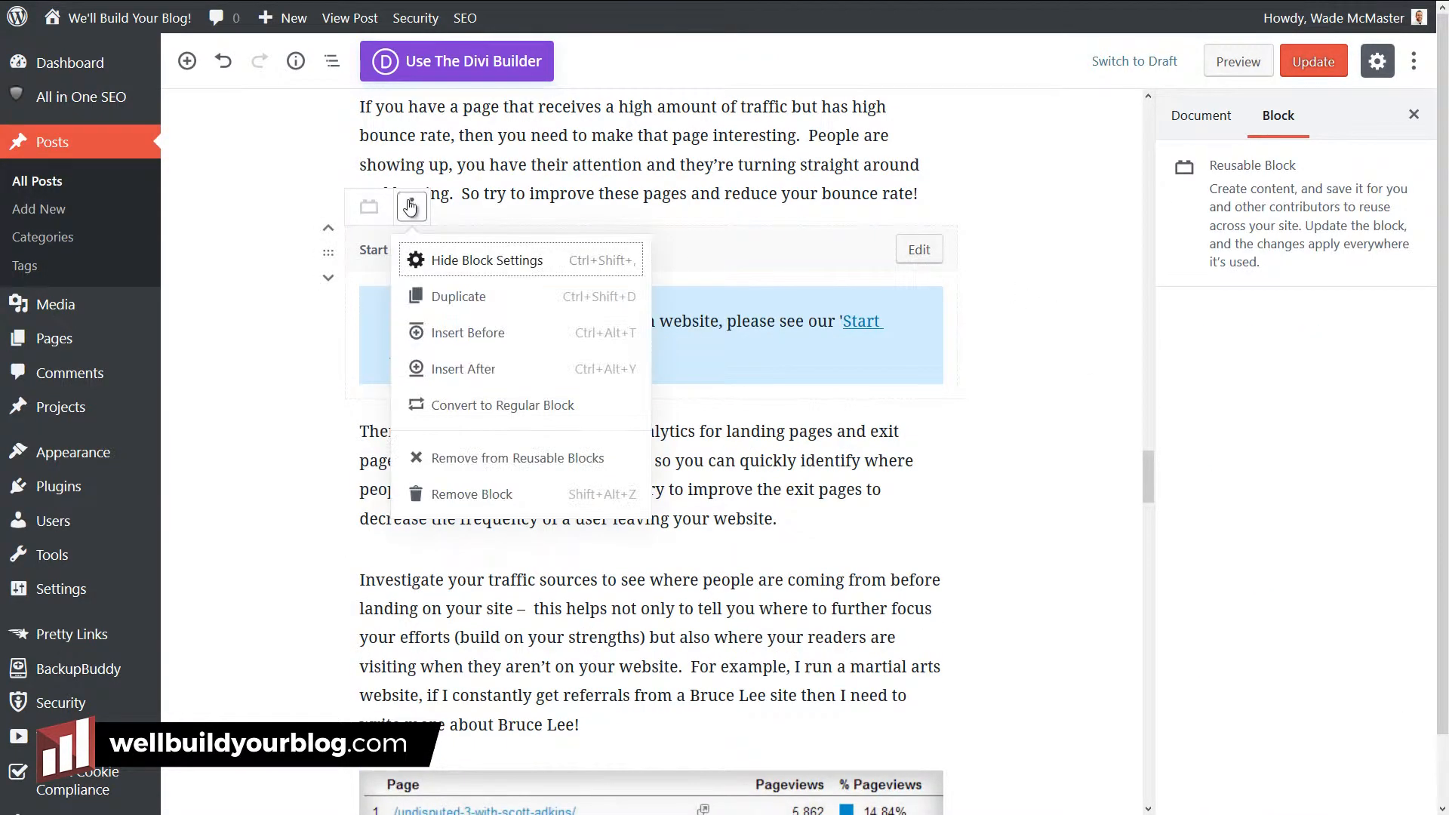
mouse_move(583, 471)
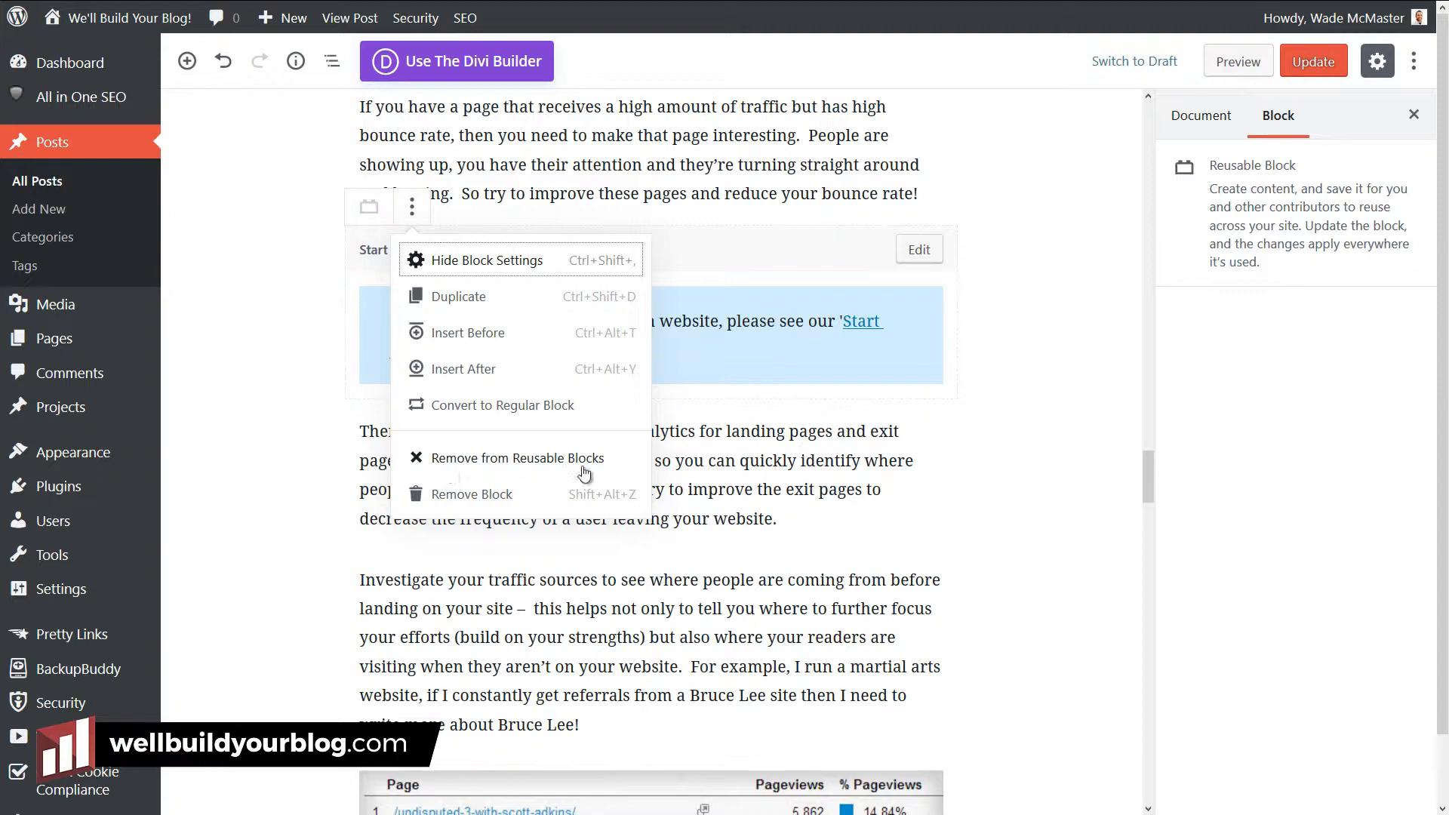
left_click(517, 458)
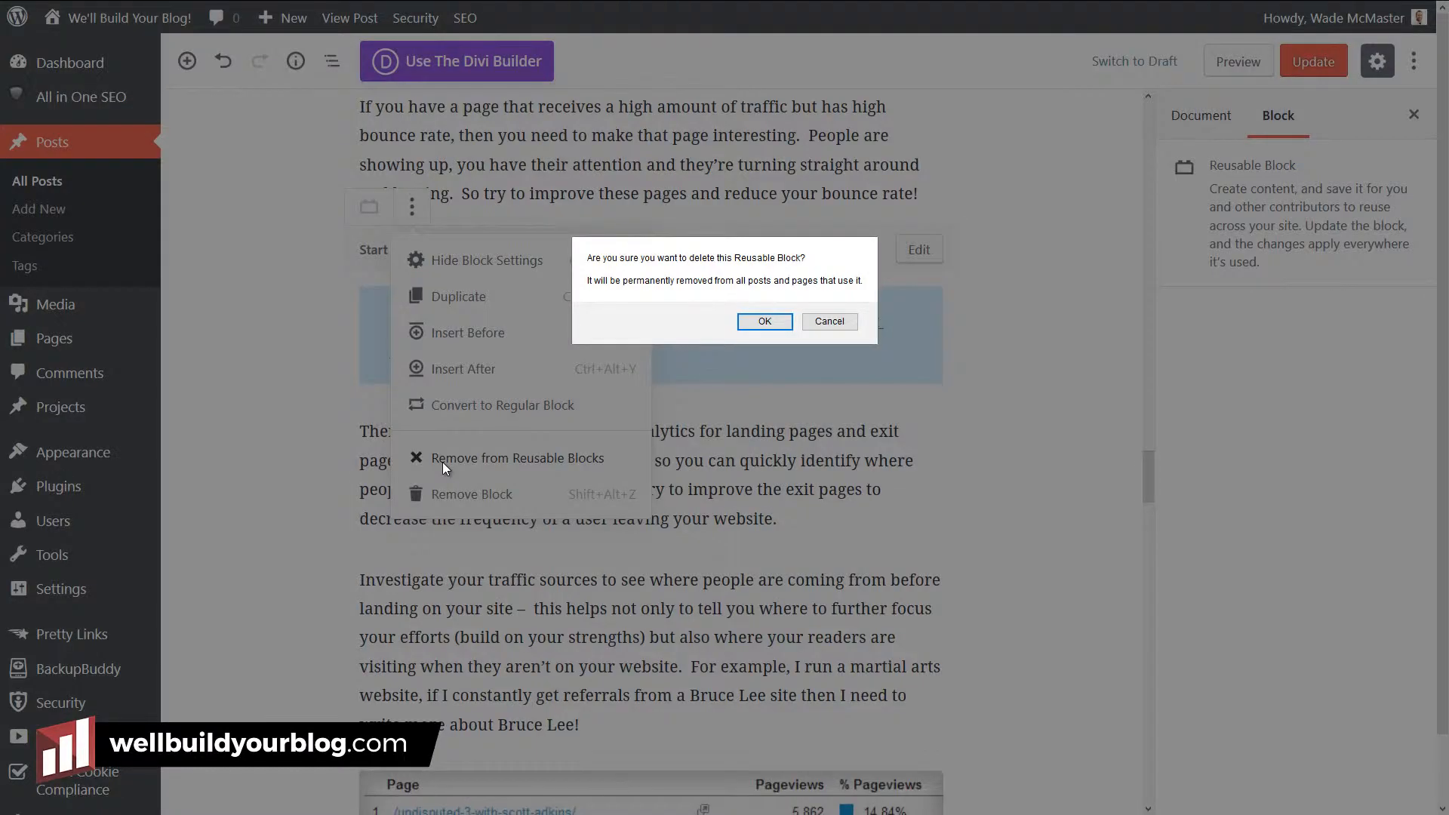
mouse_move(734, 260)
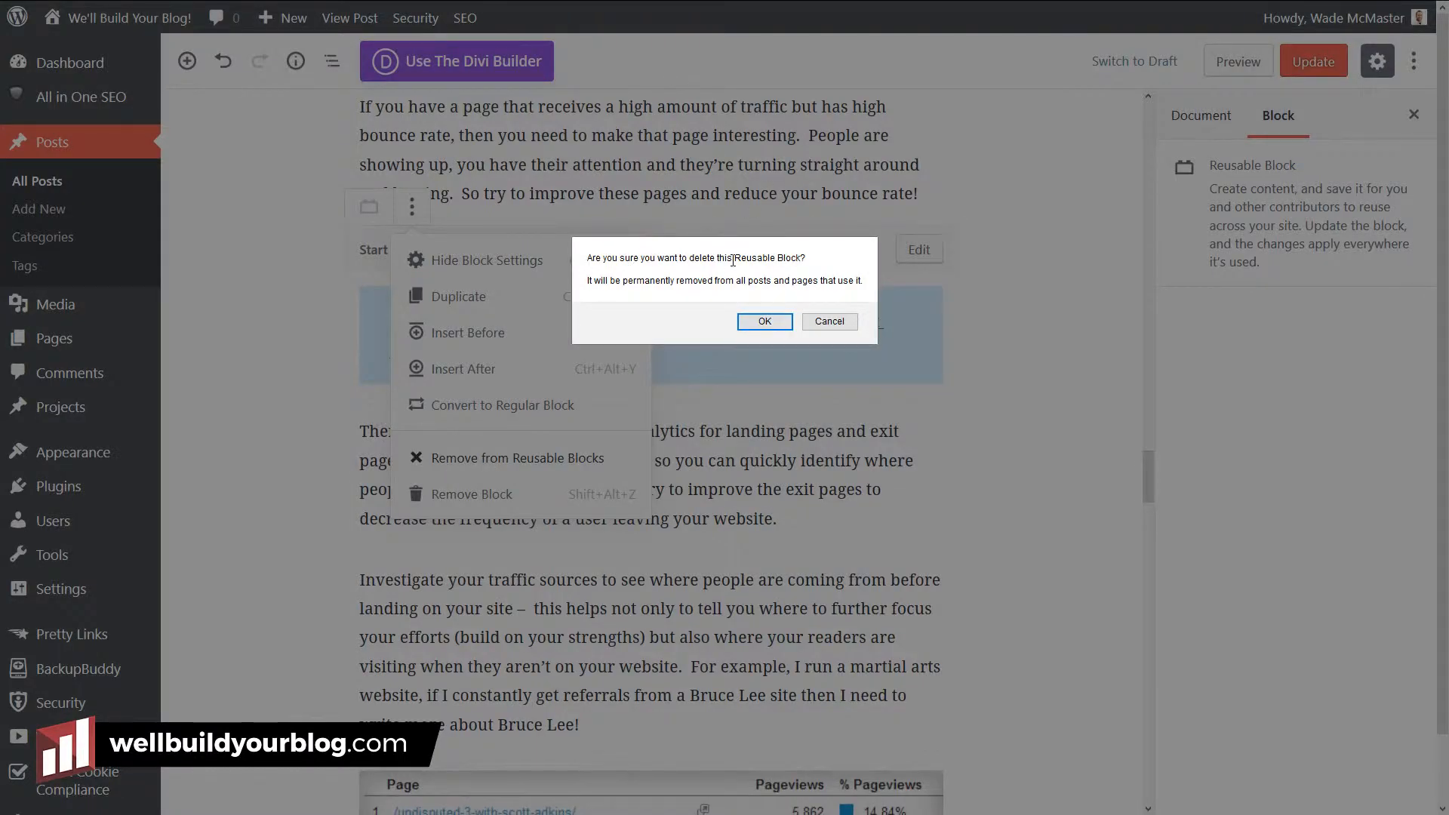
mouse_move(714, 280)
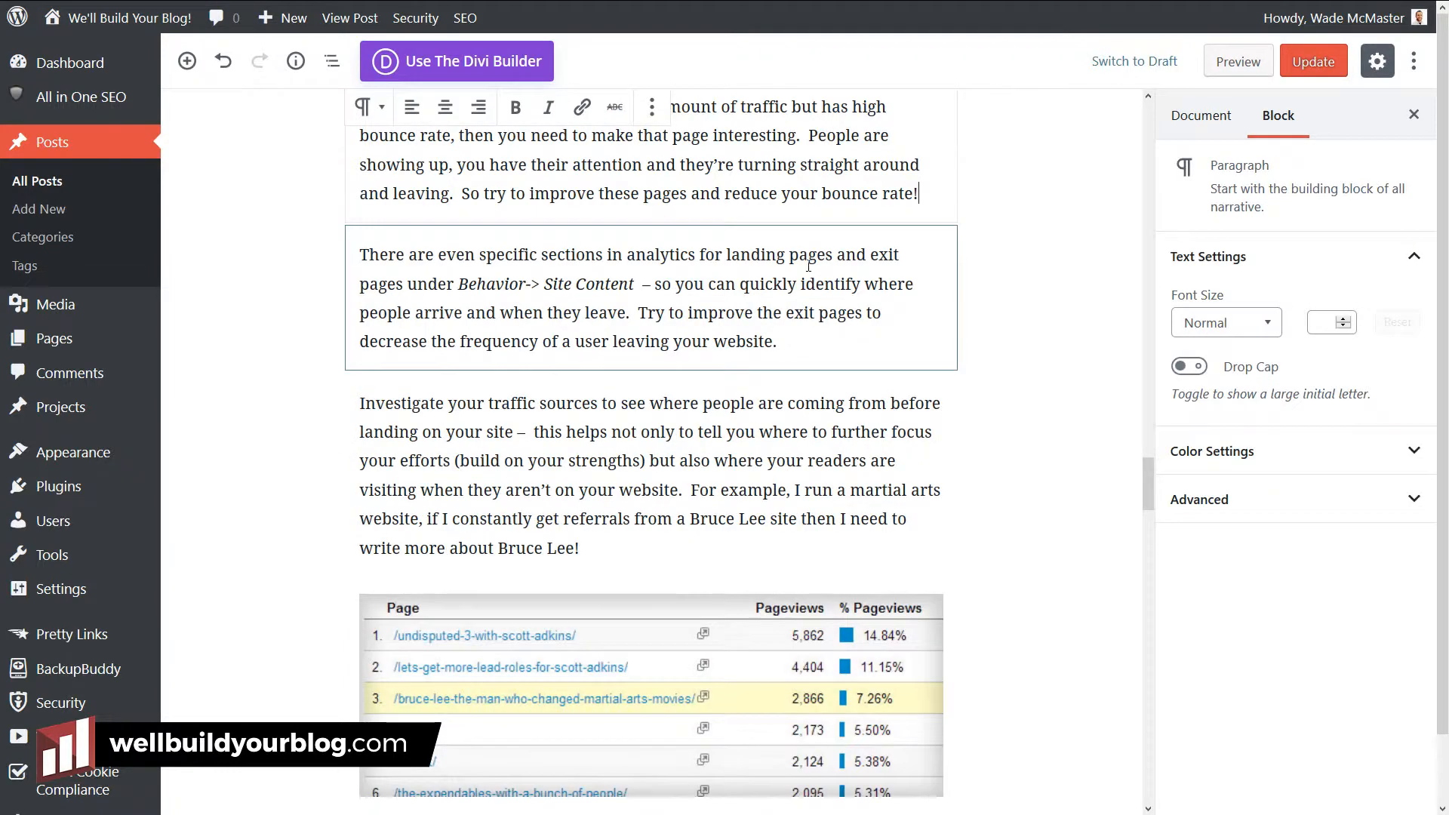
Update the Google Analytics post without the CTA and view it on the live site.
left_click(1303, 60)
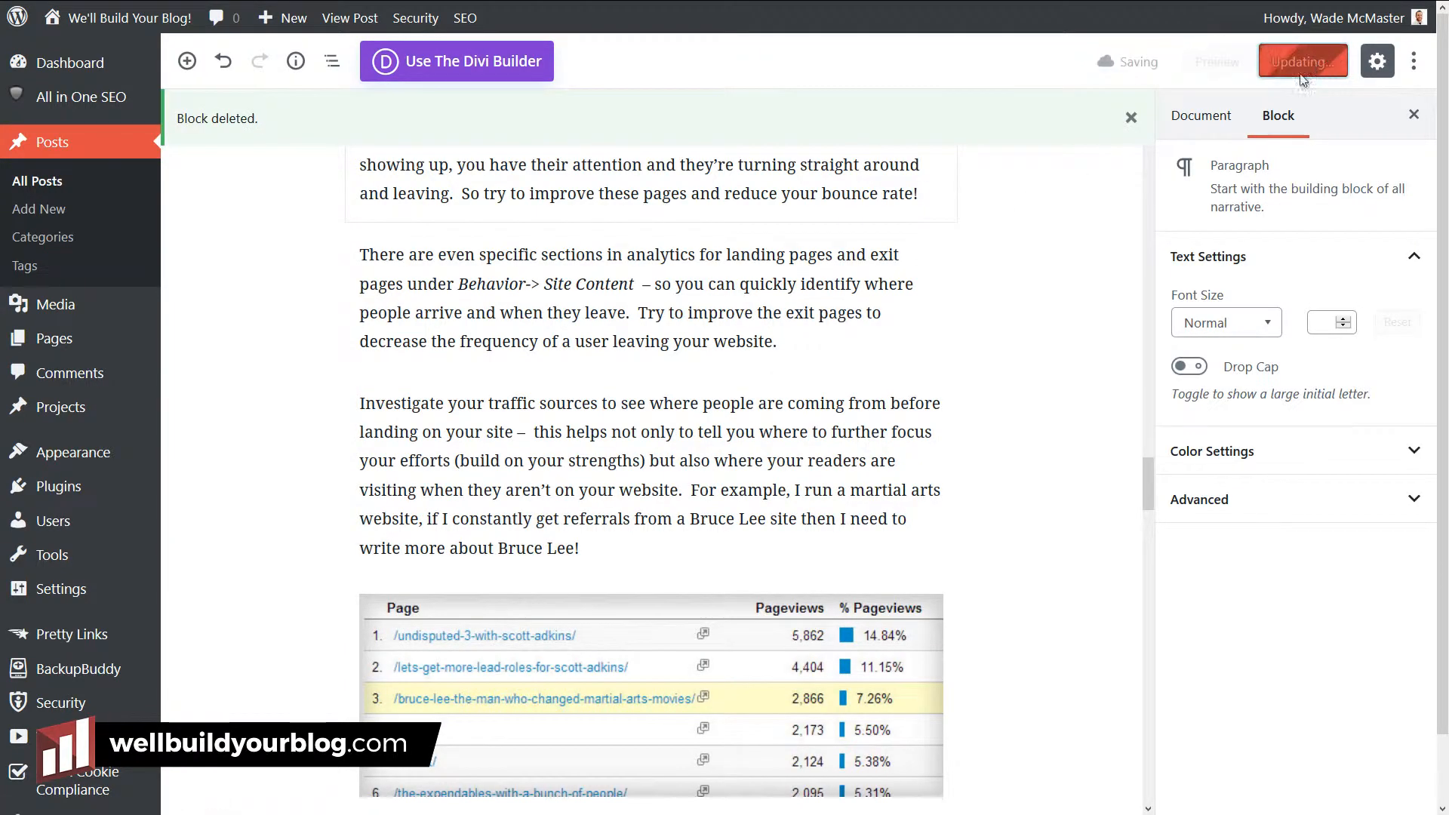
left_click(1303, 60)
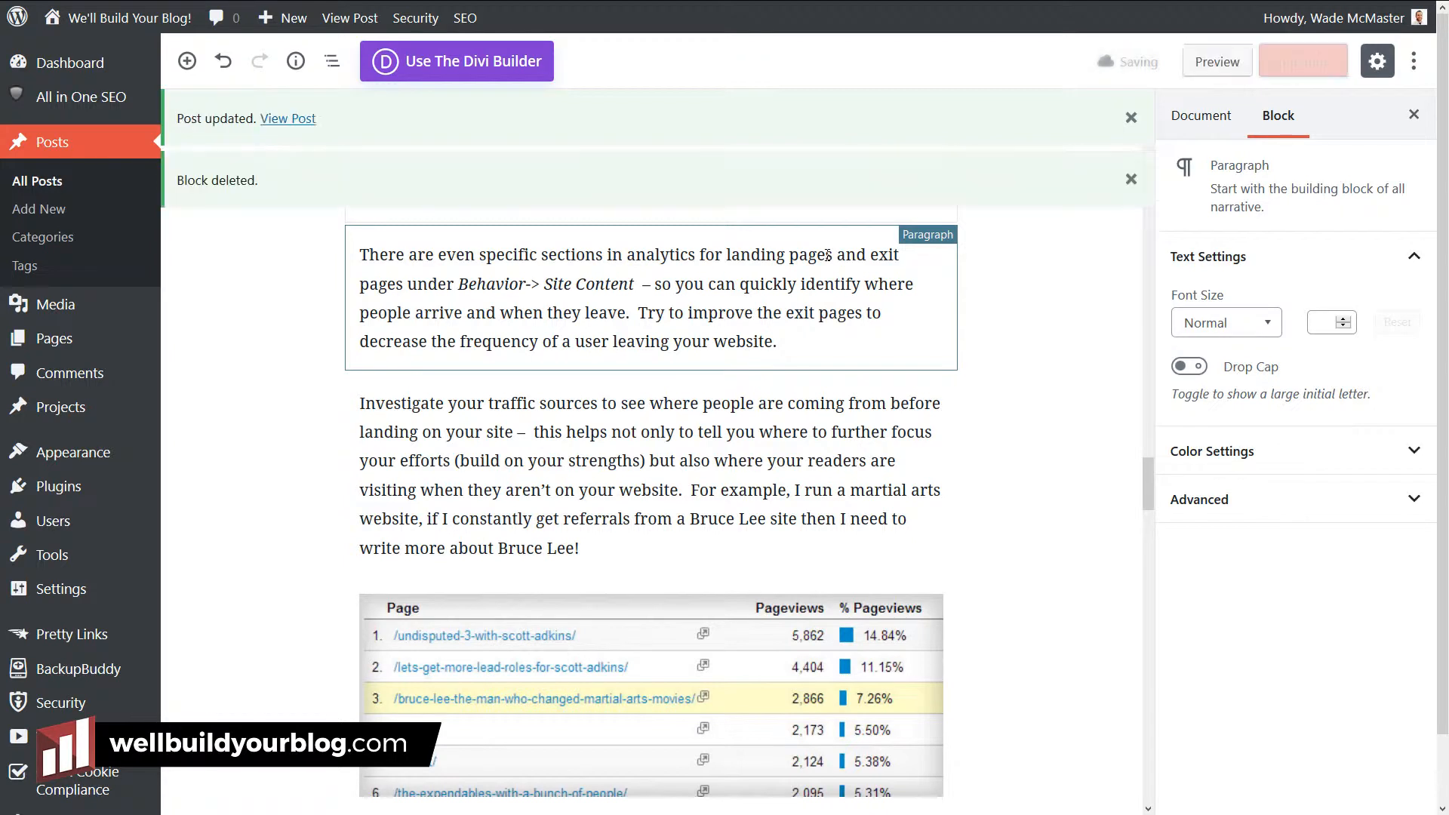
mouse_move(349, 18)
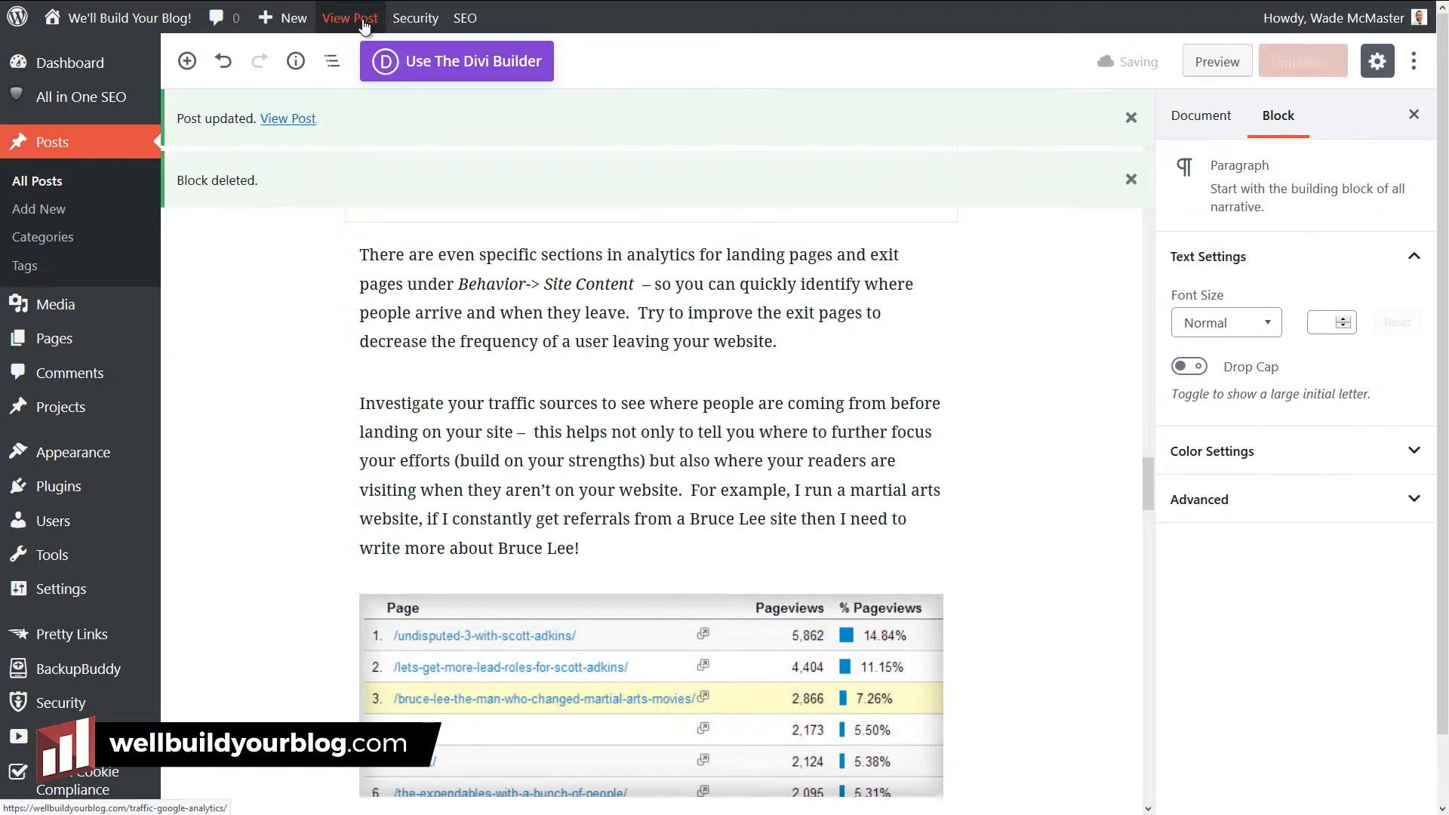
mouse_move(513, 99)
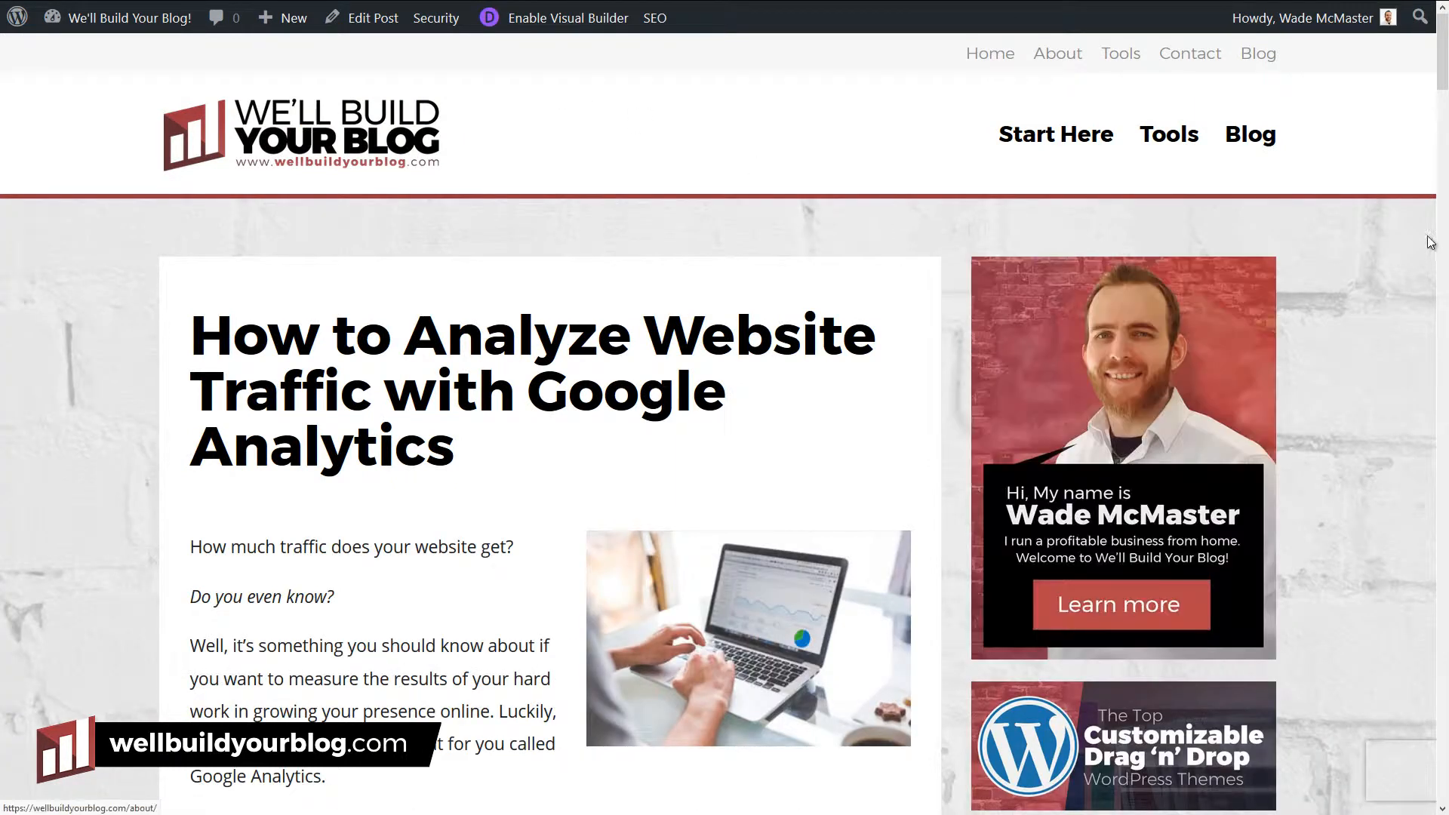
Scroll to the end of the live Gutenberg post to confirm the Start Here box is gone.
scroll("down", 3)
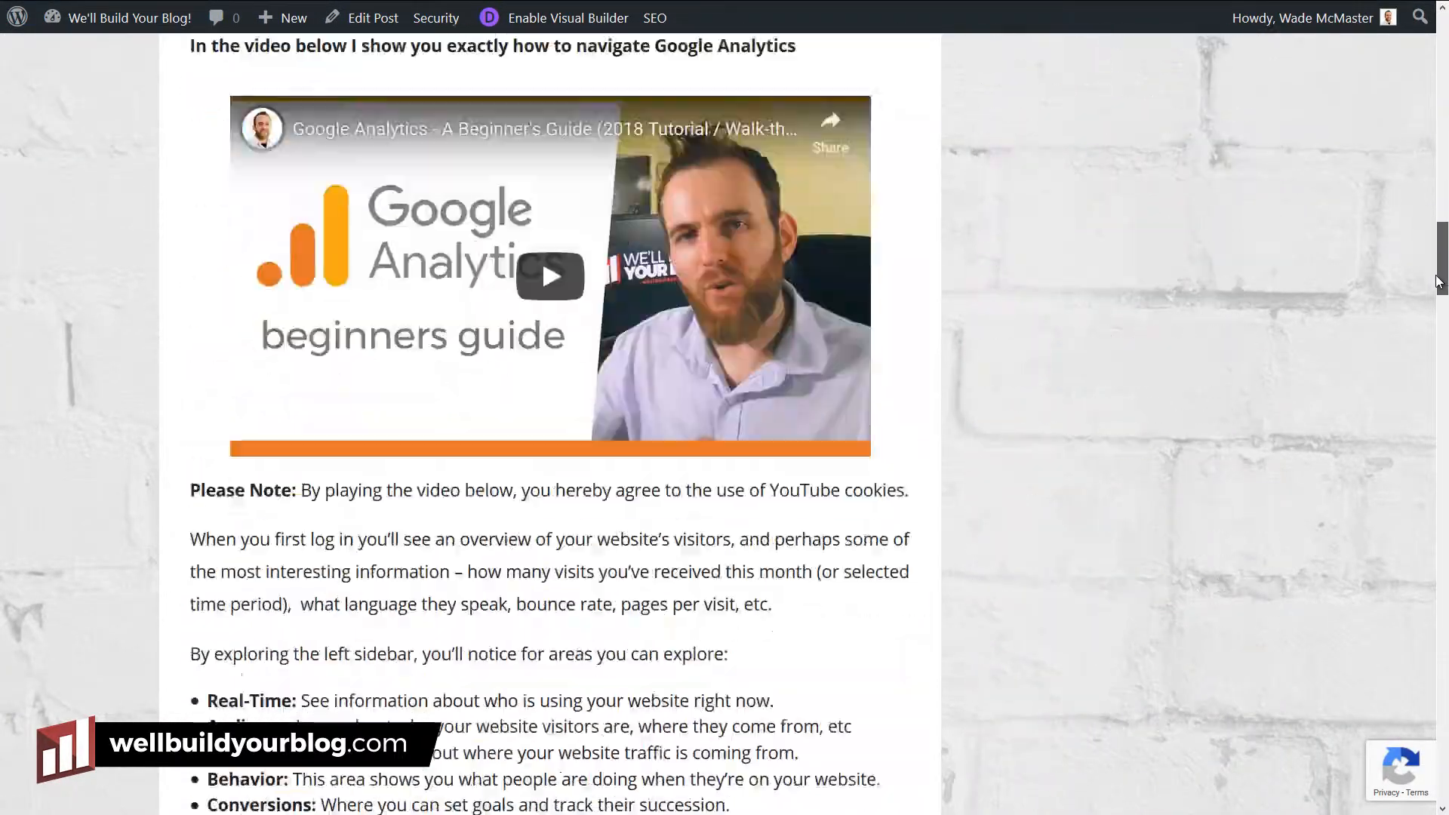
scroll("down", 3)
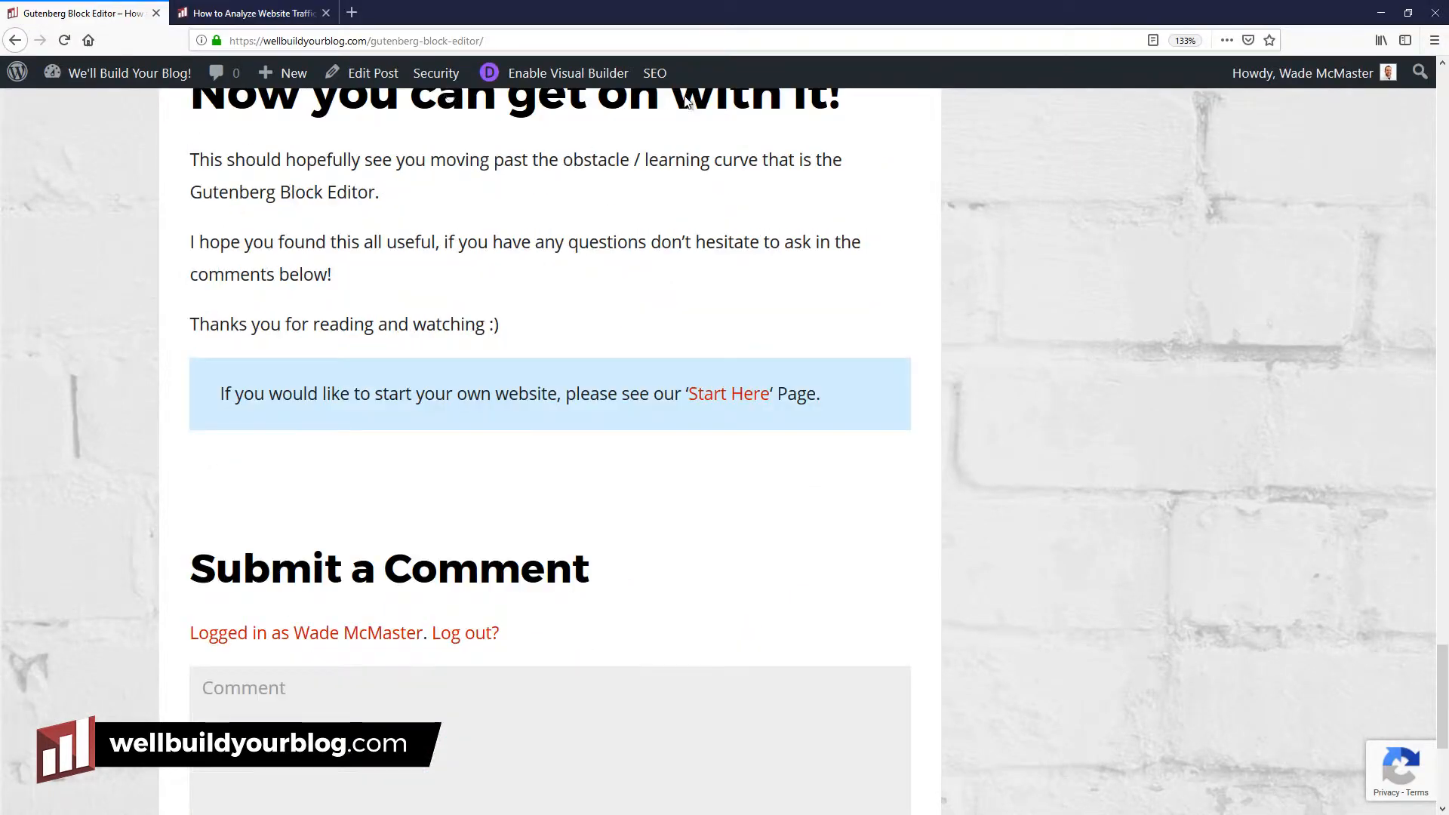
scroll("down", 3)
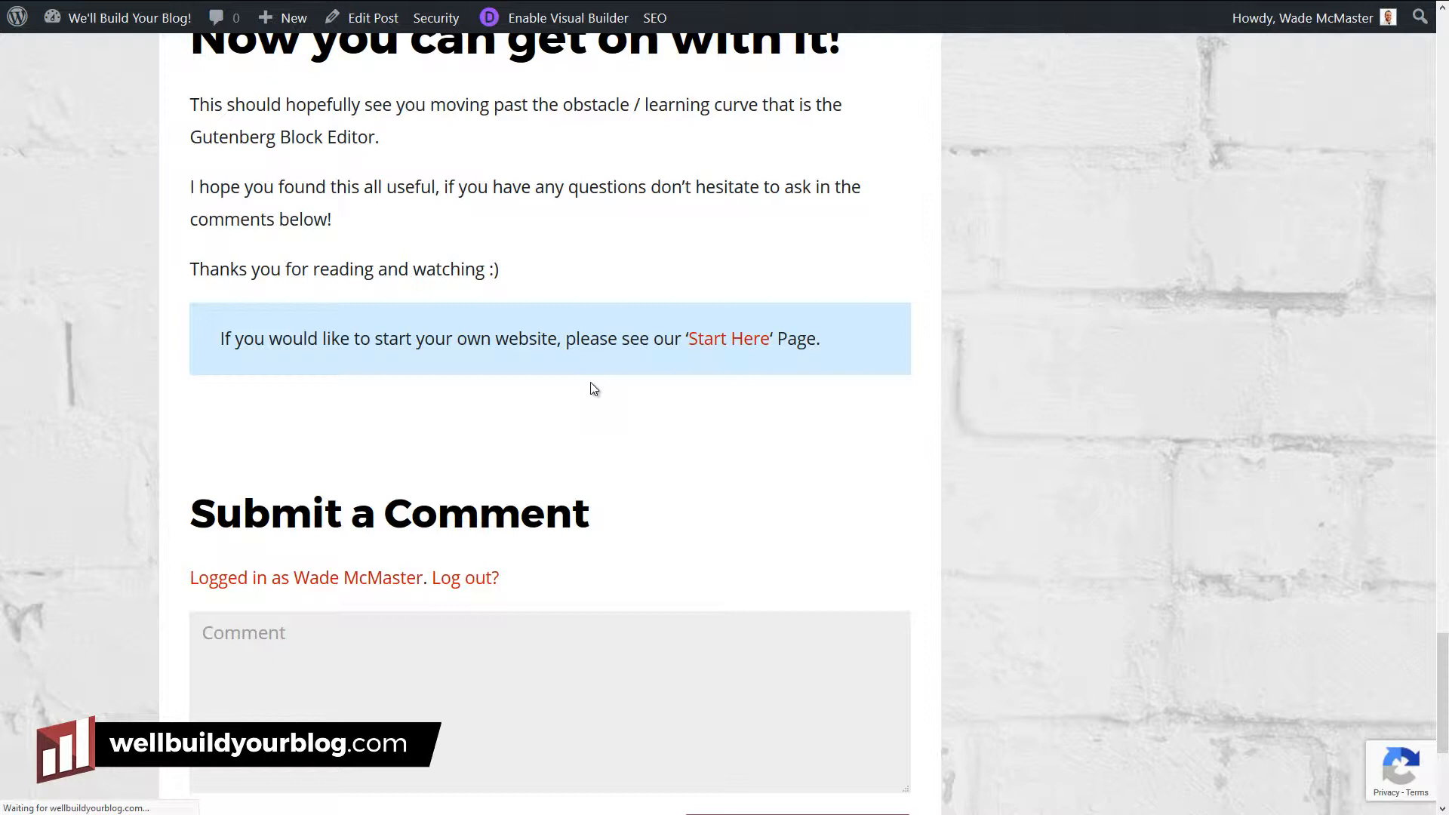
scroll("down", 3)
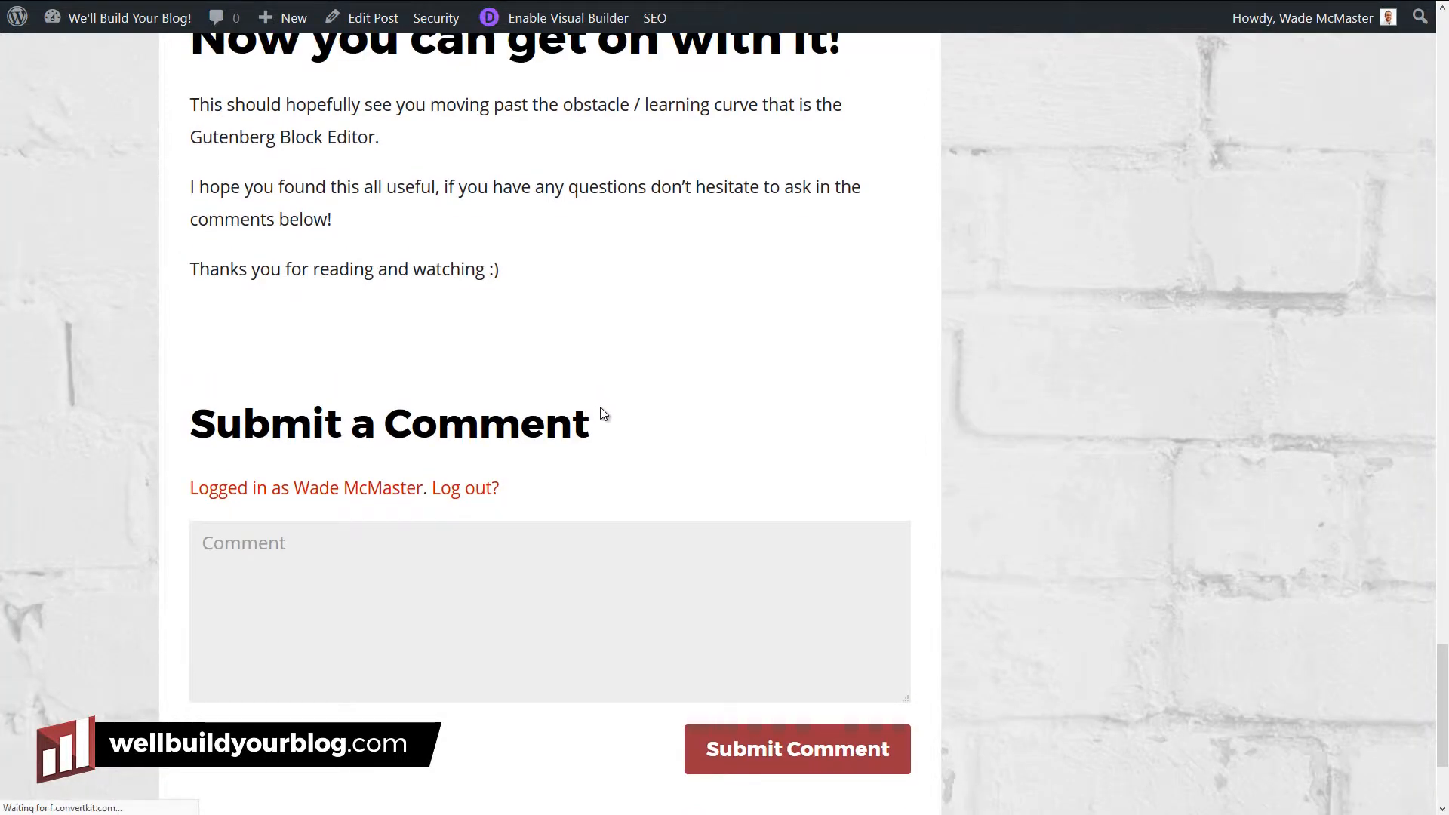
mouse_move(945, 485)
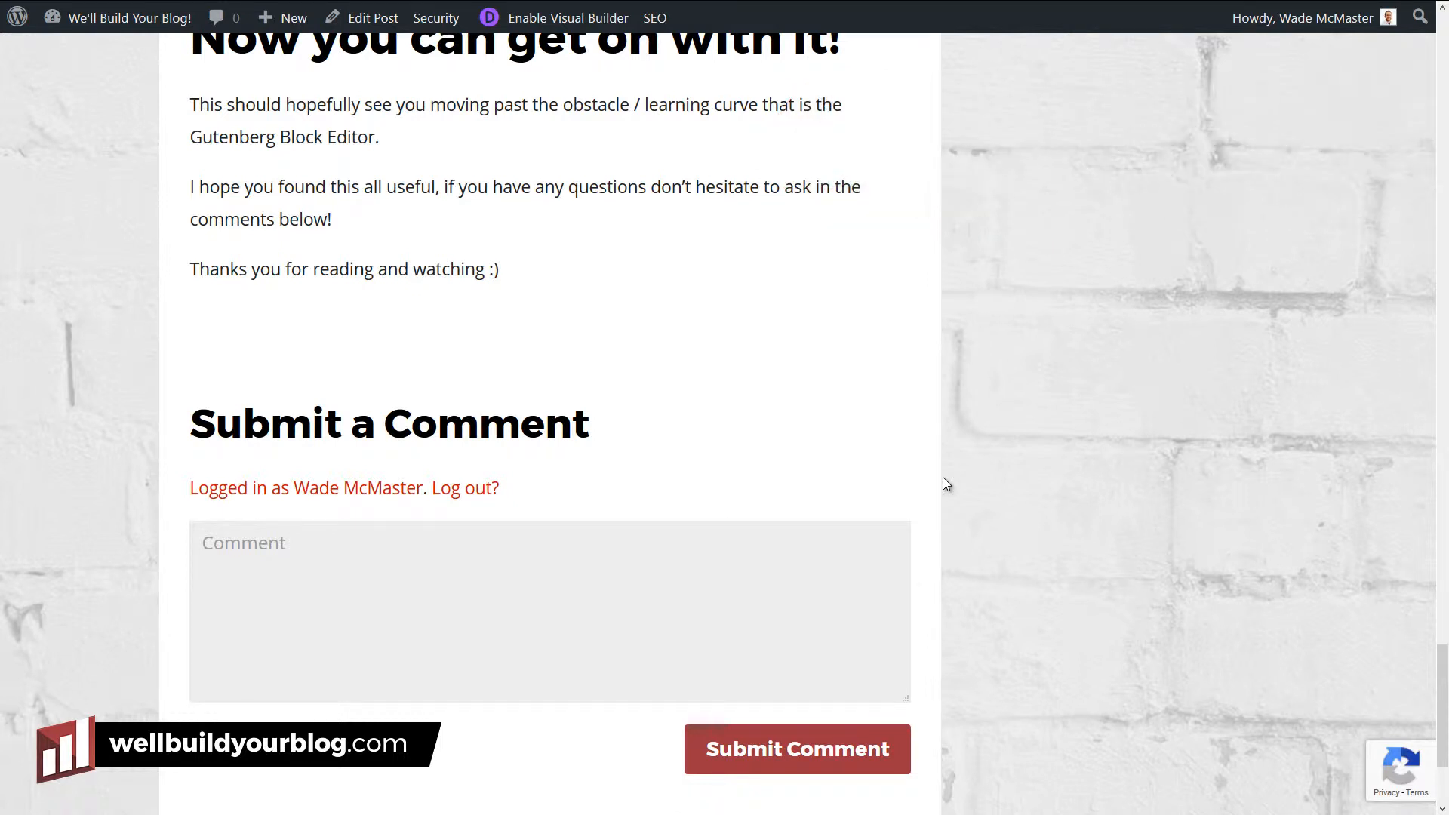
mouse_move(609, 376)
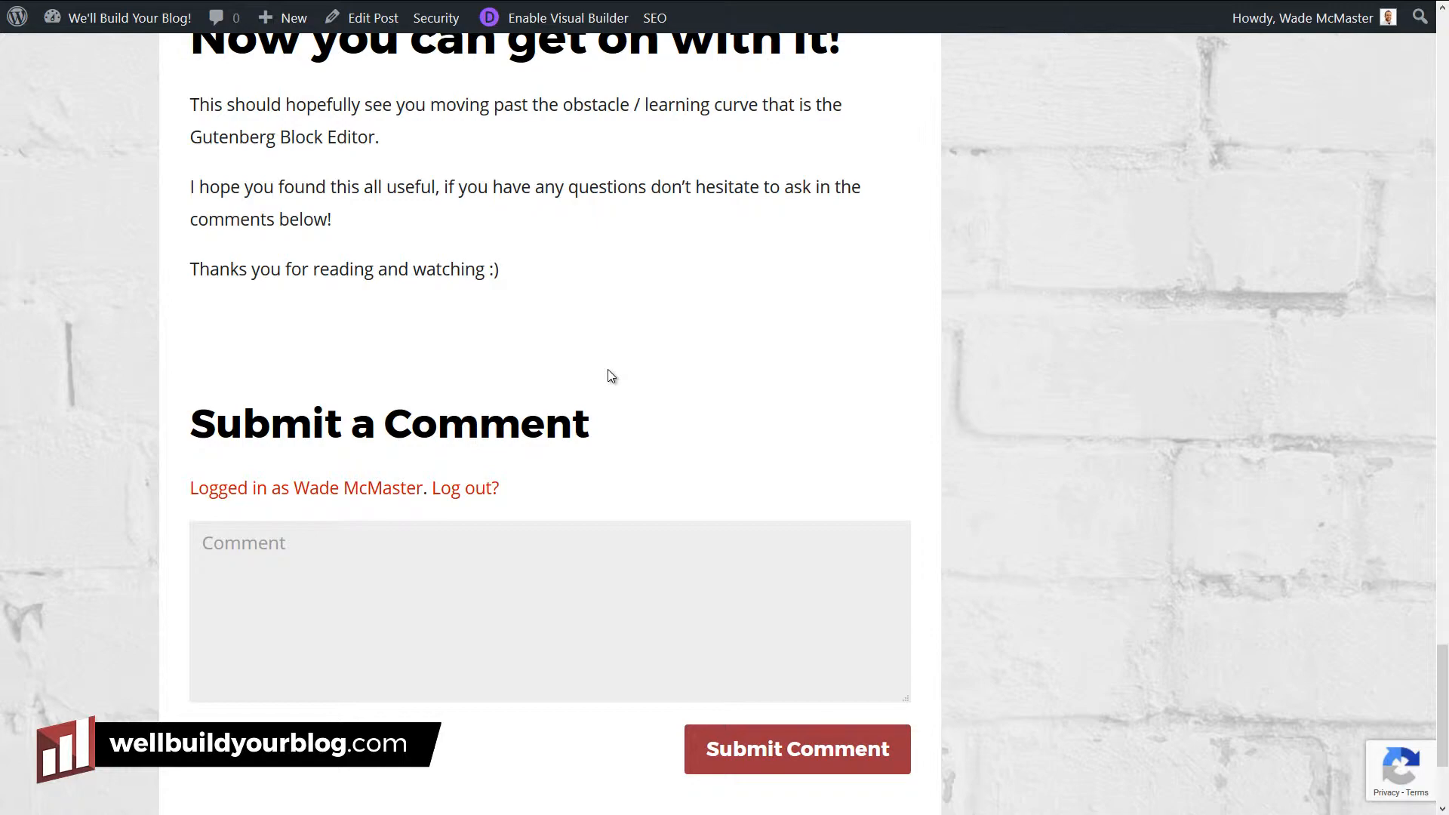
scroll("up", 3)
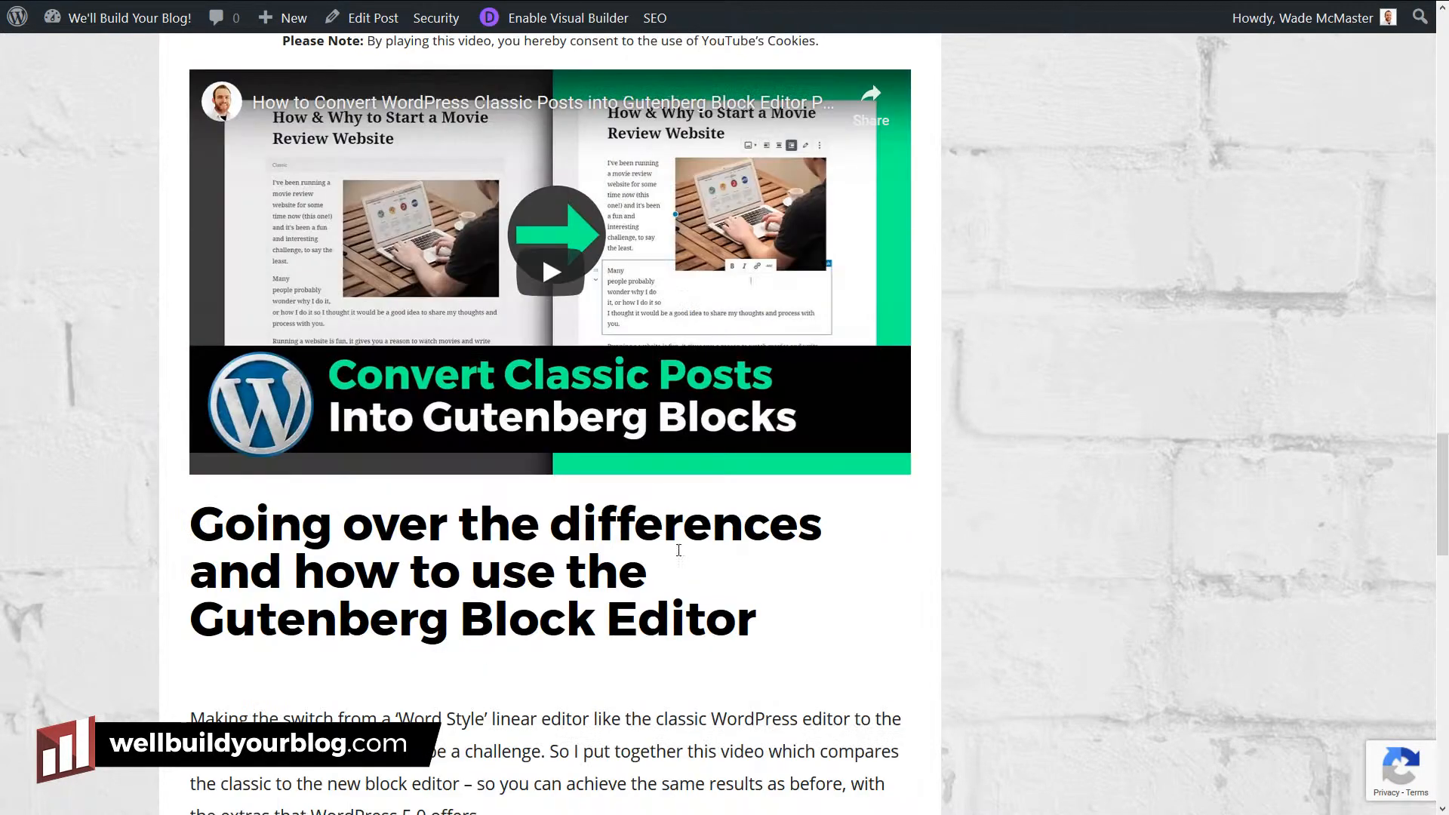
scroll("up", 3)
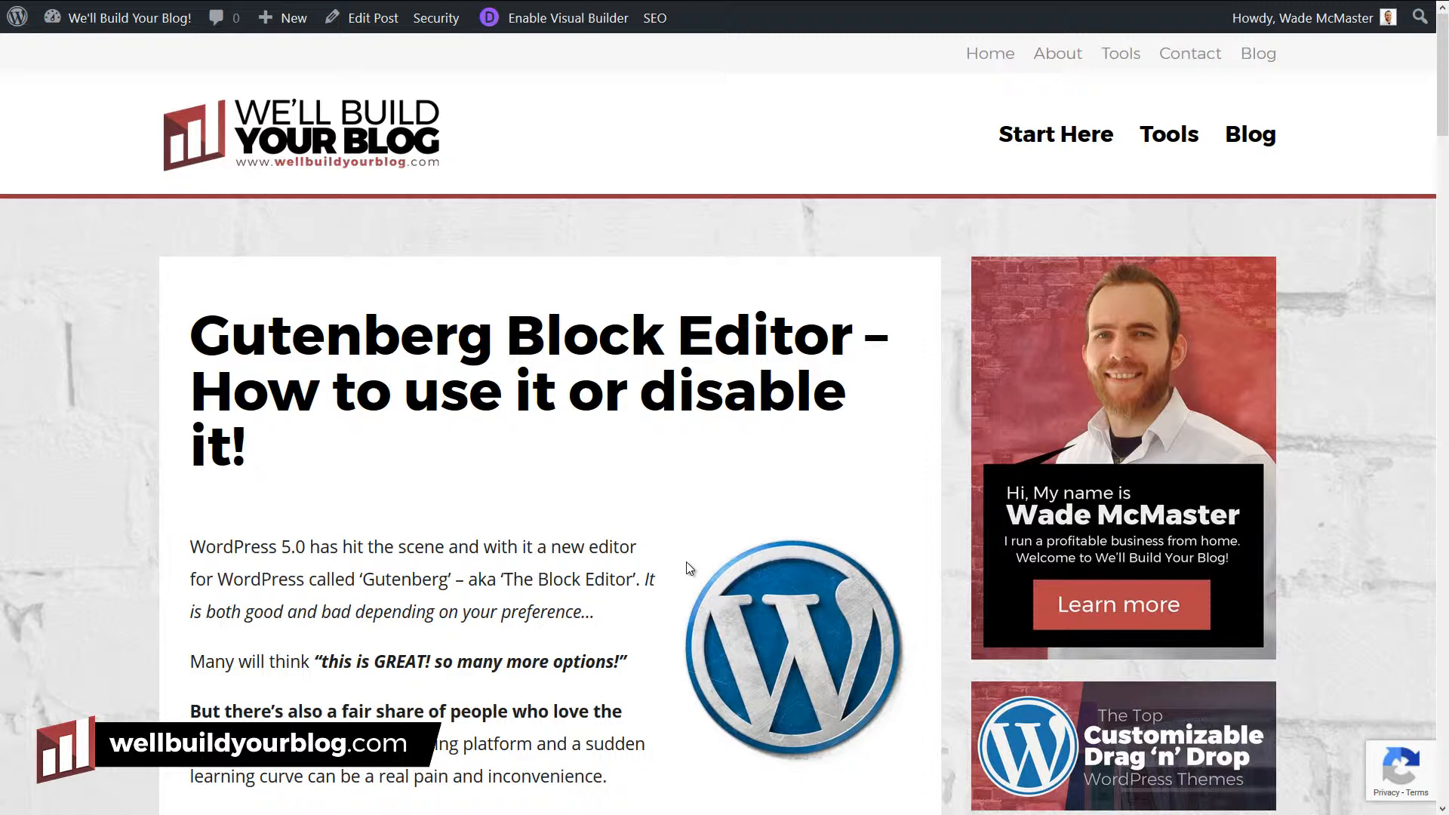
mouse_move(707, 281)
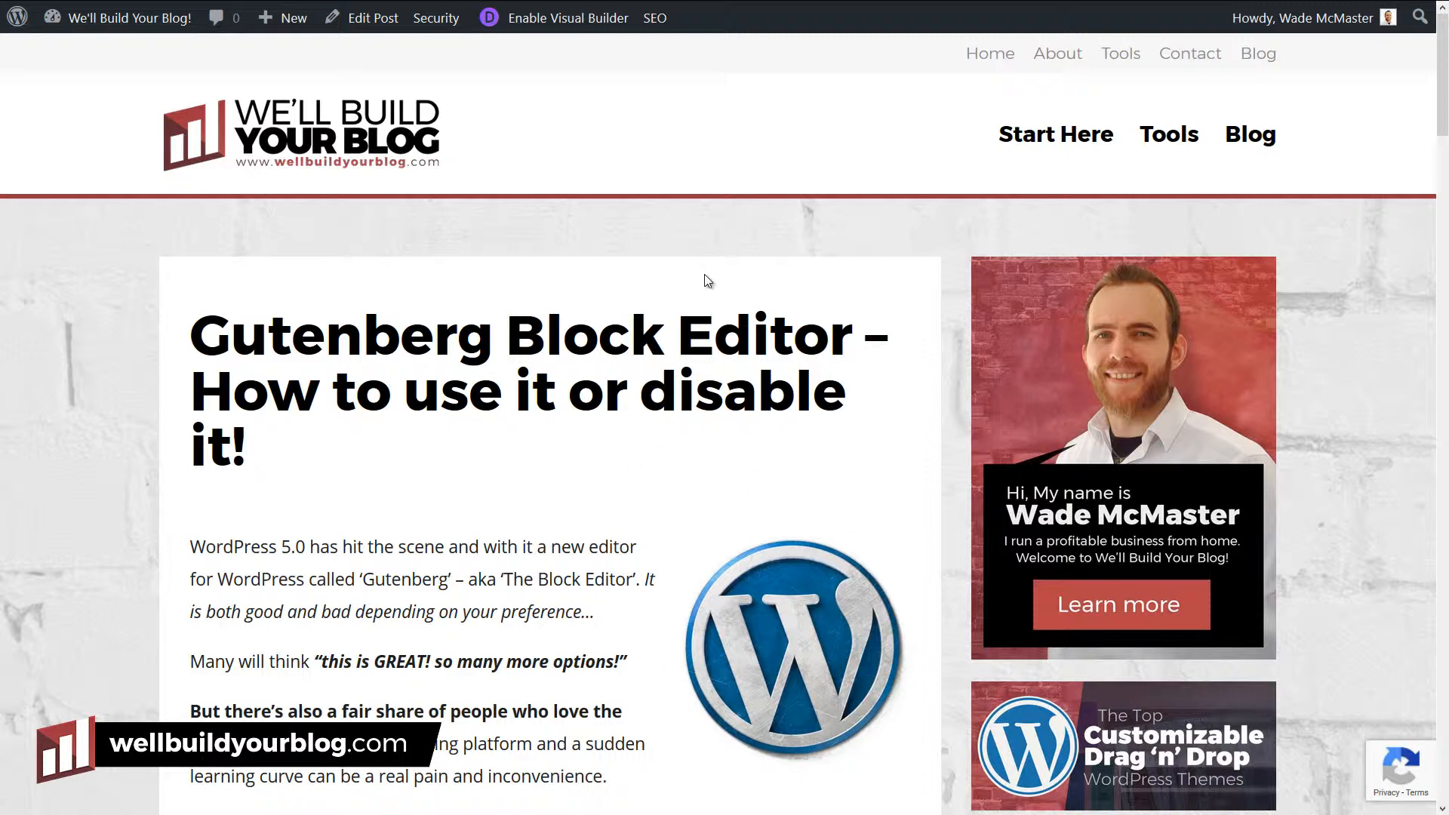
mouse_move(875, 278)
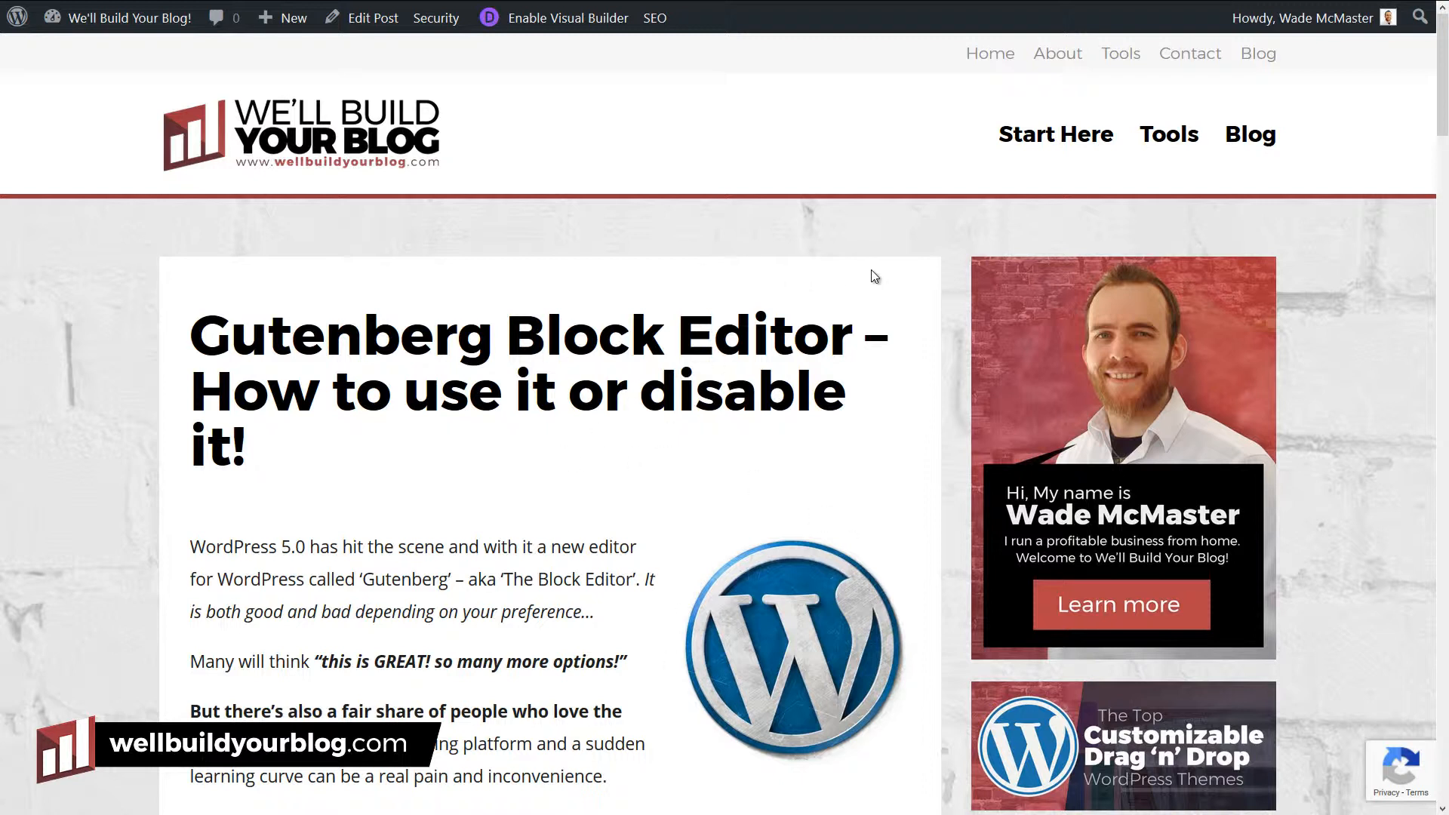
mouse_move(1196, 183)
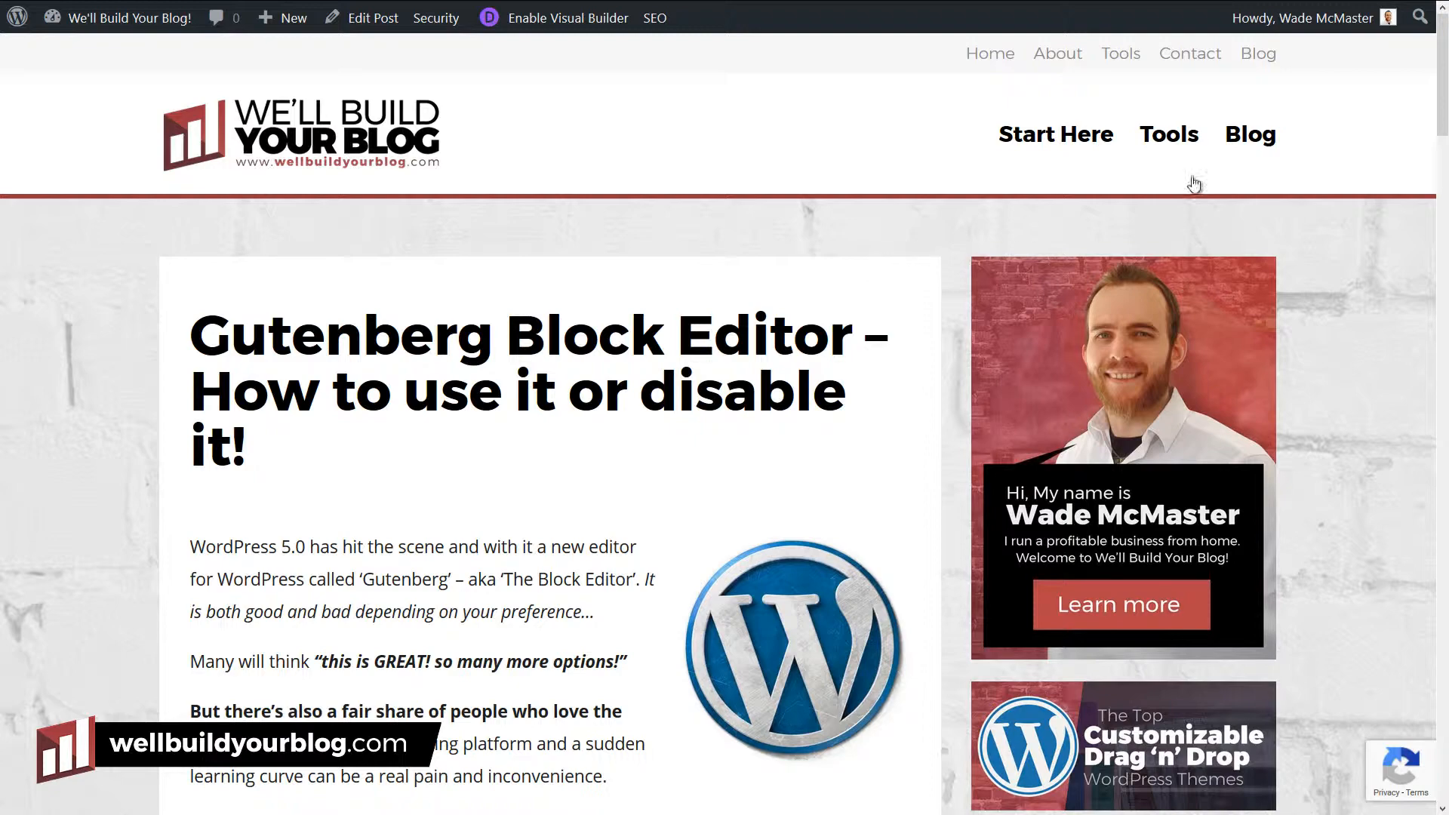
scroll("down", 3)
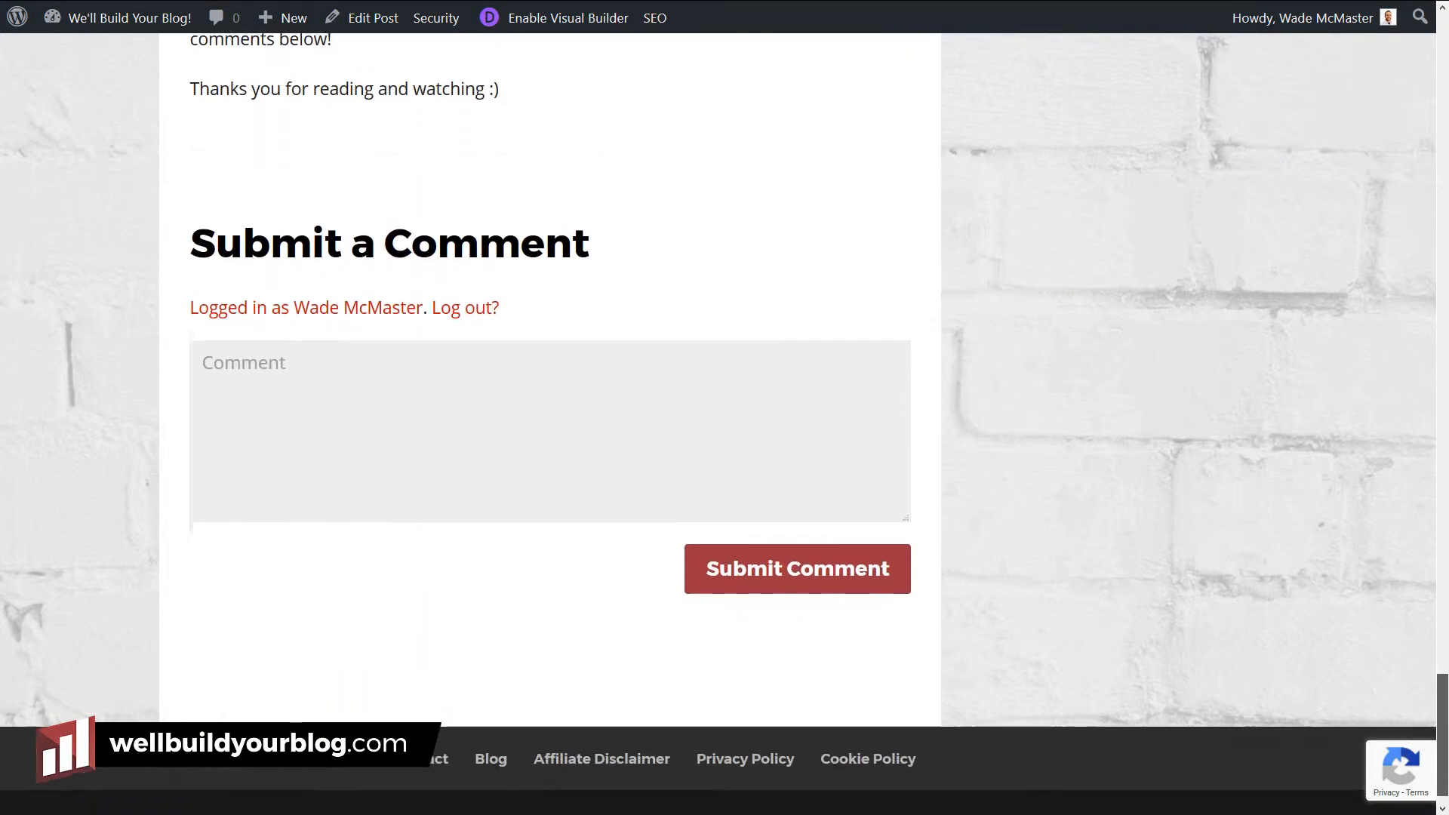
scroll("up", 3)
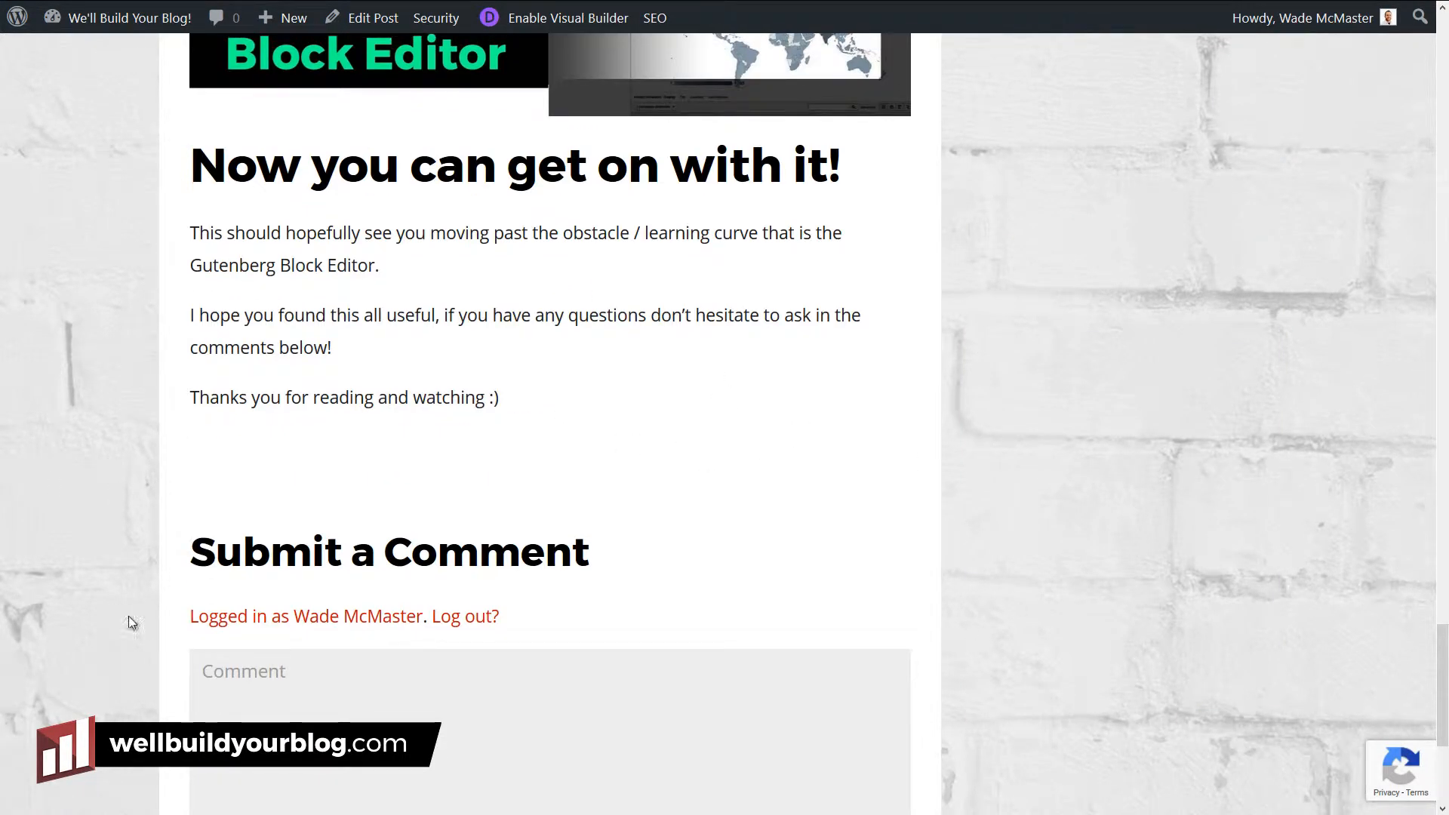
mouse_move(755, 278)
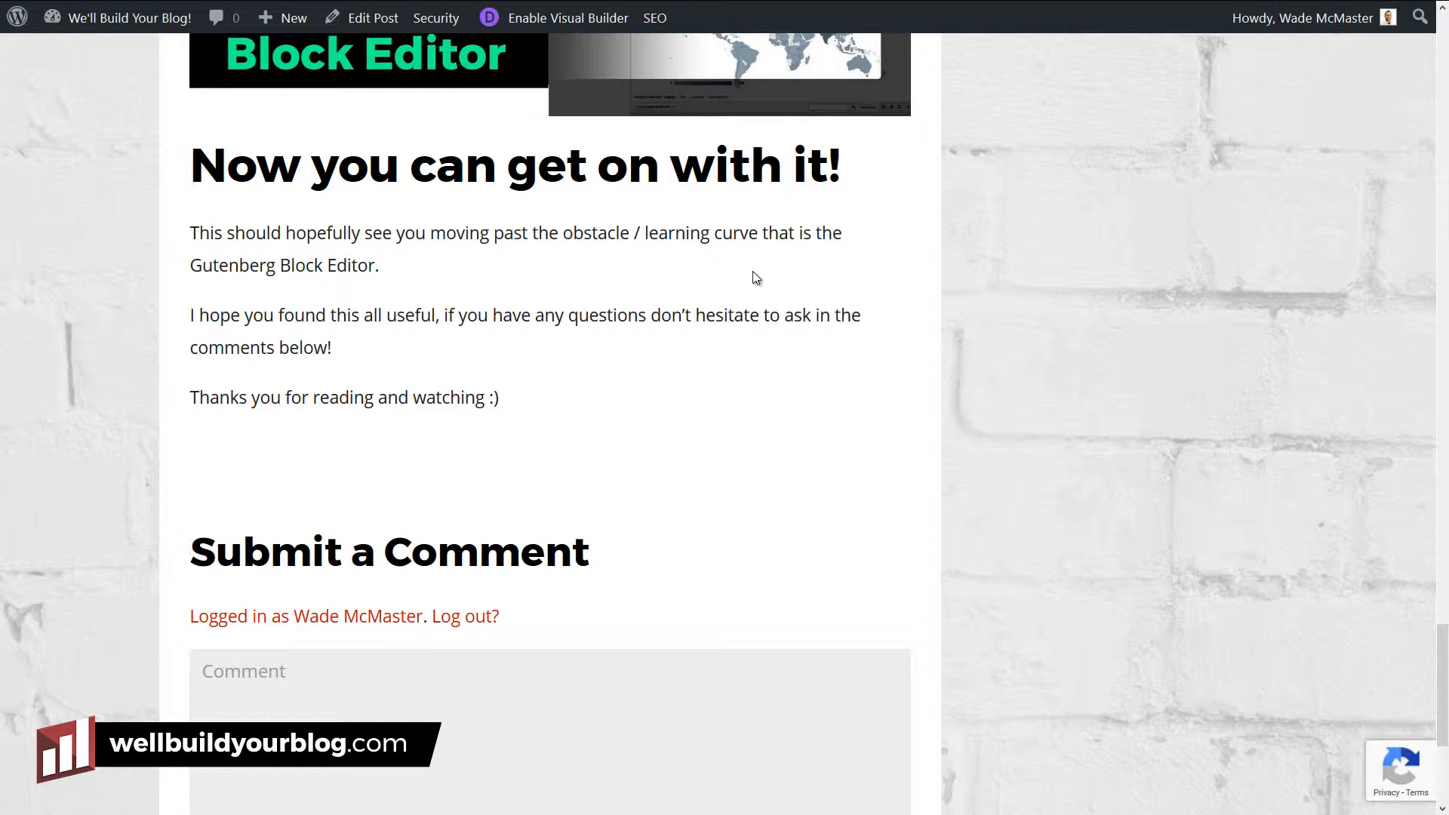
mouse_move(978, 316)
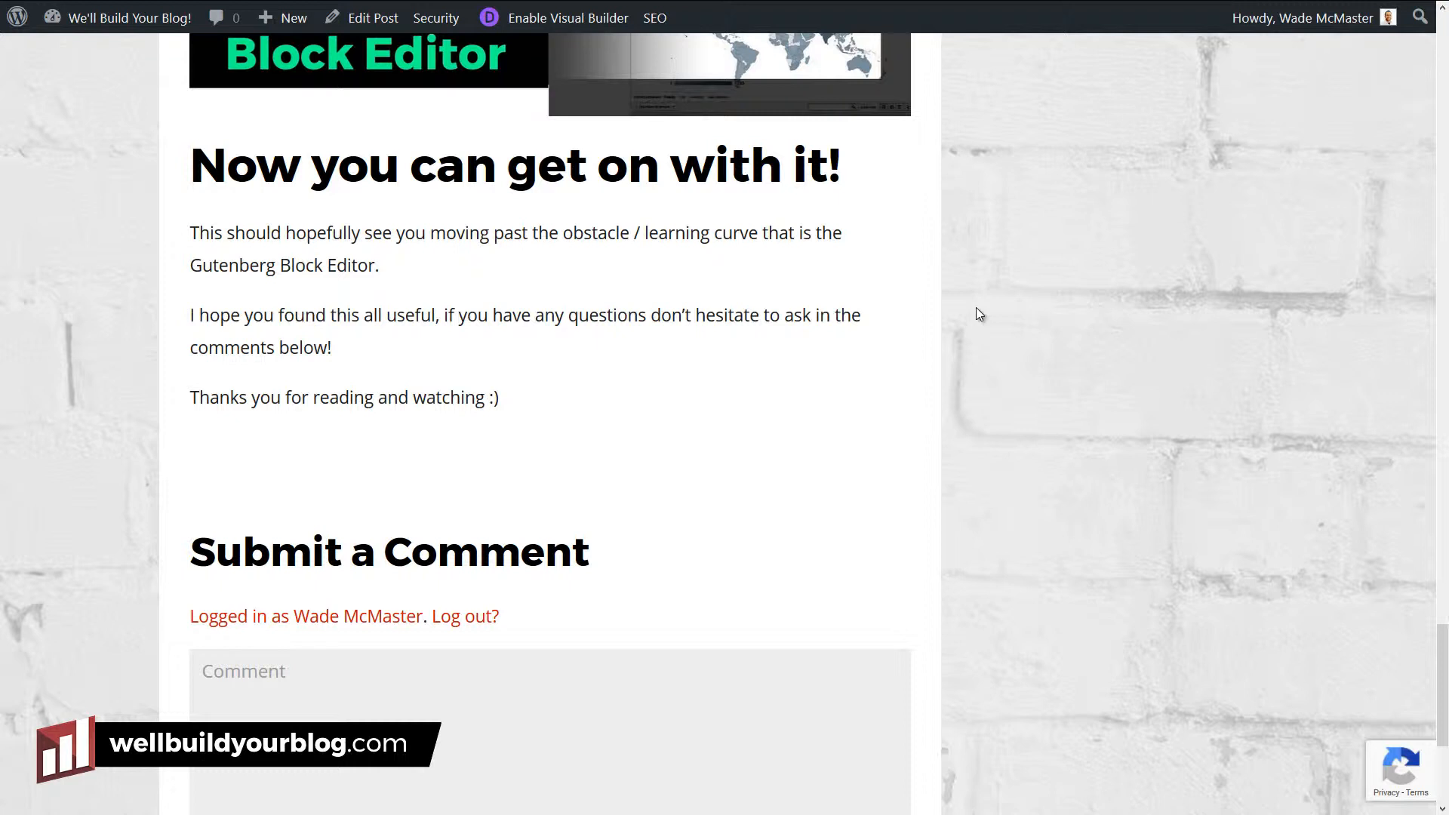
mouse_move(487, 291)
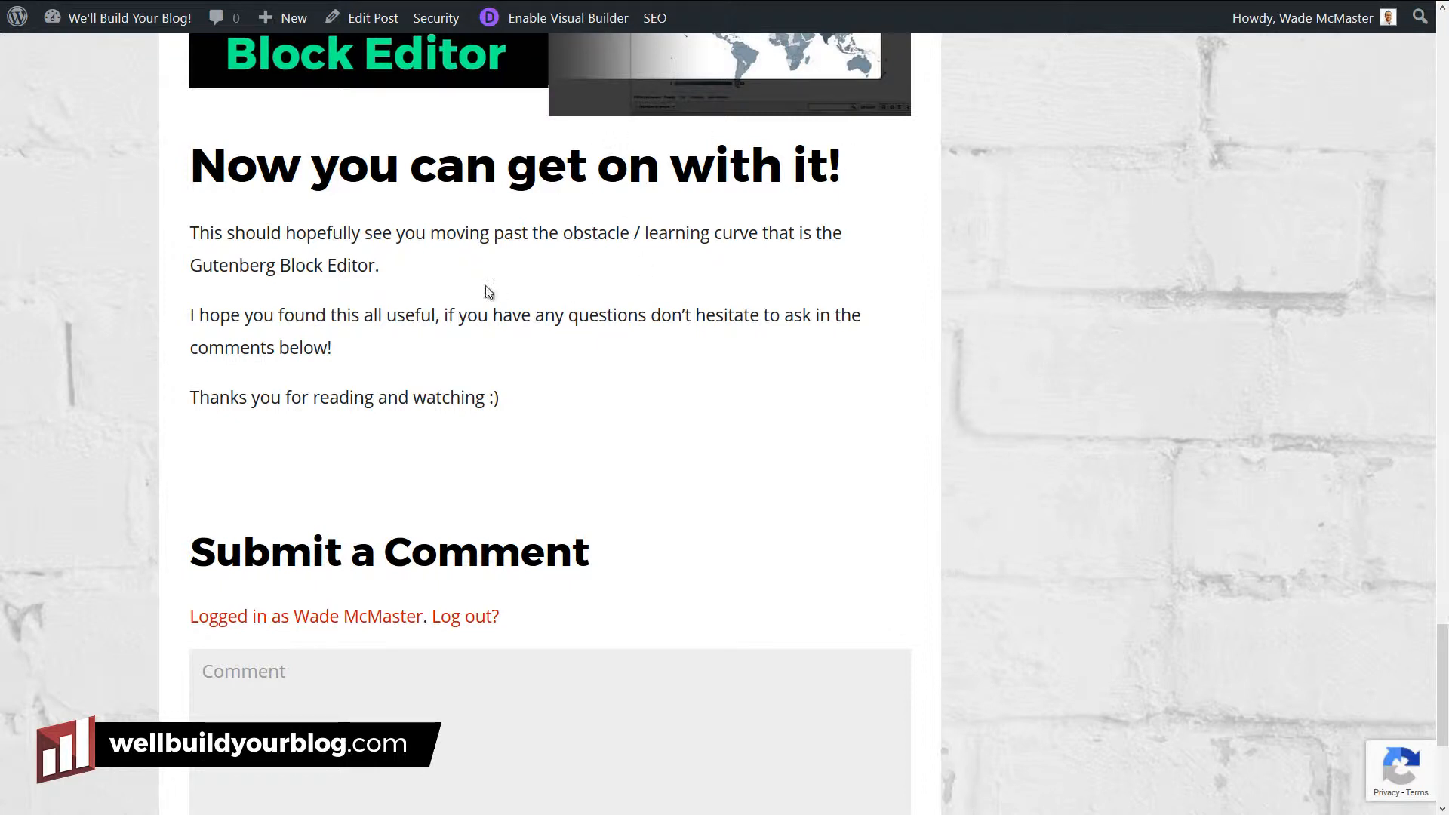
mouse_move(657, 450)
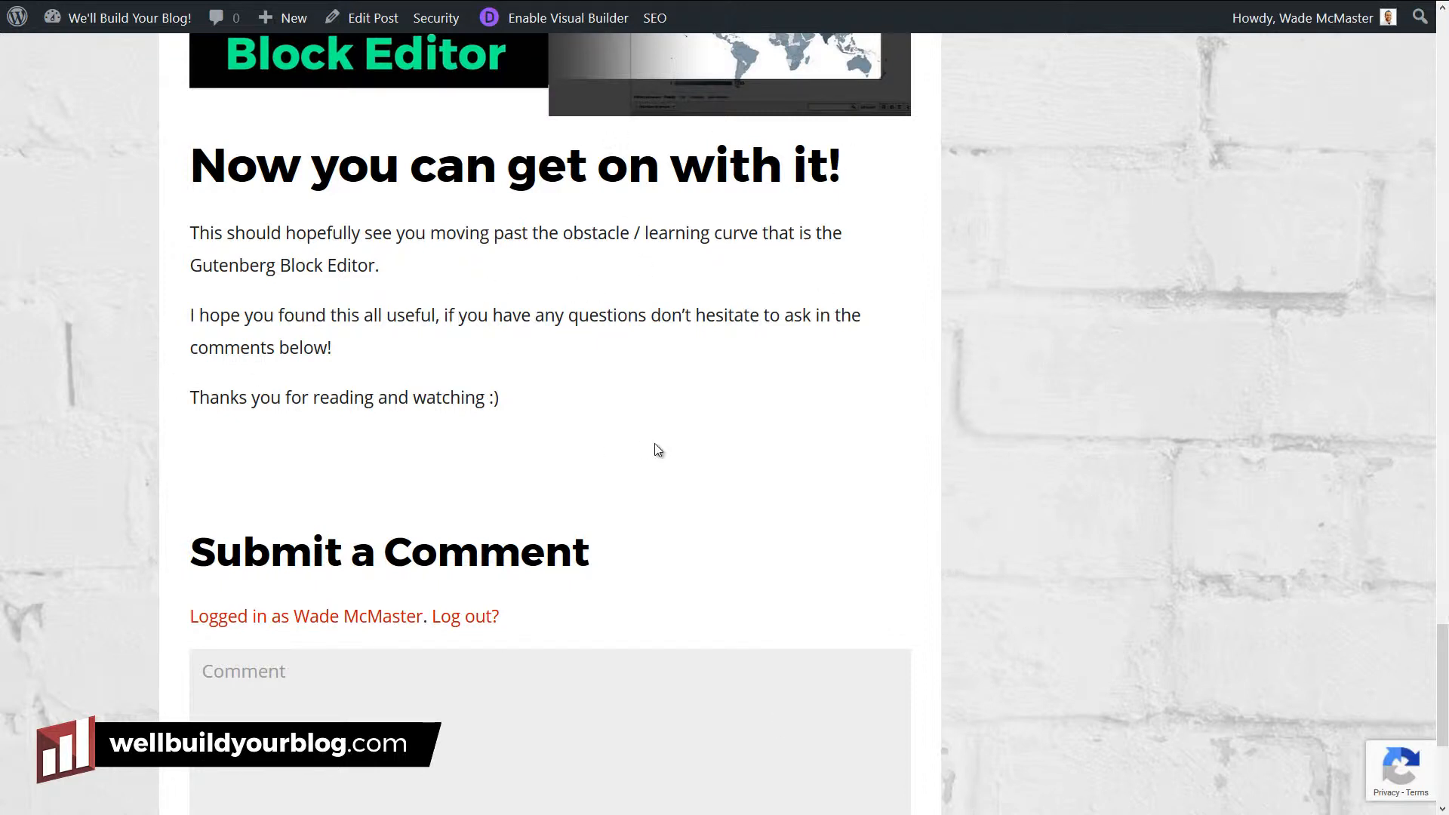
scroll("up", 3)
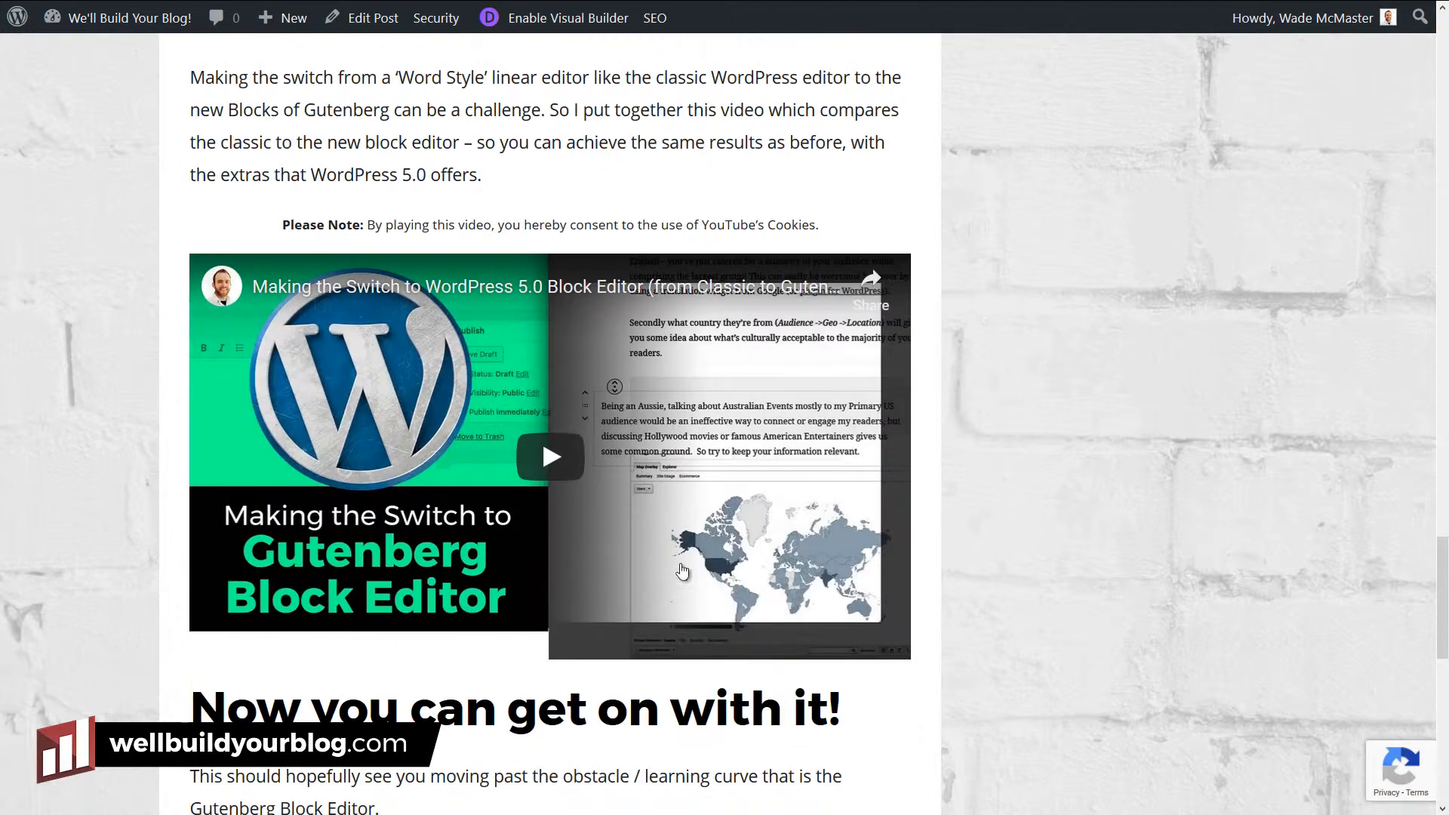
scroll("up", 3)
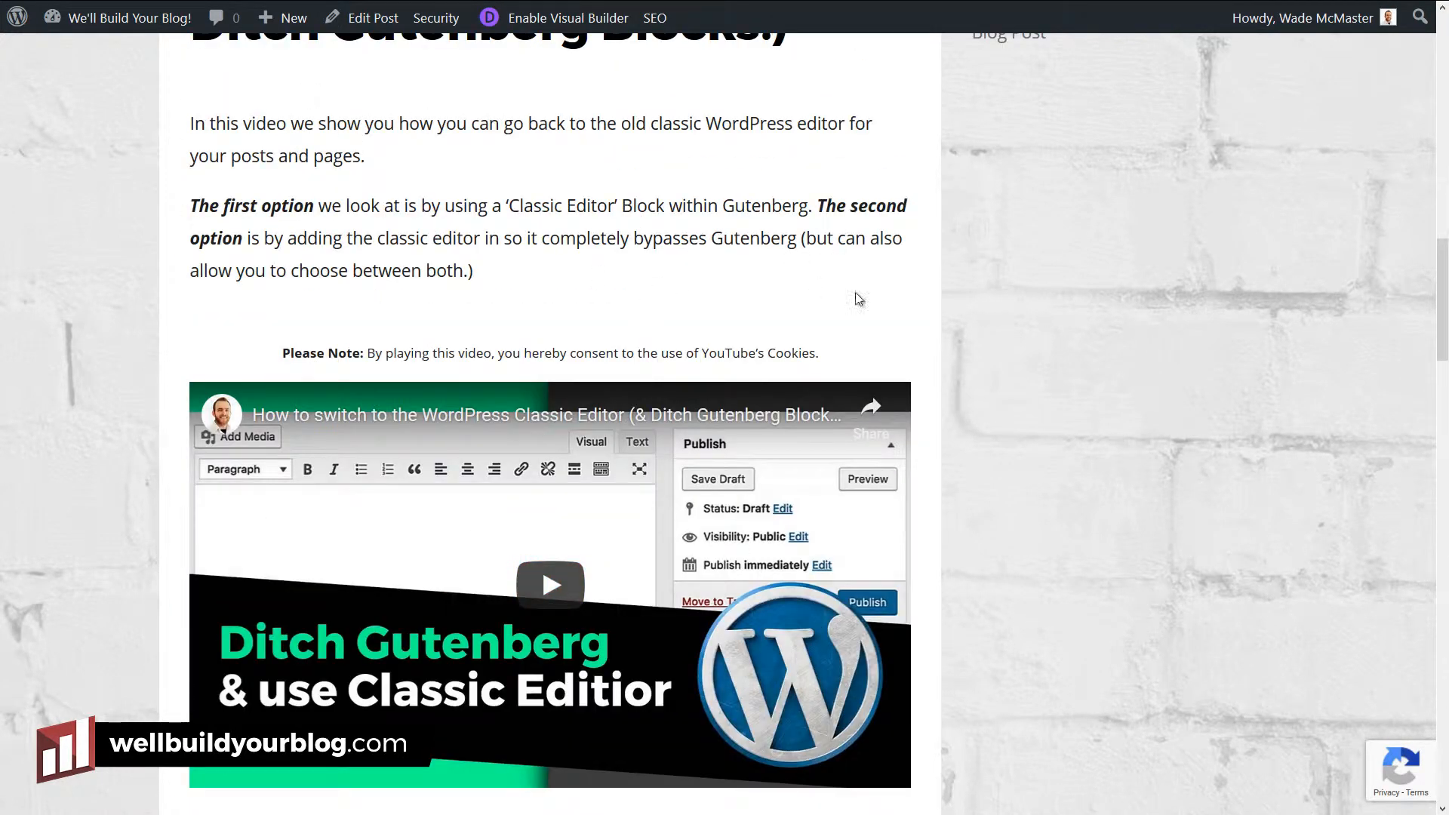
mouse_move(1016, 254)
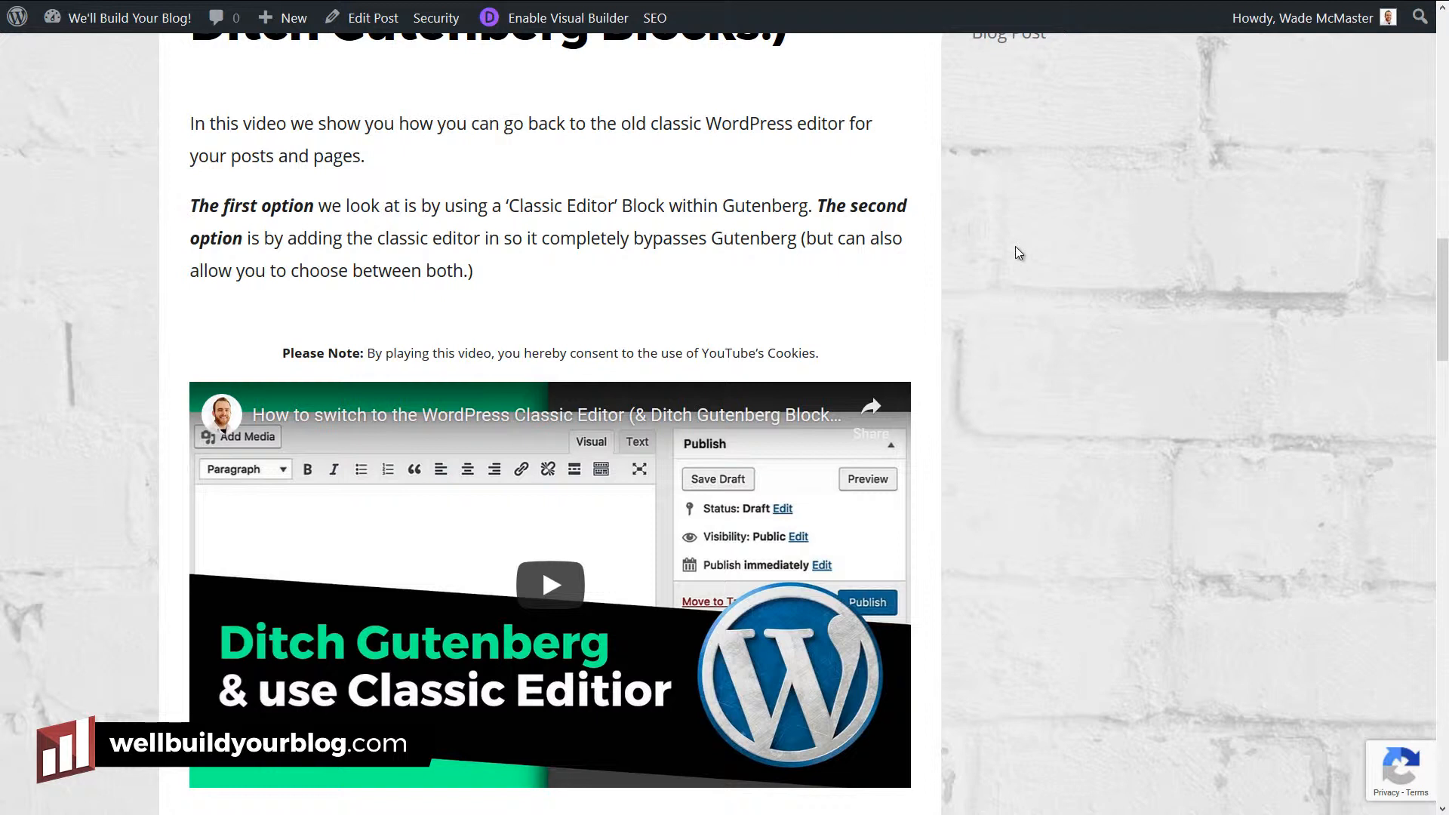
mouse_move(1060, 252)
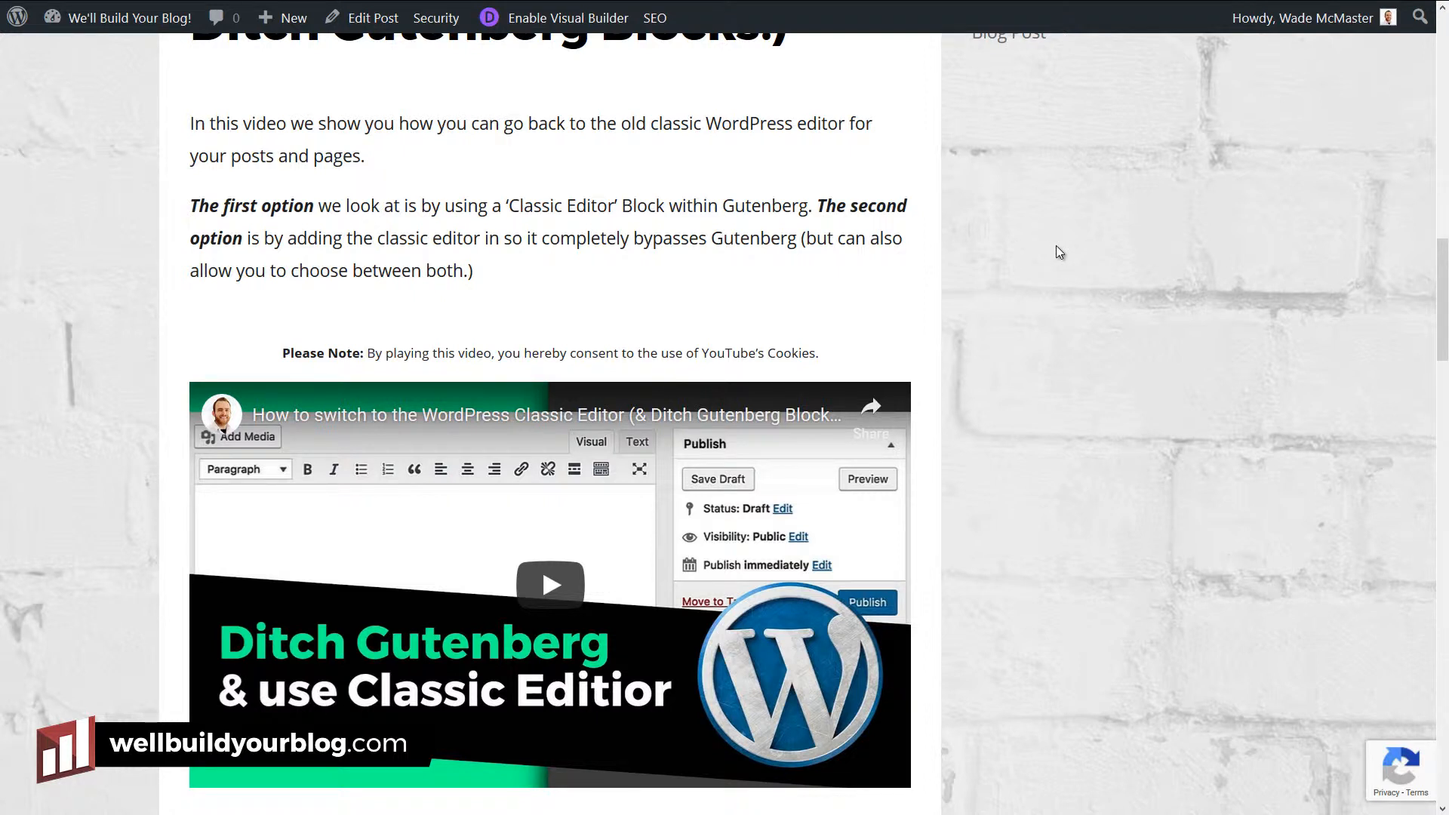
mouse_move(981, 260)
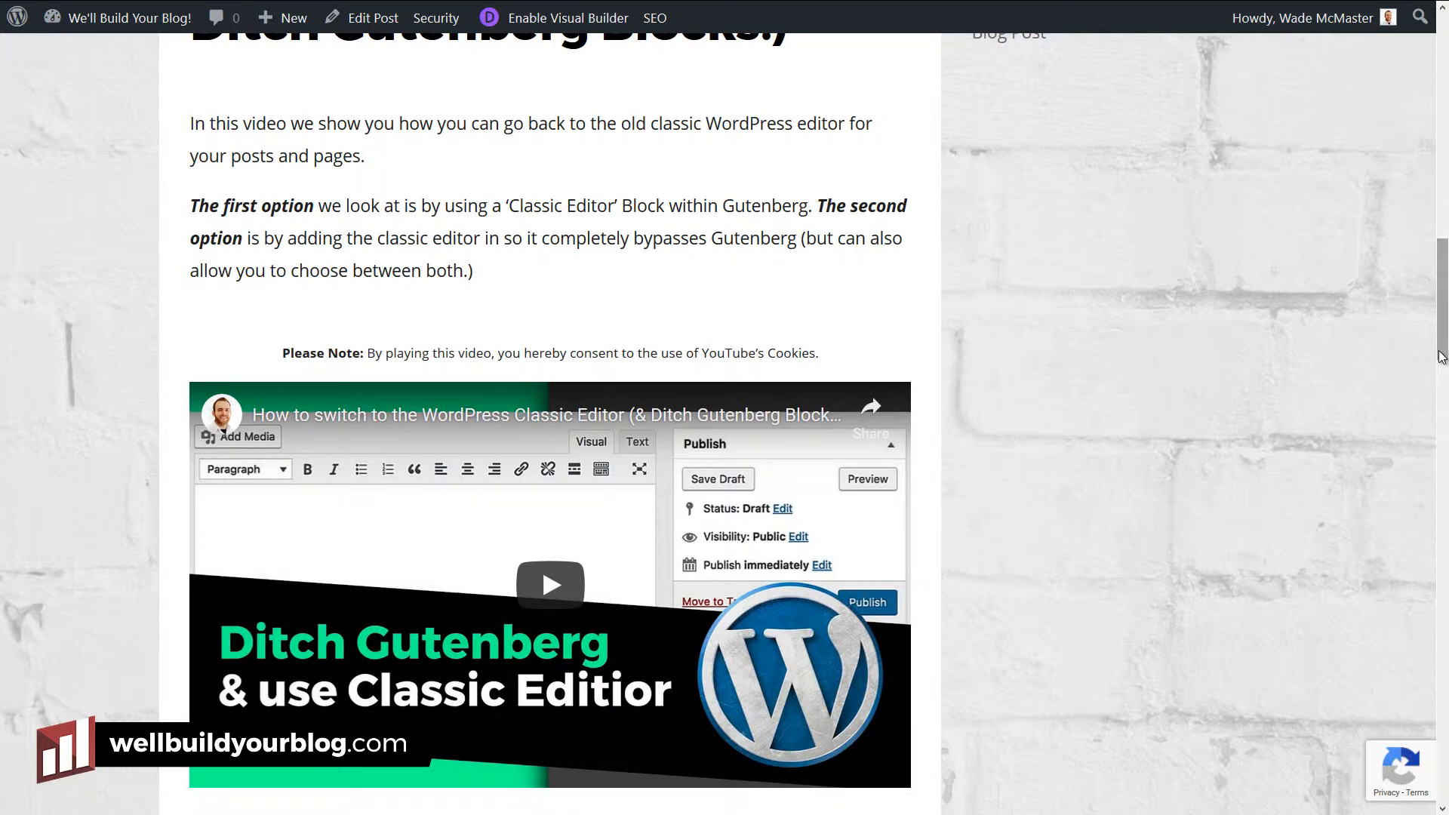
scroll("up", 3)
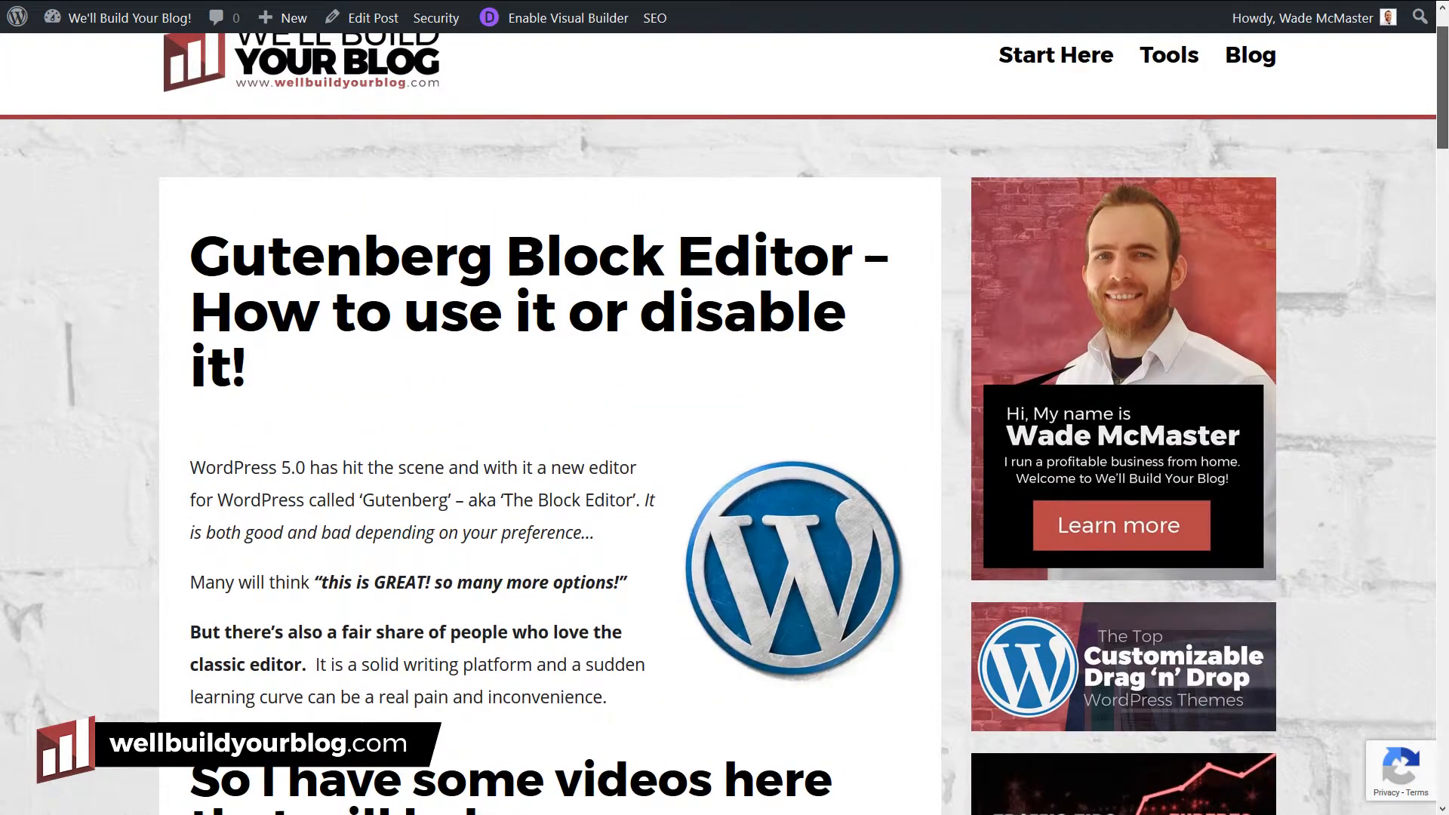
scroll("down", 3)
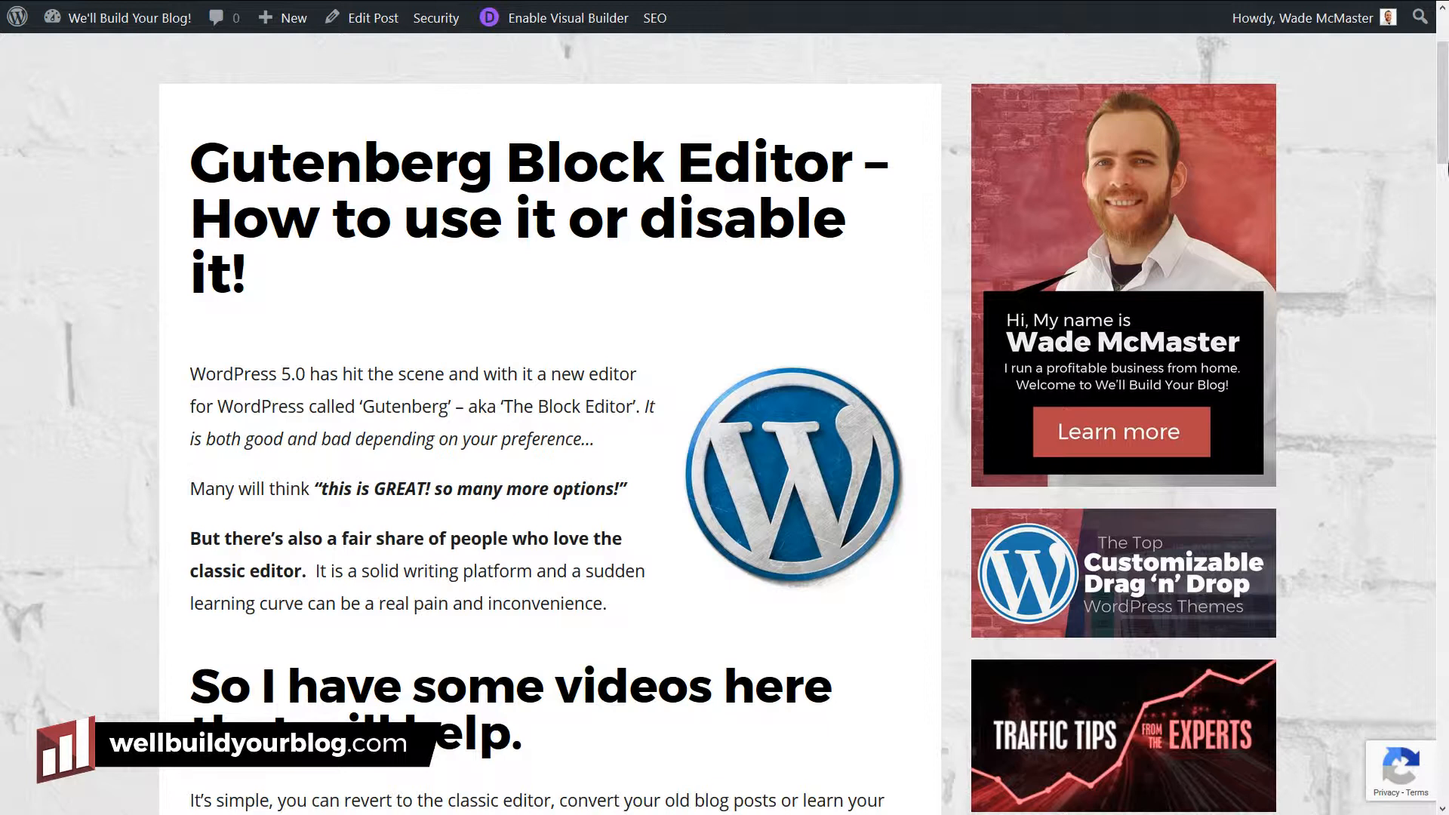
mouse_move(1406, 282)
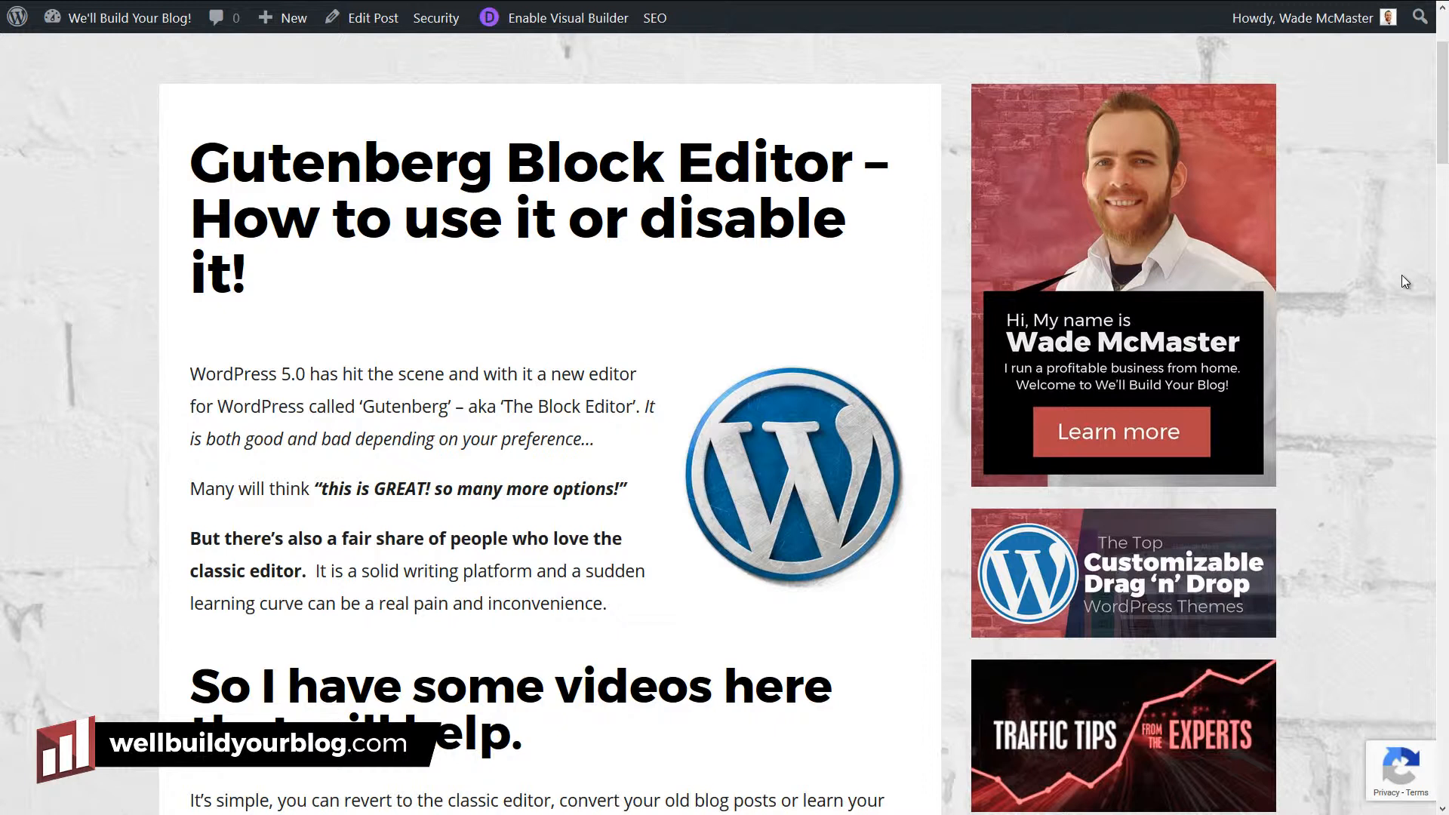
mouse_move(1309, 426)
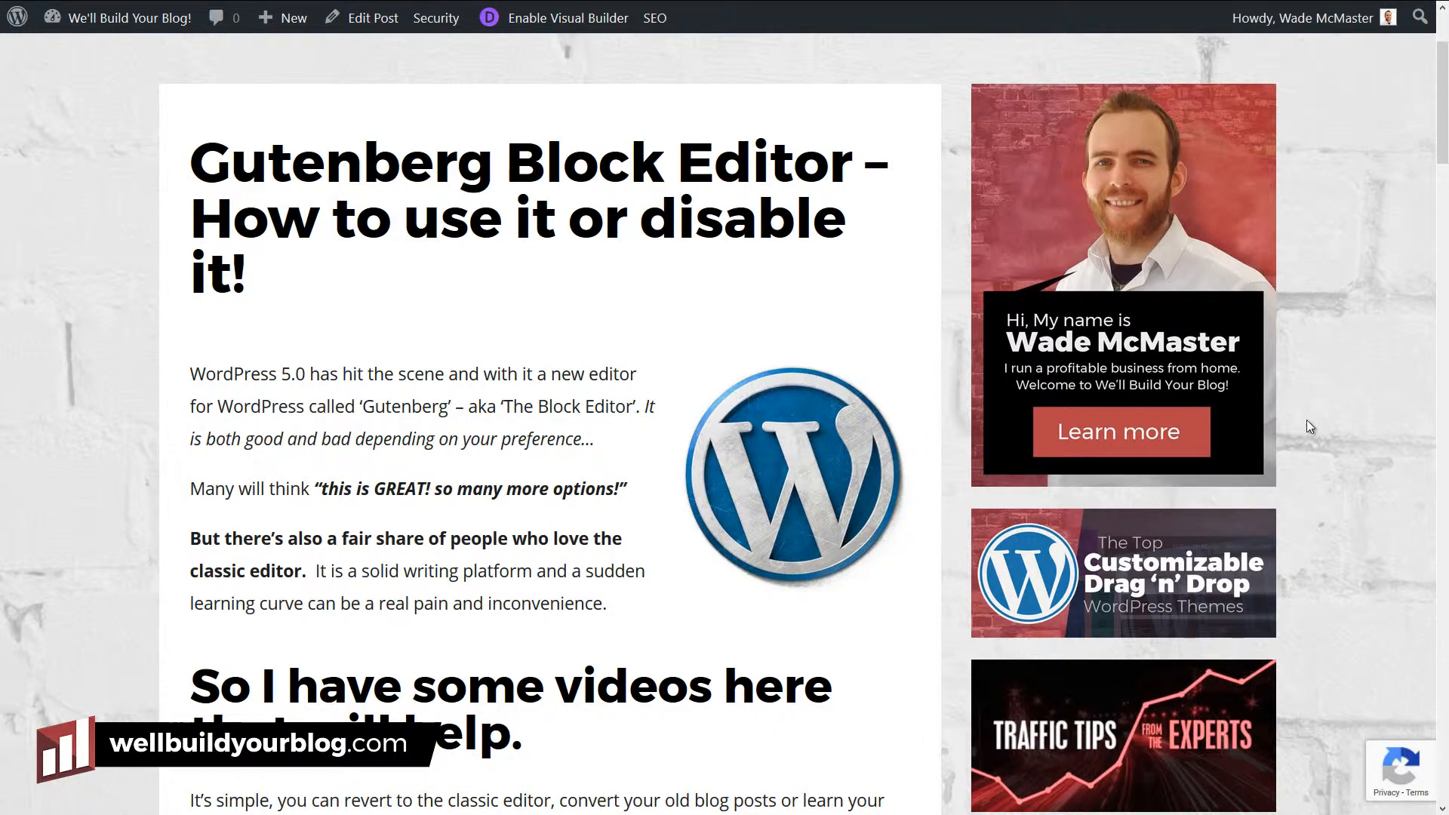
mouse_move(1206, 438)
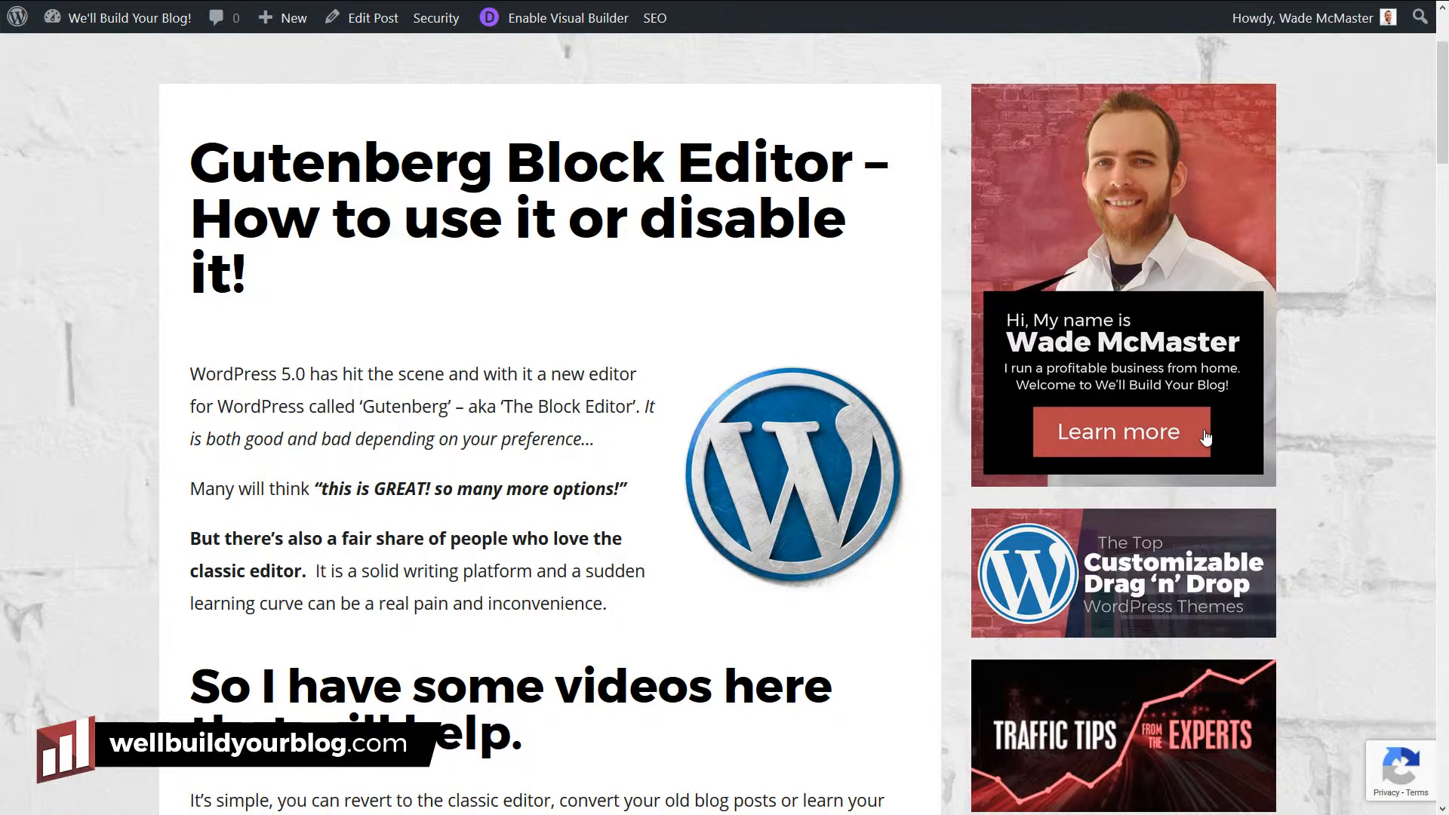